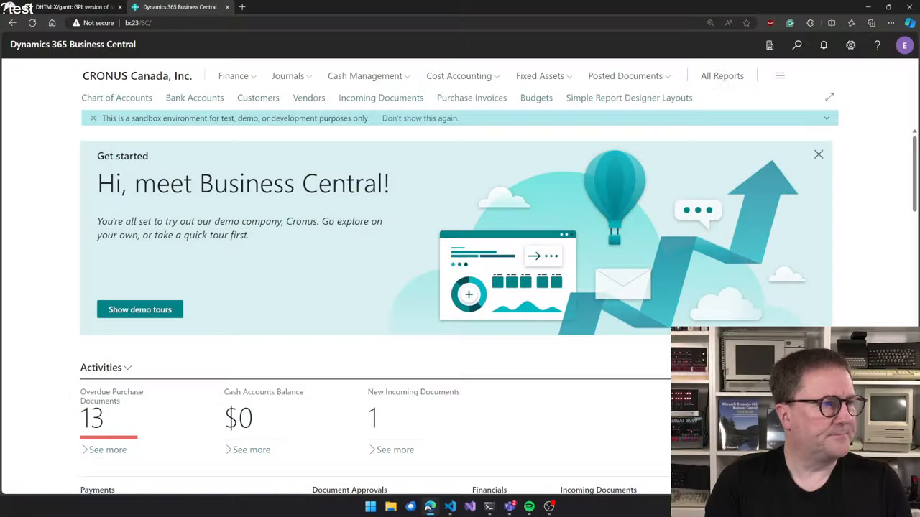
- Zoom into the DHTMLX/gantt repository page, scroll its README, and open the dhtmlx.com site
click(68, 8)
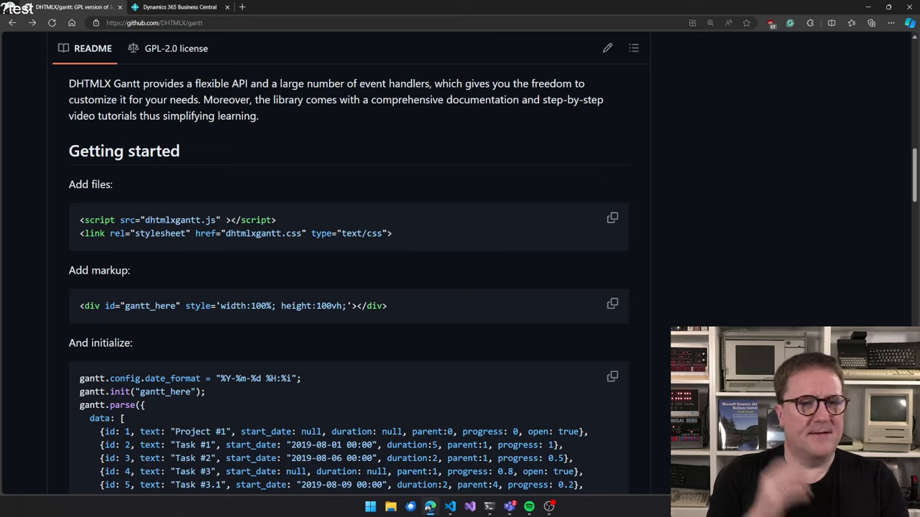
mouse_move(568, 166)
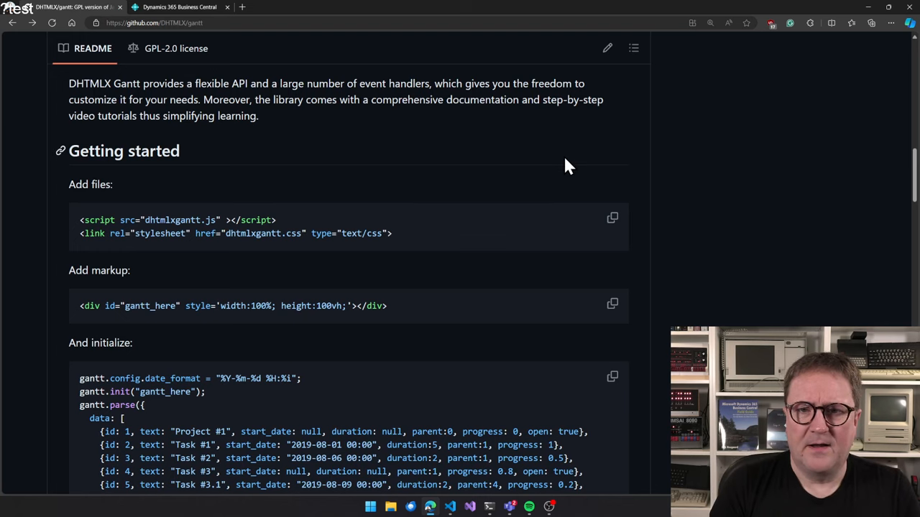
scroll(up, 3)
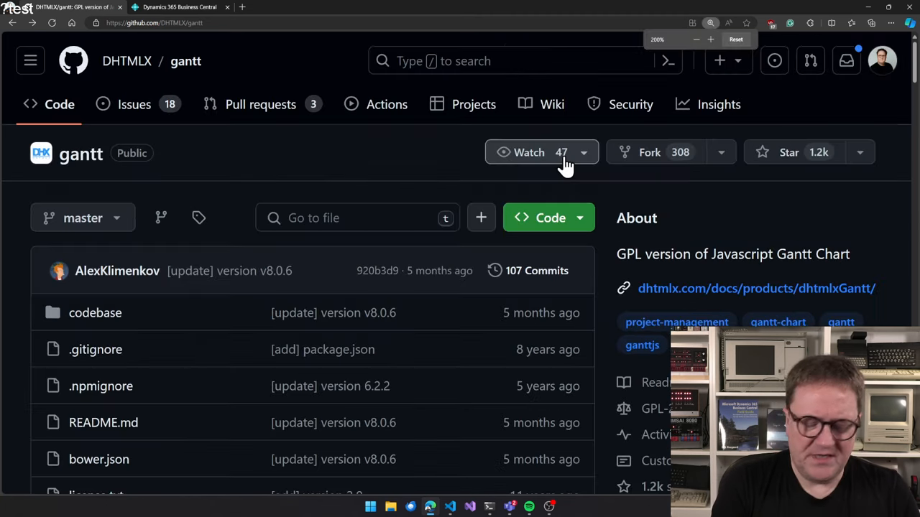
click(710, 39)
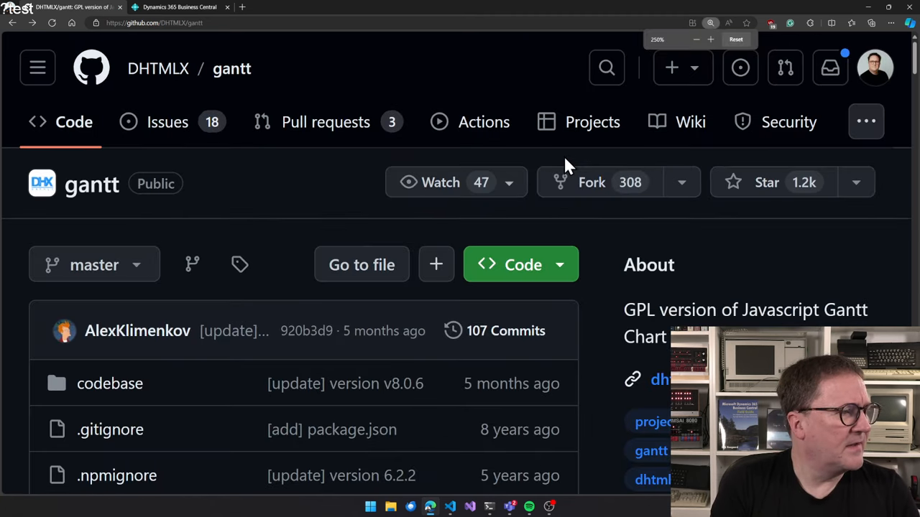
scroll(down, 3)
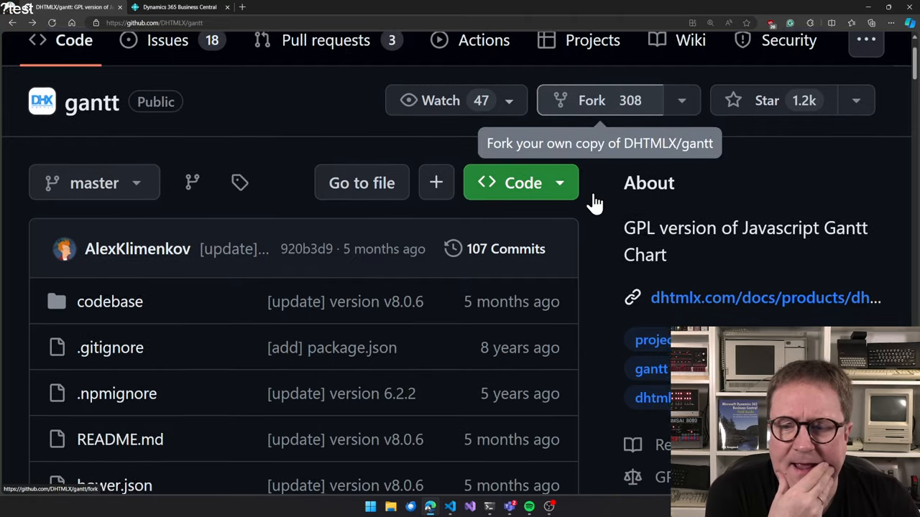
scroll(down, 3)
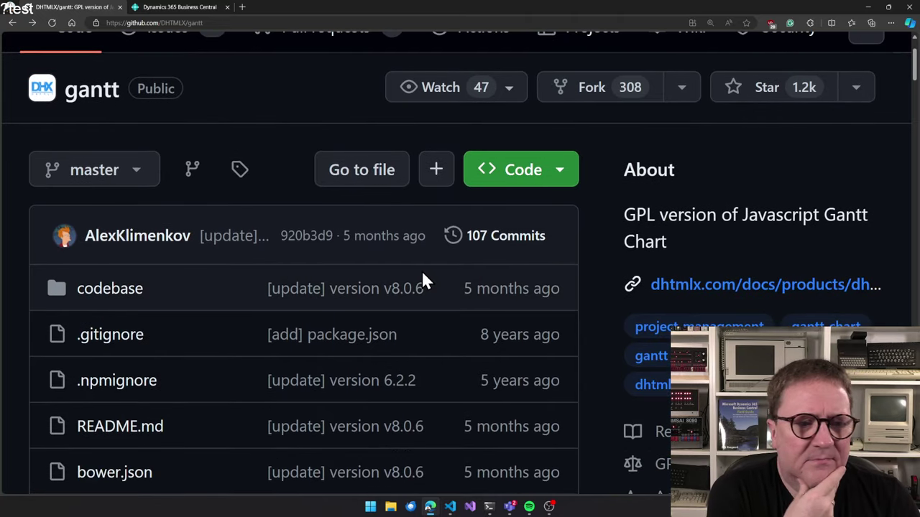
mouse_move(661, 305)
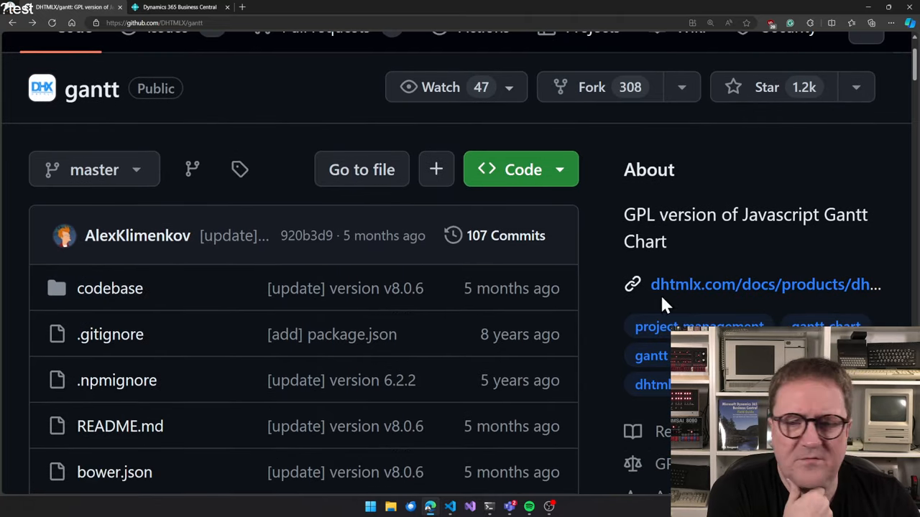
click(765, 283)
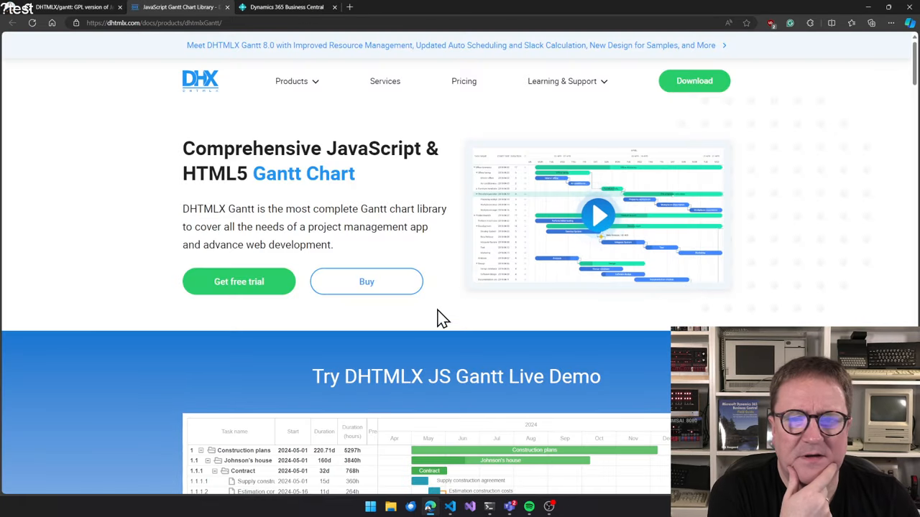
mouse_move(450, 316)
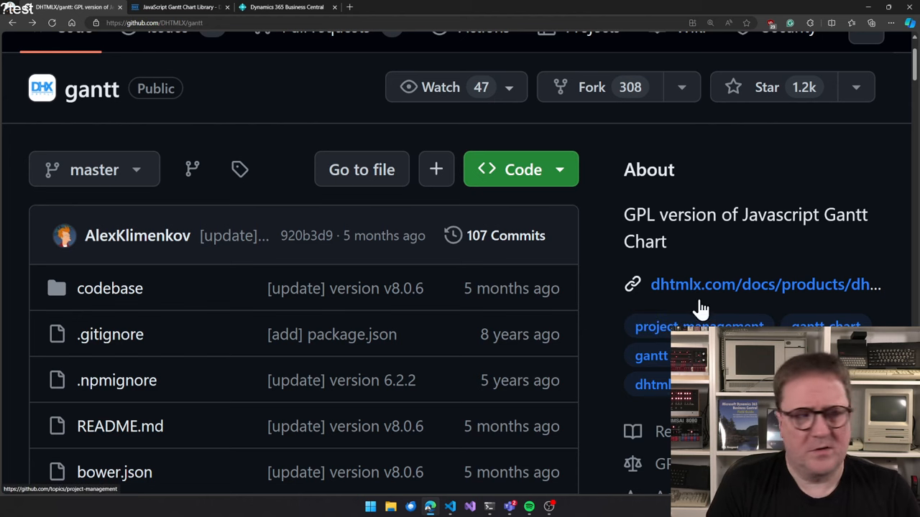
mouse_move(703, 309)
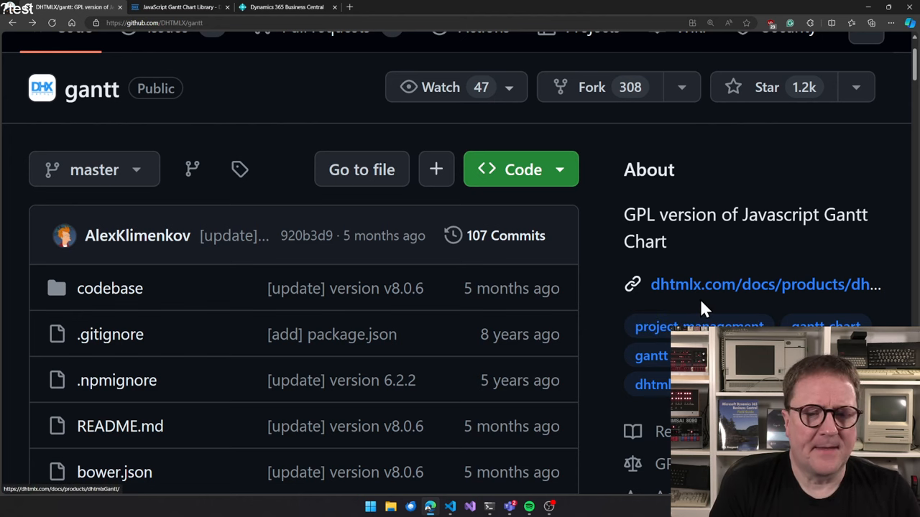
scroll(down, 3)
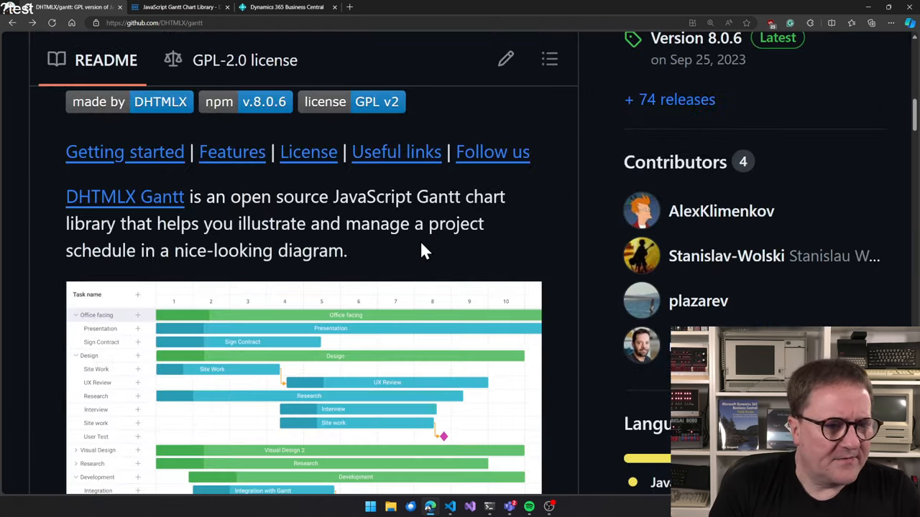
scroll(down, 3)
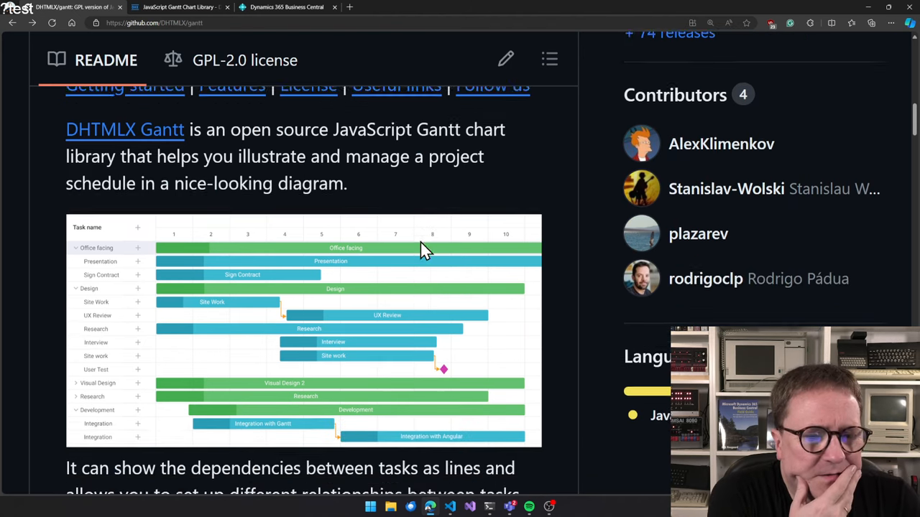
scroll(down, 3)
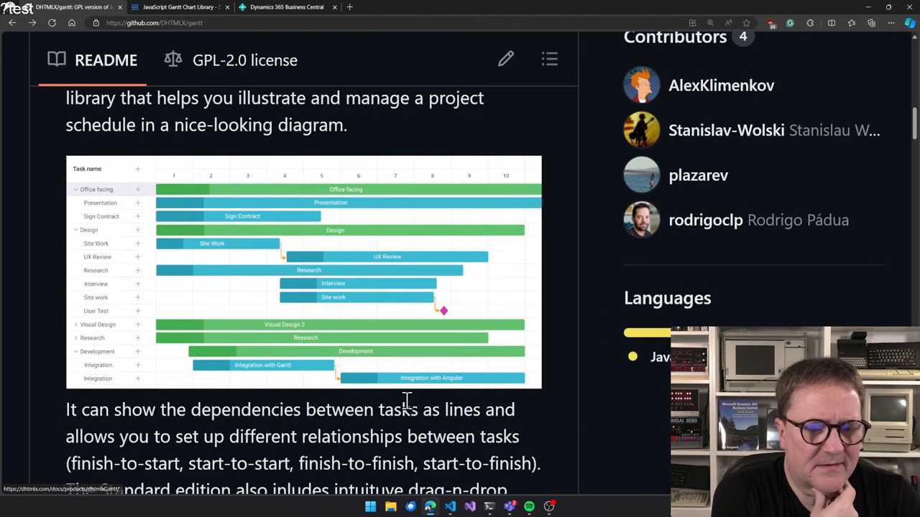
scroll(down, 3)
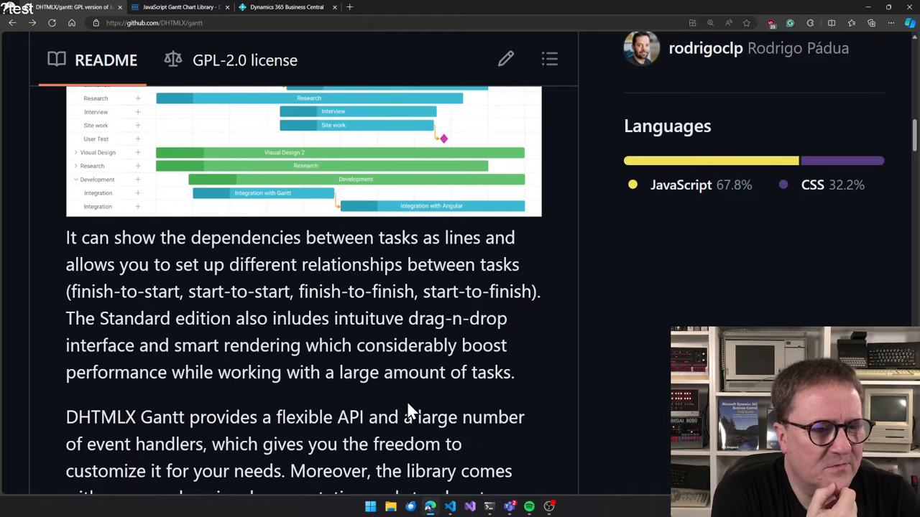
scroll(down, 3)
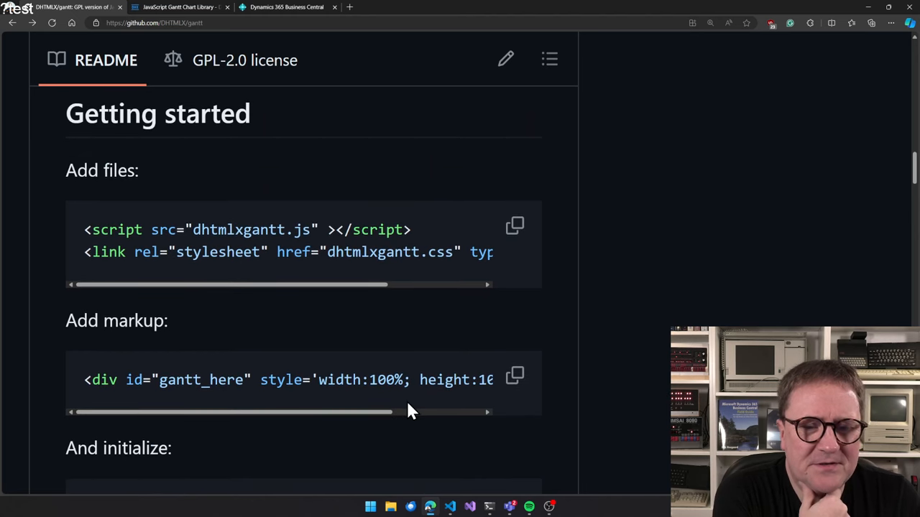
mouse_move(362, 421)
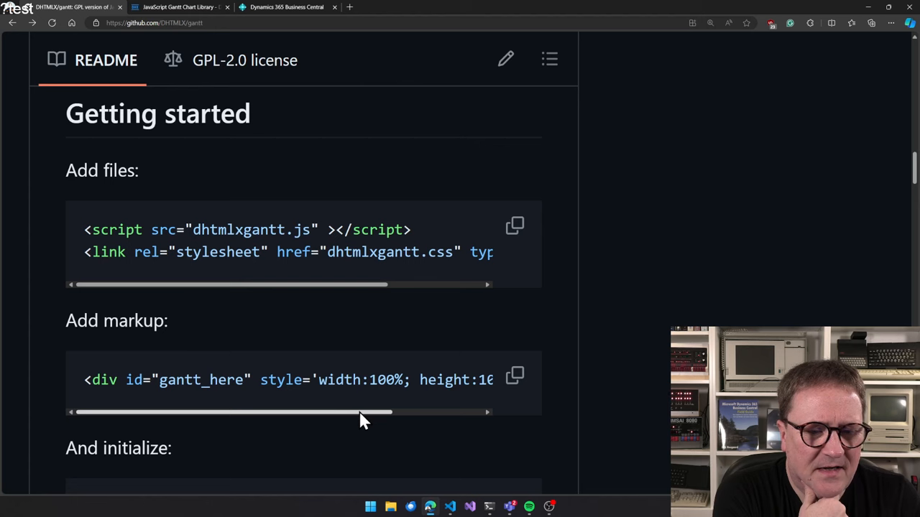
mouse_move(212, 394)
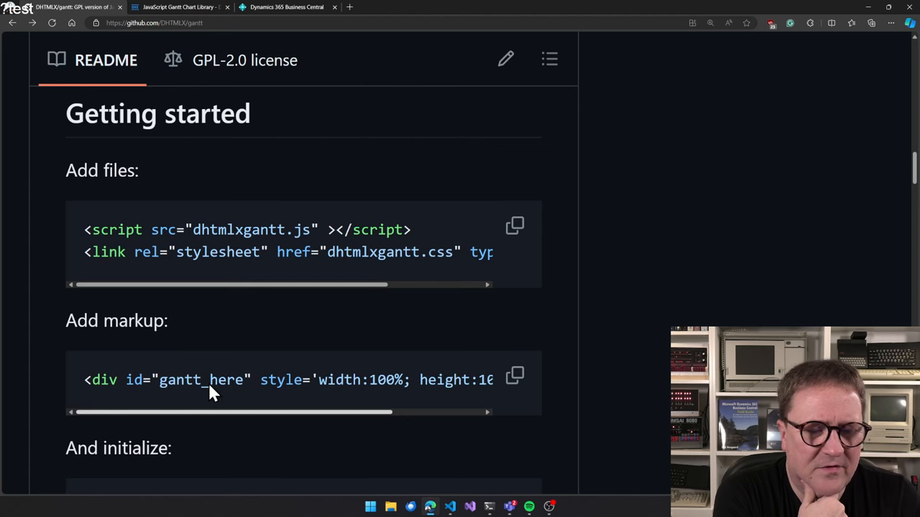
scroll(down, 3)
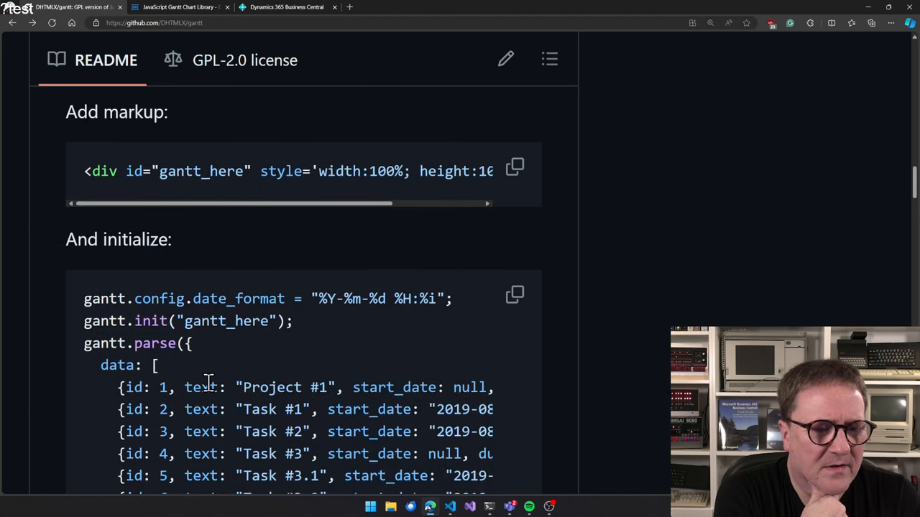
scroll(down, 3)
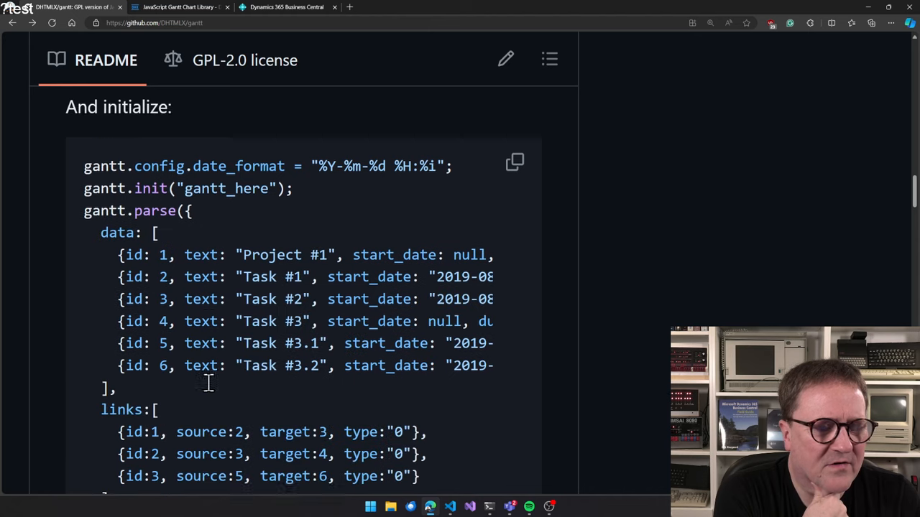
scroll(down, 3)
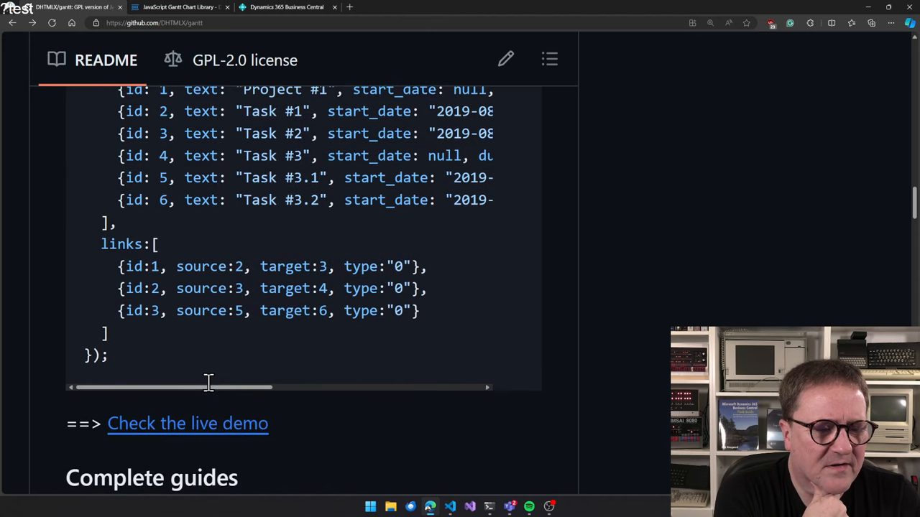
scroll(up, 3)
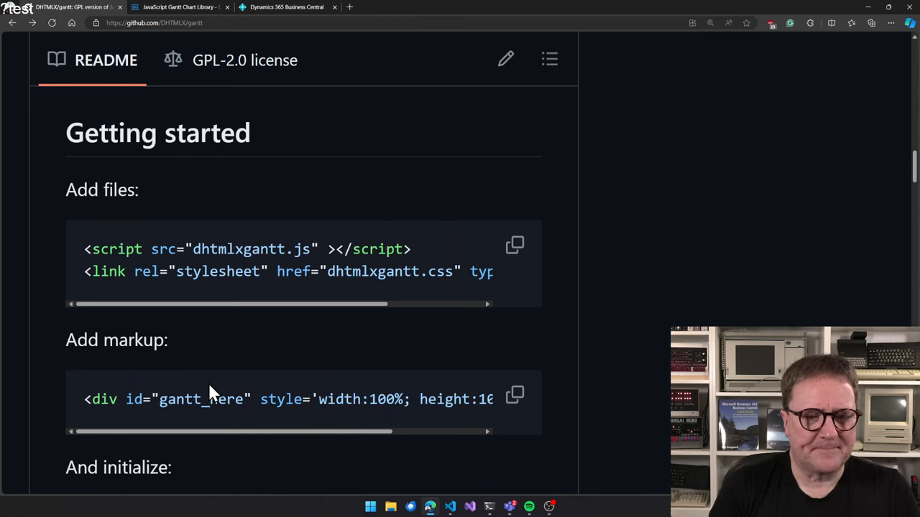
mouse_move(216, 393)
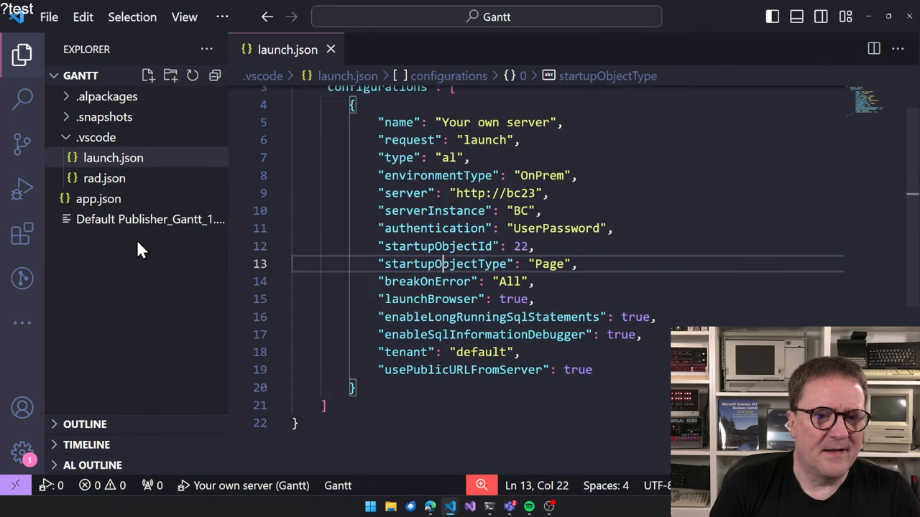
mouse_move(342, 57)
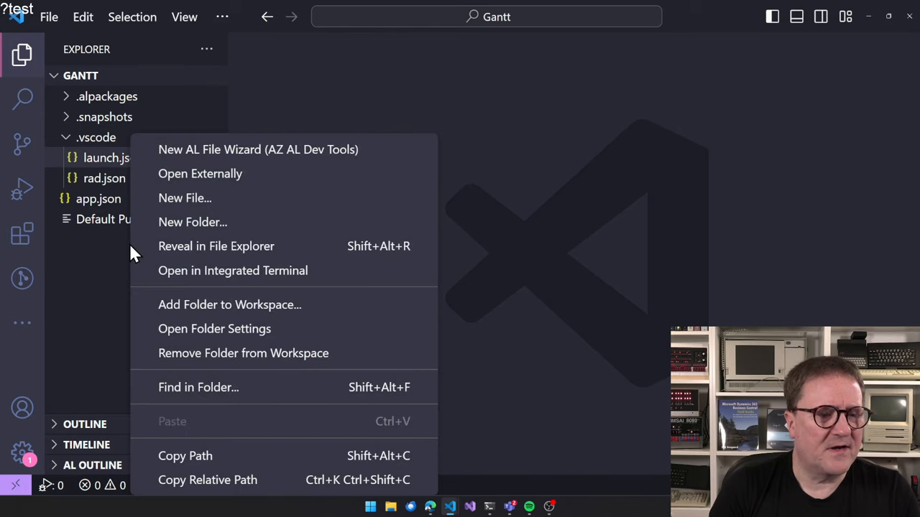
- Create the gantt folder with a gantt.al file and type controladdin into it
click(192, 221)
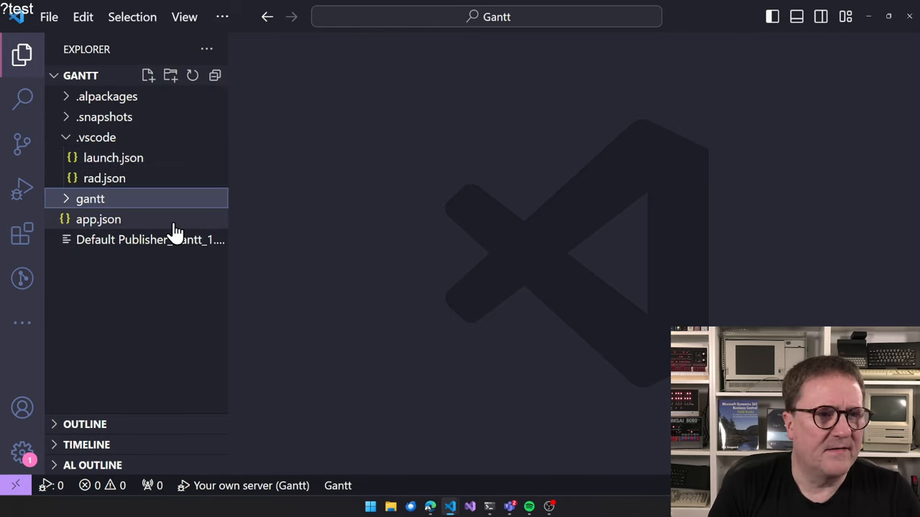
right_click(90, 198)
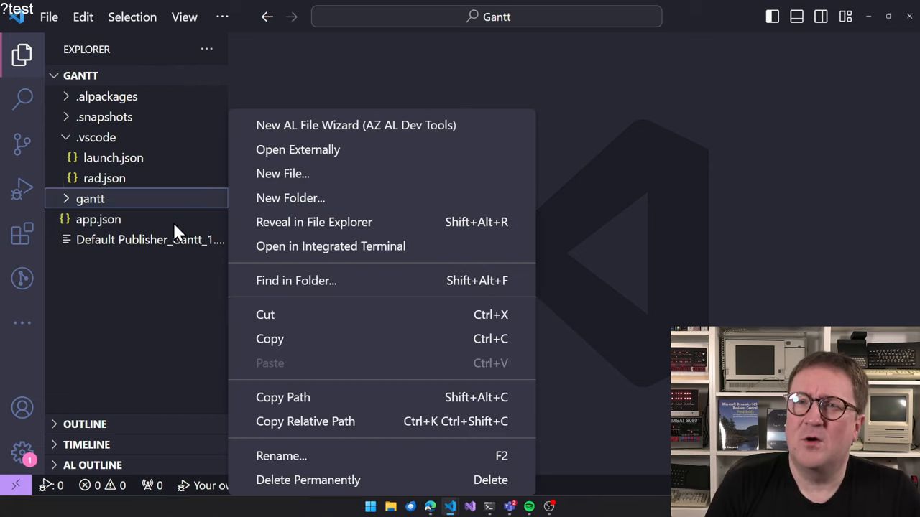
mouse_move(282, 173)
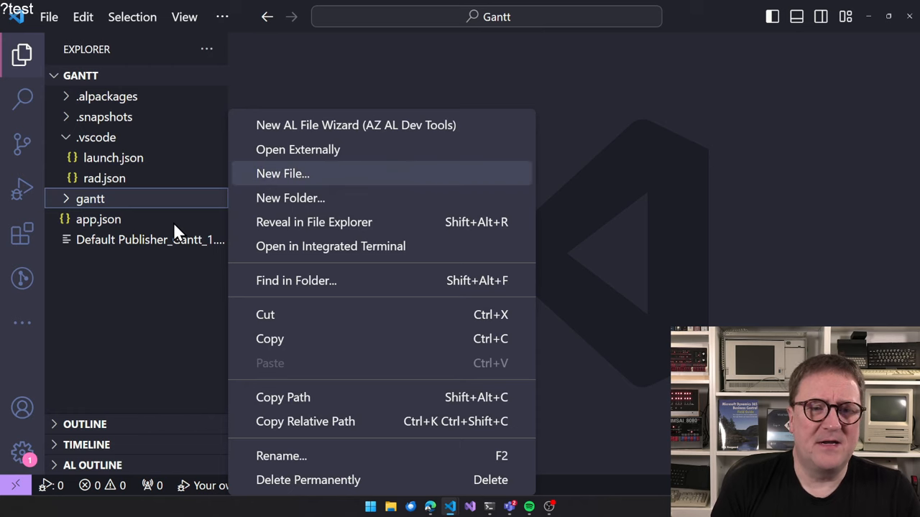
click(282, 173)
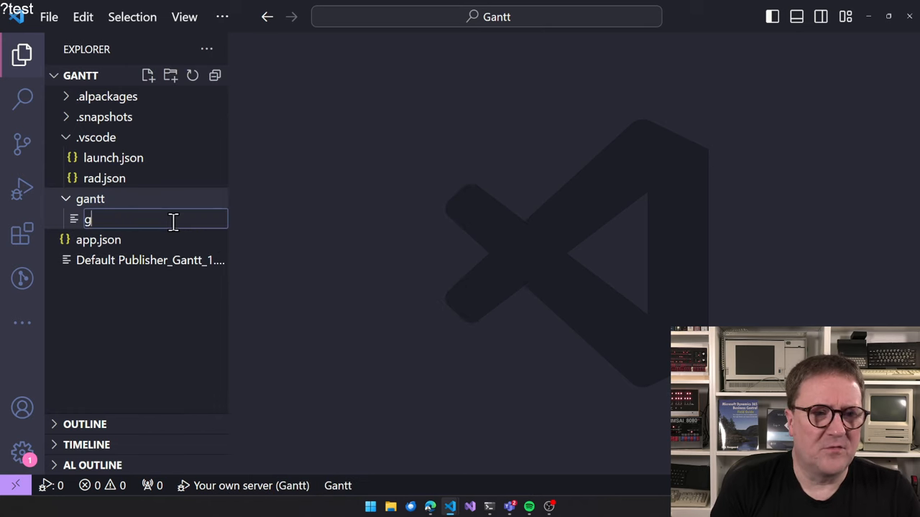
text(antt.al)
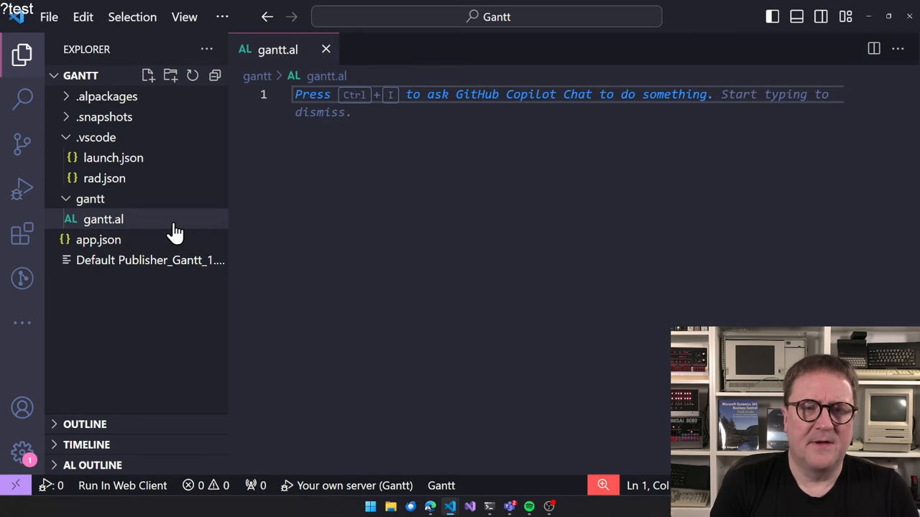
text(controladdin)
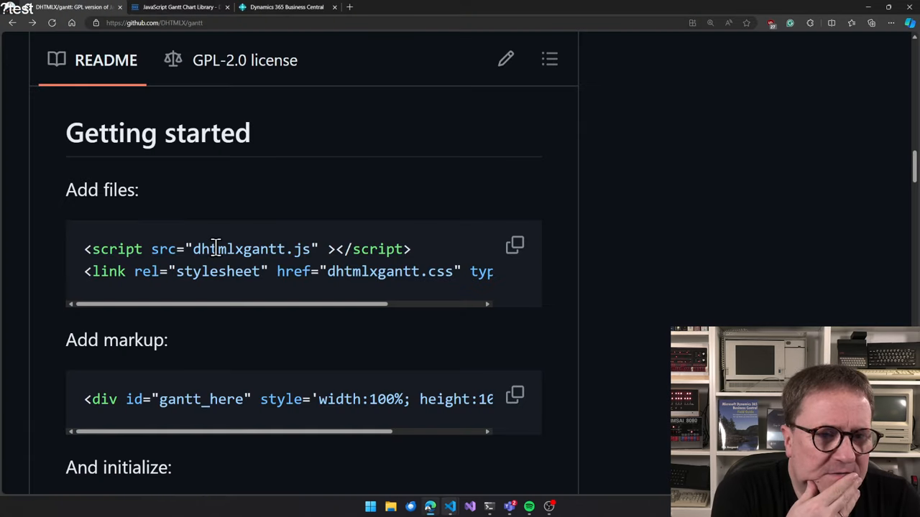
mouse_move(269, 249)
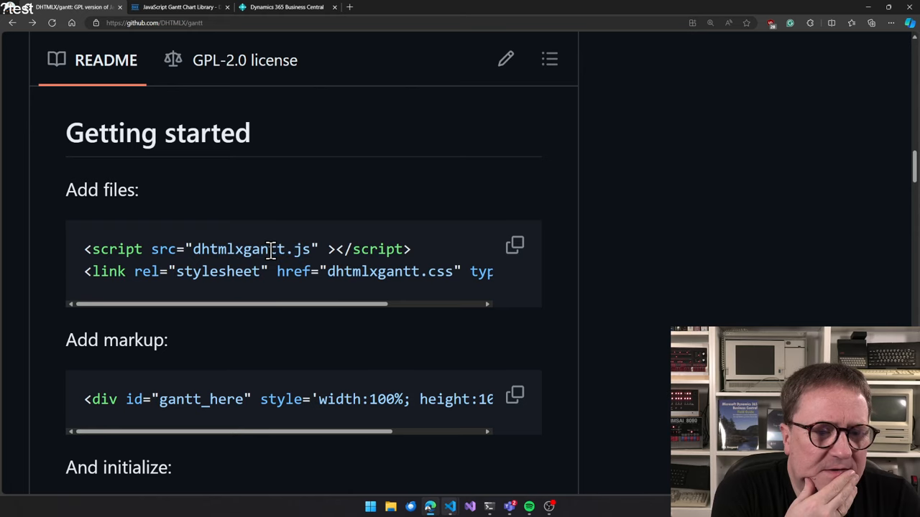
- Open dhtmlxgantt.js from the repository's codebase folder
scroll(up, 3)
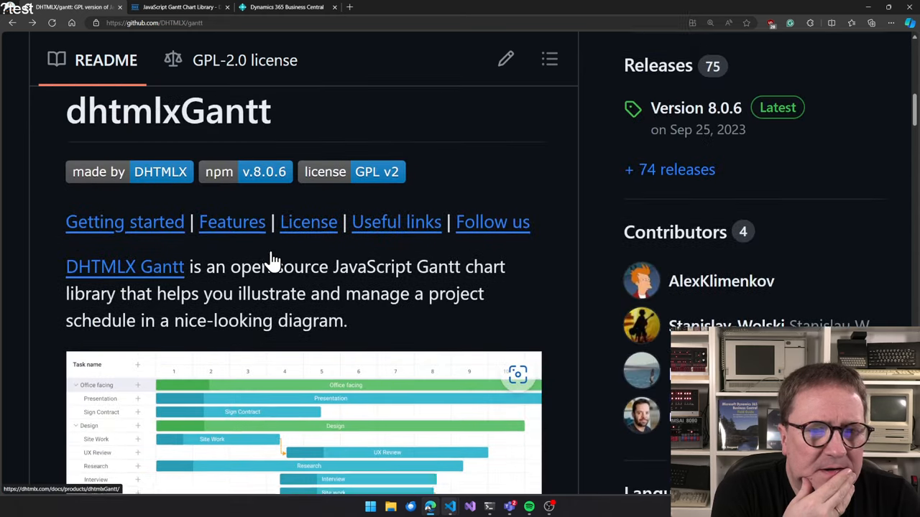
scroll(up, 3)
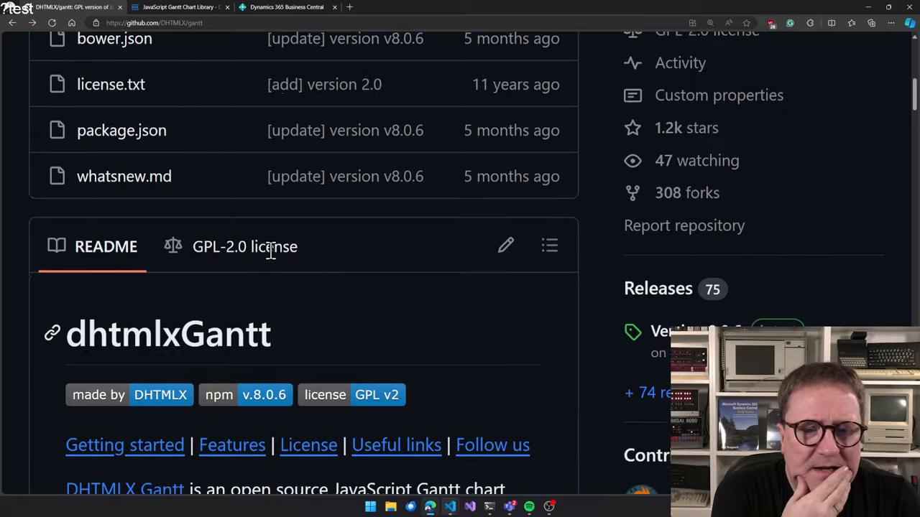
scroll(up, 3)
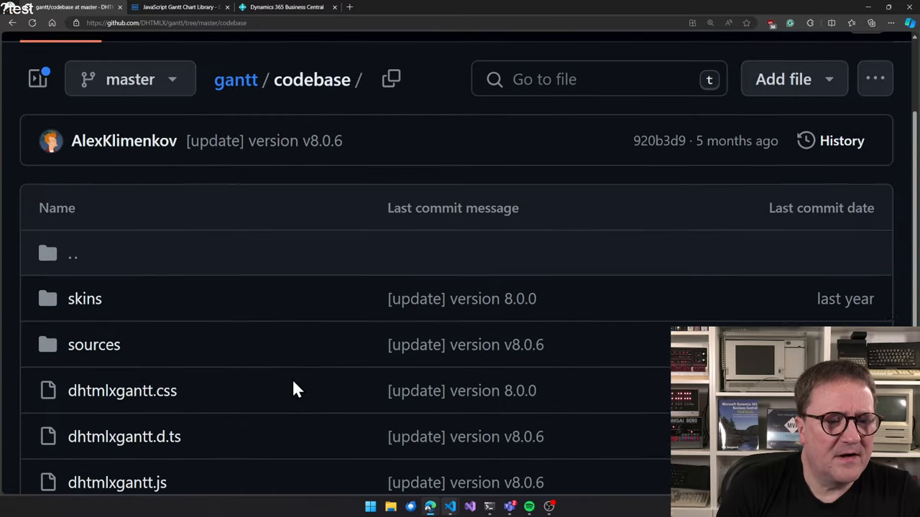
scroll(down, 3)
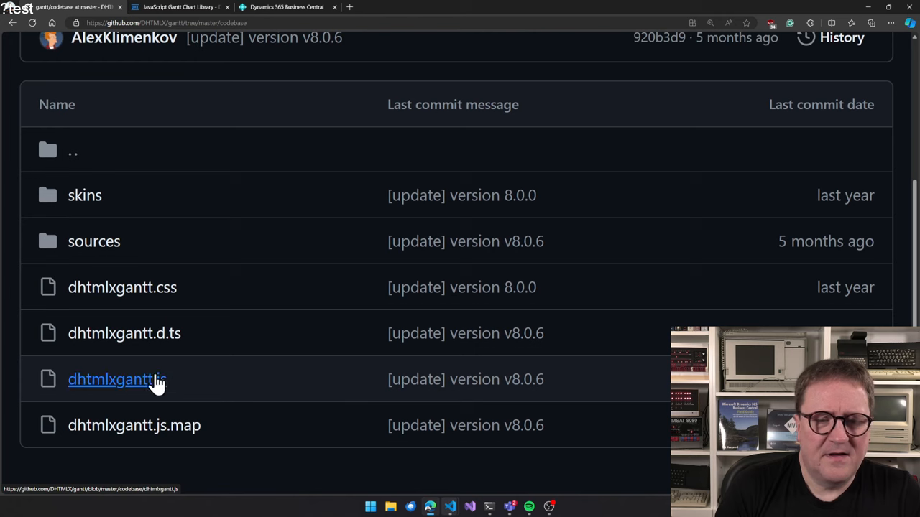
click(117, 379)
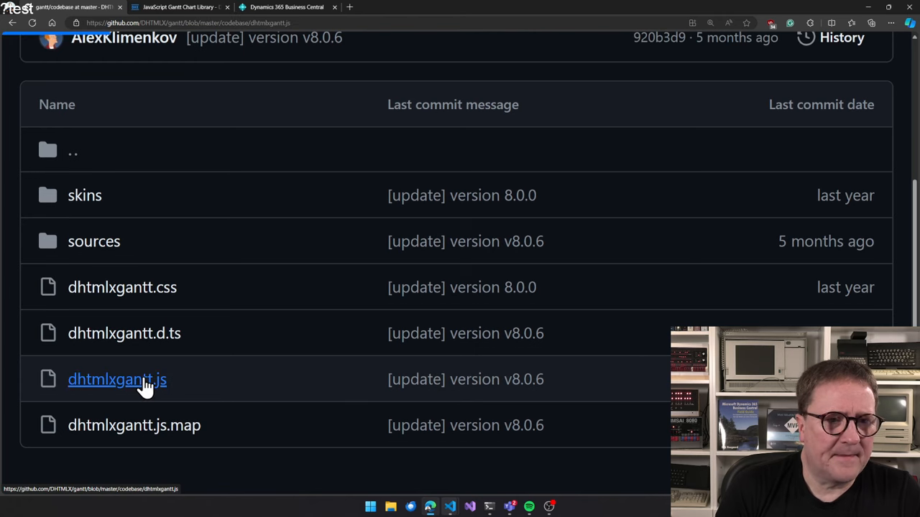
click(117, 380)
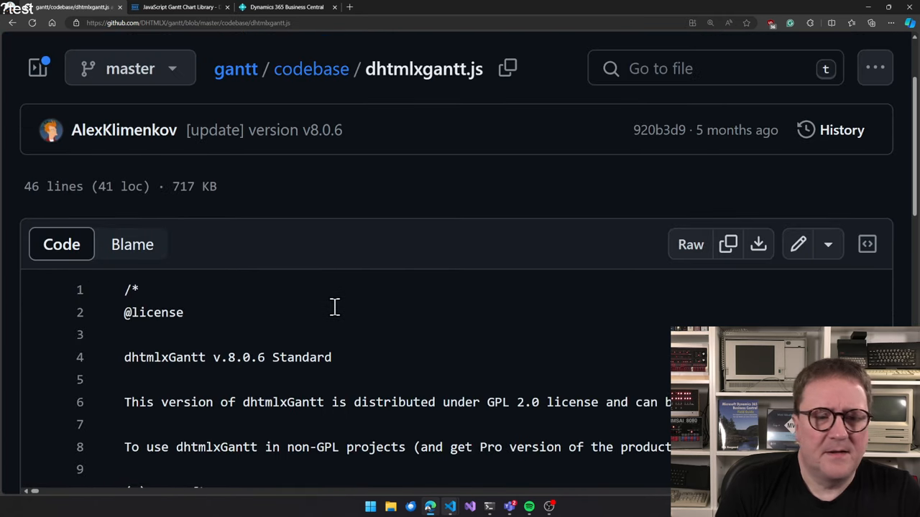
mouse_move(679, 309)
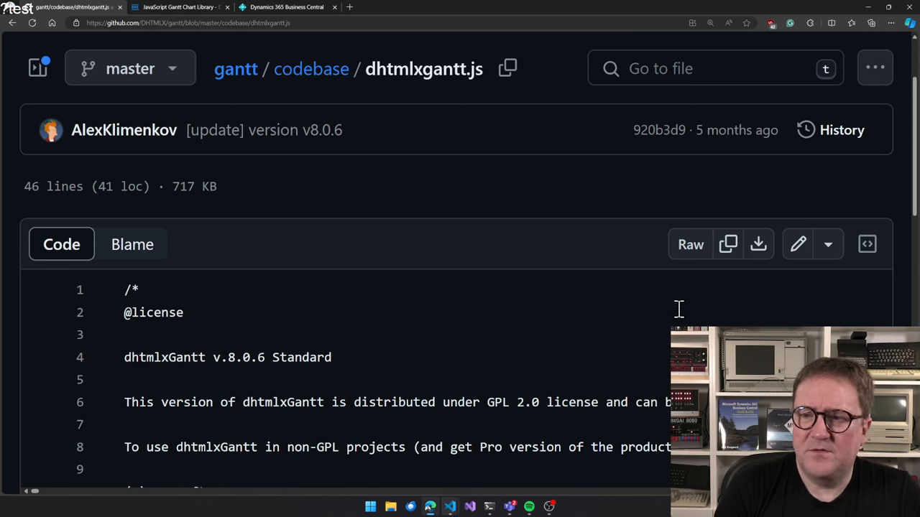
mouse_move(758, 244)
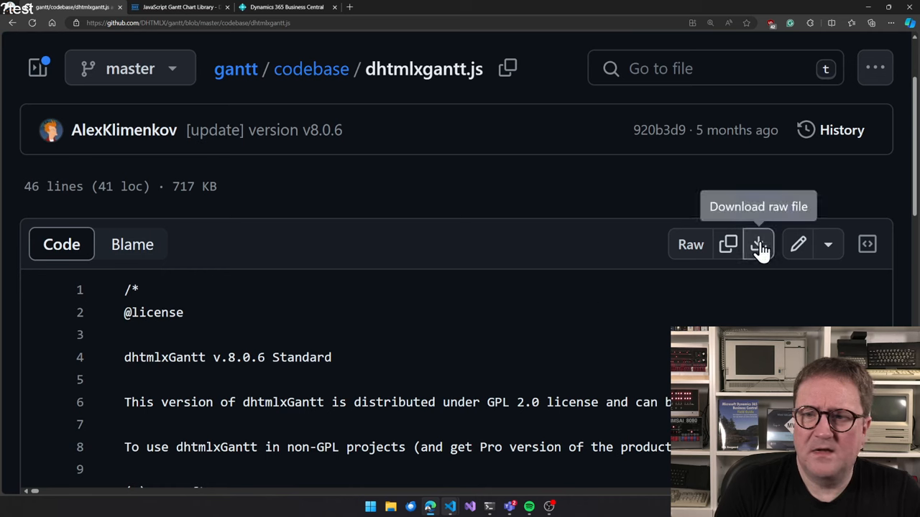
- Download the raw dhtmlxgantt.js, keeping it despite Edge's warning
click(758, 244)
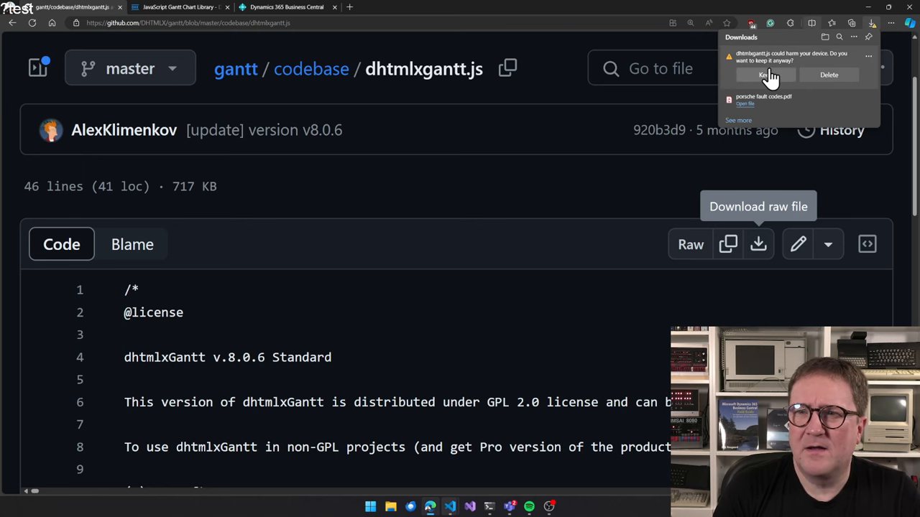
click(763, 75)
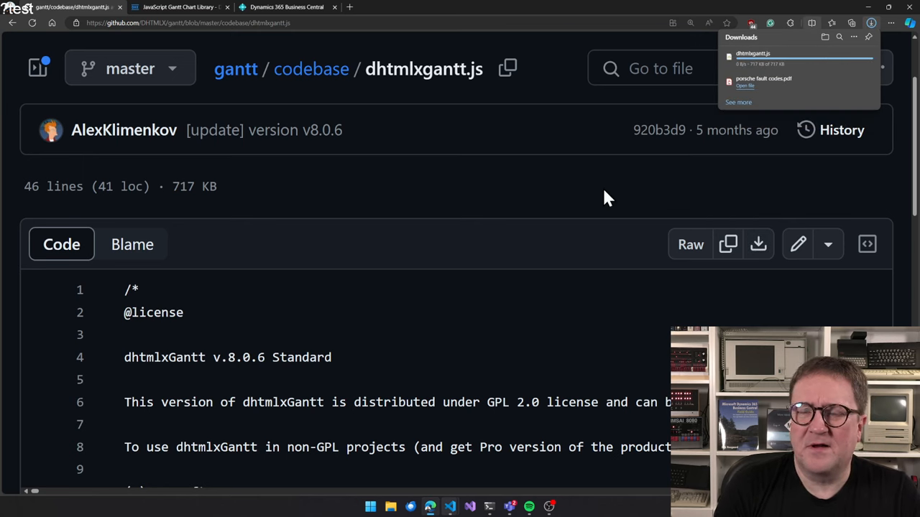
click(607, 197)
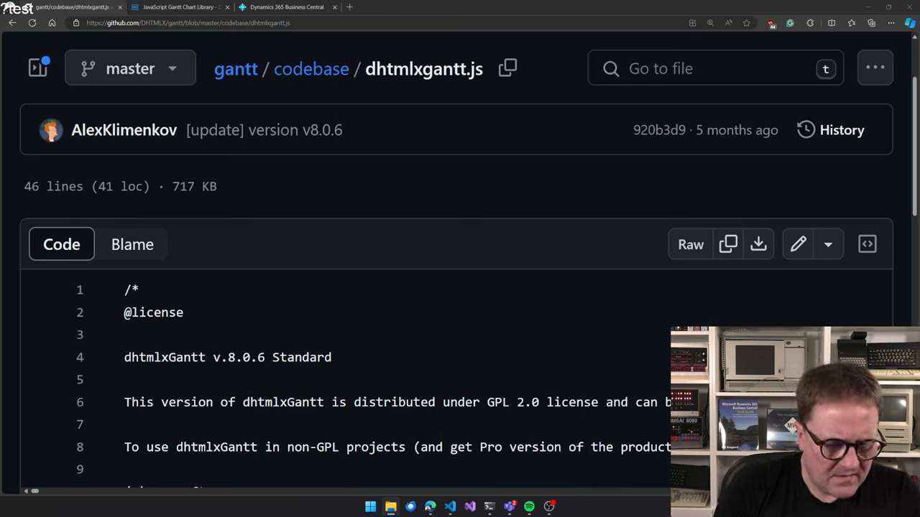
mouse_move(370, 316)
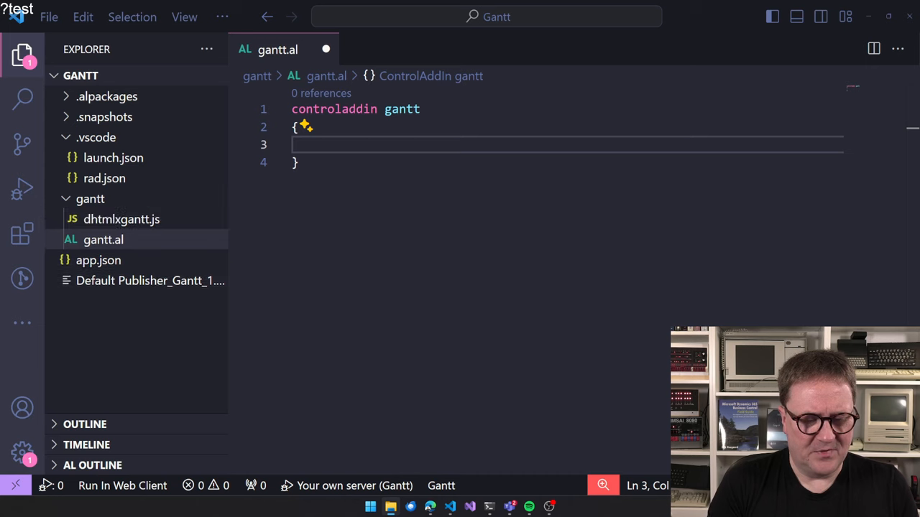
mouse_move(133, 230)
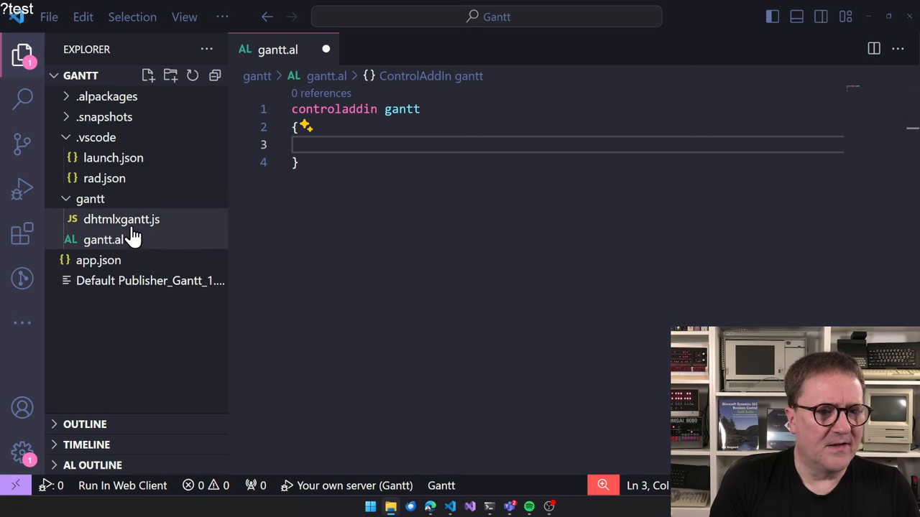
mouse_move(287, 352)
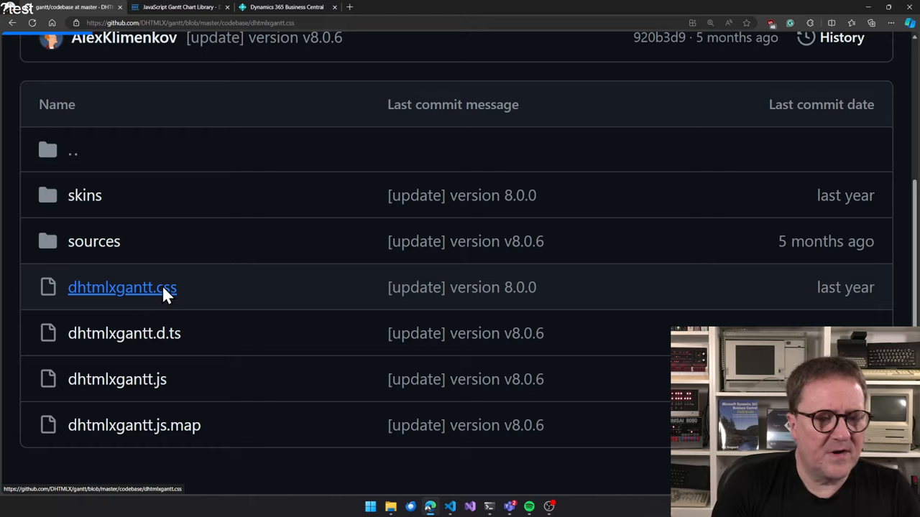
- Open codebase/dhtmlxgantt.css and download the raw file
click(122, 288)
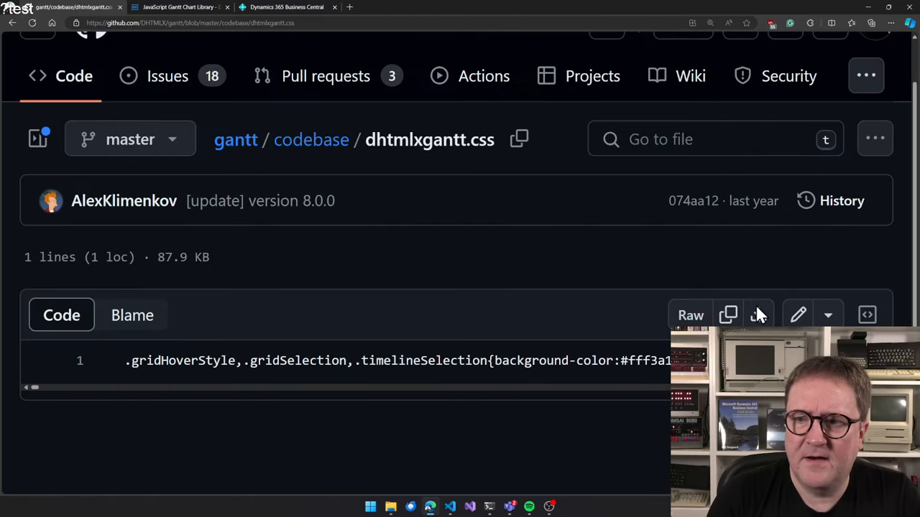
click(757, 315)
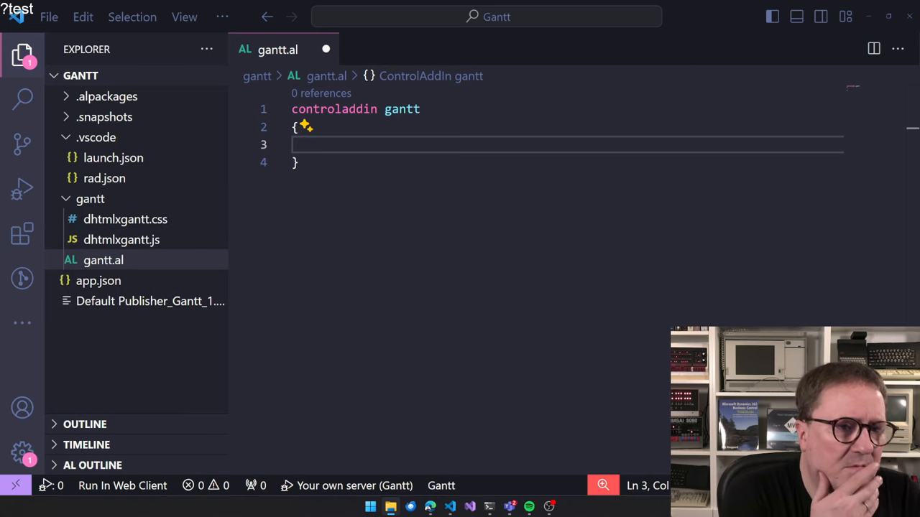
mouse_move(343, 140)
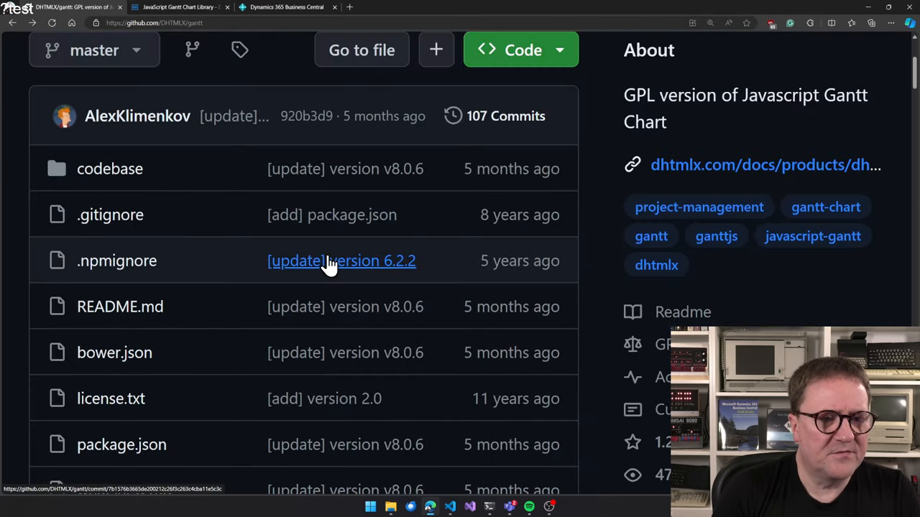
- Scroll the README to Getting started and highlight the 'Add files' instruction
scroll(down, 3)
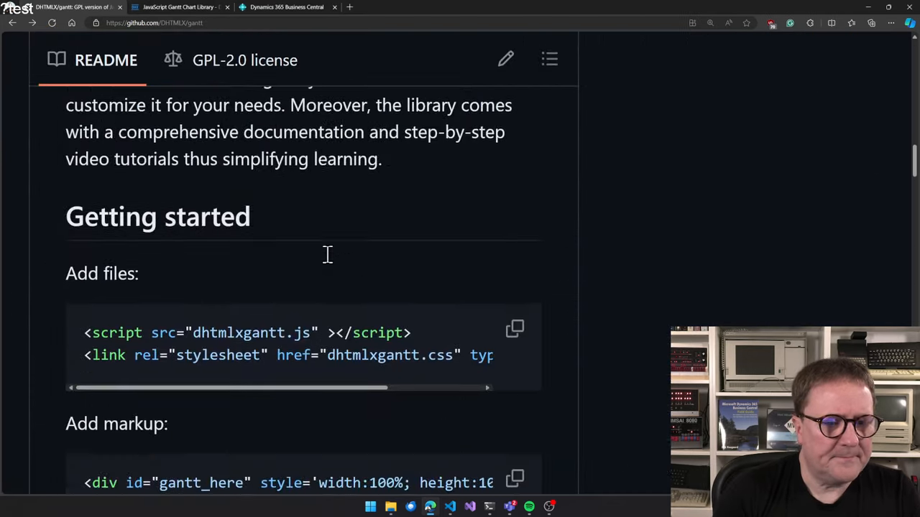
scroll(down, 3)
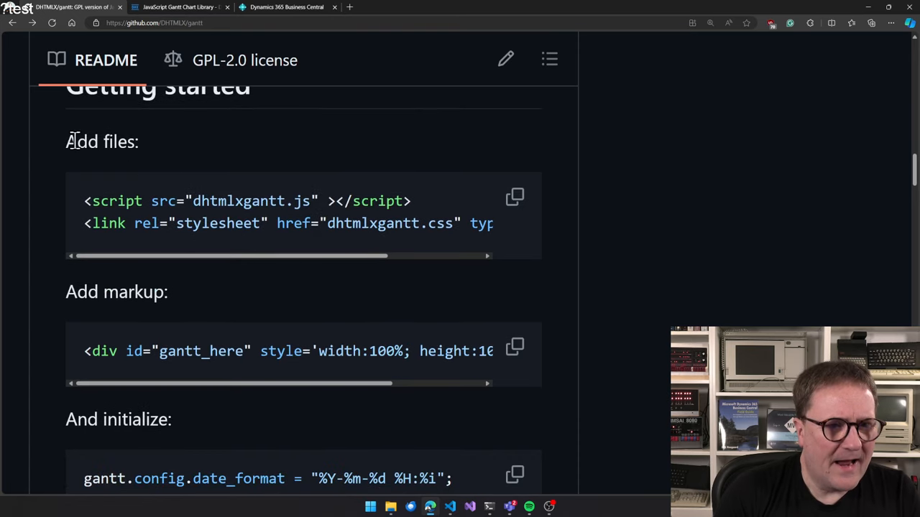
double_click(102, 141)
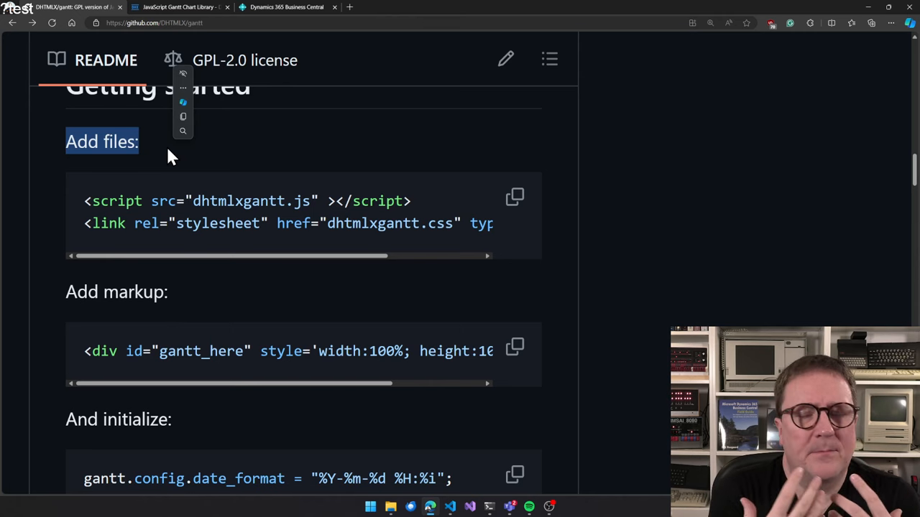
mouse_move(77, 159)
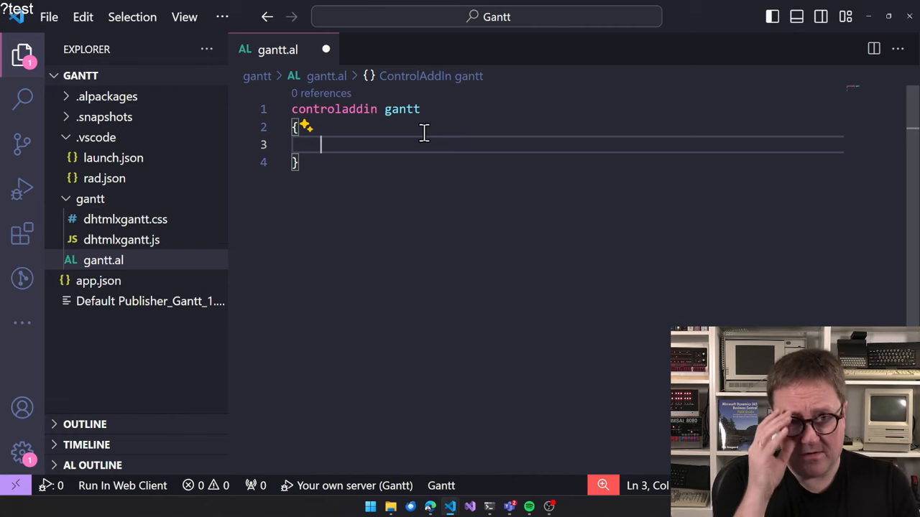
- Add Scripts = 'gantt/dhtmlxgantt.js' to the gantt control add-in
text(sc)
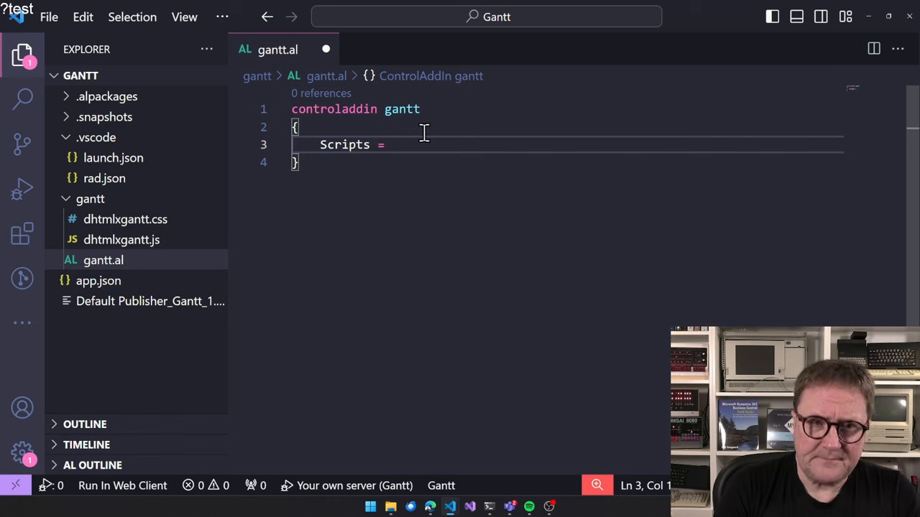
text('gantt/)
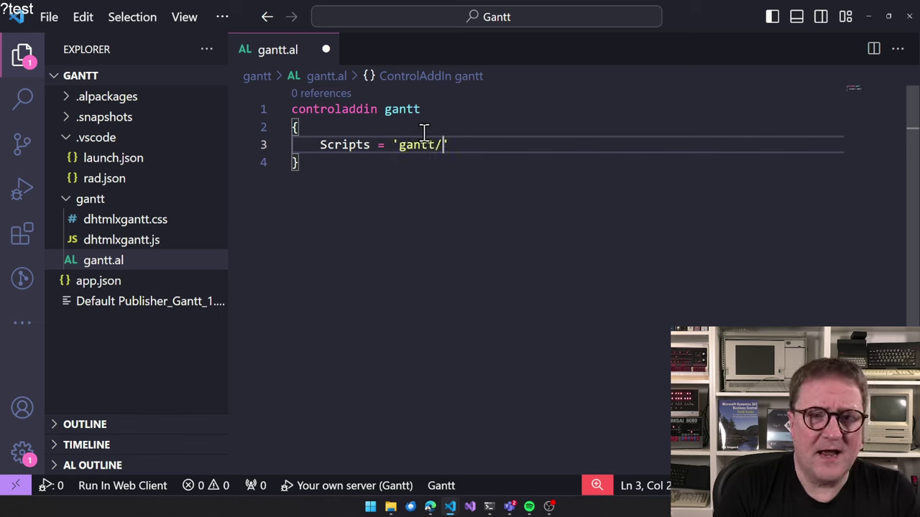
text(dhtmlxgan)
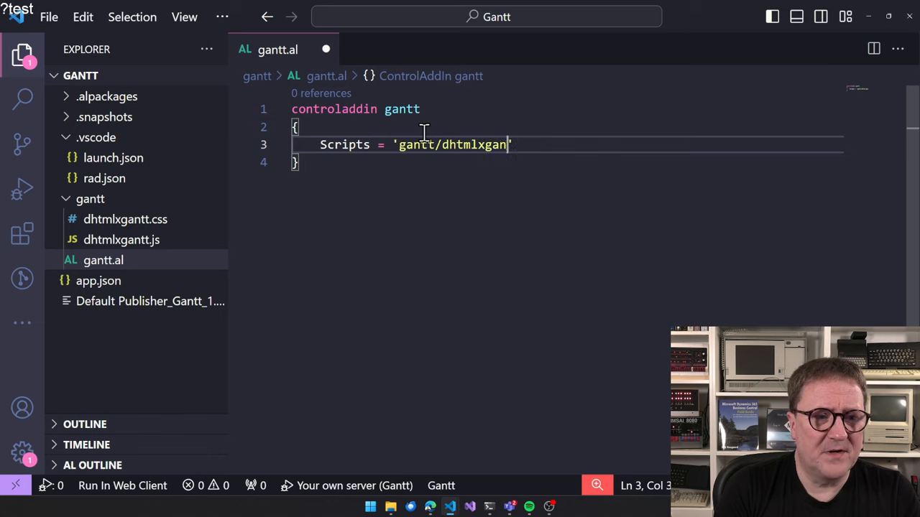
text(t.js')
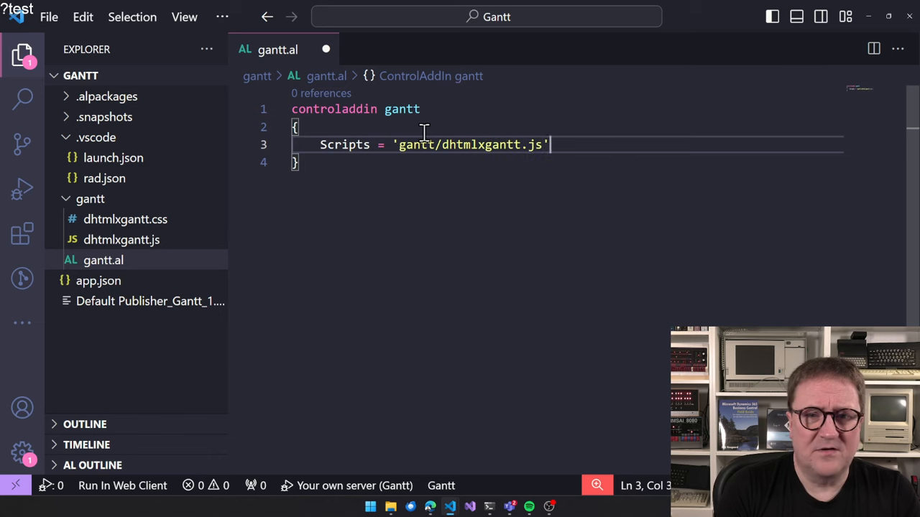
- Add StyleSheets = 'gantt/dhtmlxgantt.css', build, then insert an x into the script path
text(s)
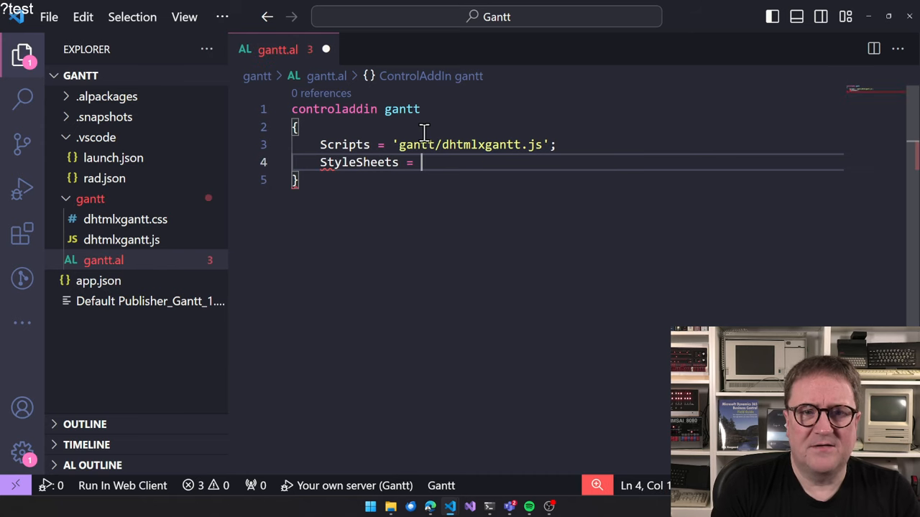
text('gantt')
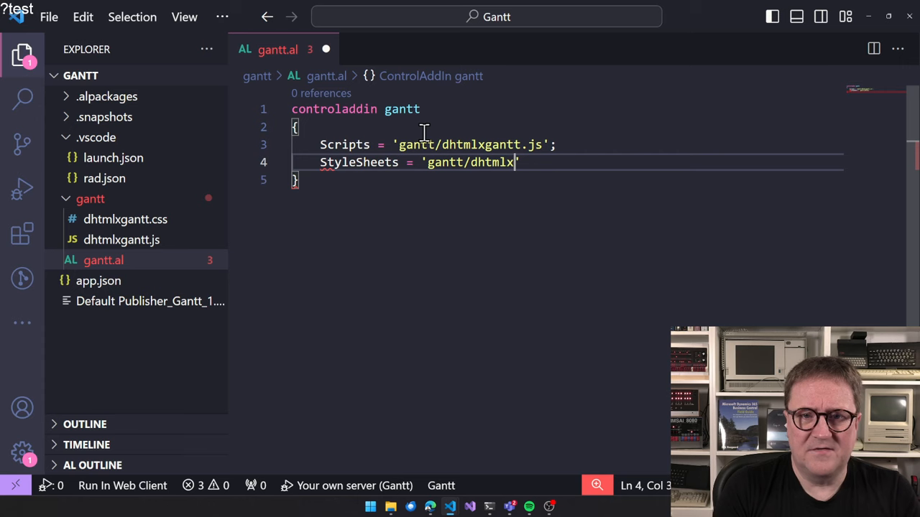
text(gantt.cs)
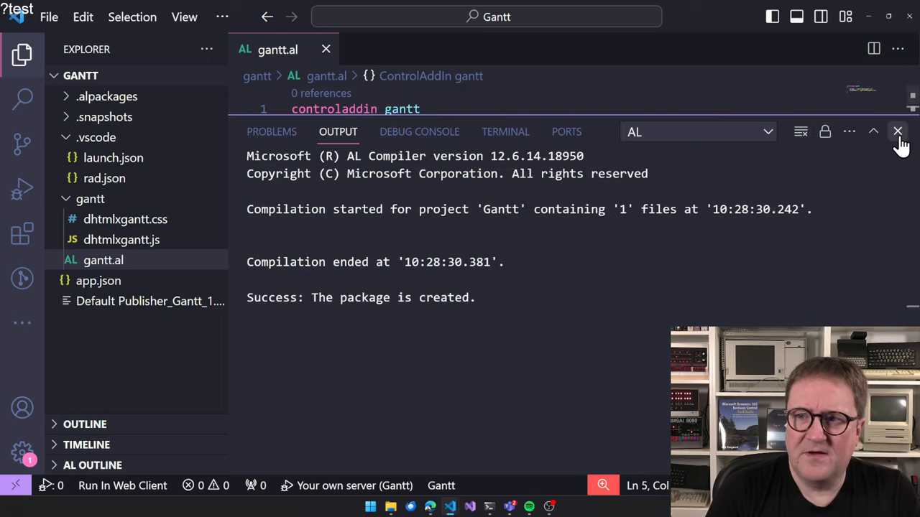
click(898, 131)
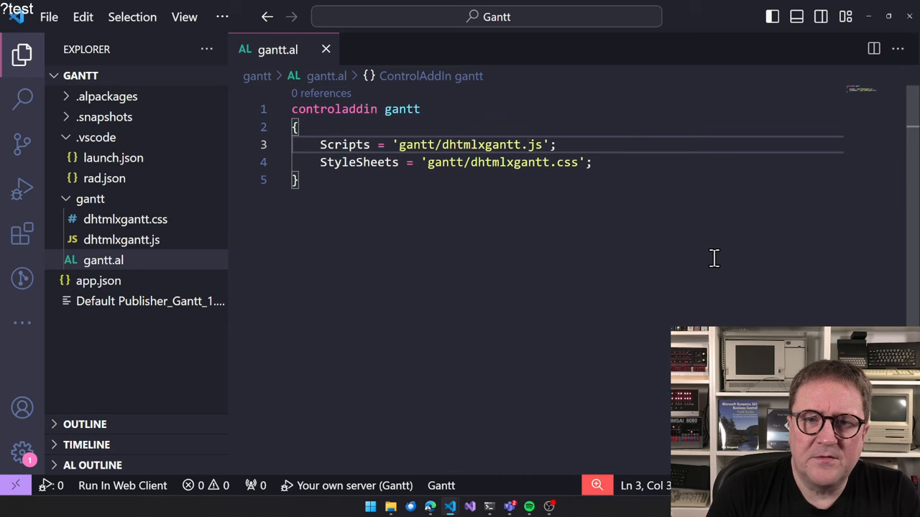
text(x)
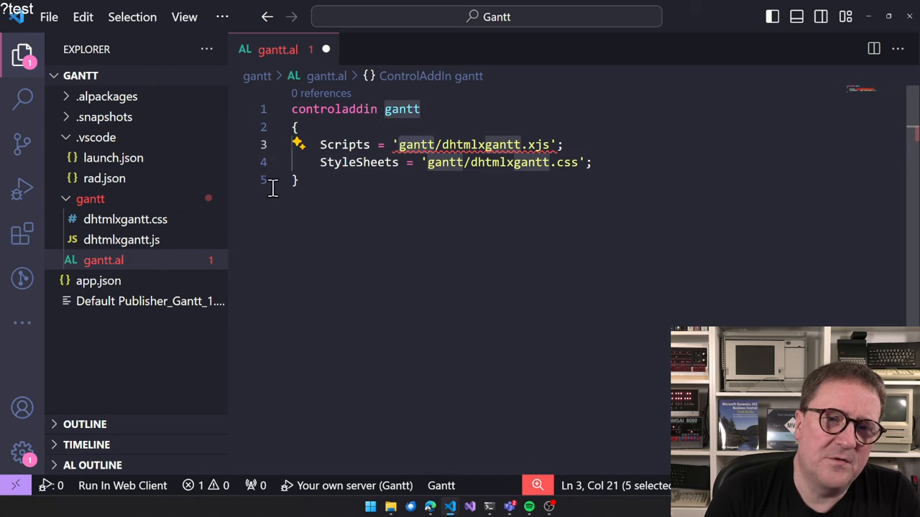
mouse_move(415, 132)
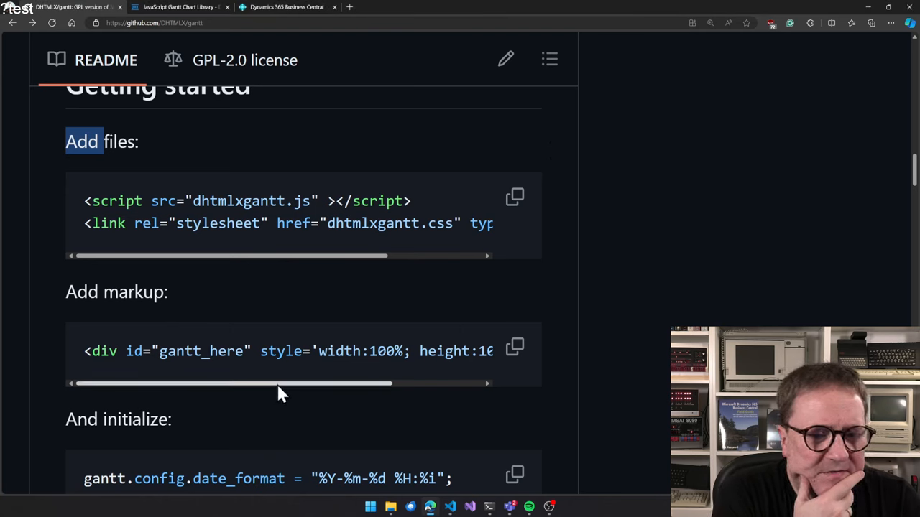
- Scroll the README's getting-started code samples, then return to the editor
scroll(right, 3)
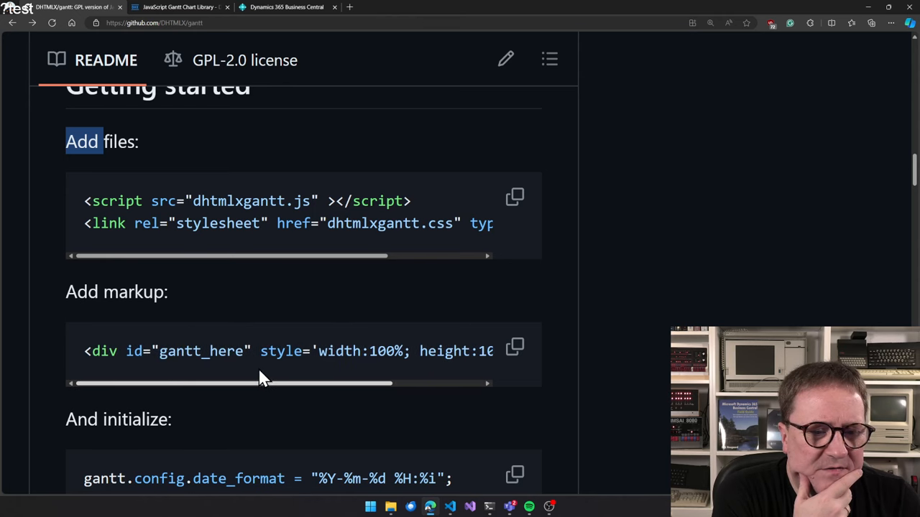
scroll(down, 3)
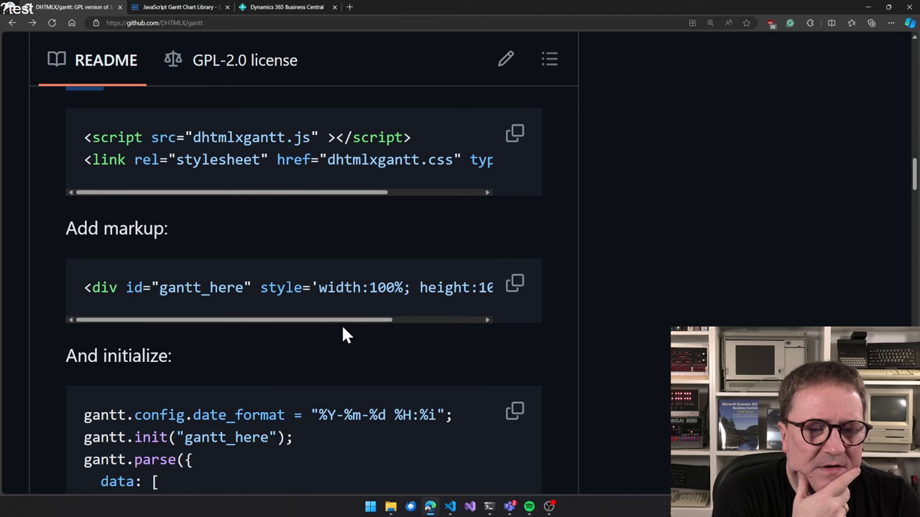
mouse_move(172, 322)
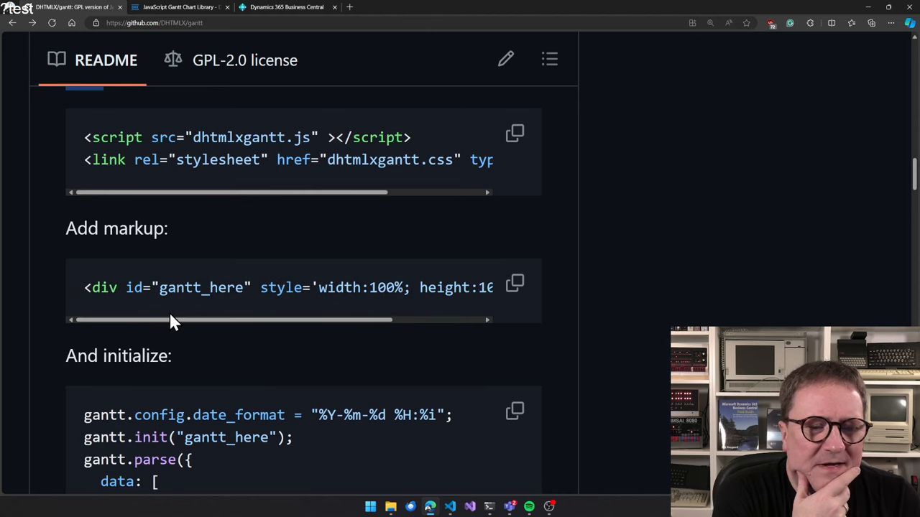
key(alt+tab)
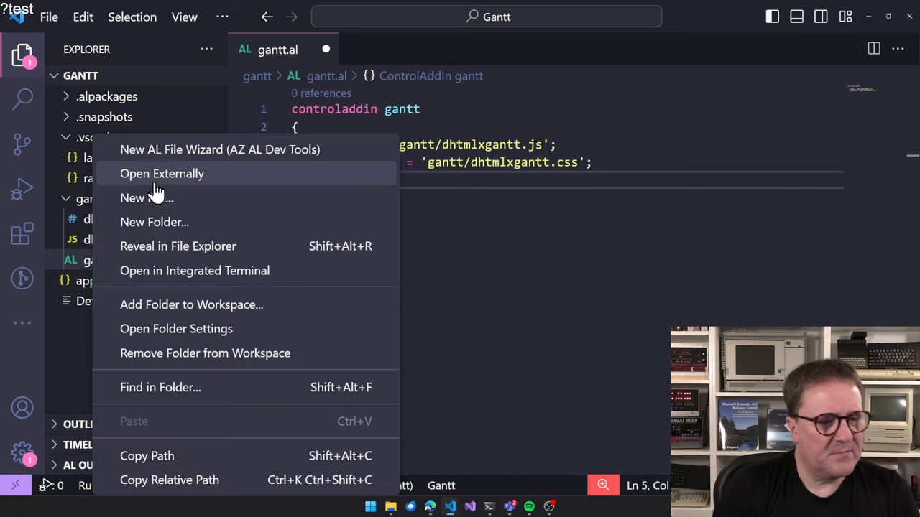
- Create test.al declaring page 50100 "Gantt Test"
click(146, 197)
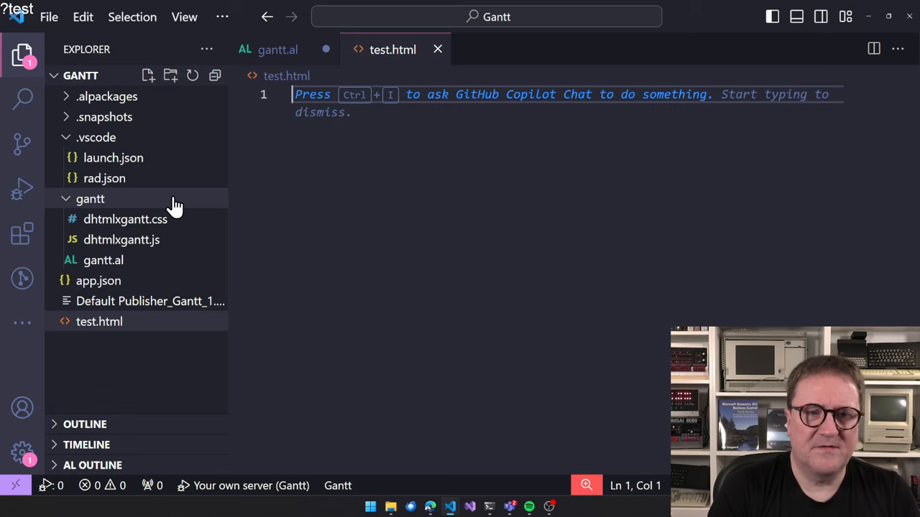
click(99, 321)
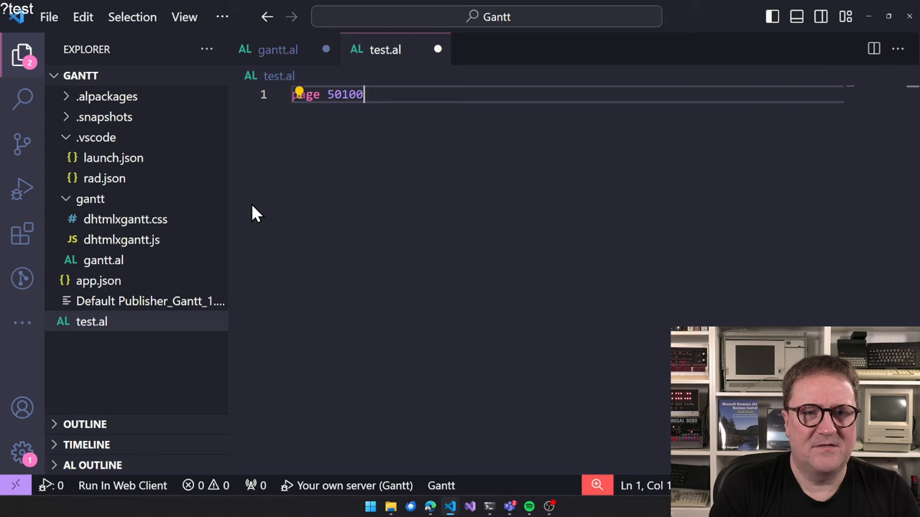
text("Gantt Test)
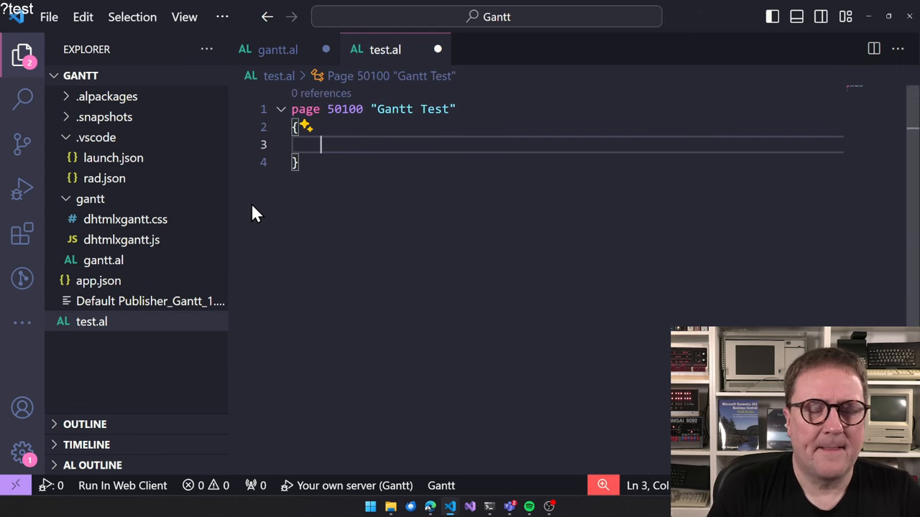
- Set startupObjectId to 50100 in launch.json
click(113, 157)
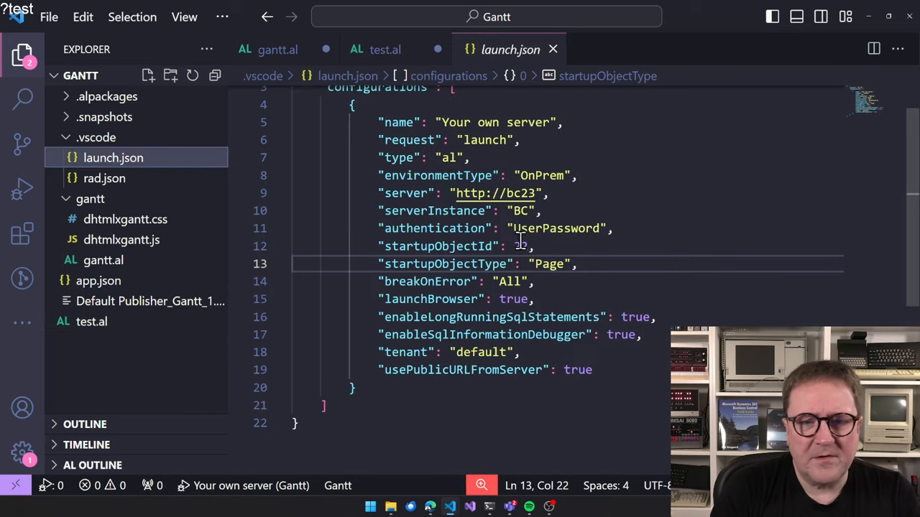
text(50100)
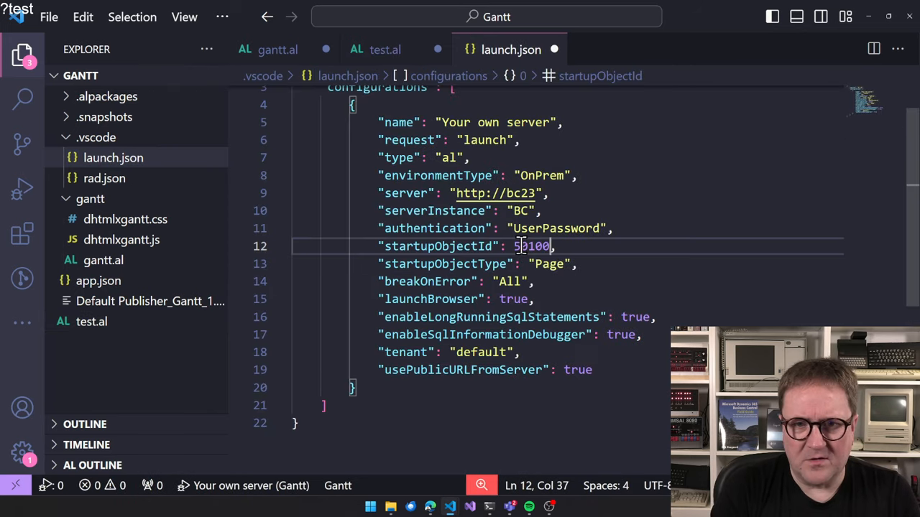
click(385, 50)
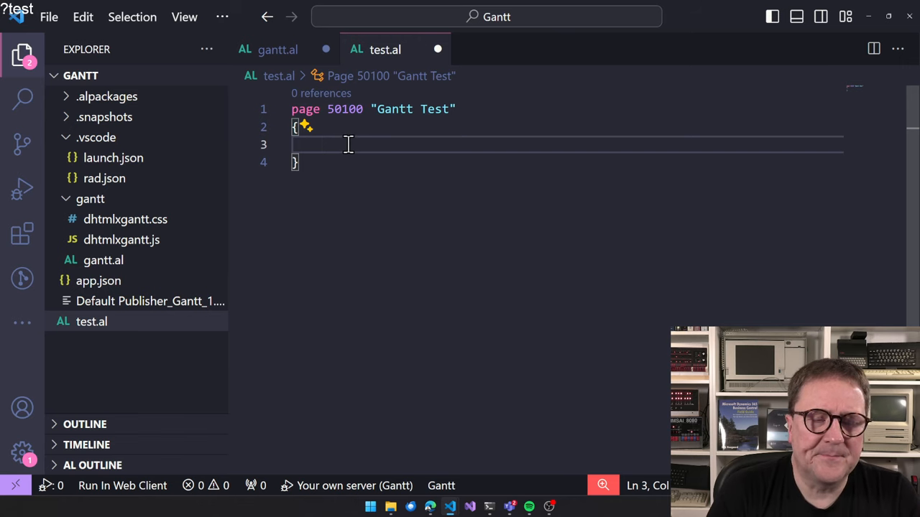
- Give the page PageType Card, Caption 'Gantt', UsageCategory and ApplicationArea all
text(PageType =)
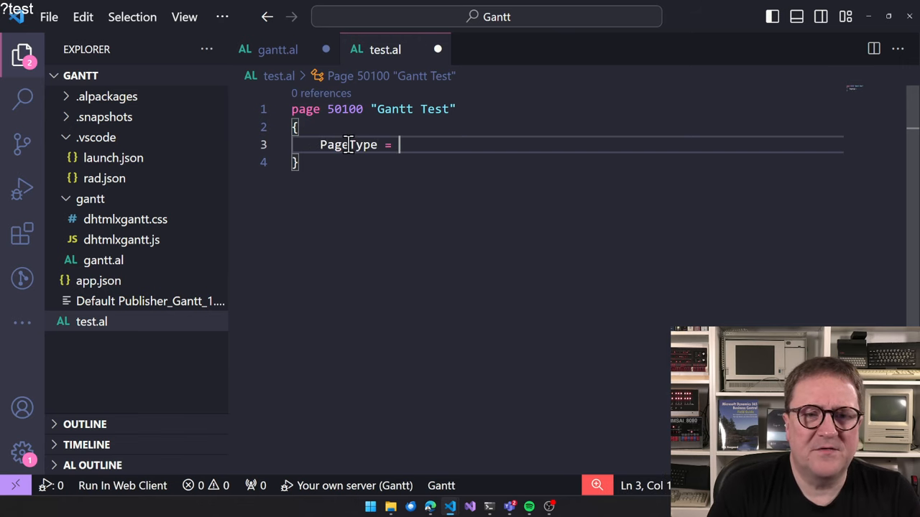
text(Card;)
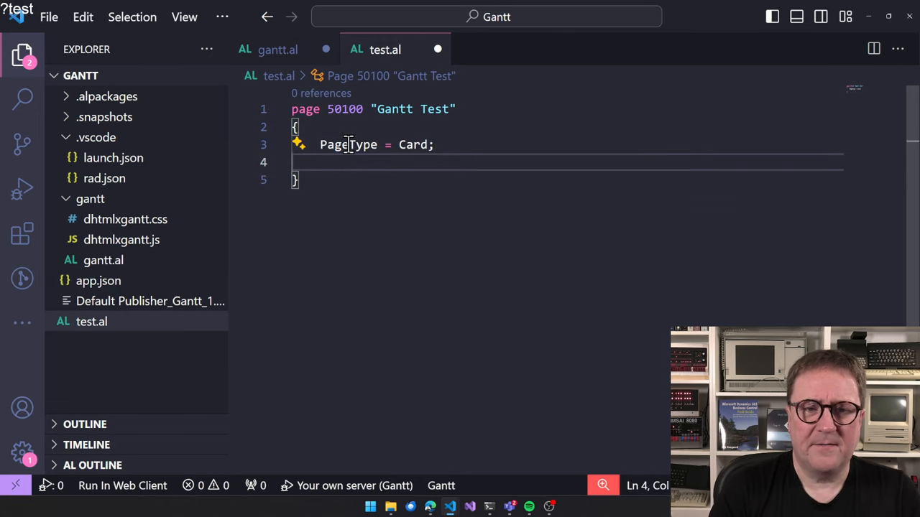
text(Caption = 'Gantt')
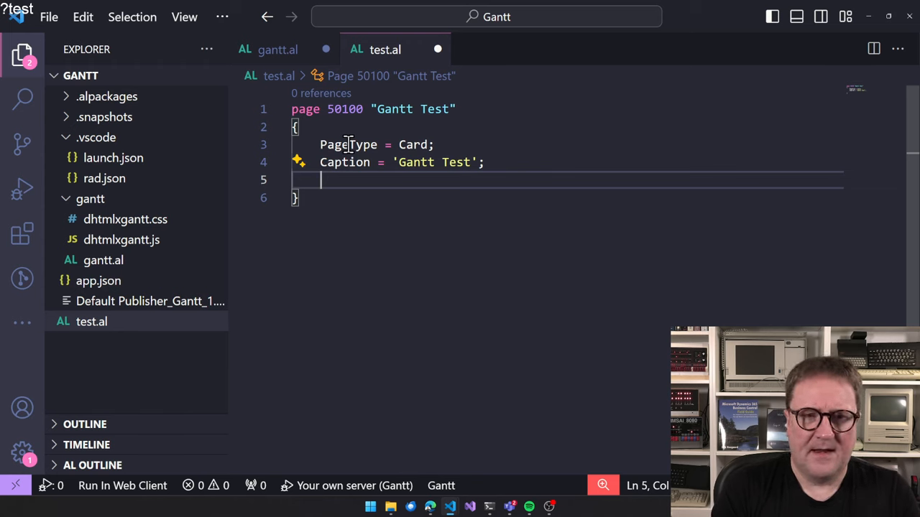
text(UsageCategory = Administration;)
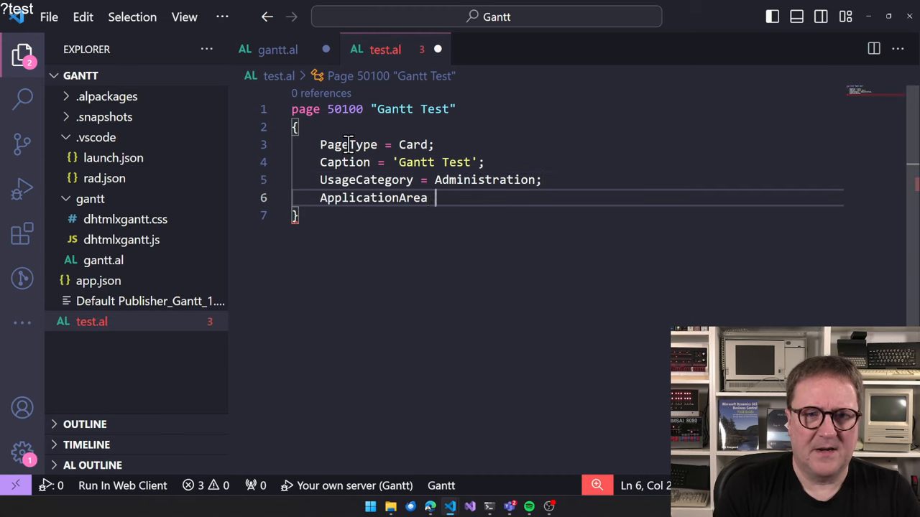
text(= all;)
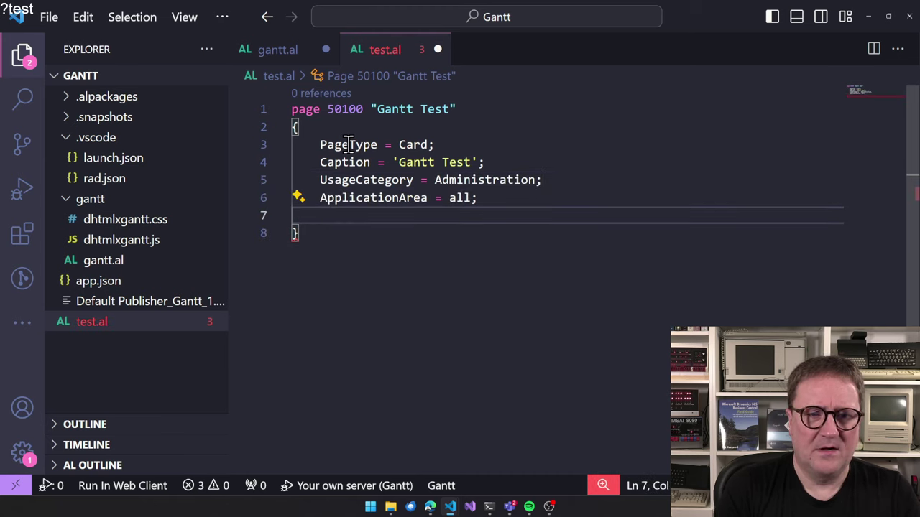
- Add layout area(Content) with usercontrol(Gantt; gantt) and ApplicationArea = all
text(layout)
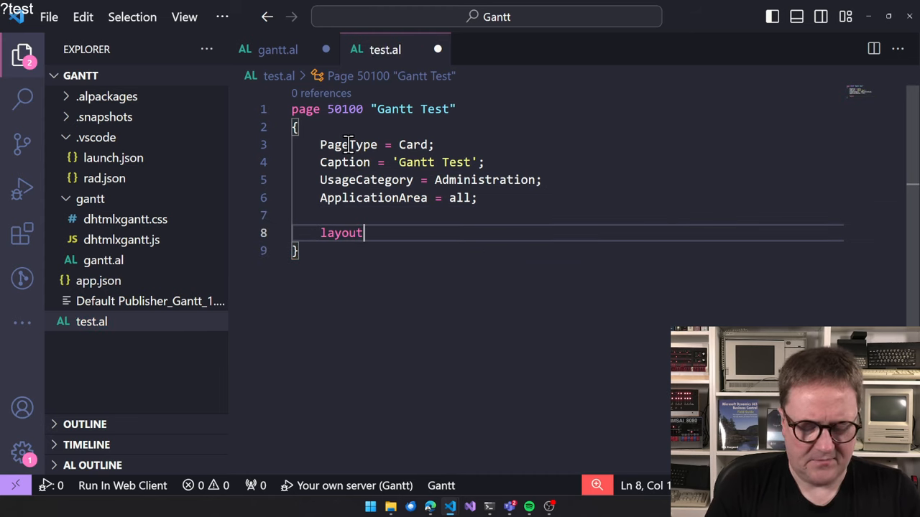
text(area(Content)
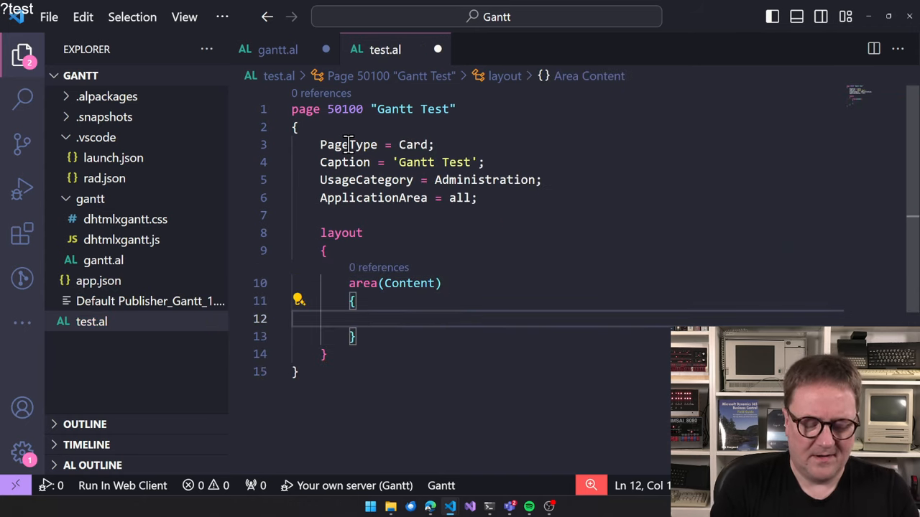
text(con)
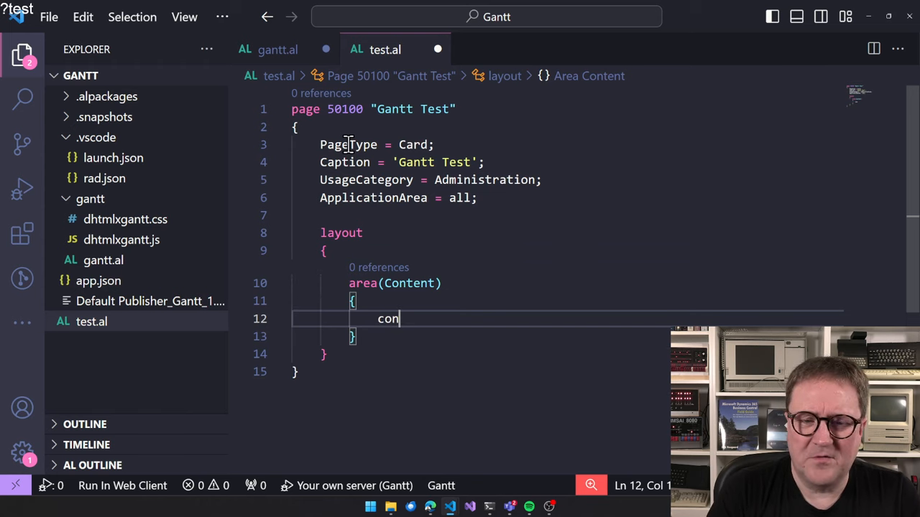
text(user)
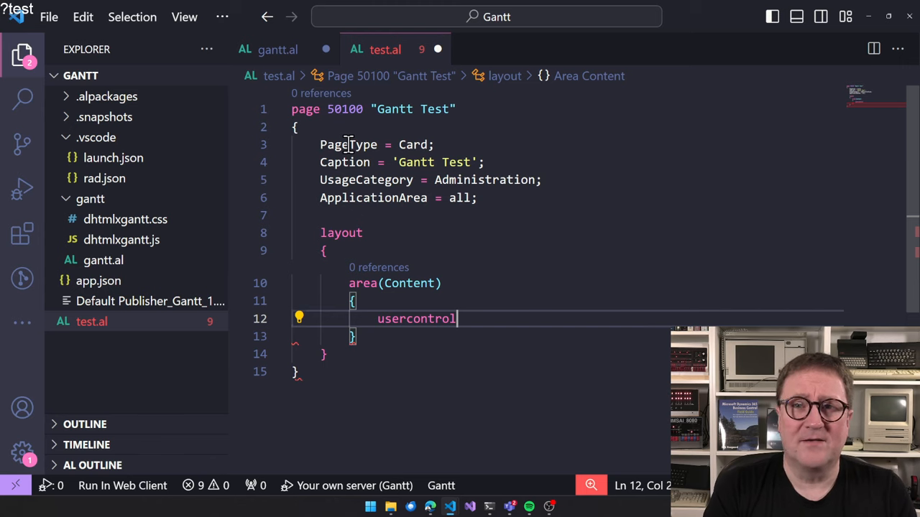
text(())
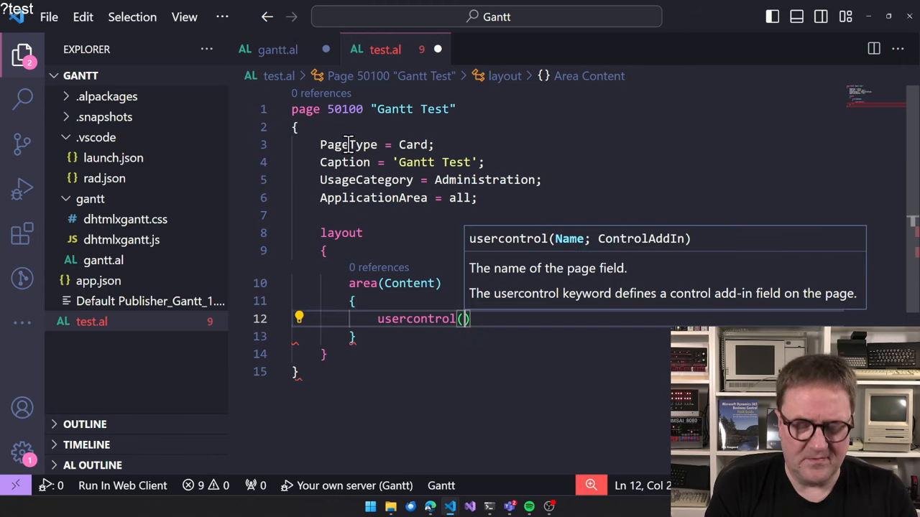
text(Gantt; gantt)
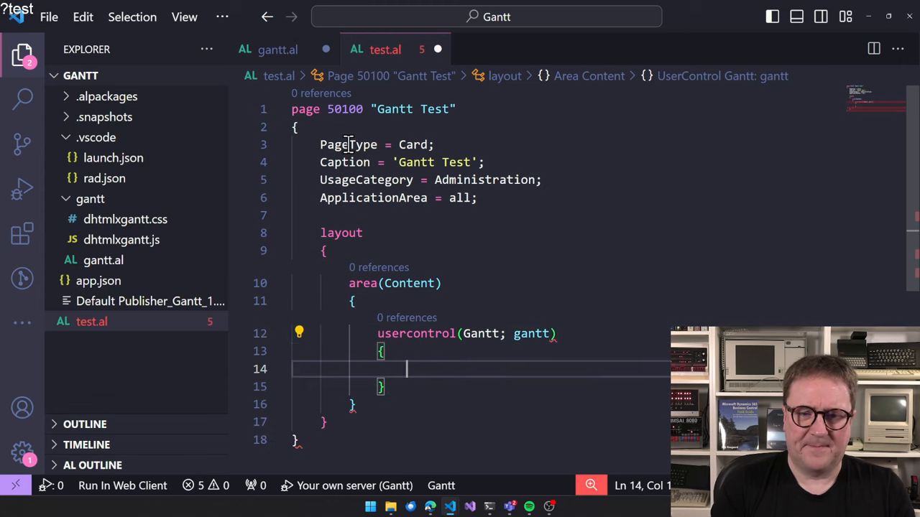
text(ApplicationArea = all;)
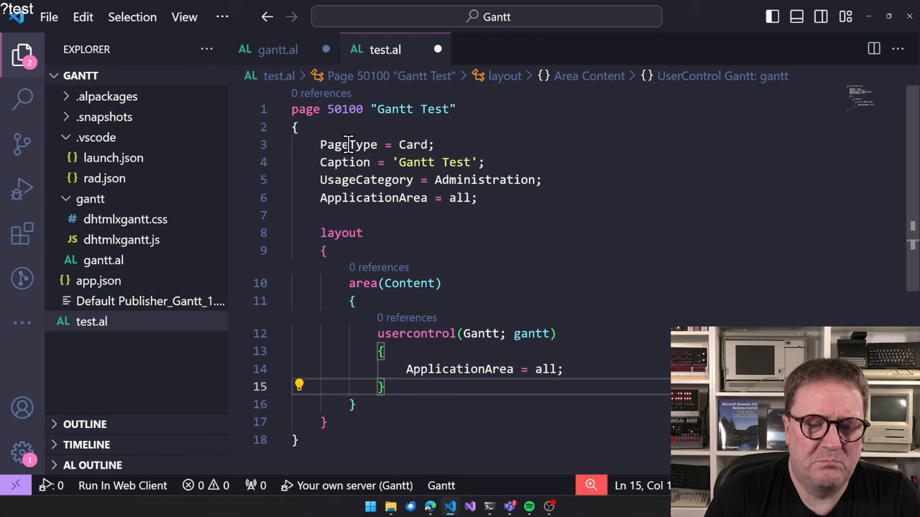
mouse_move(517, 149)
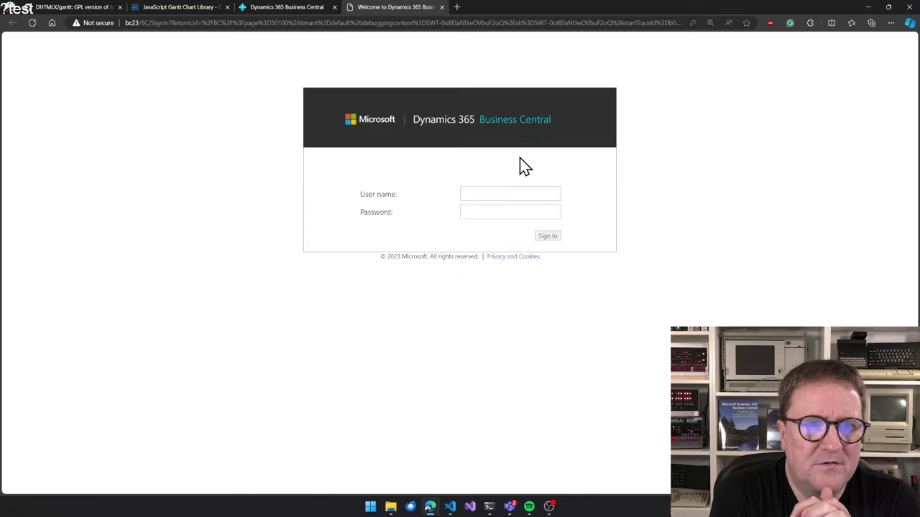
- Sign in to Business Central and load the empty Gantt Test page
click(509, 194)
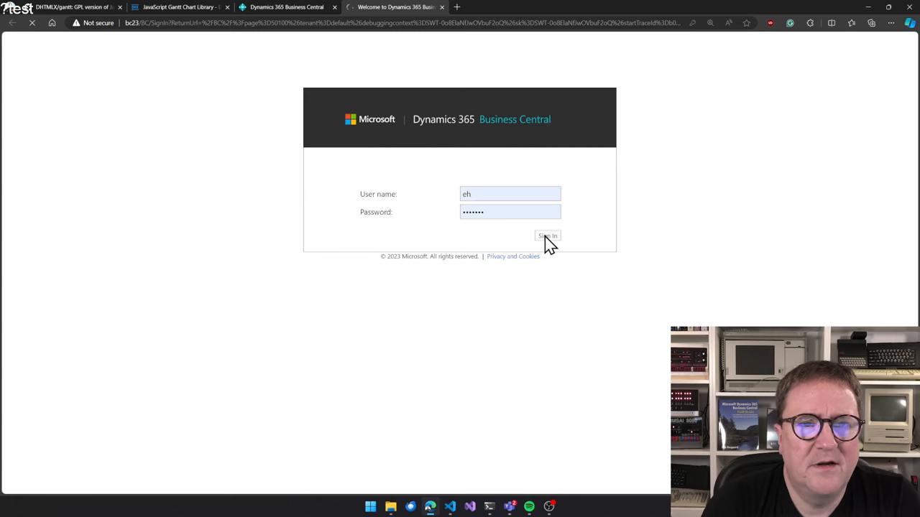
click(547, 236)
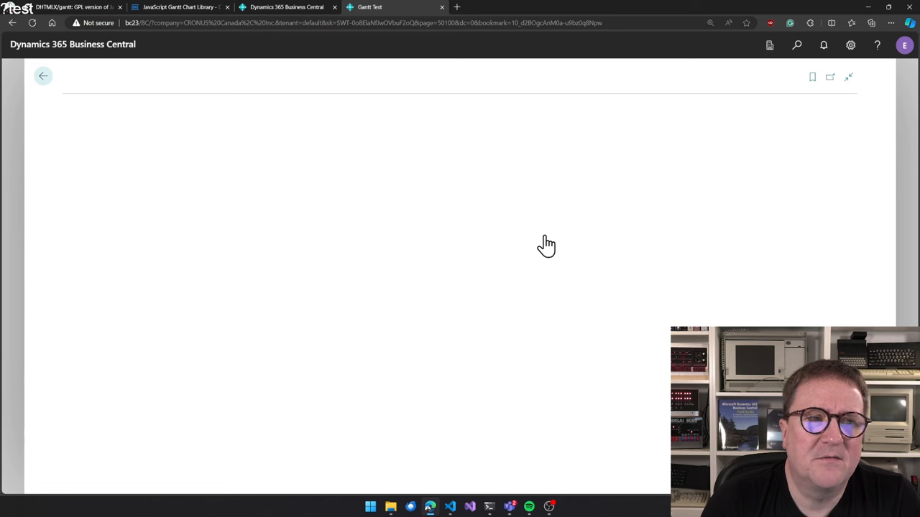
mouse_move(266, 309)
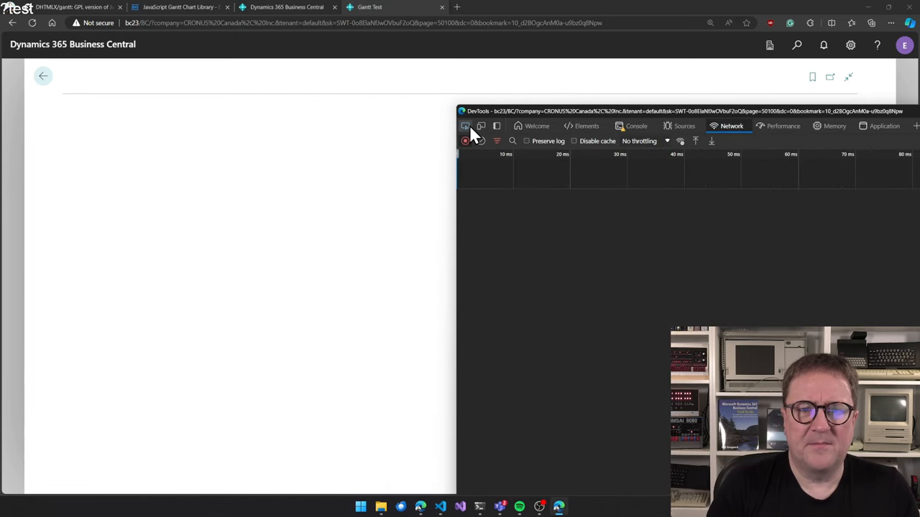
- Use the DevTools element picker to inspect the Gantt Test page's control-addin-container div
click(465, 126)
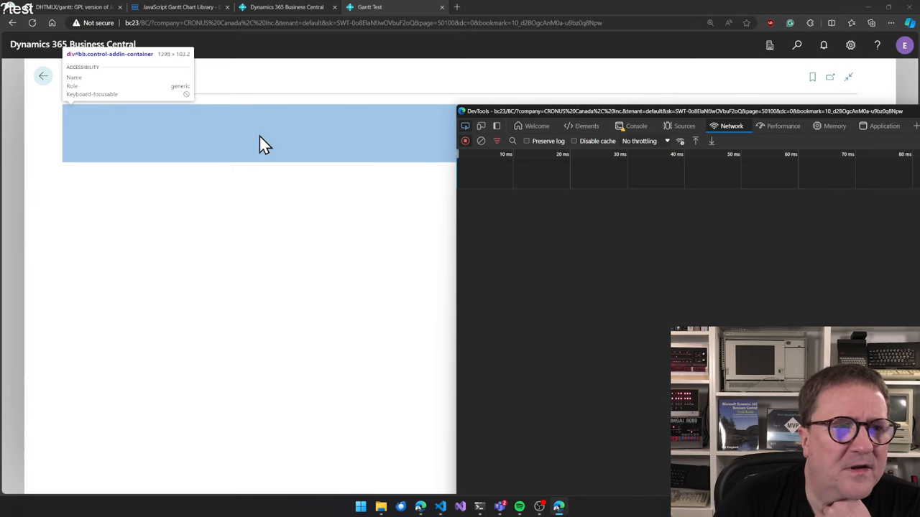
mouse_move(223, 137)
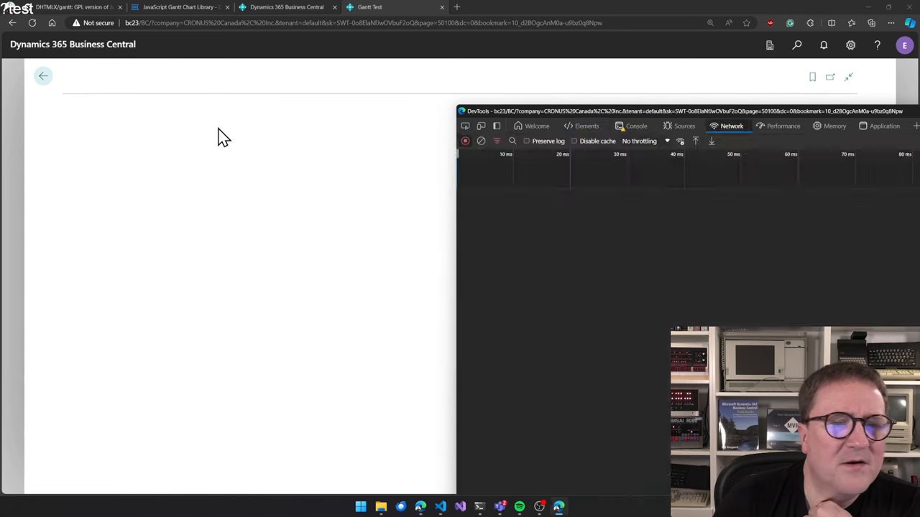
click(586, 125)
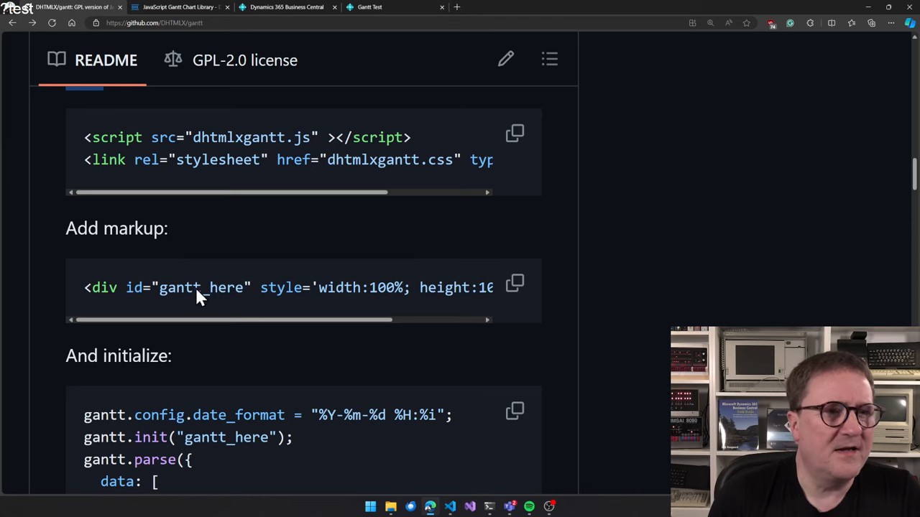
- Scroll the README down to the 'And initialize' sample with gantt.init and gantt.parse
scroll(down, 3)
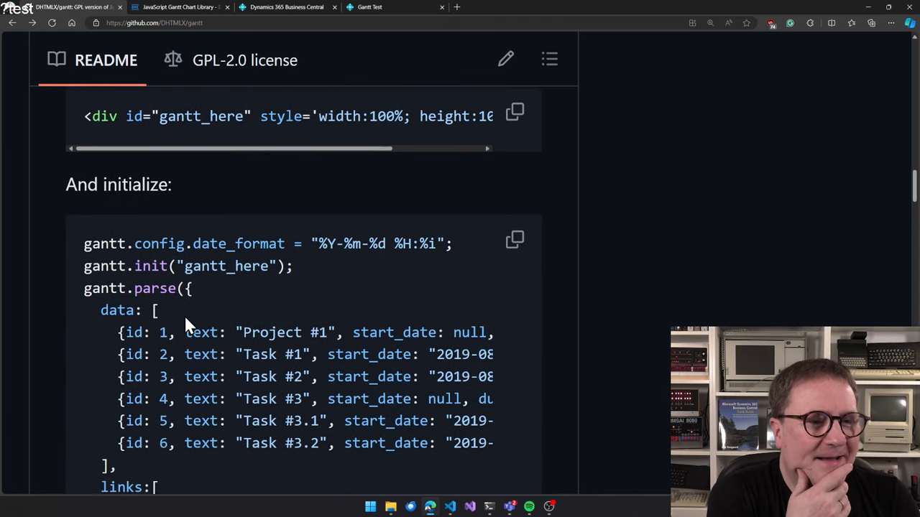
scroll(down, 3)
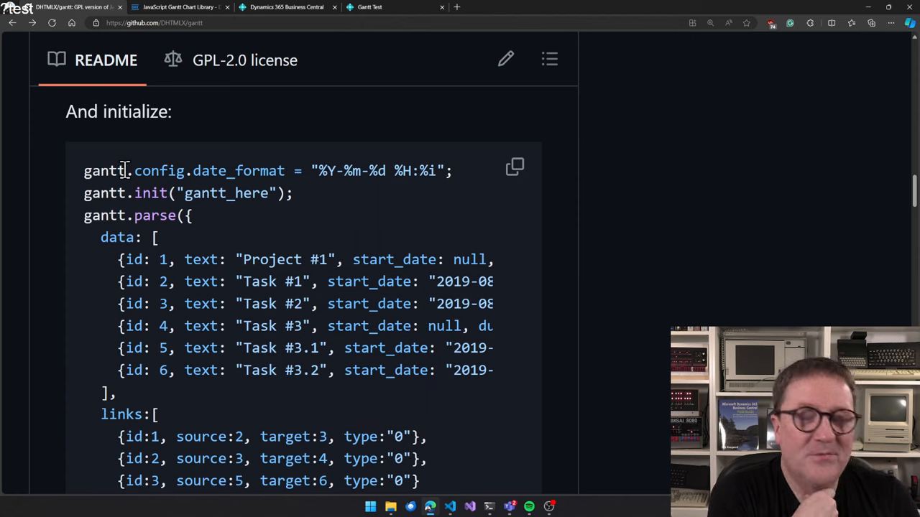
mouse_move(269, 281)
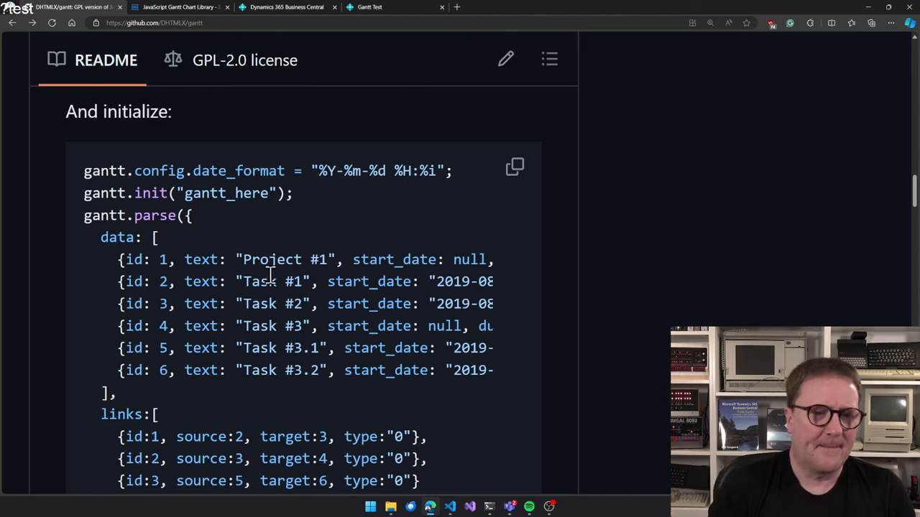
mouse_move(410, 441)
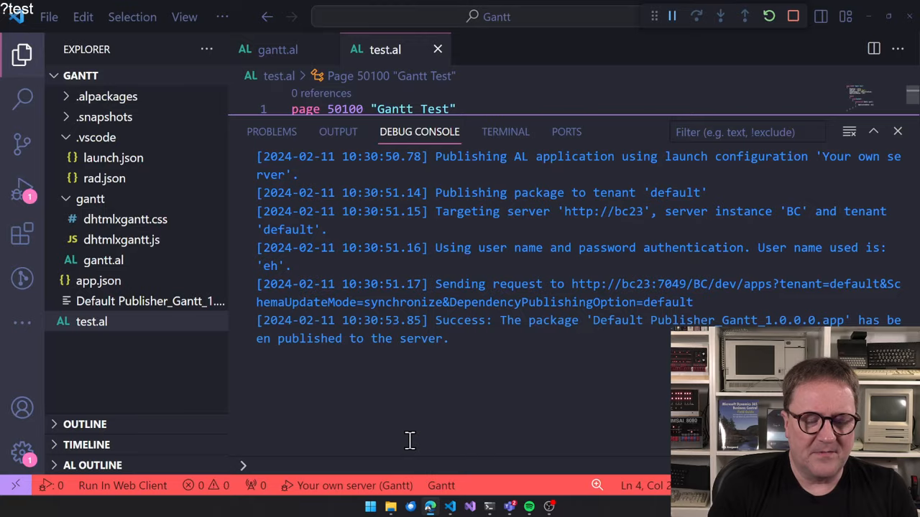
- Close the Debug Console and append 'gantt/gantt.js' to the Scripts property in gantt.al
click(897, 132)
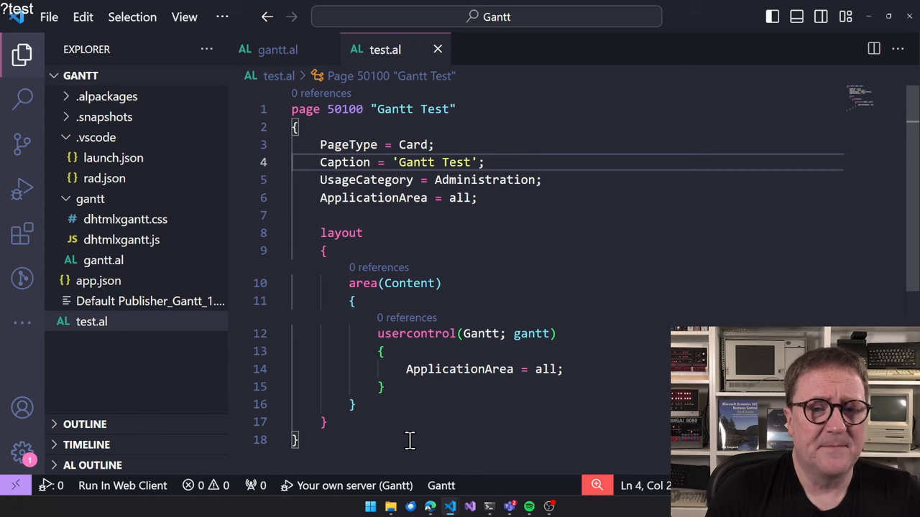
mouse_move(229, 261)
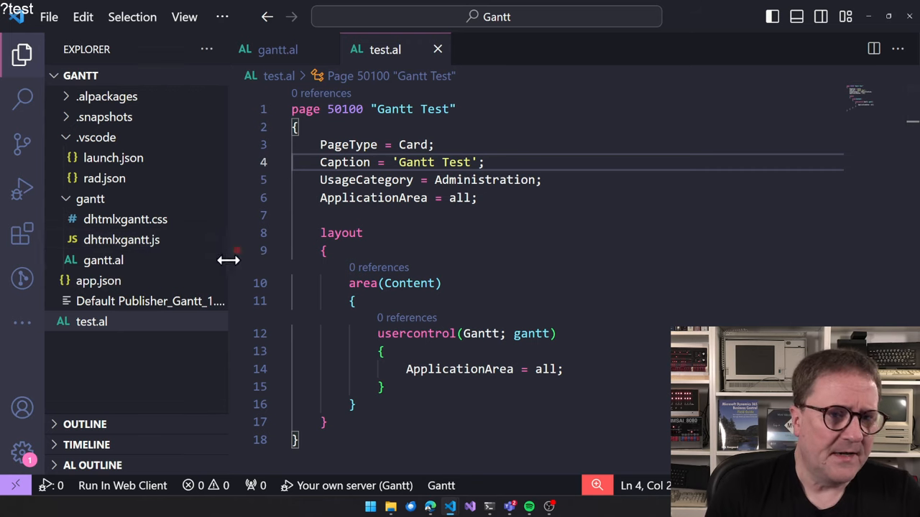
click(277, 49)
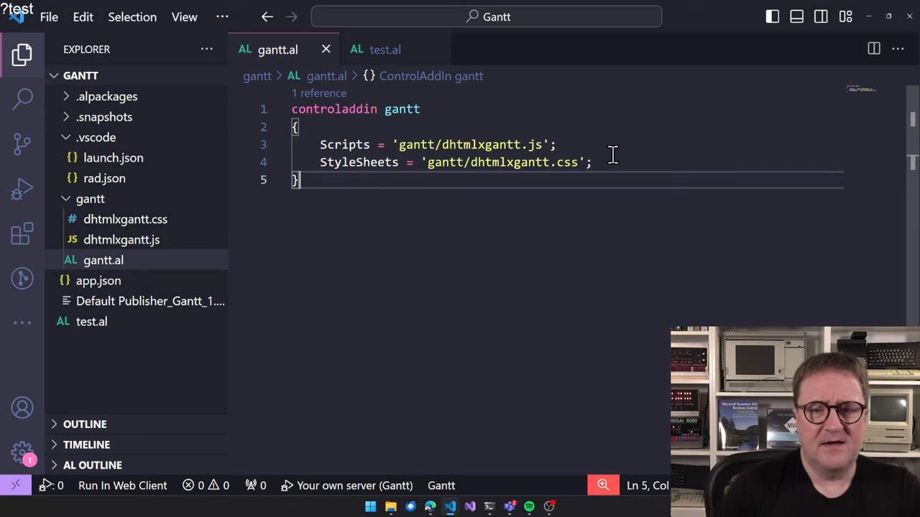
click(591, 162)
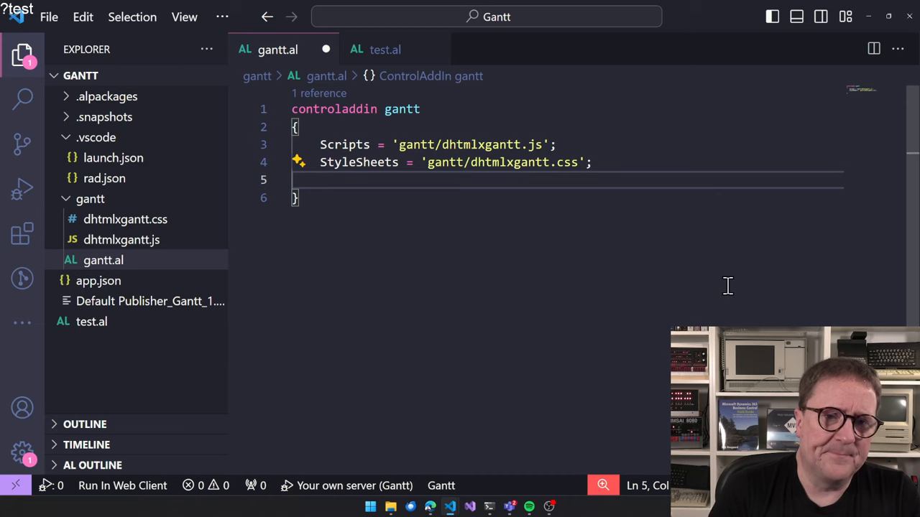
text(,)
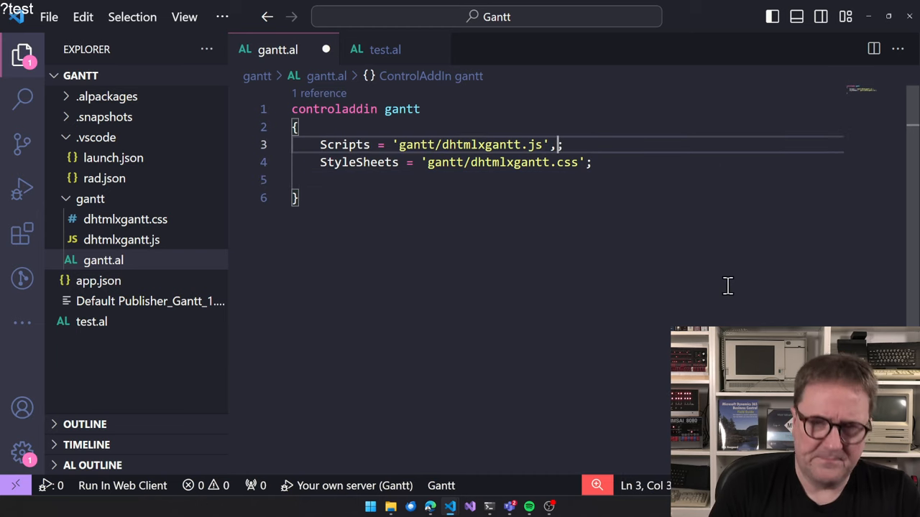
text('ga)
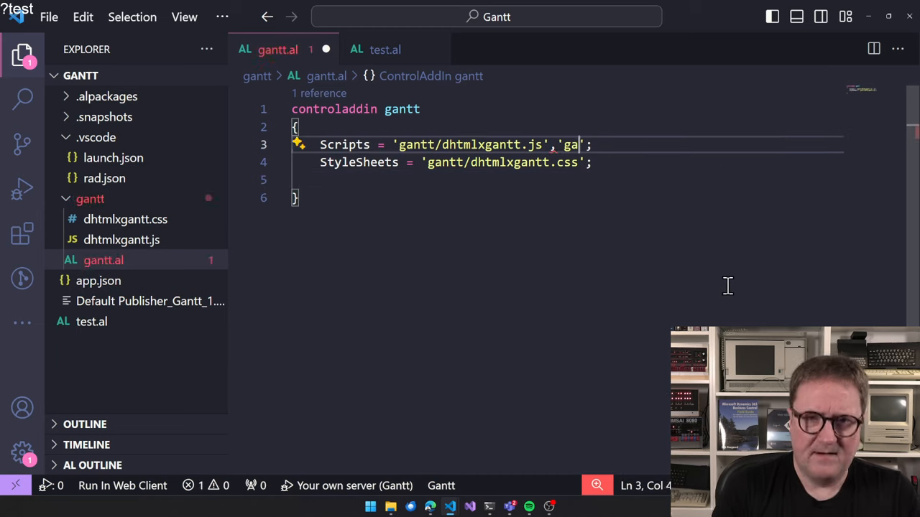
text(ntt.js)
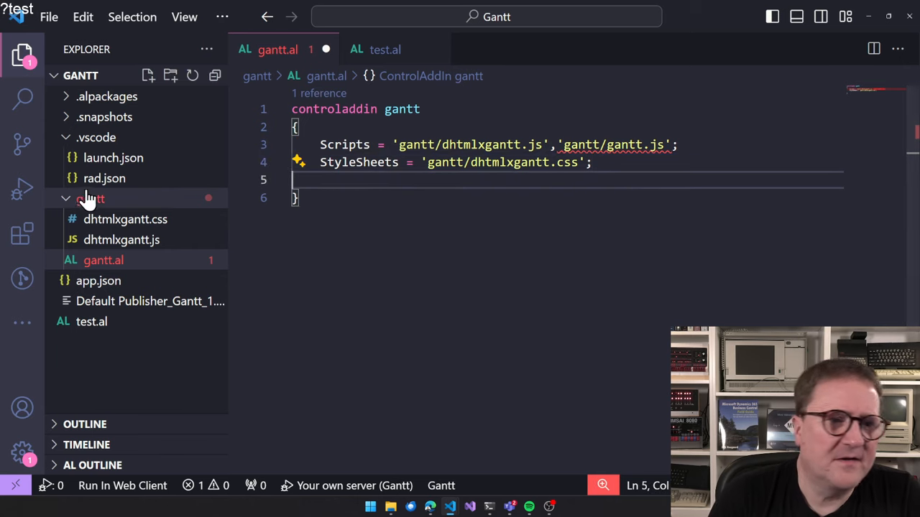
- Create gantt.js in the gantt folder with a // comment, then save gantt.al
right_click(91, 198)
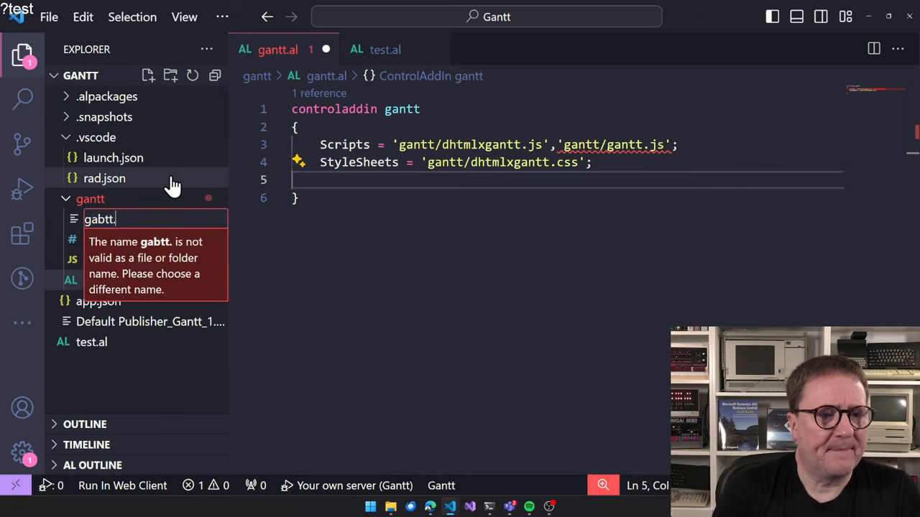
text(gantt.js)
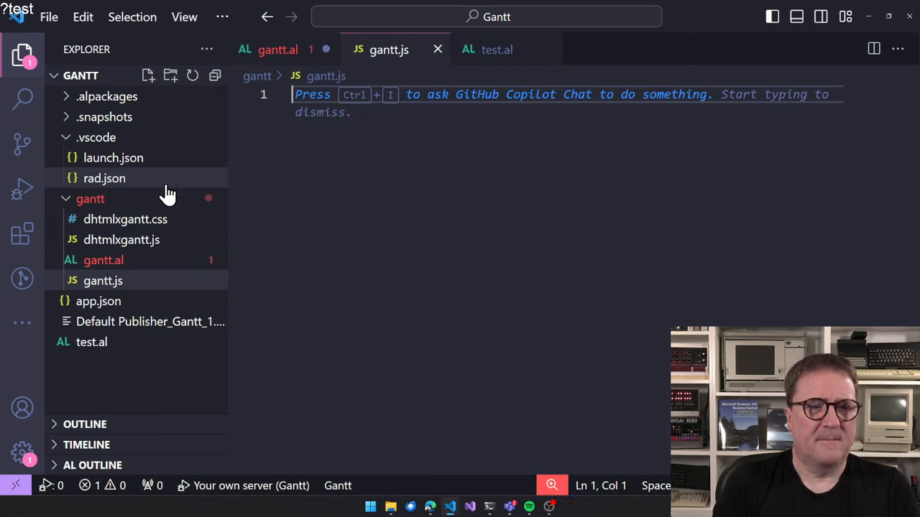
text(//)
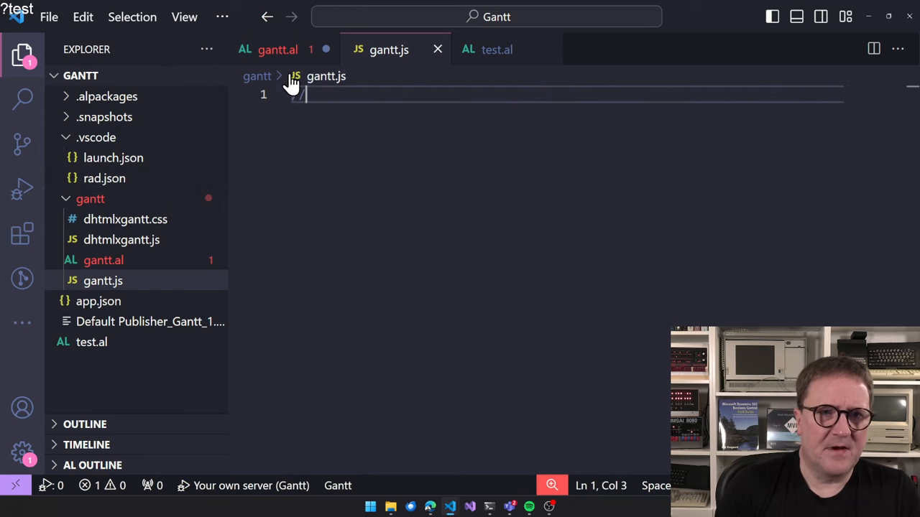
click(277, 49)
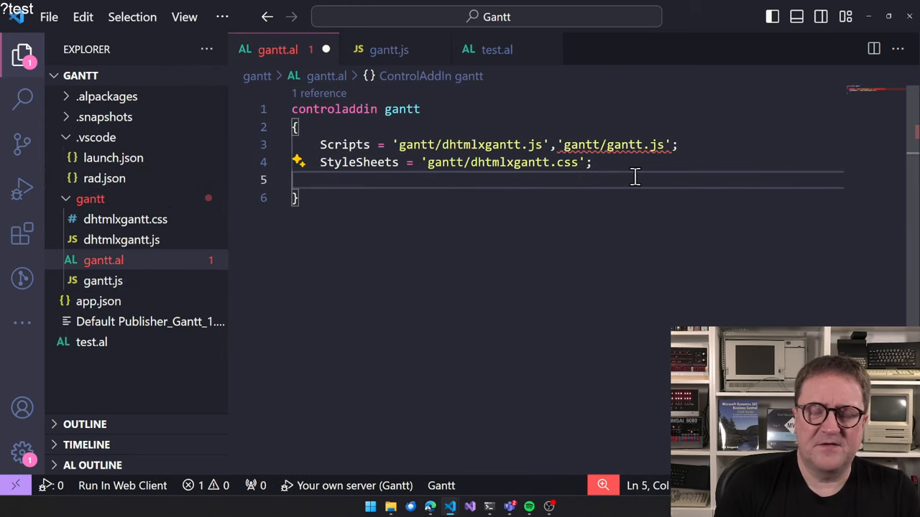
key(ctrl+s)
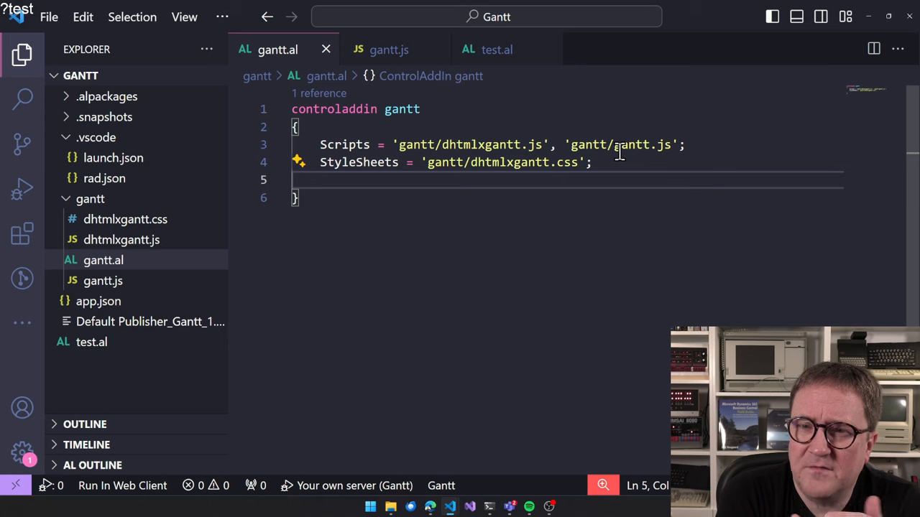
mouse_move(396, 197)
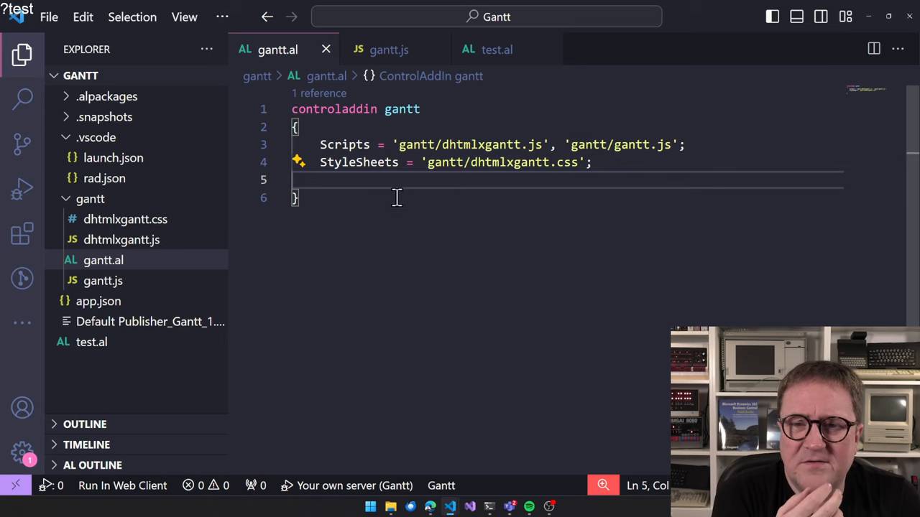
mouse_move(345, 145)
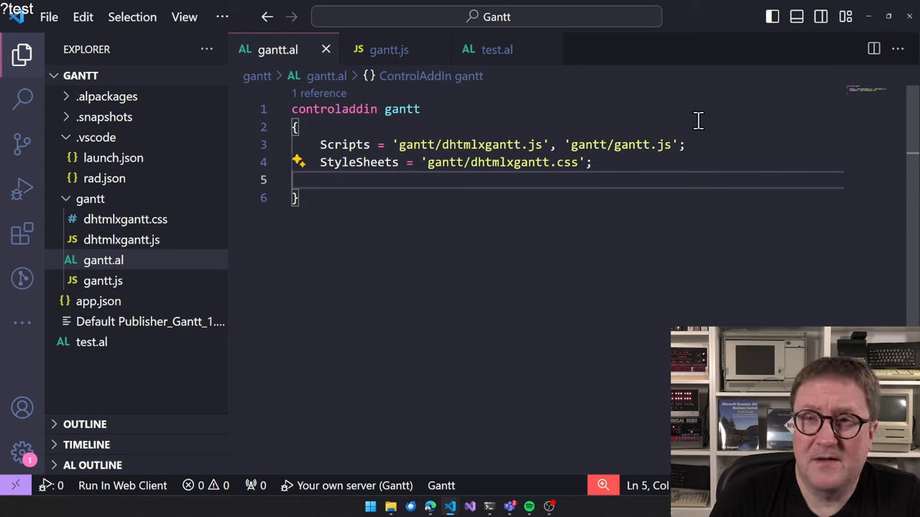
- Add a StartupScript = 'gantt/startup.js' line below Scripts in gantt.al
key(Enter)
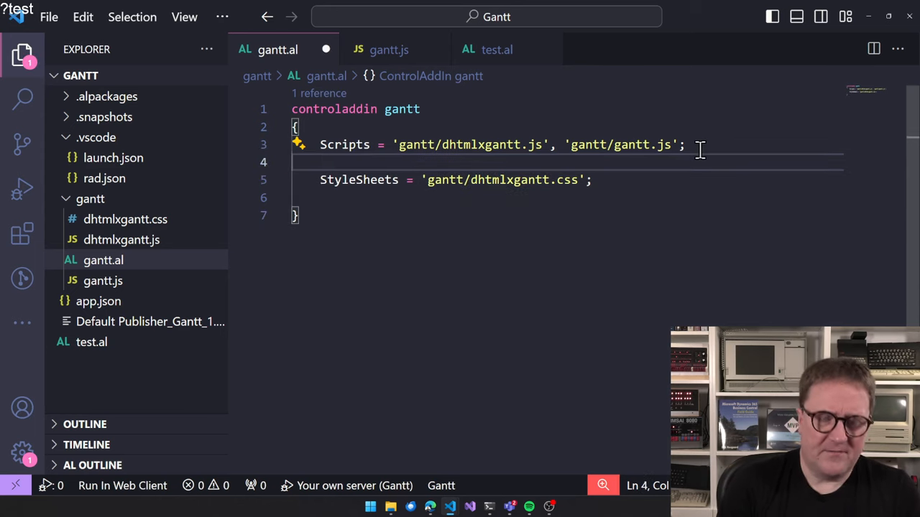
text(StartupScript =)
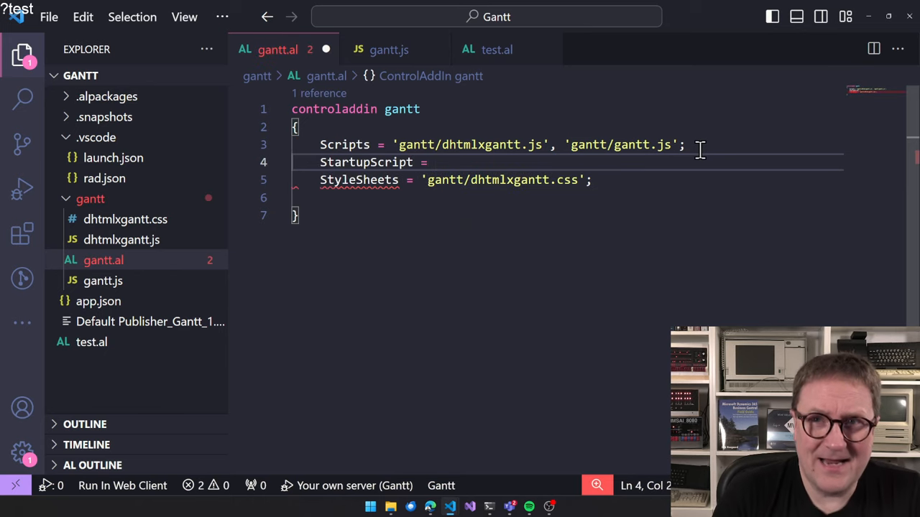
text('gantt/sc)
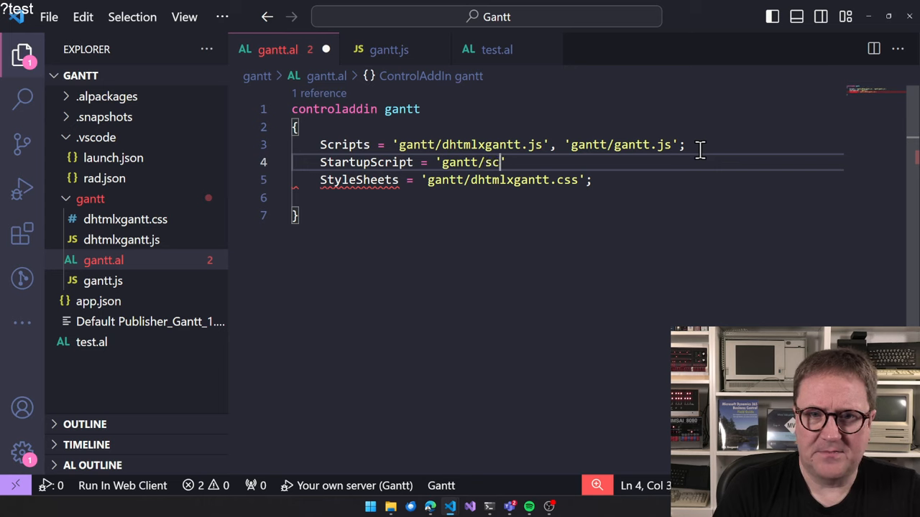
text(atrt)
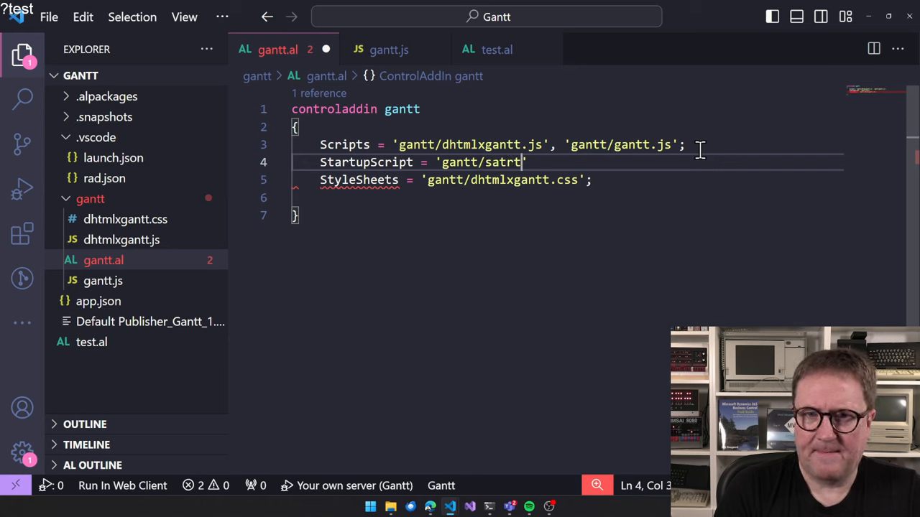
text(startup.js)
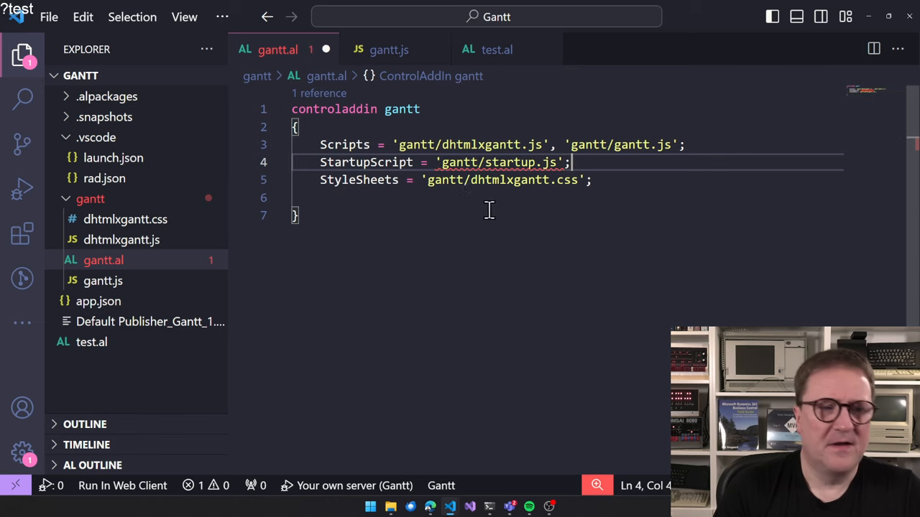
mouse_move(344, 145)
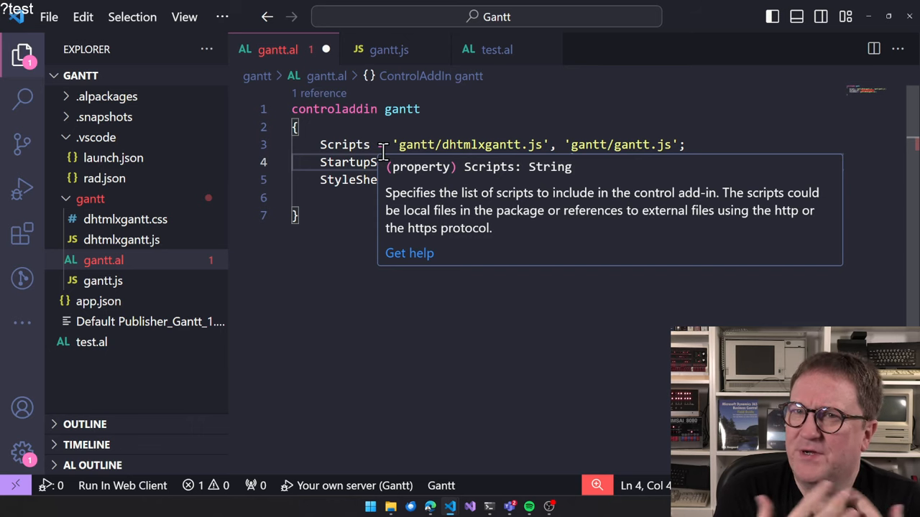
mouse_move(441, 187)
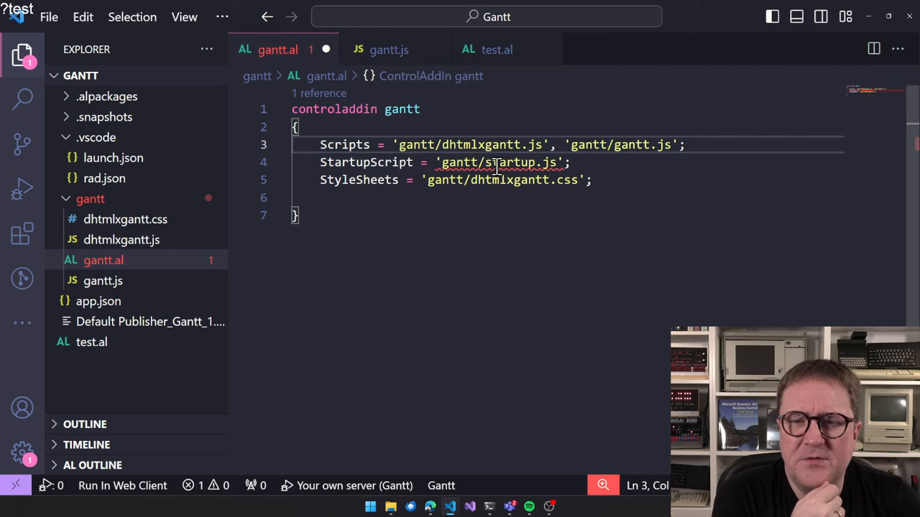
mouse_move(501, 162)
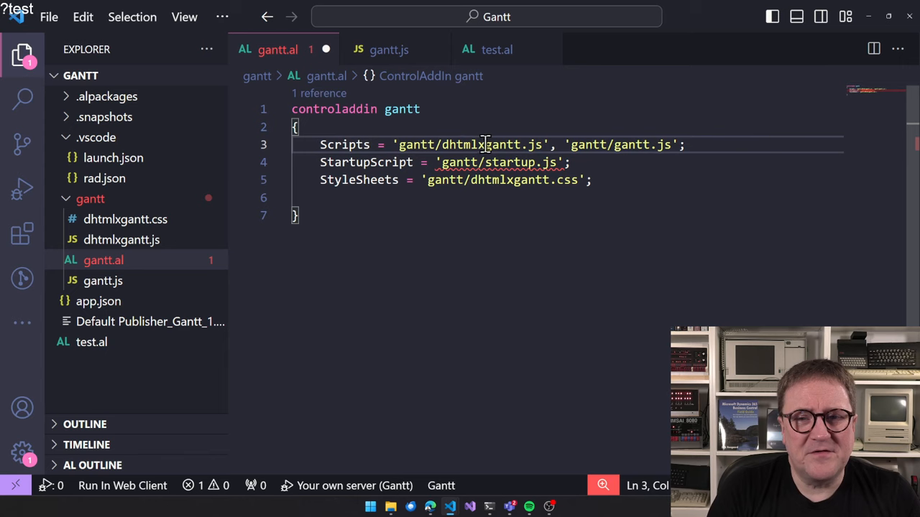
mouse_move(525, 127)
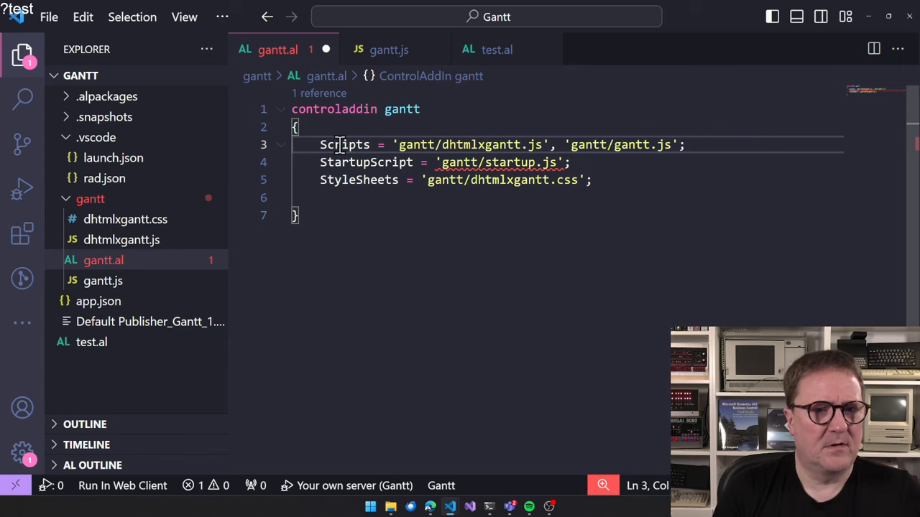
mouse_move(344, 144)
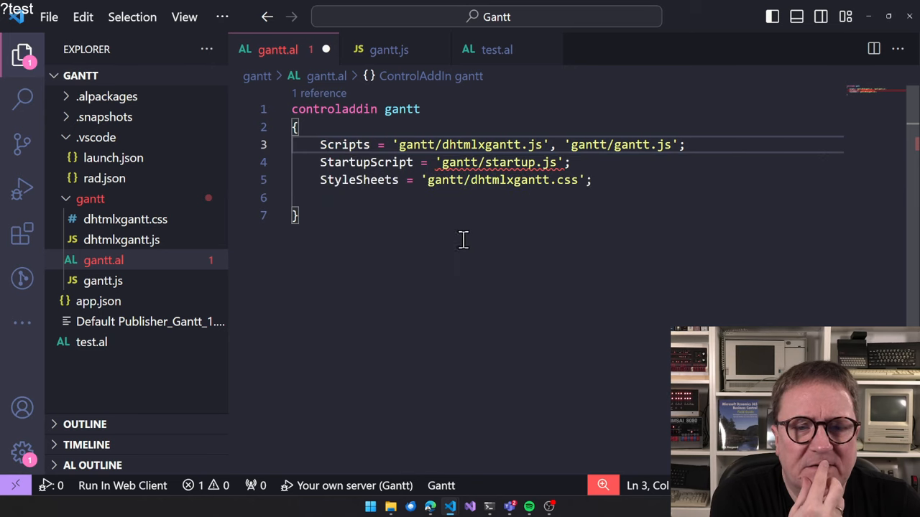
mouse_move(501, 162)
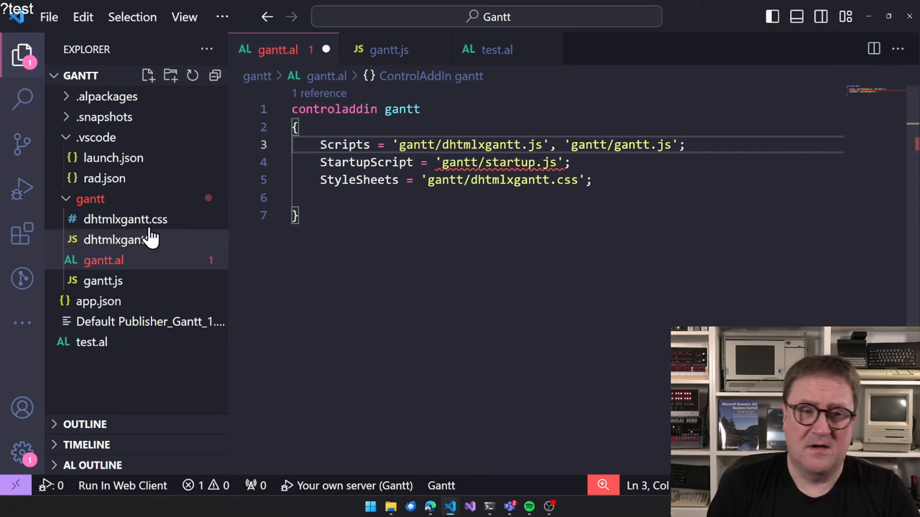
right_click(90, 199)
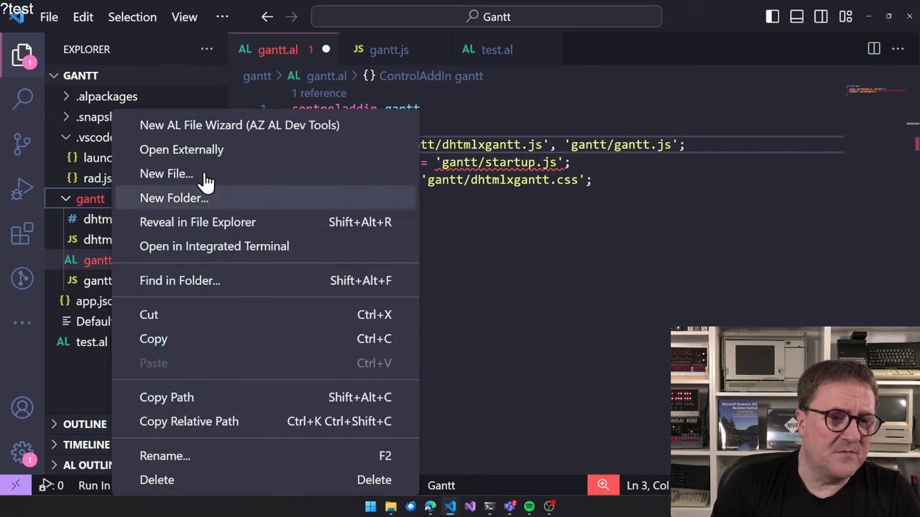
click(166, 173)
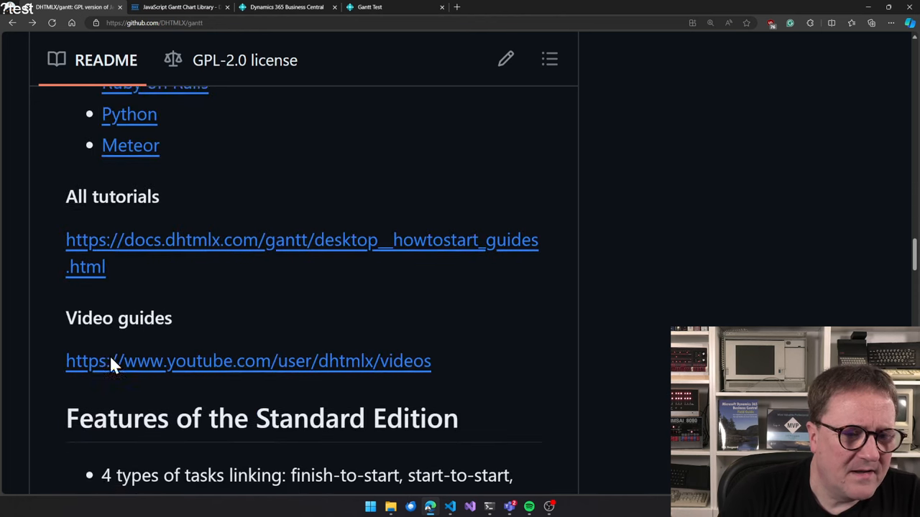
scroll(up, 3)
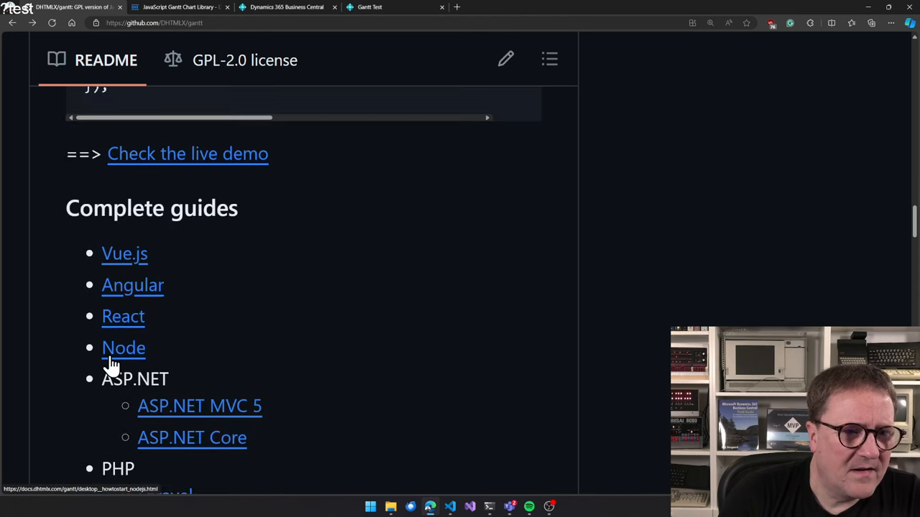
scroll(up, 3)
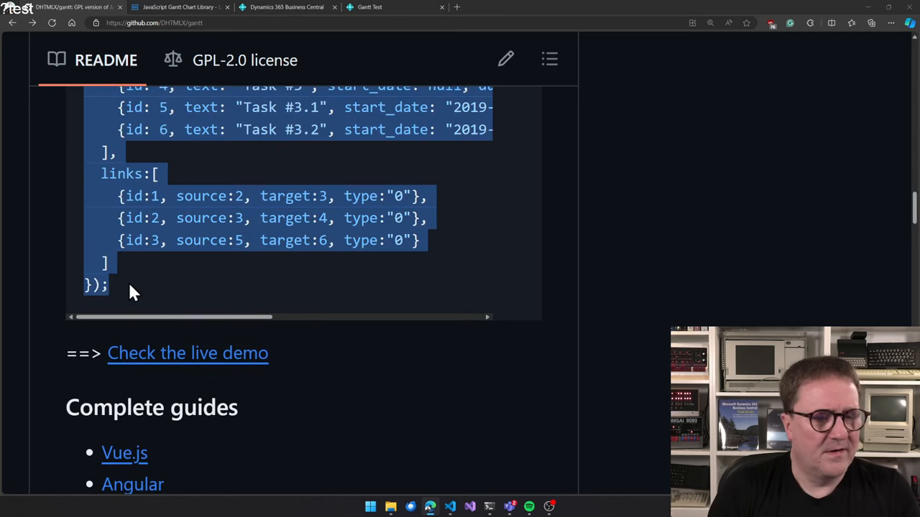
click(450, 507)
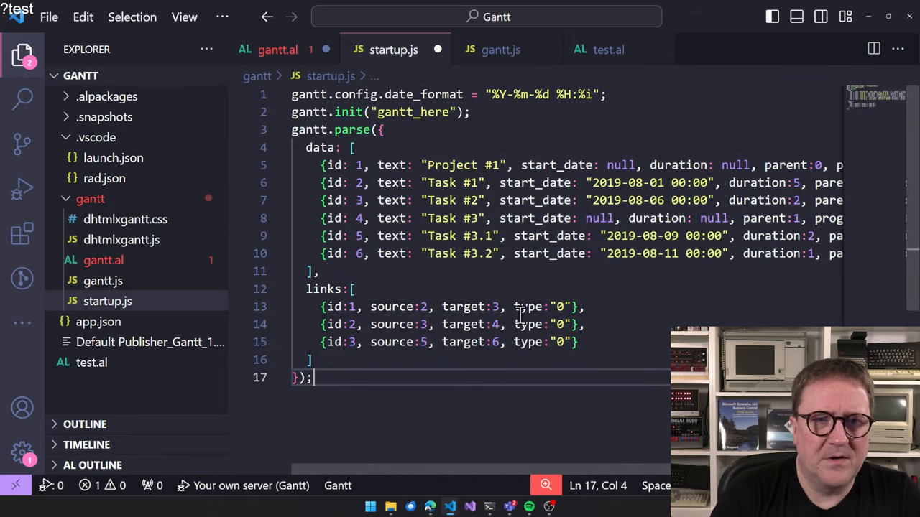
mouse_move(528, 306)
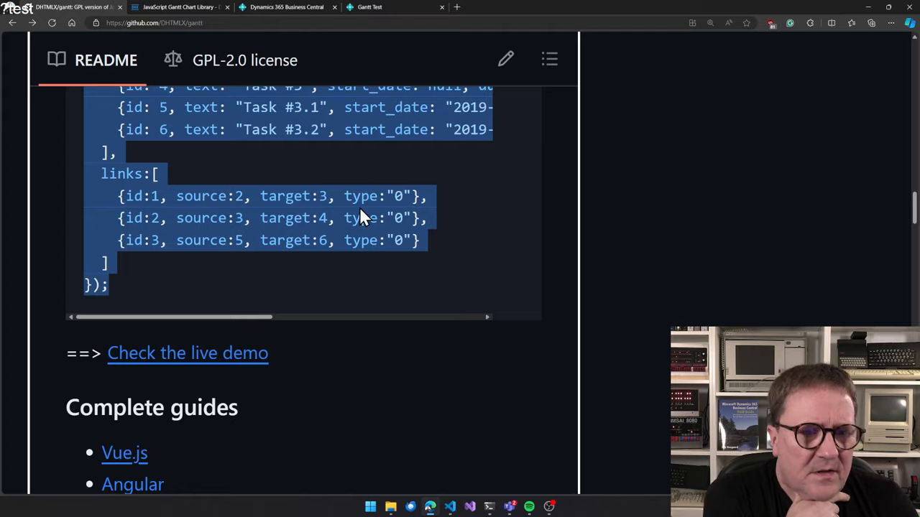
scroll(up, 3)
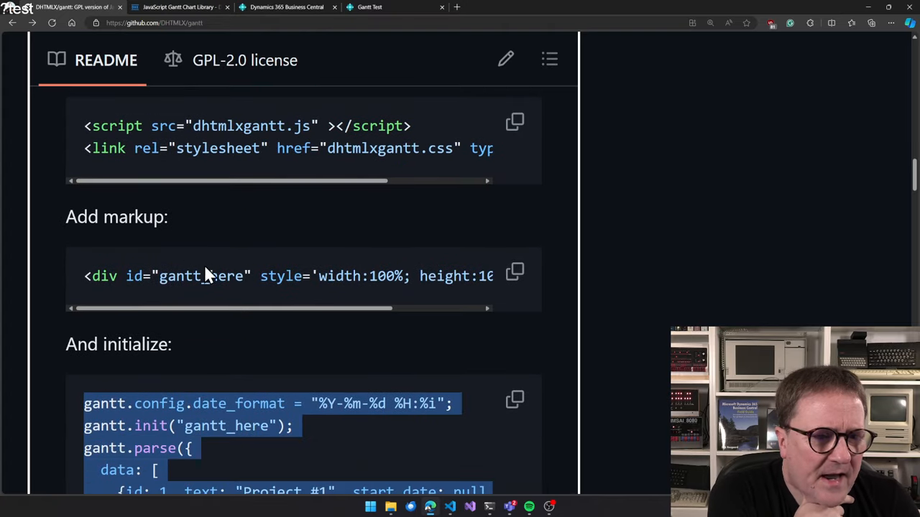
double_click(201, 276)
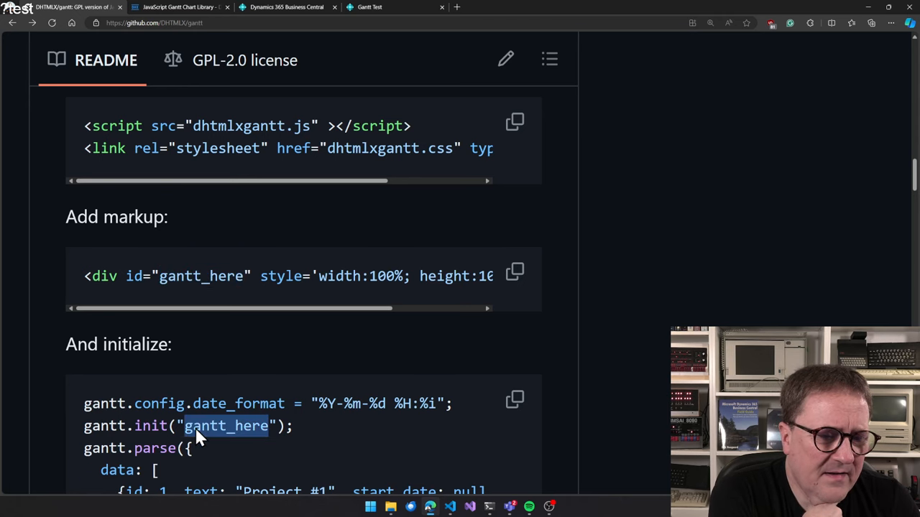
click(450, 507)
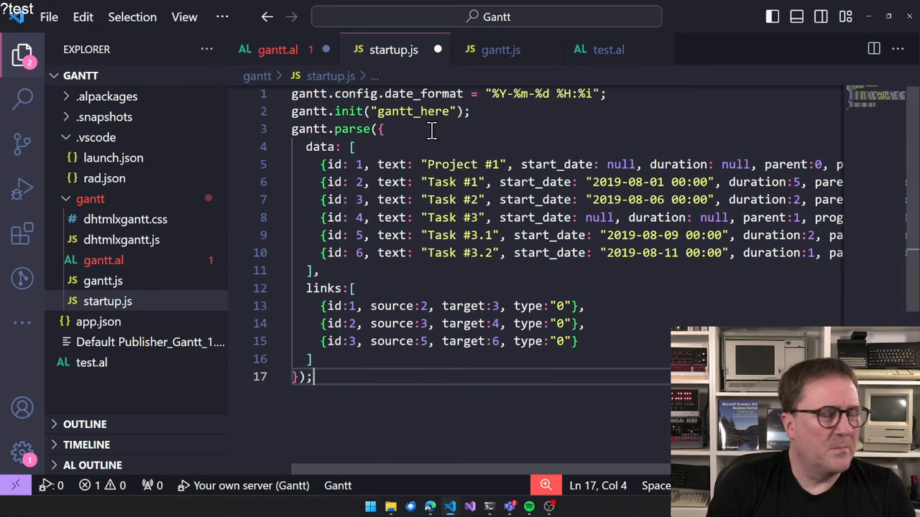
- Check names in gantt.al and test.al, then change gantt.init's target in startup.js to controlAddIn
double_click(412, 111)
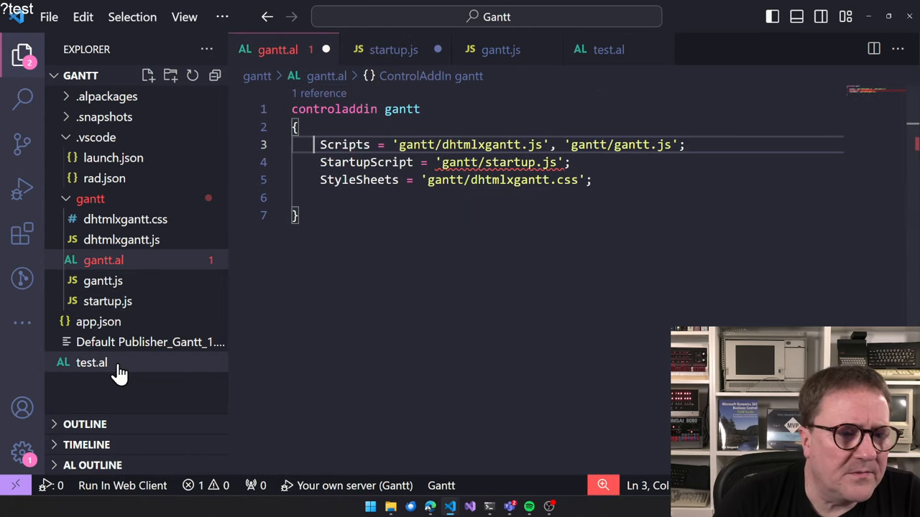
click(91, 362)
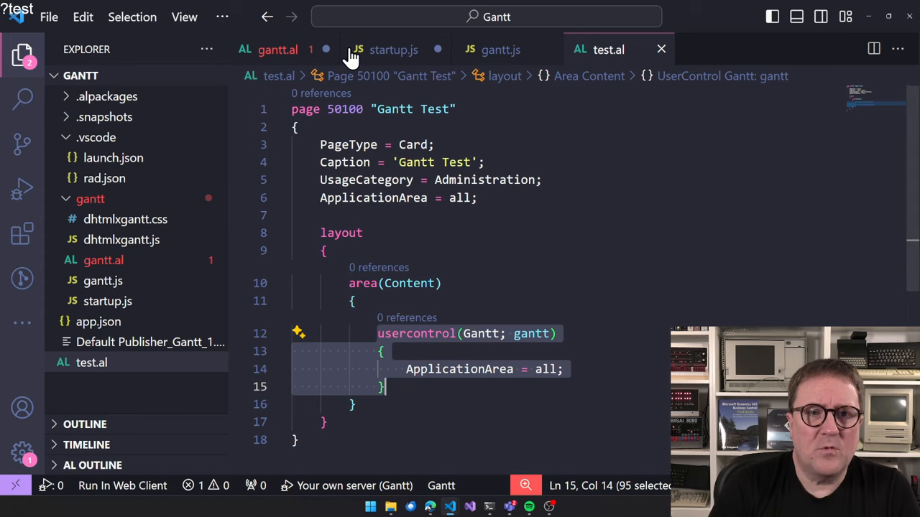
click(393, 50)
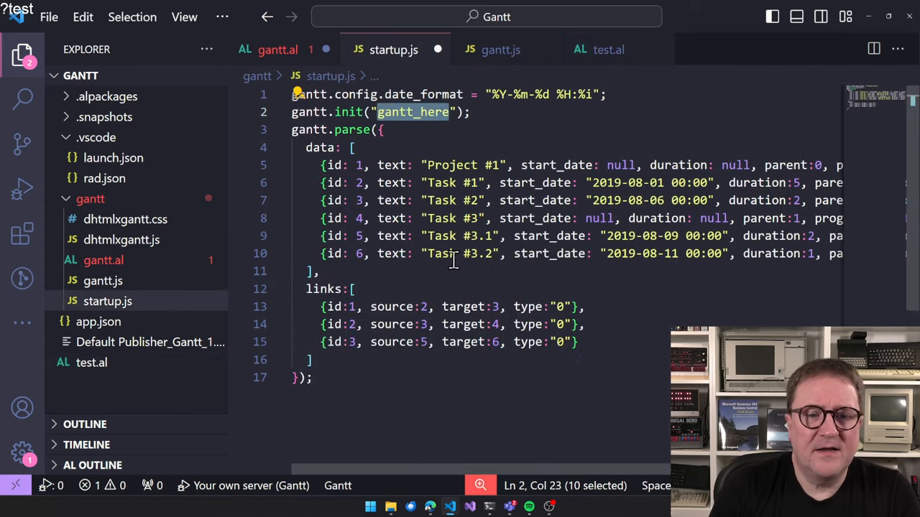
text(controlAdd)
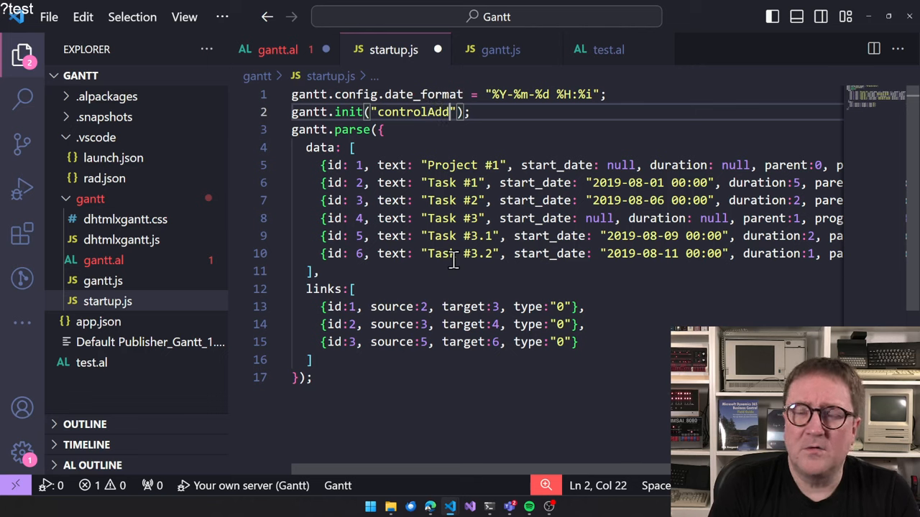
text(In)
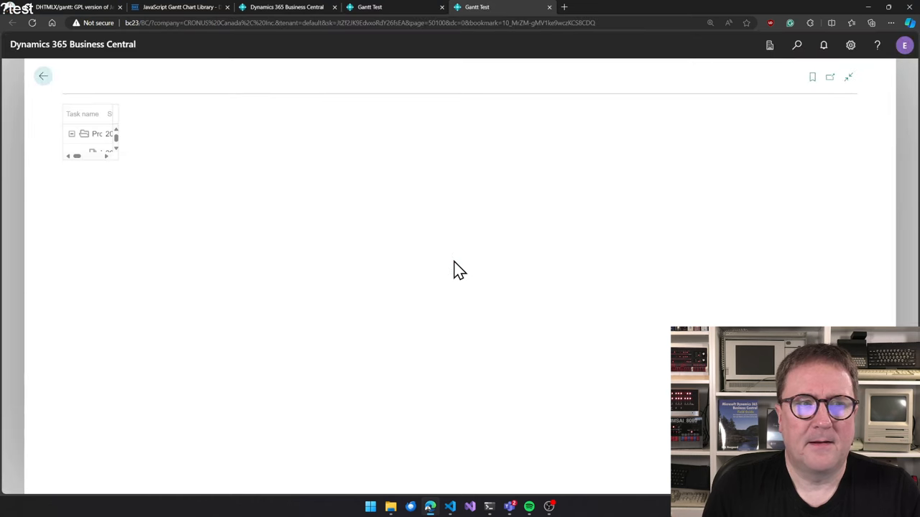
mouse_move(132, 157)
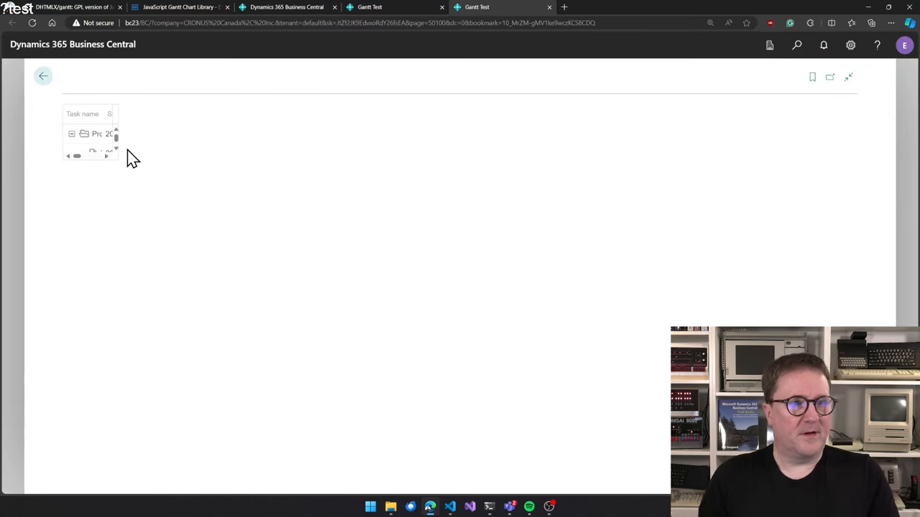
mouse_move(191, 209)
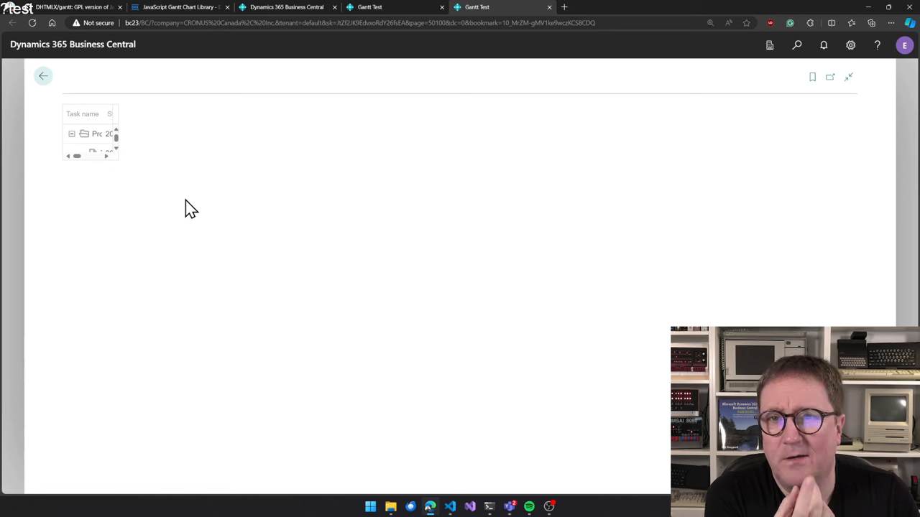
mouse_move(279, 269)
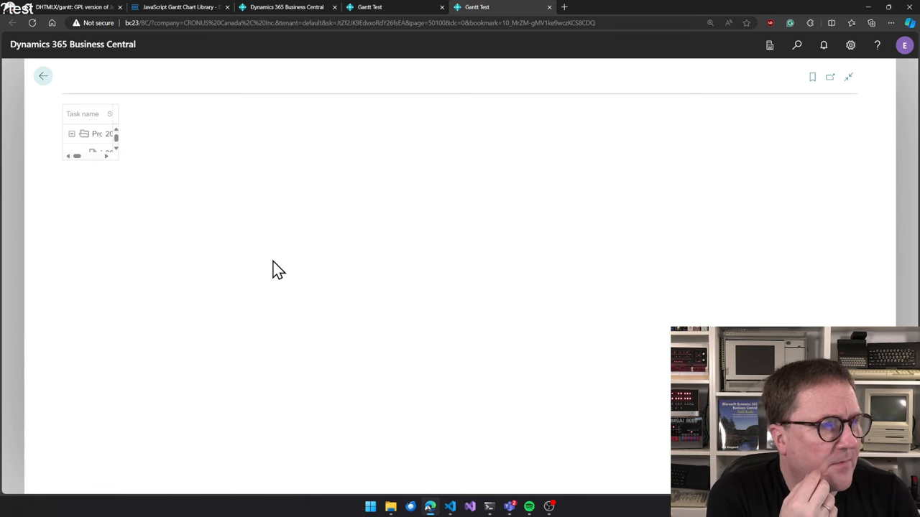
mouse_move(511, 357)
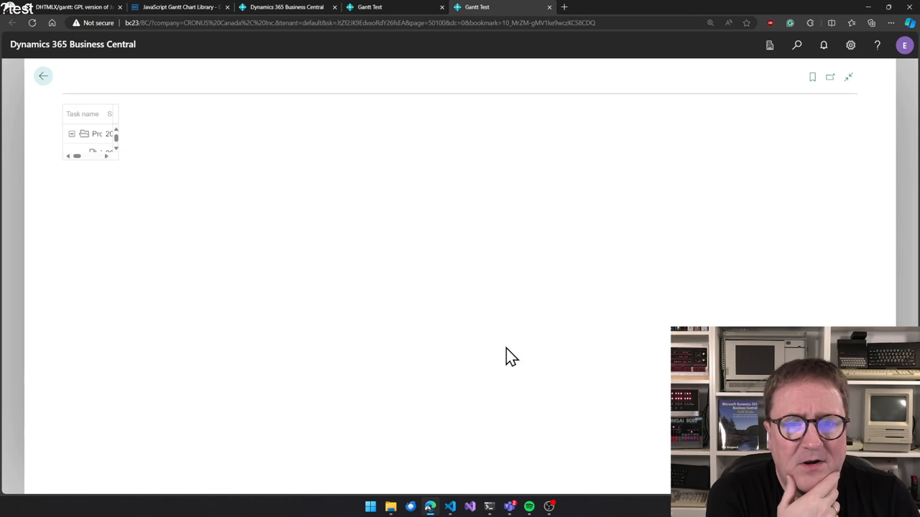
mouse_move(153, 159)
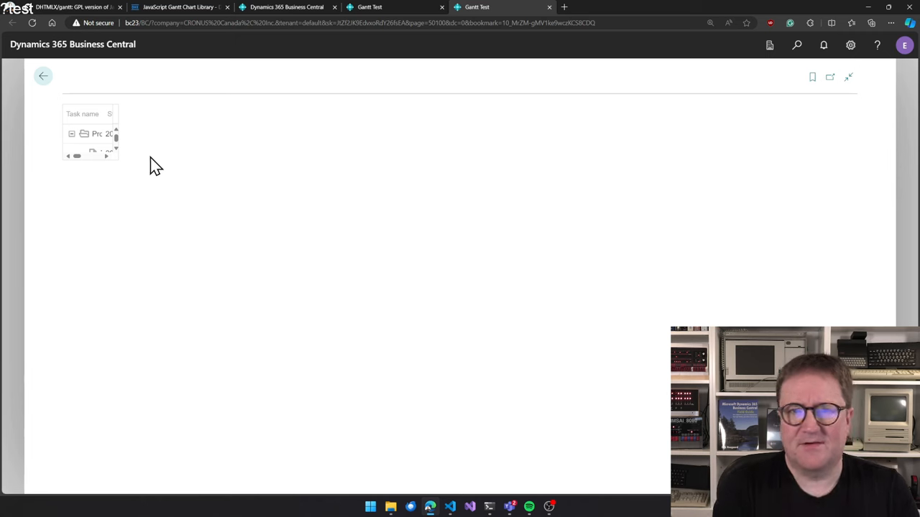
mouse_move(216, 255)
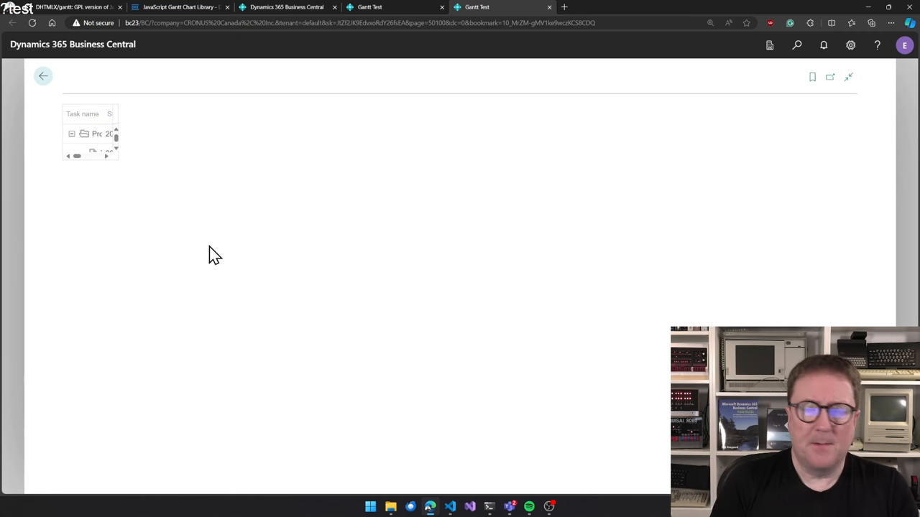
mouse_move(132, 184)
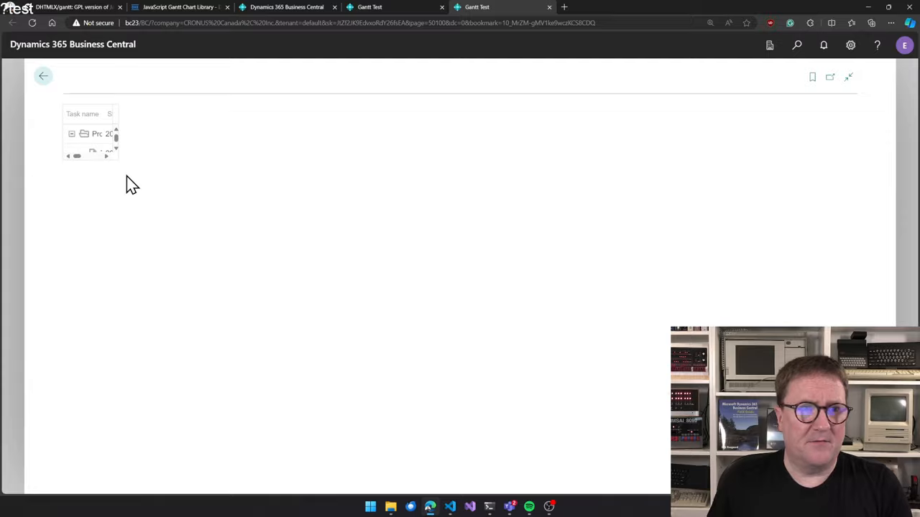
- Switch to the DHTMLX/gantt README and scroll to the Add markup and And initialize sections
click(68, 7)
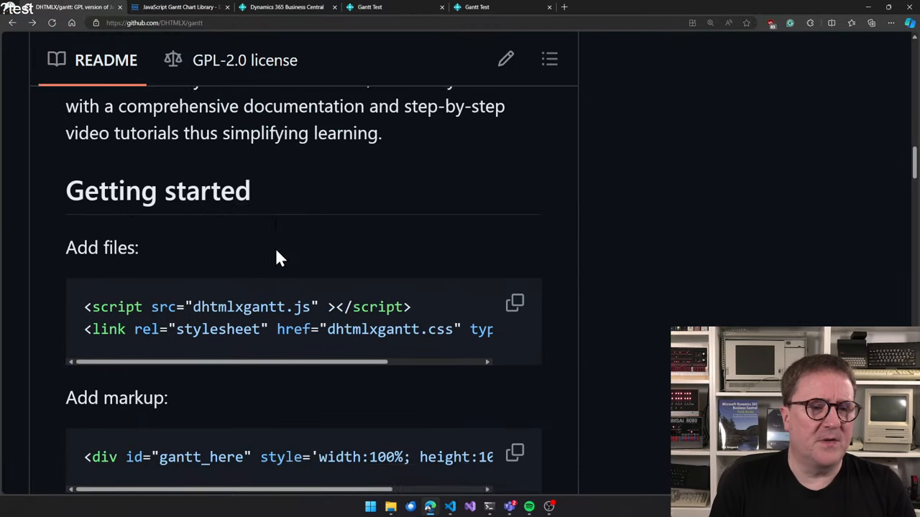
scroll(down, 3)
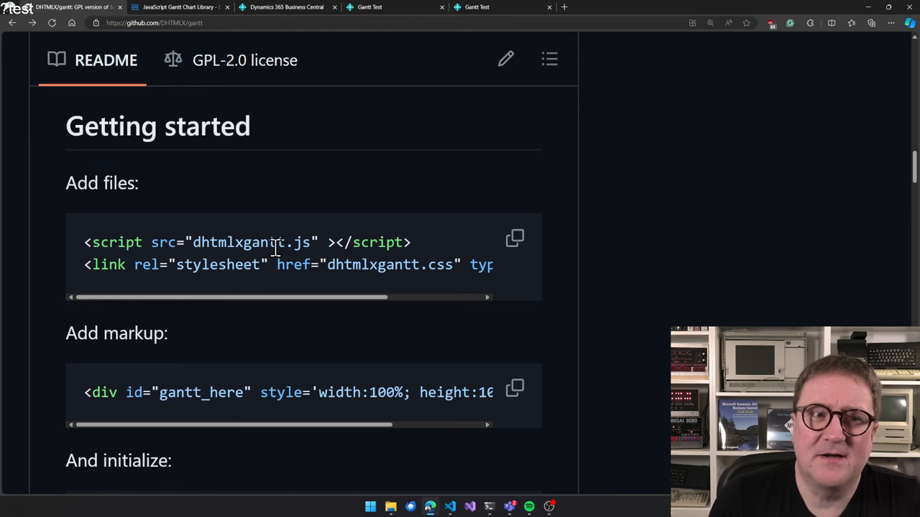
mouse_move(130, 233)
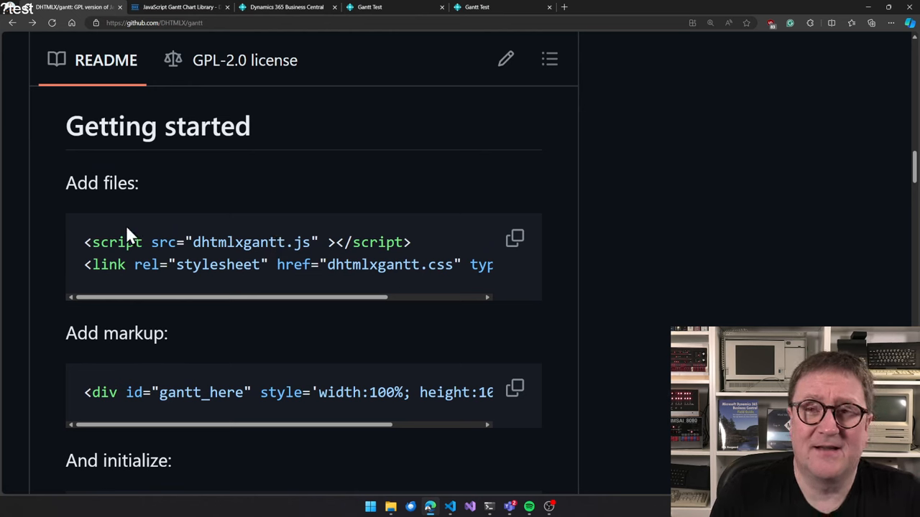
mouse_move(291, 219)
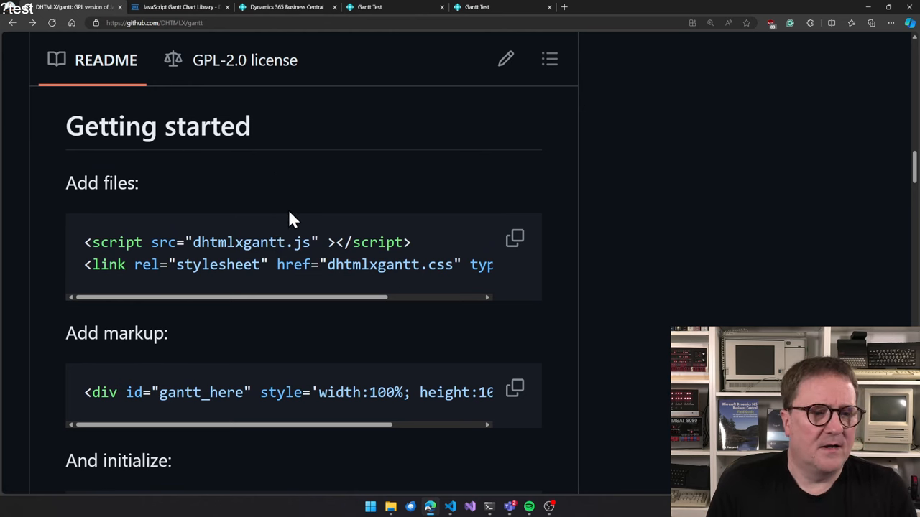
mouse_move(359, 447)
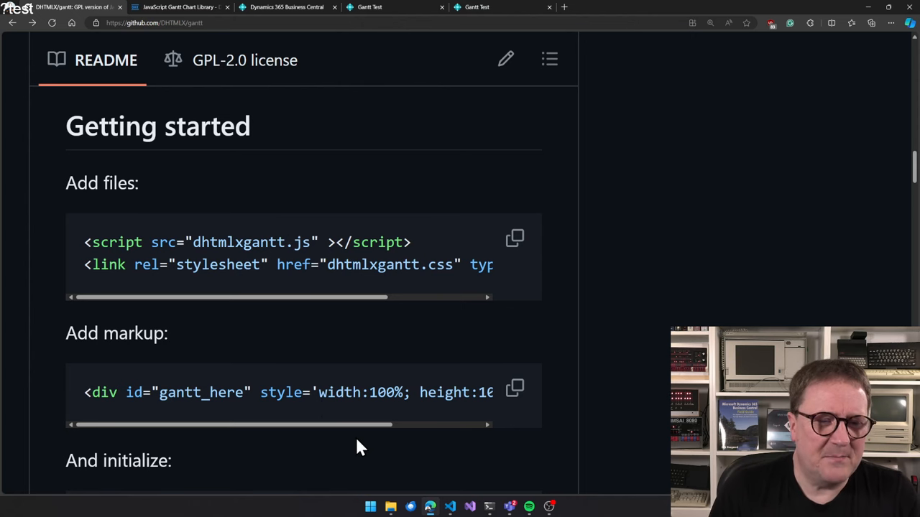
scroll(down, 3)
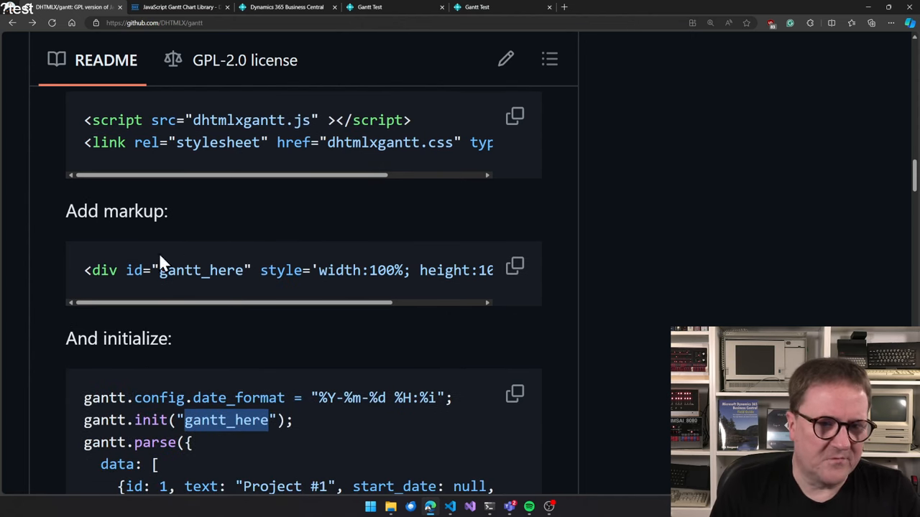
mouse_move(309, 294)
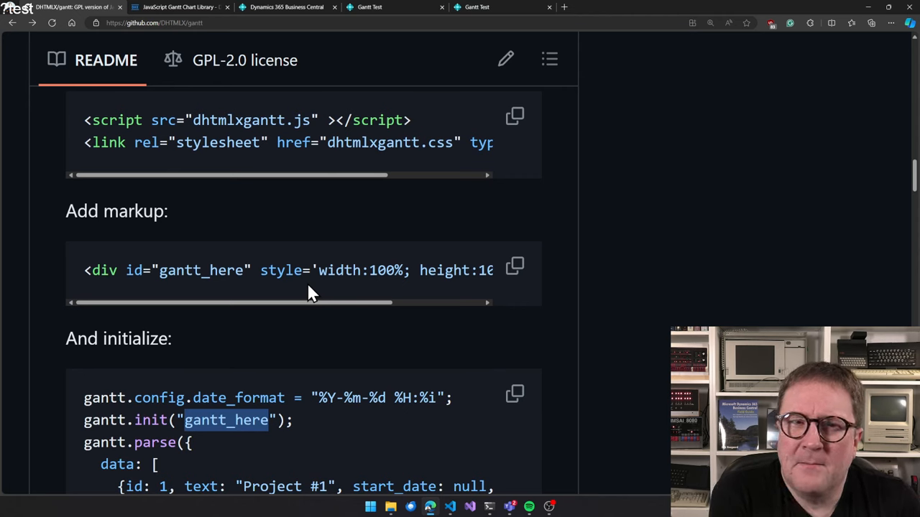
mouse_move(370, 370)
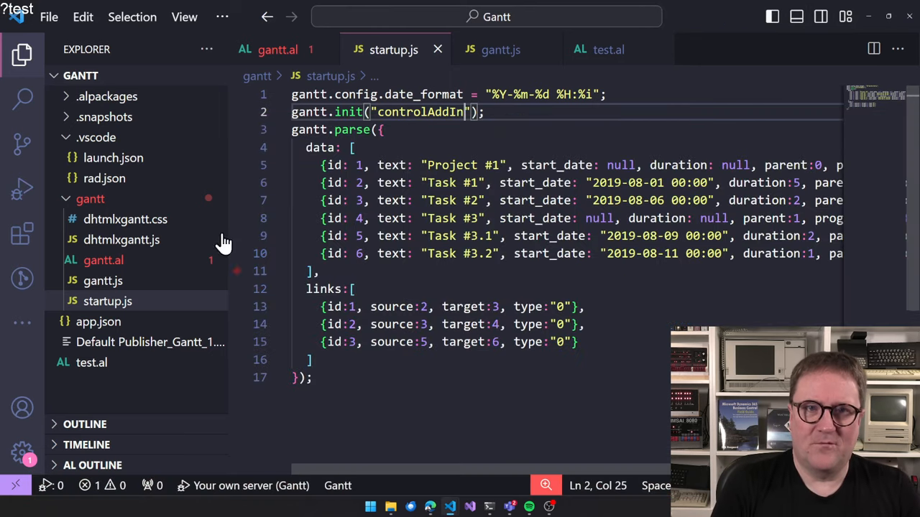
- Open gantt.al from the Explorer and place the cursor in the controladdin code
click(277, 50)
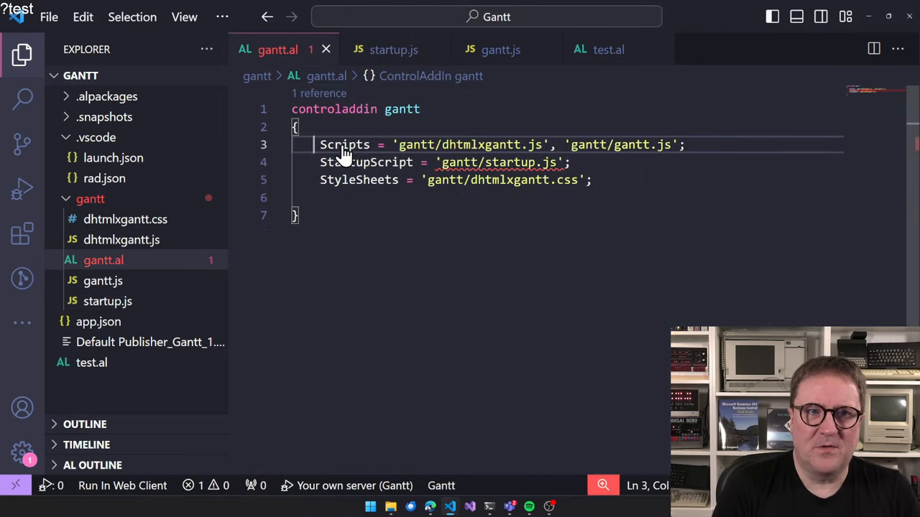
click(458, 215)
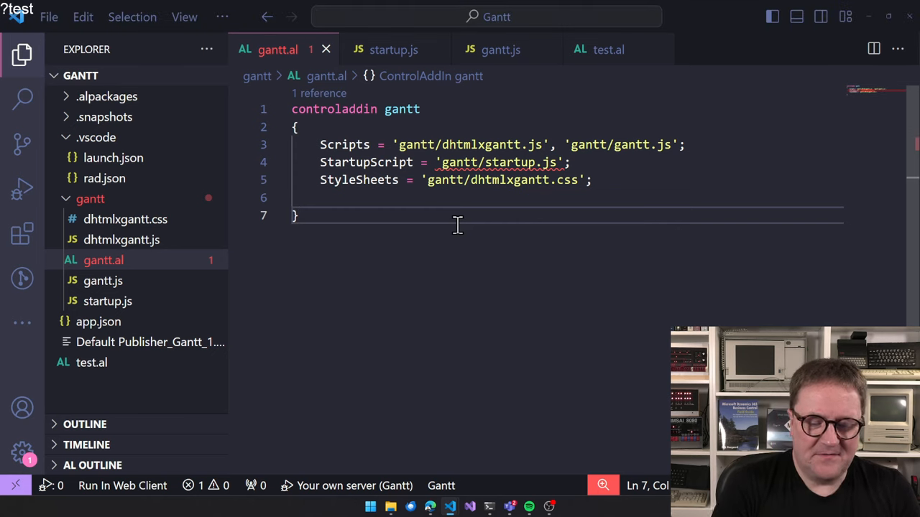
mouse_move(523, 314)
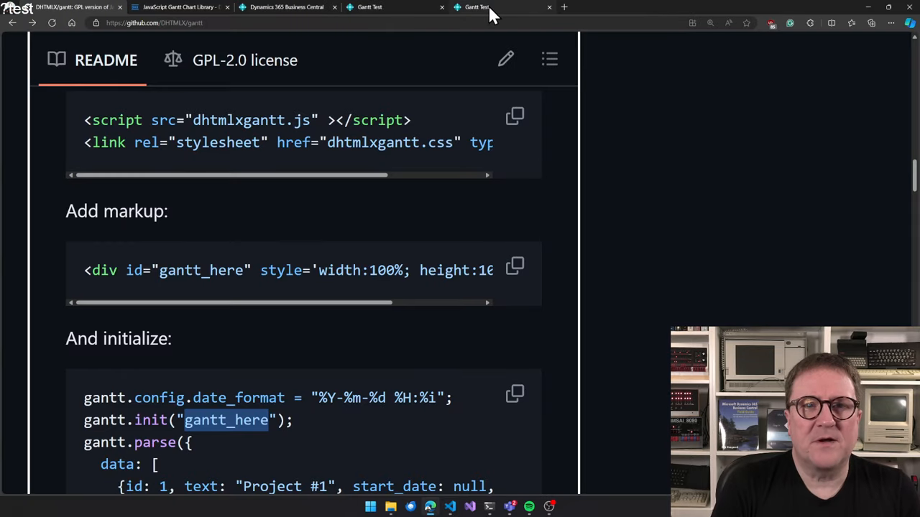
- Switch to the Gantt Test tab and dock DevTools to the right to inspect the add-in iframe
click(286, 7)
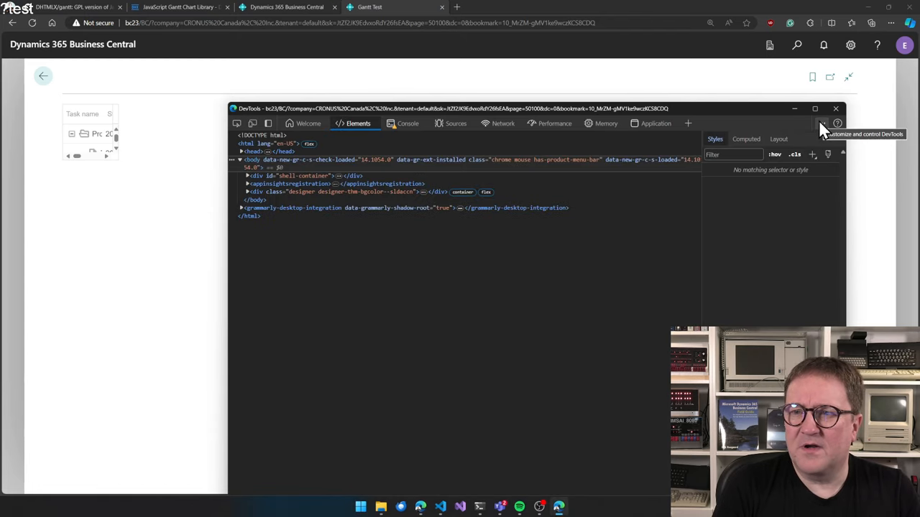
click(822, 123)
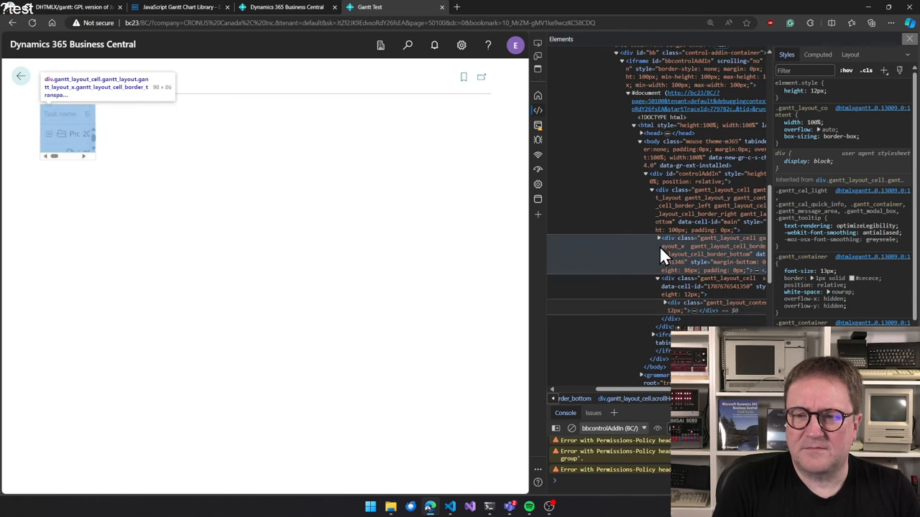
mouse_move(653, 148)
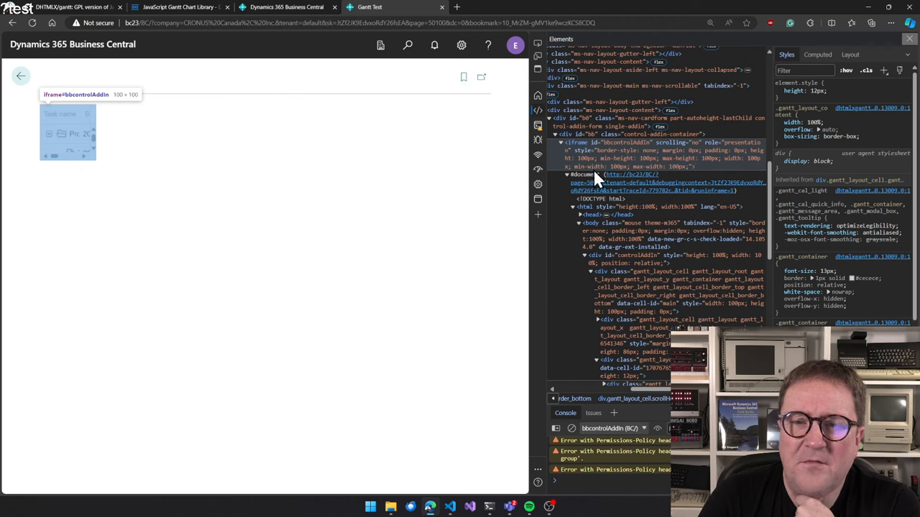
mouse_move(675, 178)
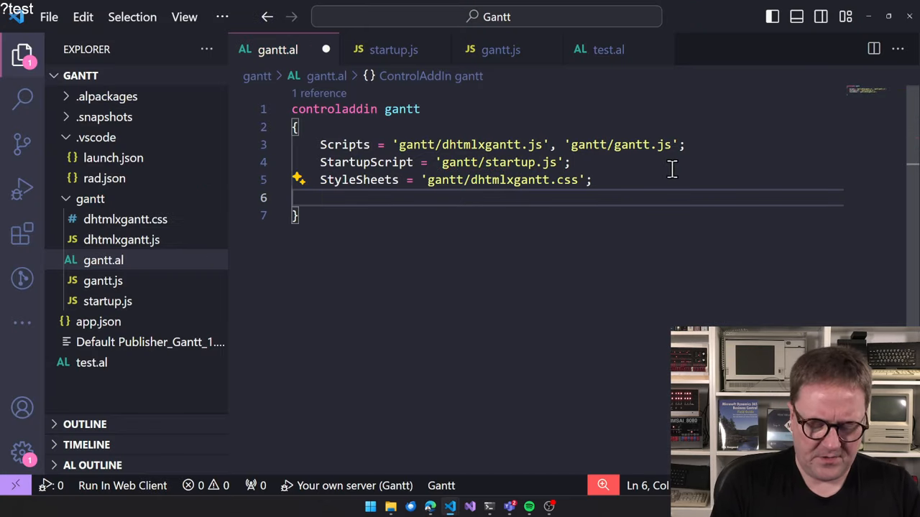
- Add VerticalStretch = true and HorizontalStretch = true to gantt.al and republish the extension
text(hieght)
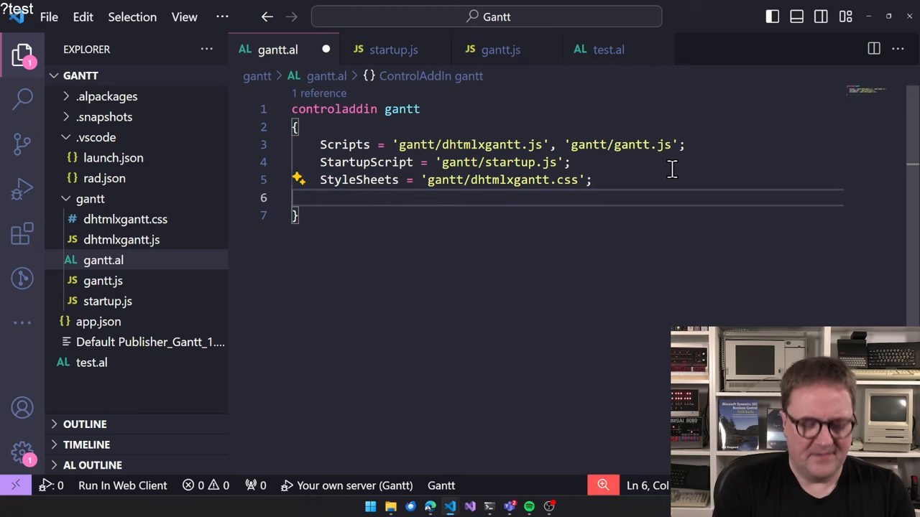
text(height)
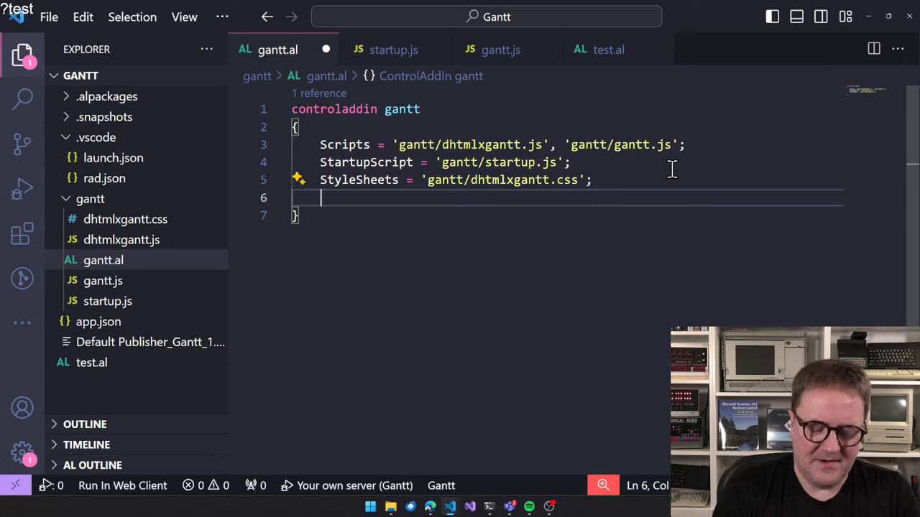
text(st)
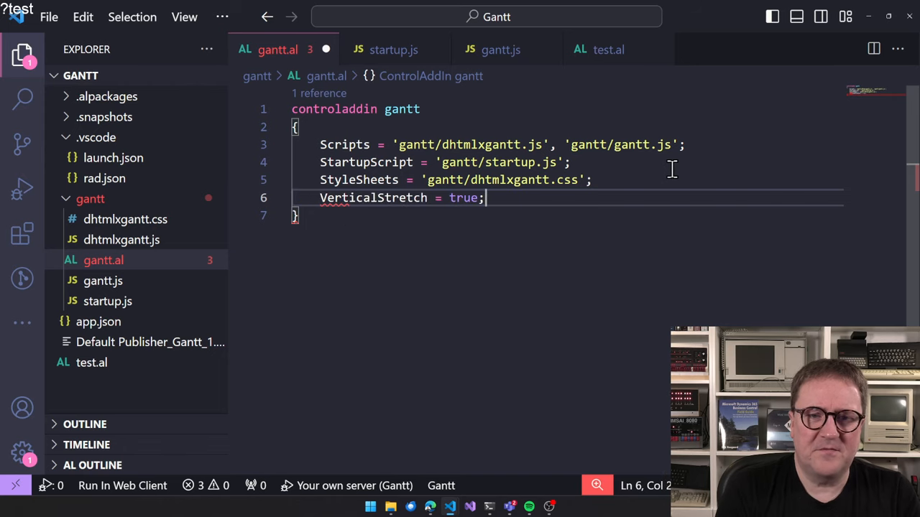
text(H)
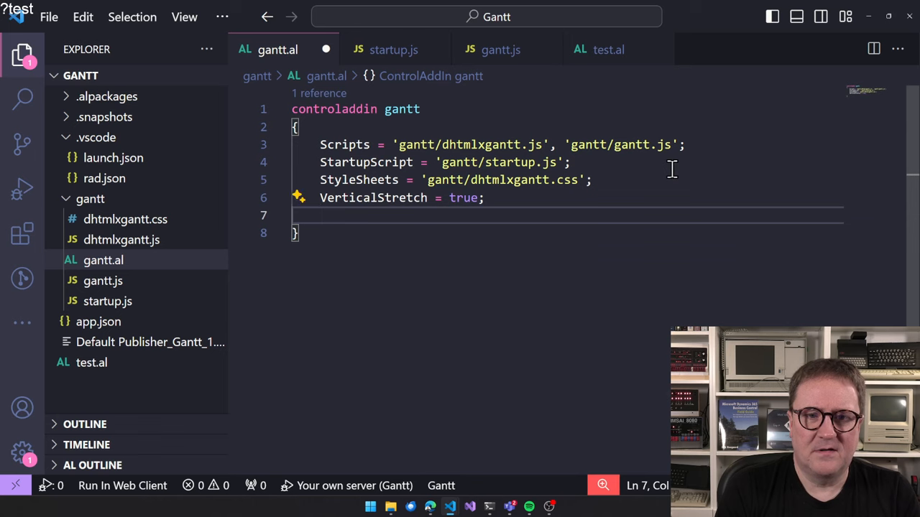
text(HorizontalStretch = true;)
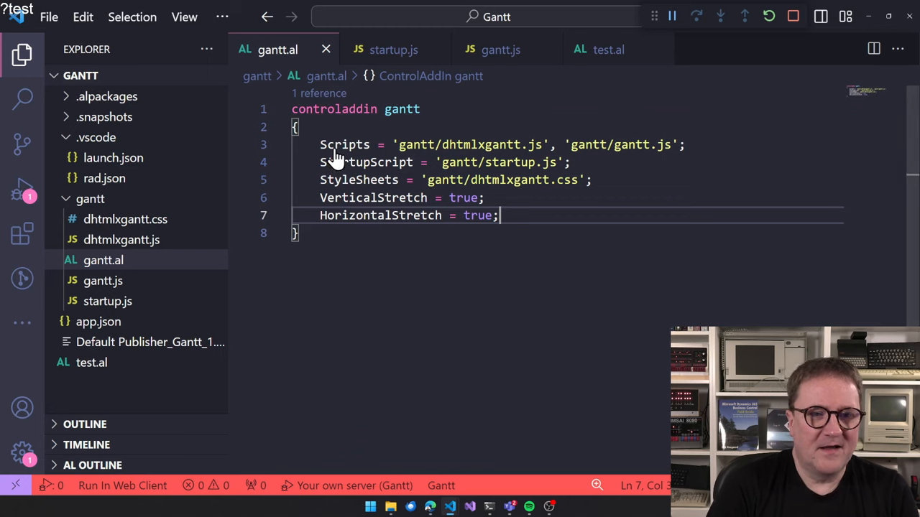
mouse_move(146, 281)
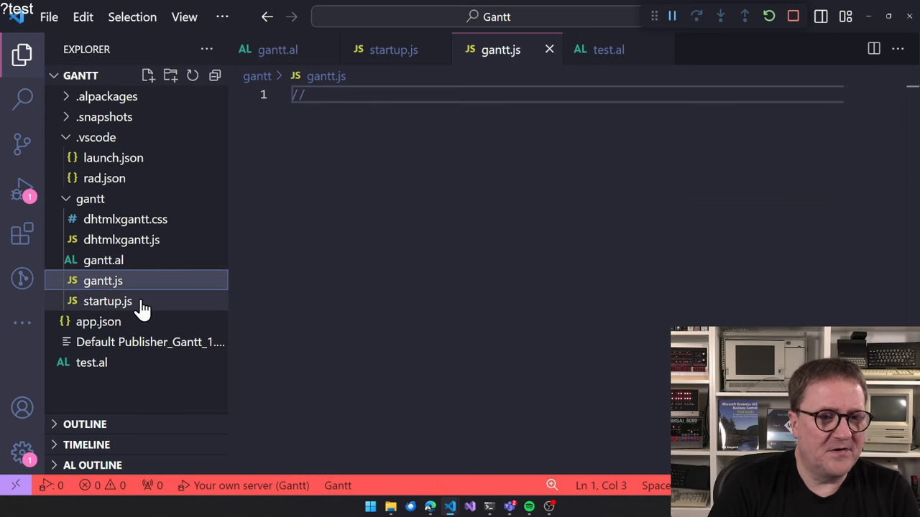
click(107, 301)
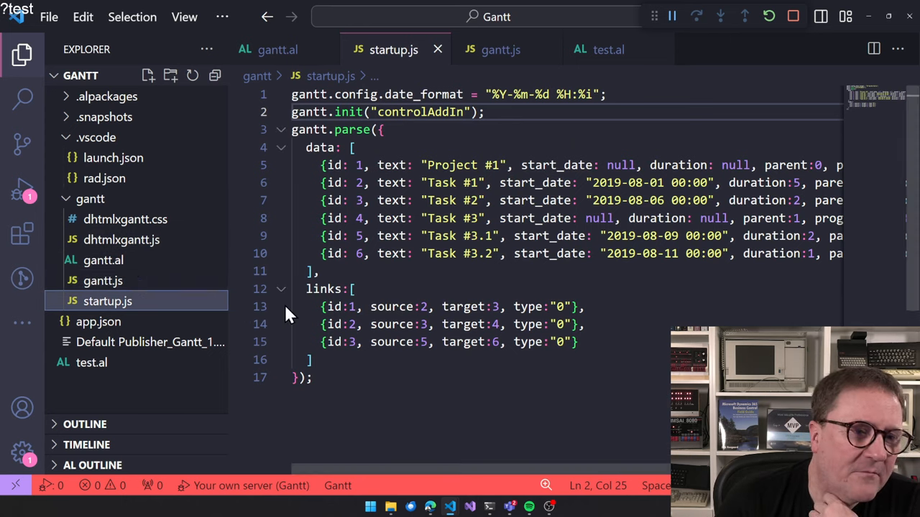
mouse_move(262, 76)
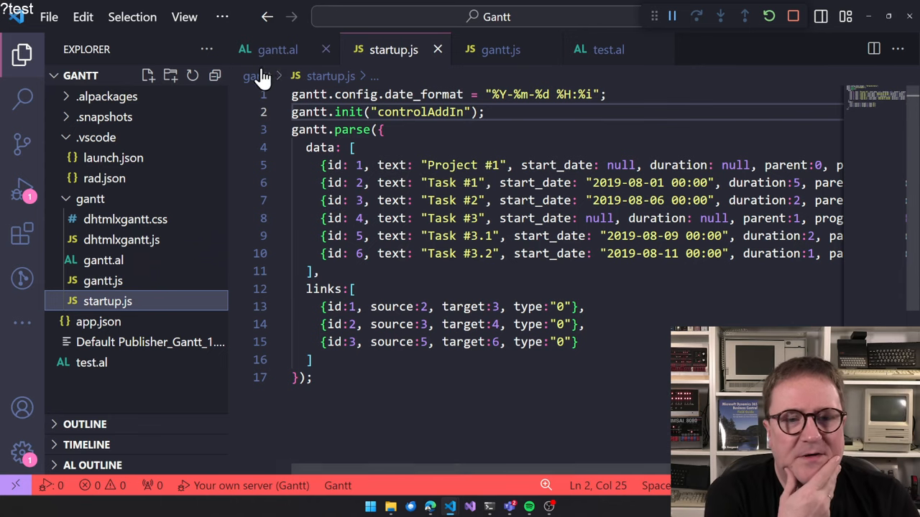
click(277, 50)
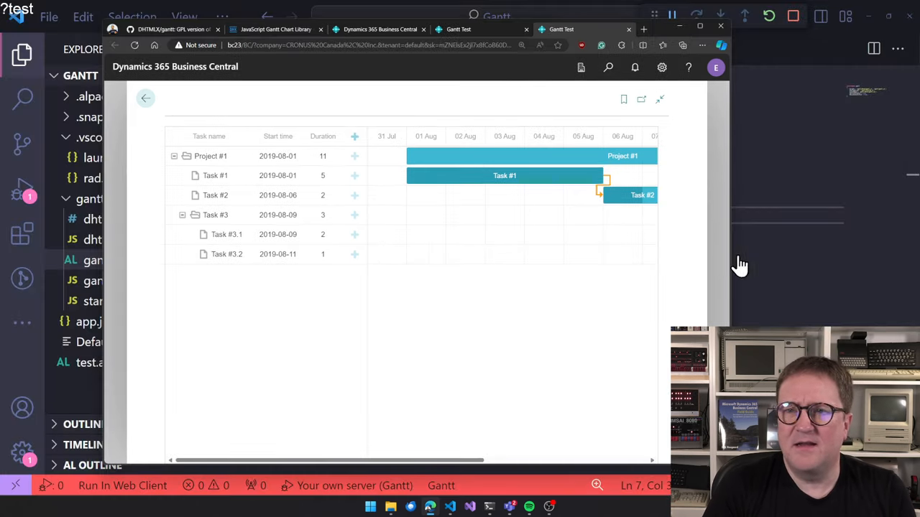
mouse_move(733, 237)
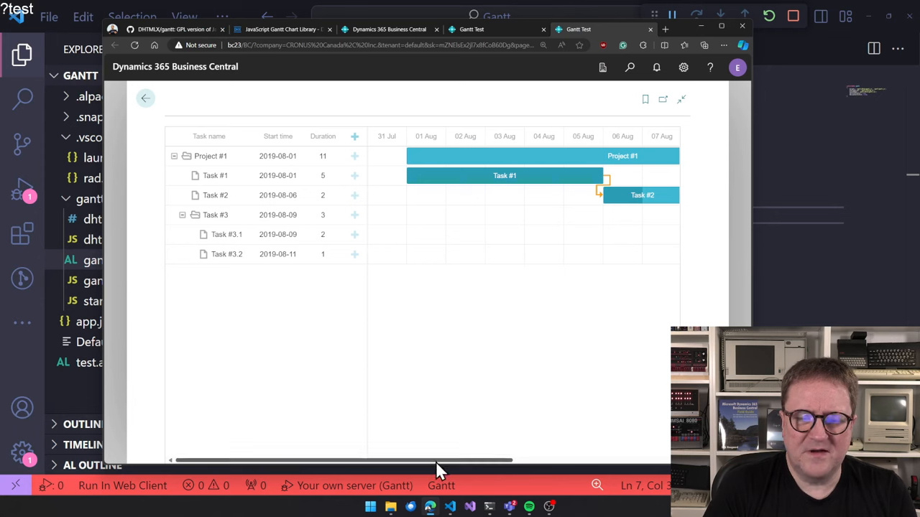
mouse_move(298, 463)
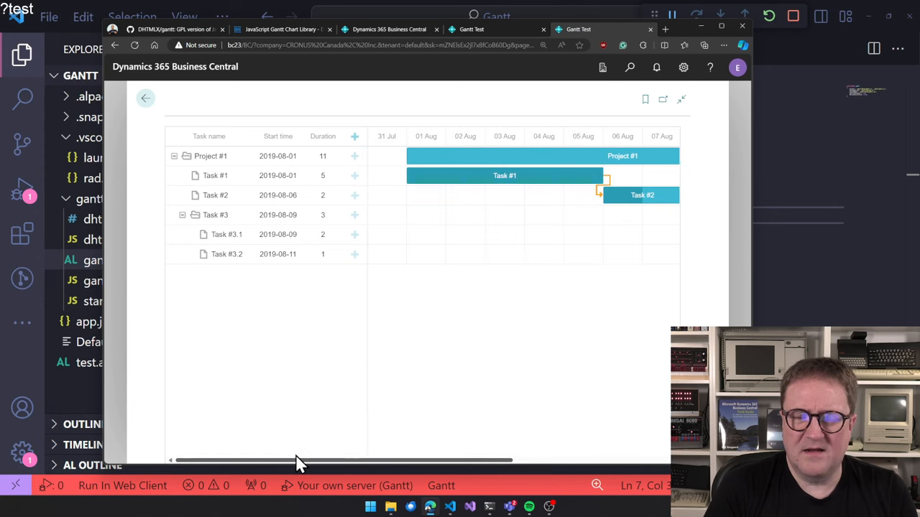
mouse_move(516, 446)
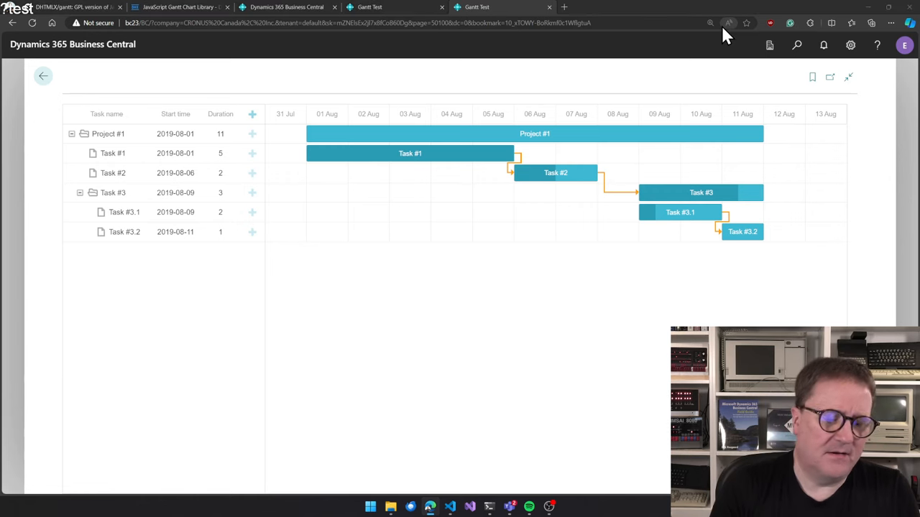
- Show the maximized Gantt Test page with every task bar, subtask and link visible
click(449, 506)
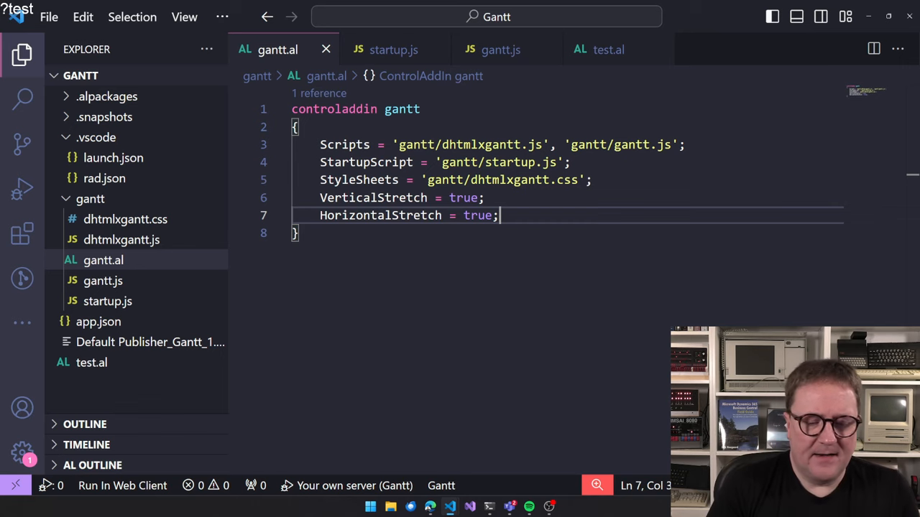
mouse_move(349, 83)
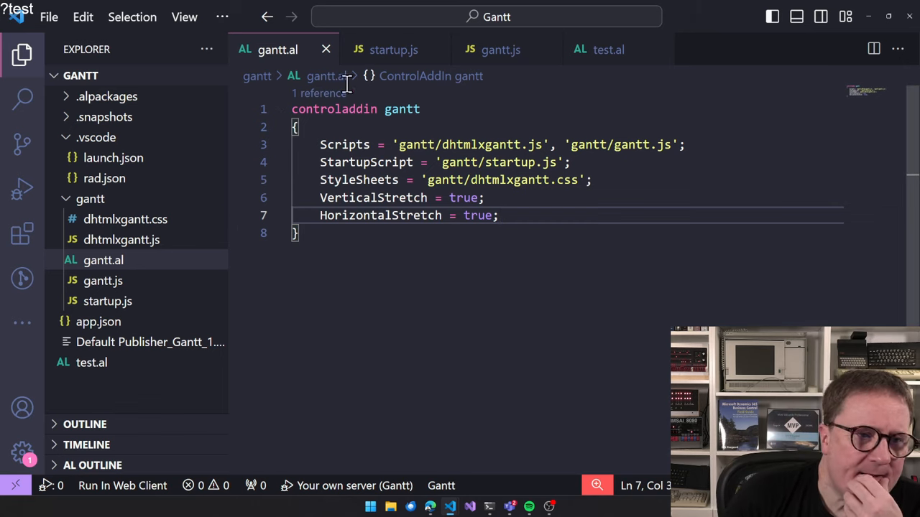
- Bring up startup.js without the sidebar to review its sample task and link data
click(393, 50)
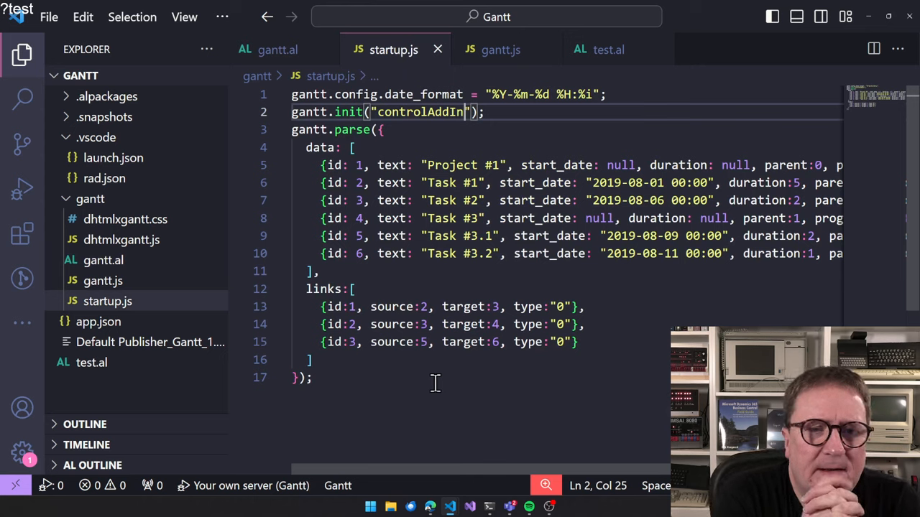
click(21, 56)
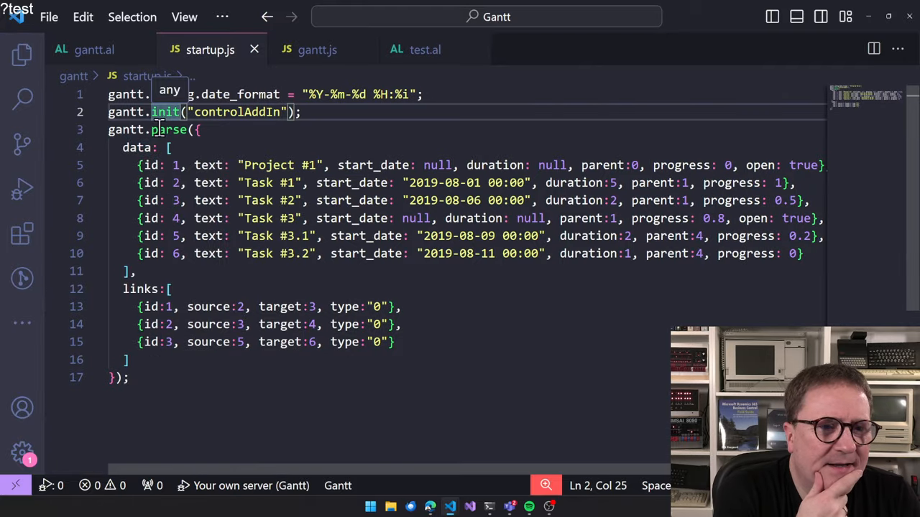
mouse_move(136, 148)
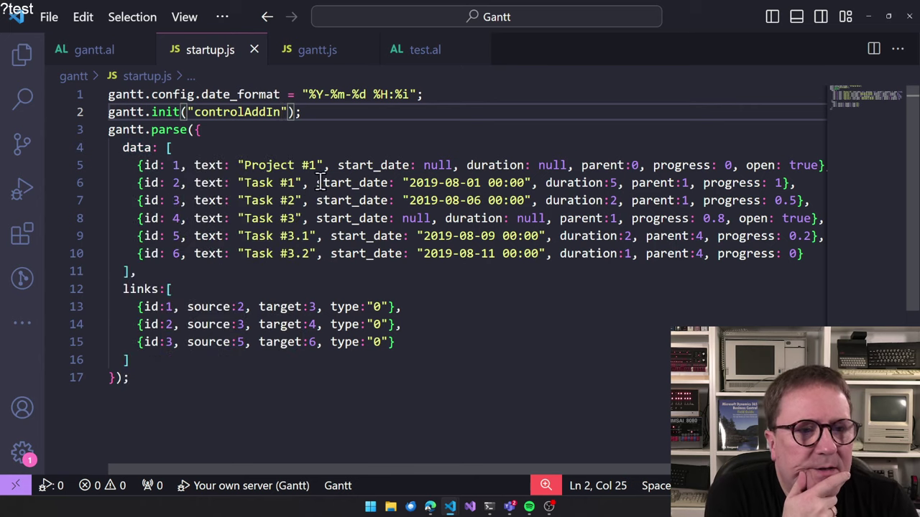
mouse_move(138, 147)
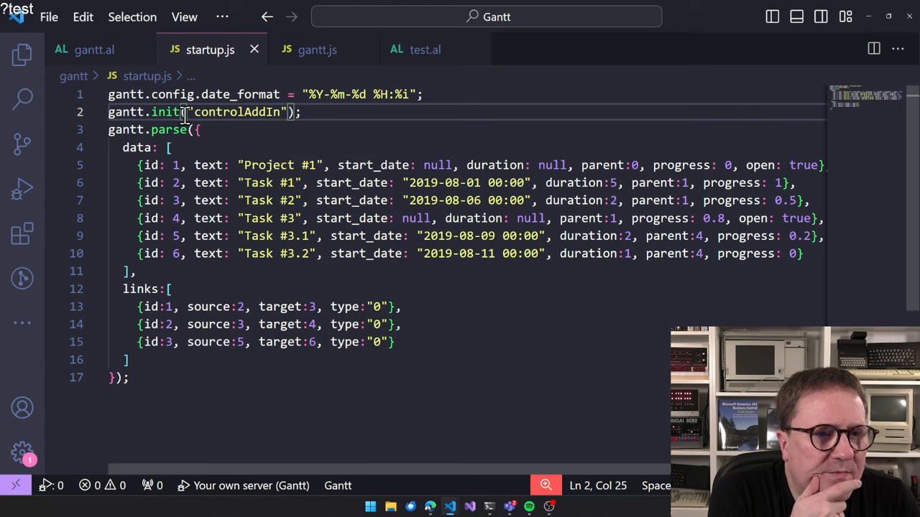
mouse_move(158, 289)
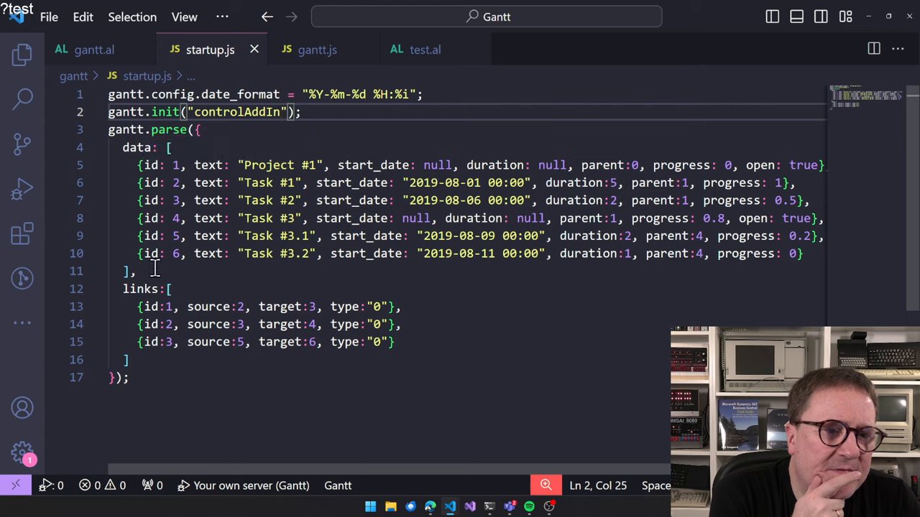
mouse_move(365, 201)
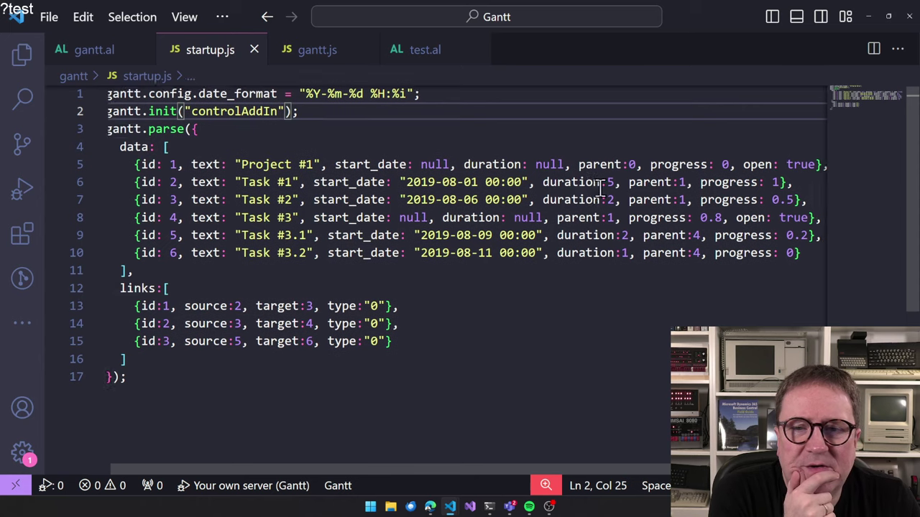
mouse_move(569, 164)
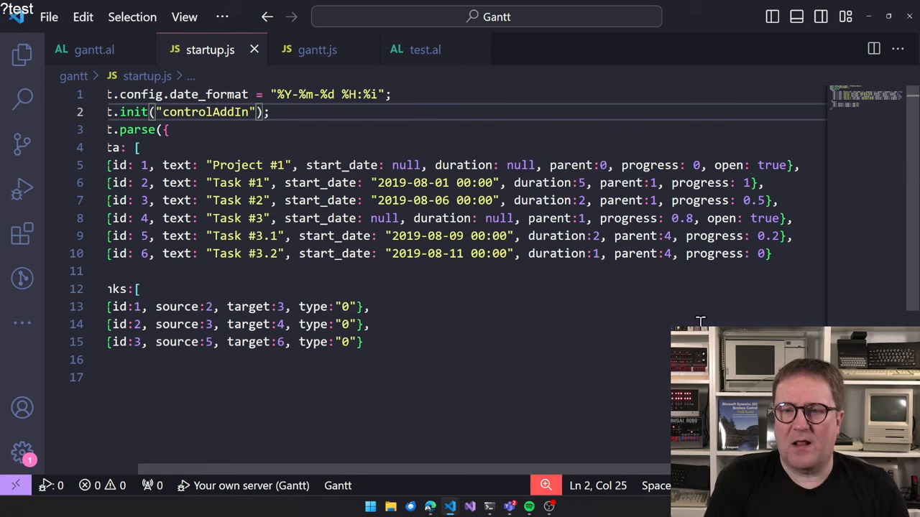
click(363, 324)
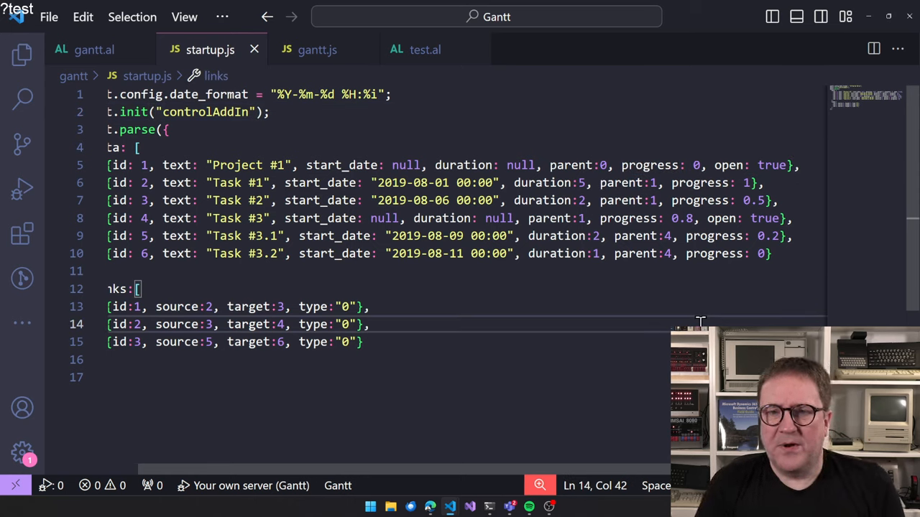
mouse_move(723, 214)
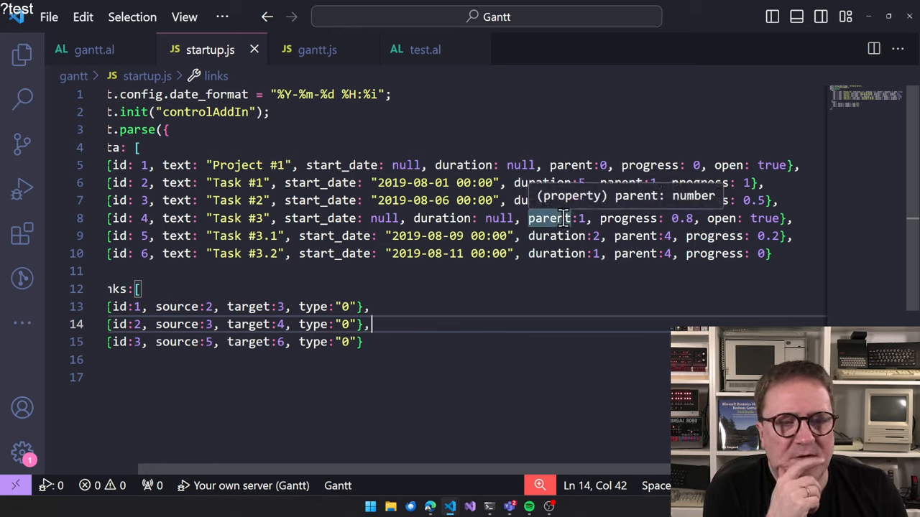
mouse_move(556, 253)
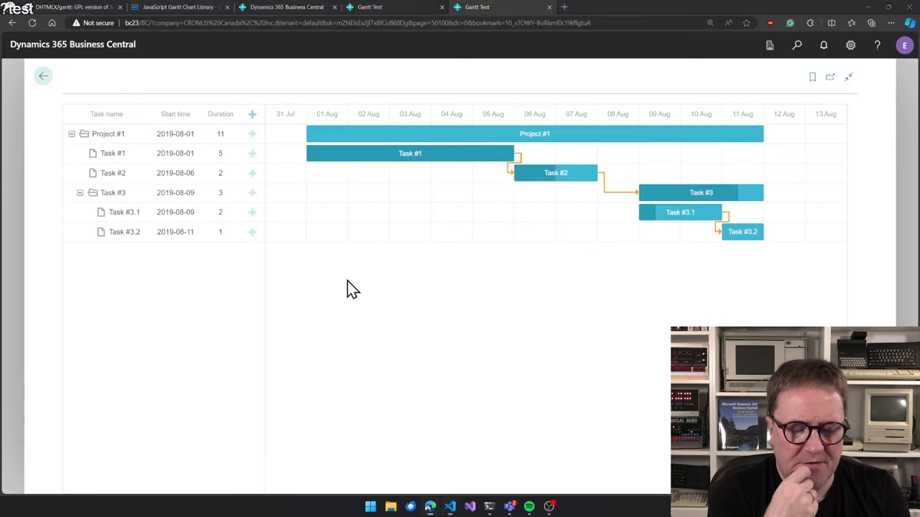
mouse_move(532, 209)
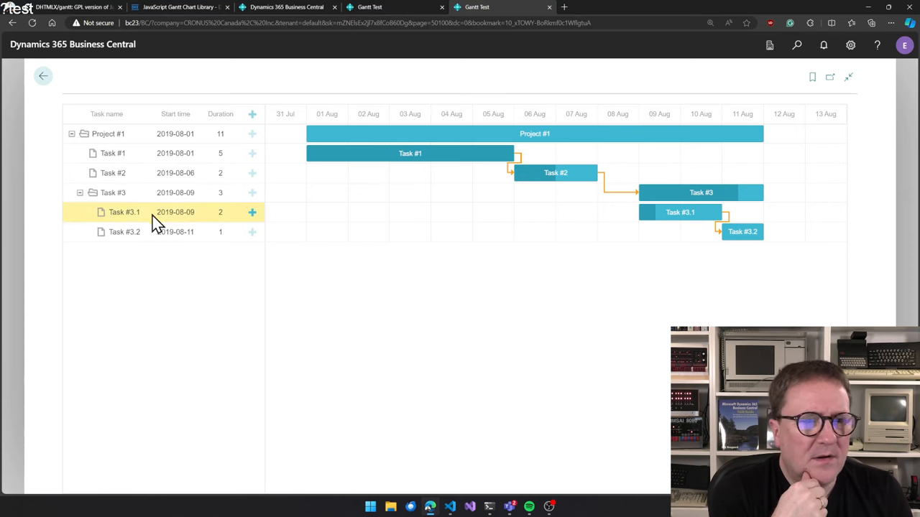
- Compare the chart's Task #3 and Task #3.1 rows and dependency arrows with startup.js link entries
click(113, 193)
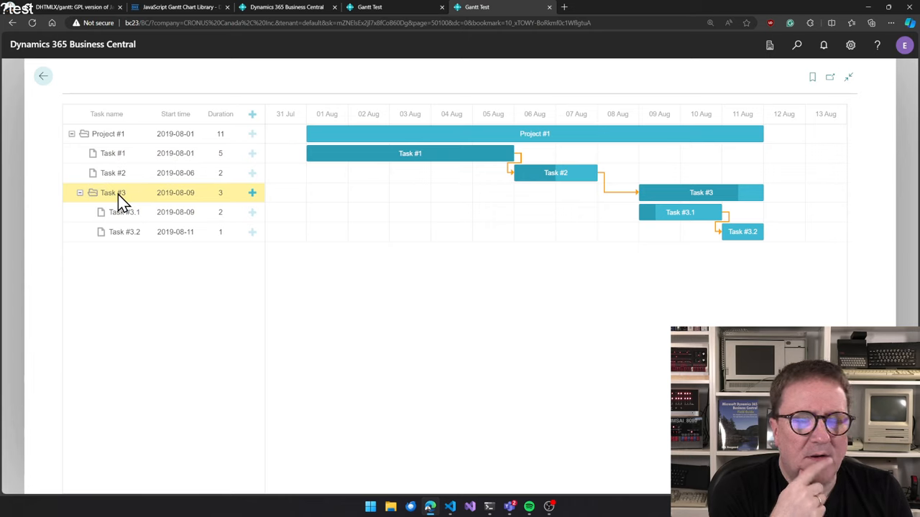
click(450, 507)
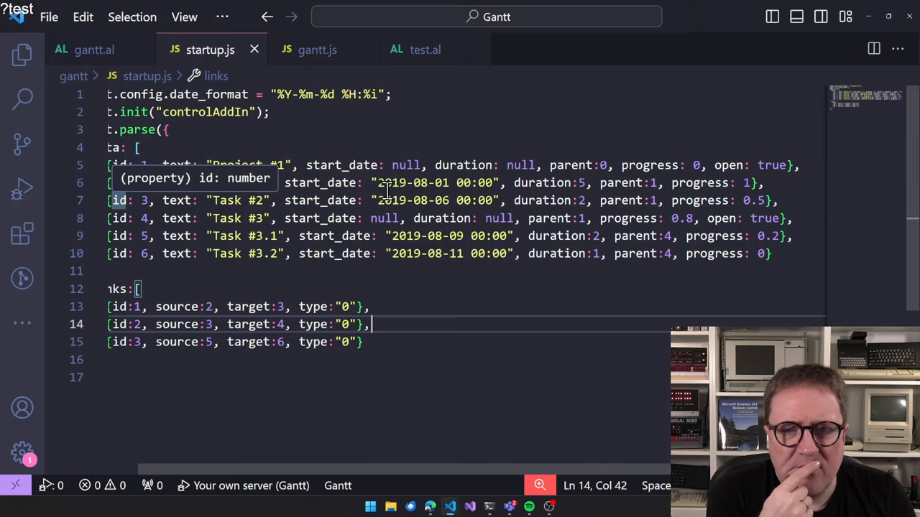
mouse_move(319, 200)
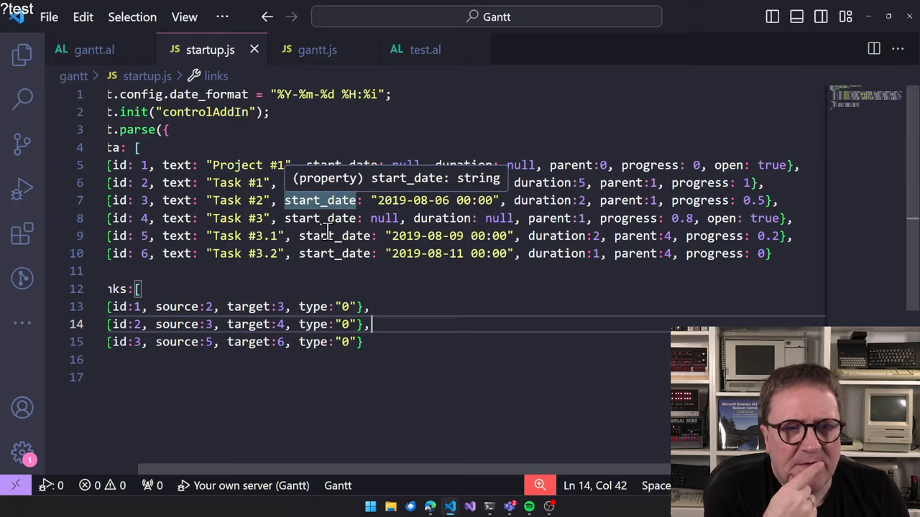
mouse_move(373, 289)
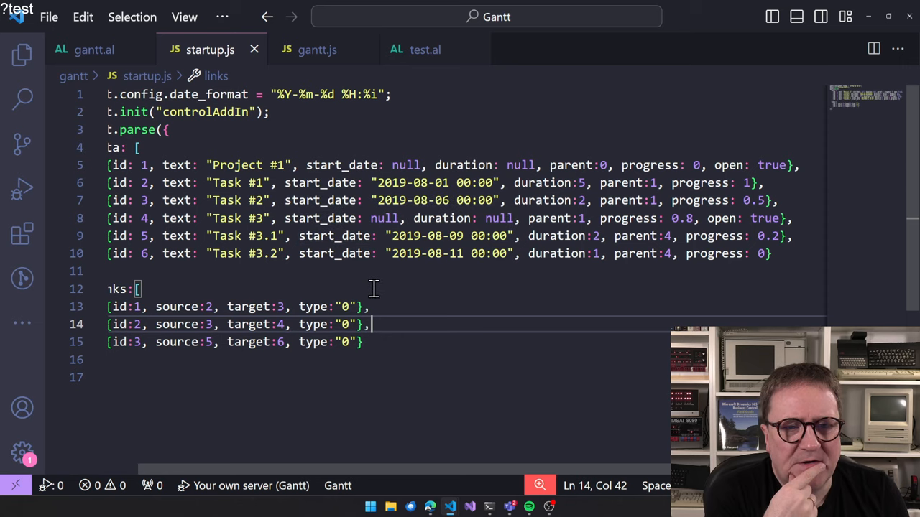
mouse_move(422, 305)
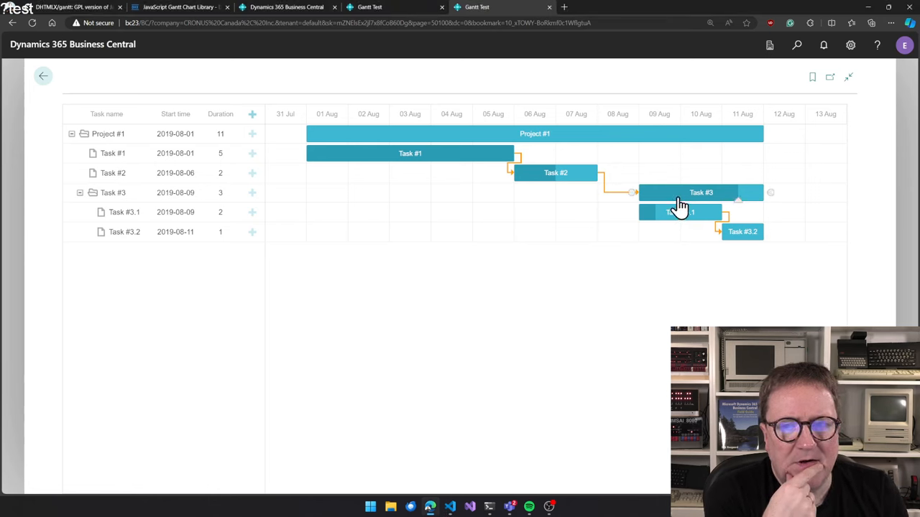
mouse_move(643, 207)
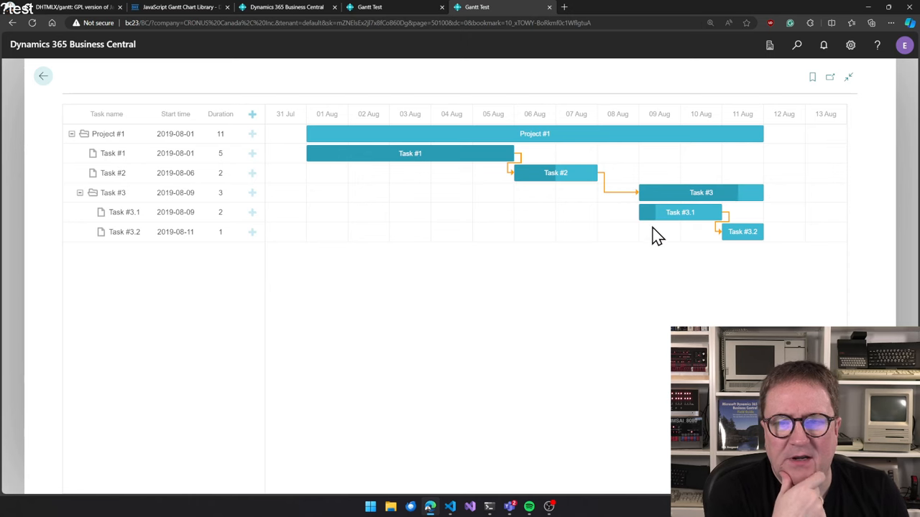
mouse_move(675, 233)
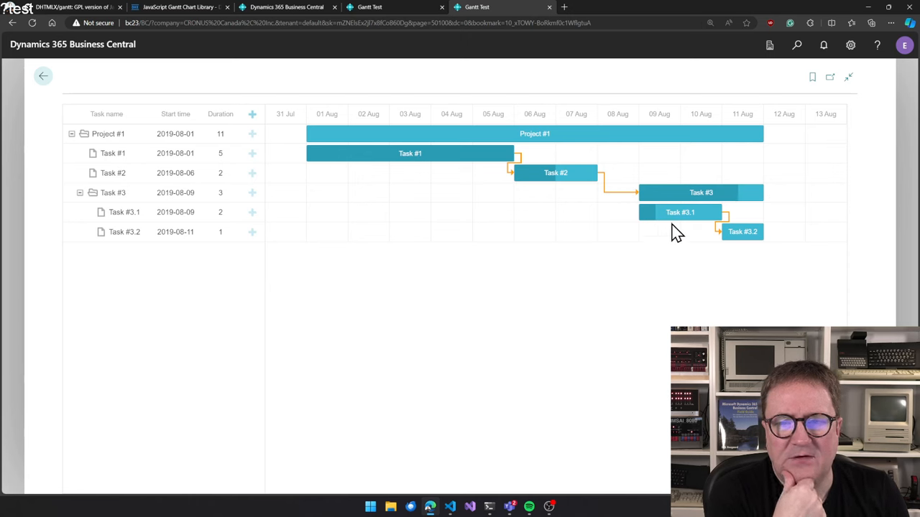
mouse_move(736, 262)
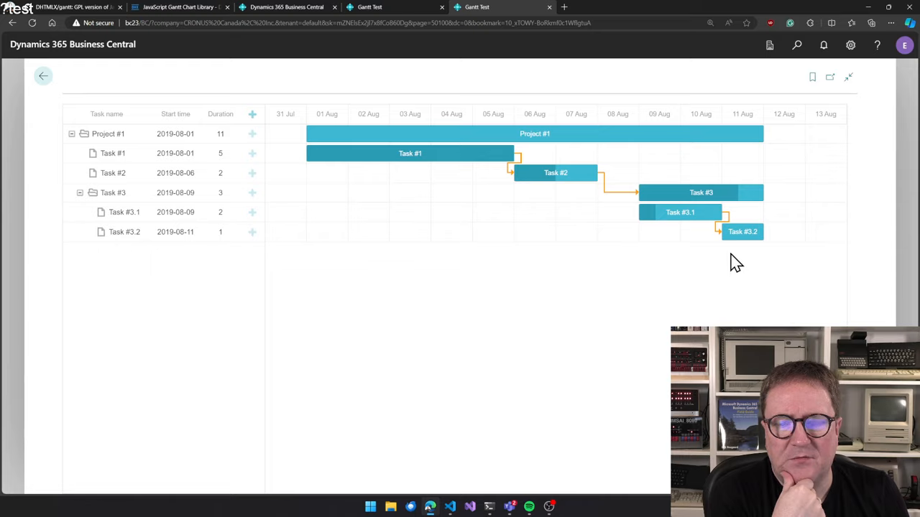
click(450, 507)
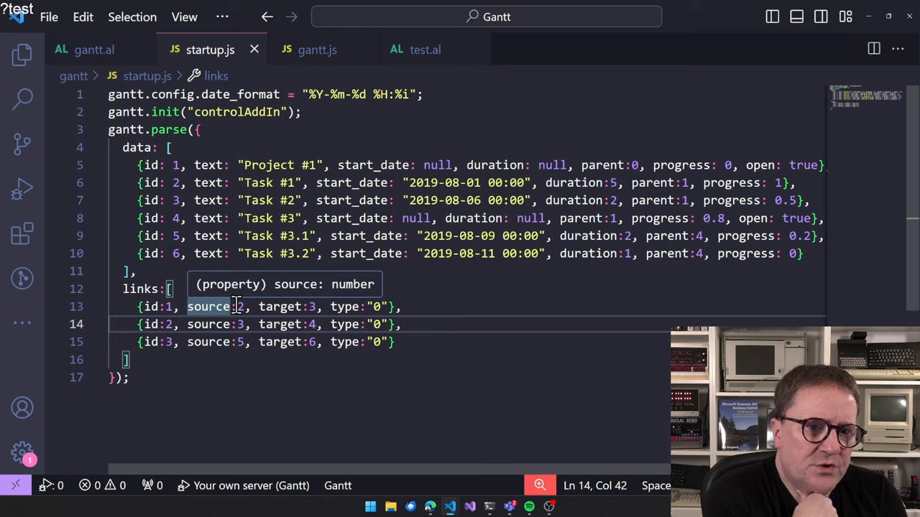
mouse_move(309, 306)
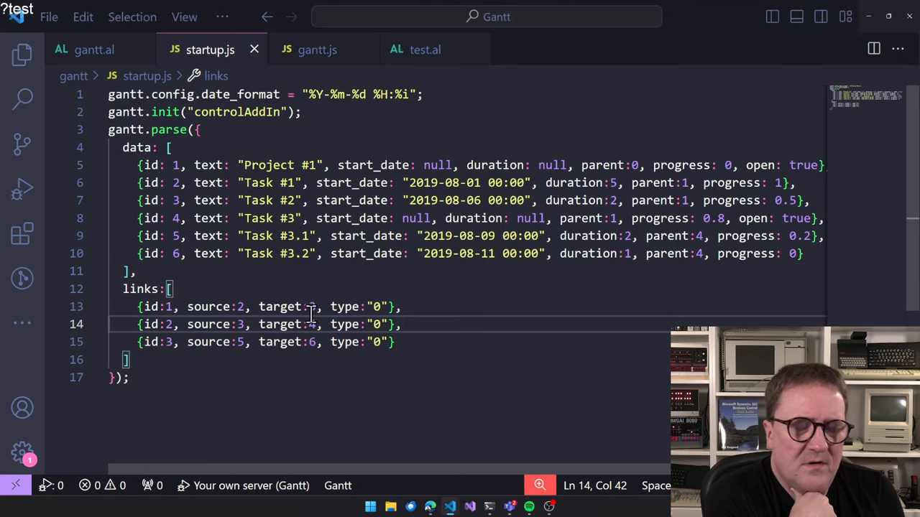
click(503, 8)
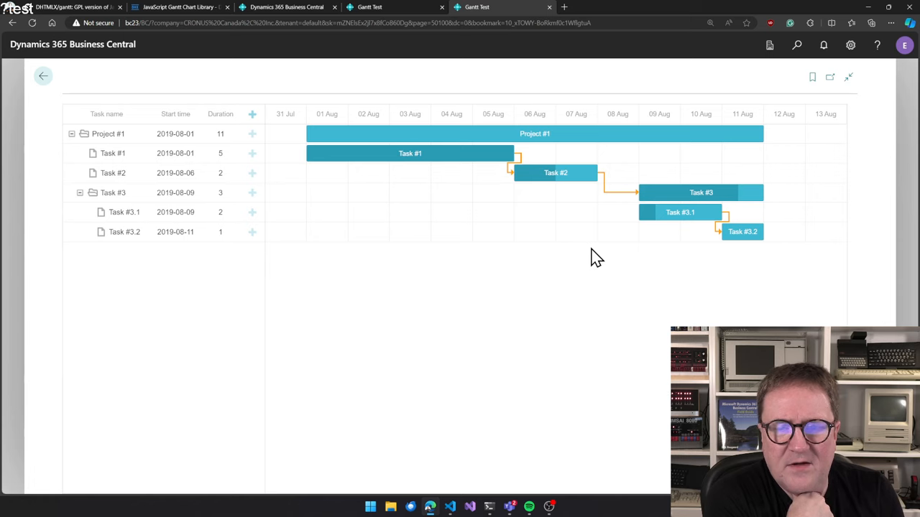
click(449, 506)
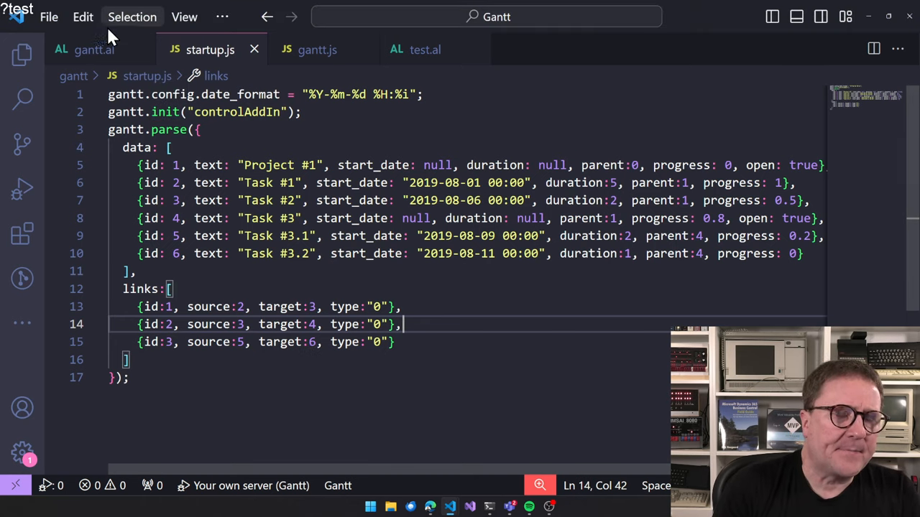
- Add SourceTable = Job to the Gantt Test page with the comment 'AKA Project!!!!'
click(94, 49)
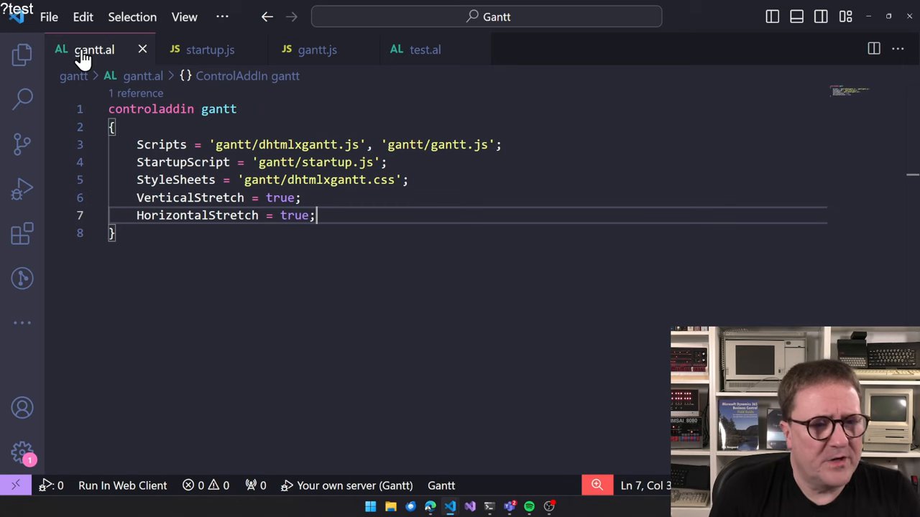
key(Enter)
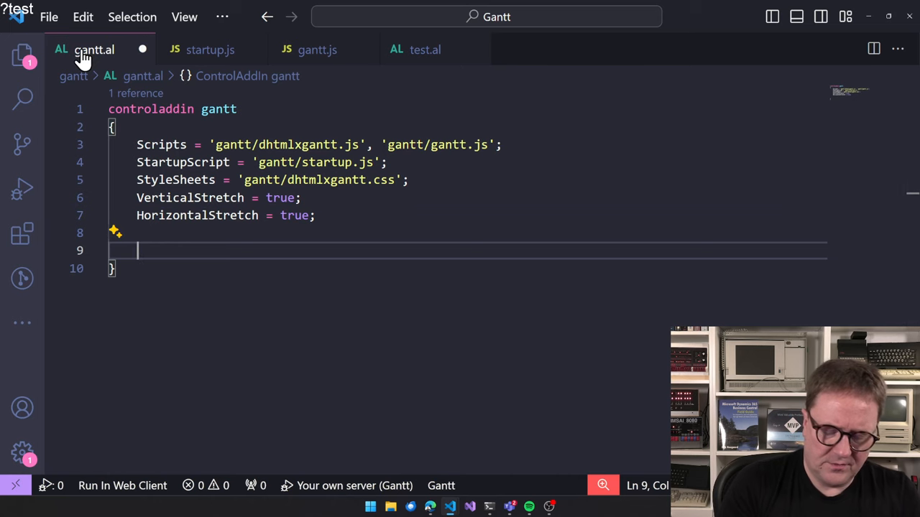
click(425, 50)
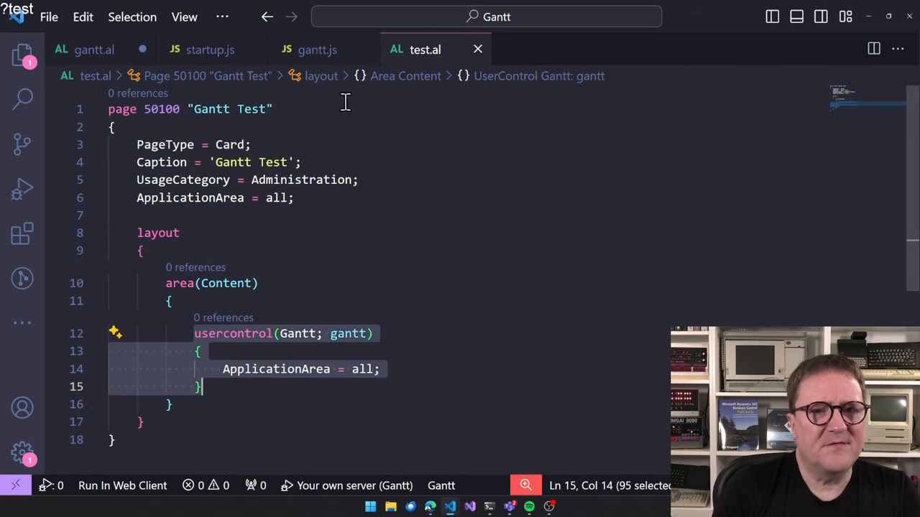
text(SourceTable = Job;)
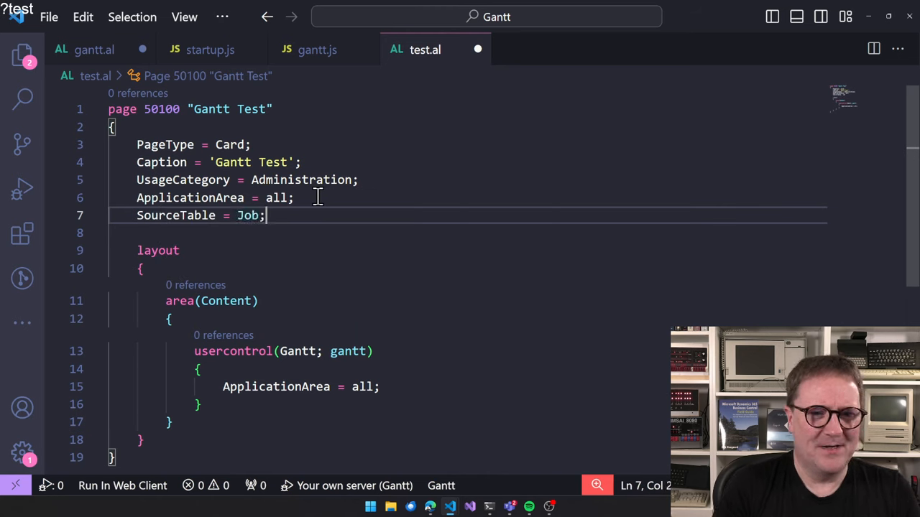
text(//)
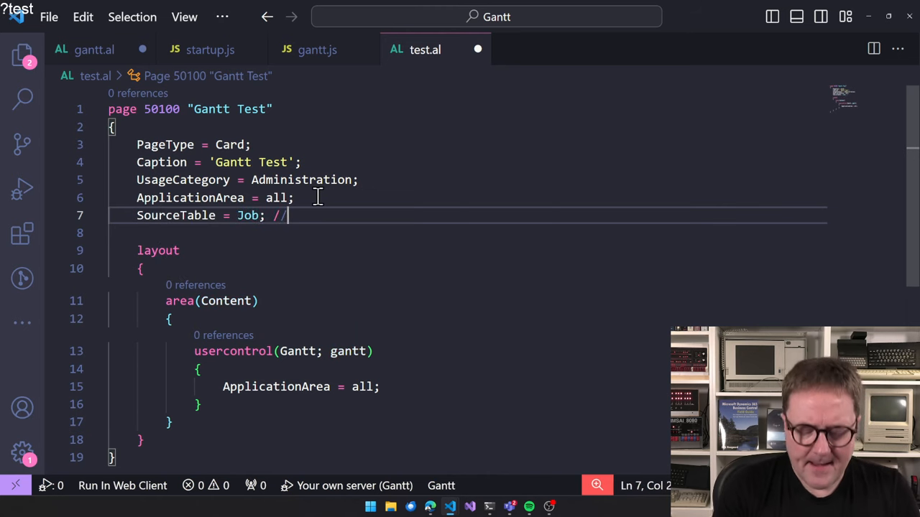
text(AKA P)
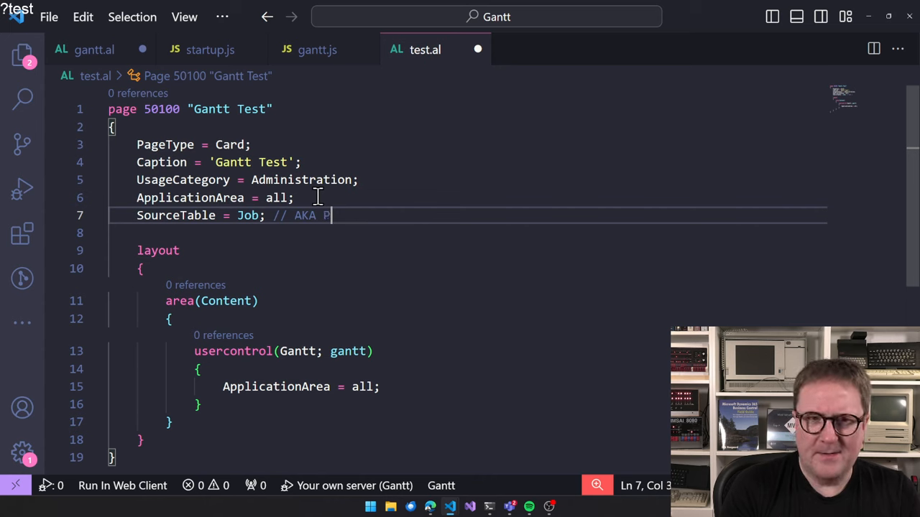
text(roject!!!!)
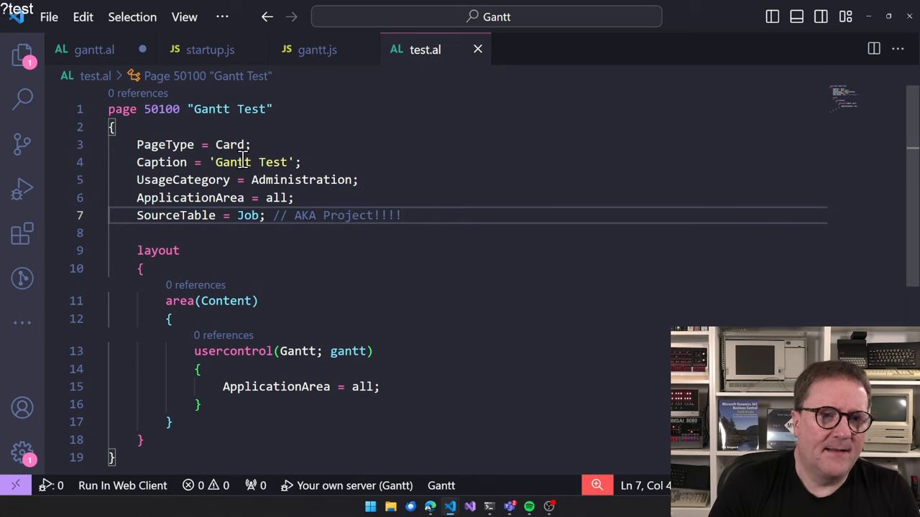
- Change the page Caption to 'Project' and add DataCaptionExpression = Rec.Description
text(Proje)
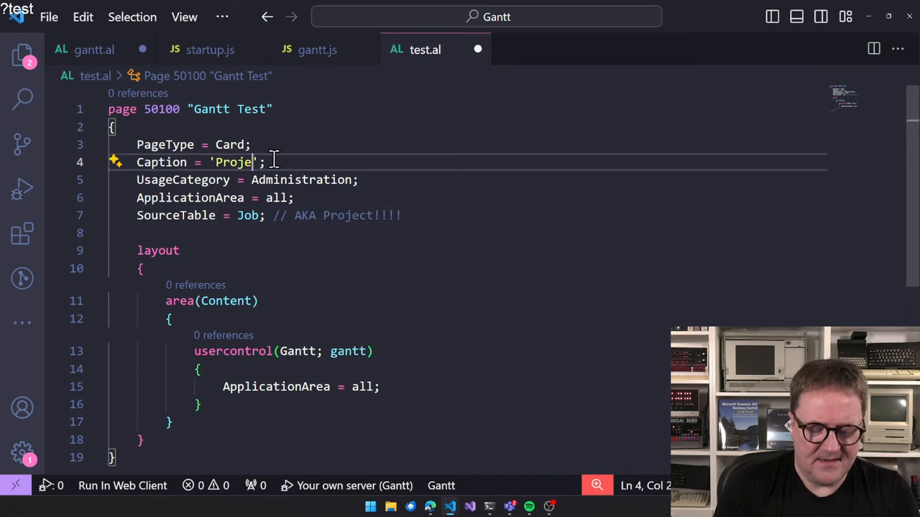
text(ct)
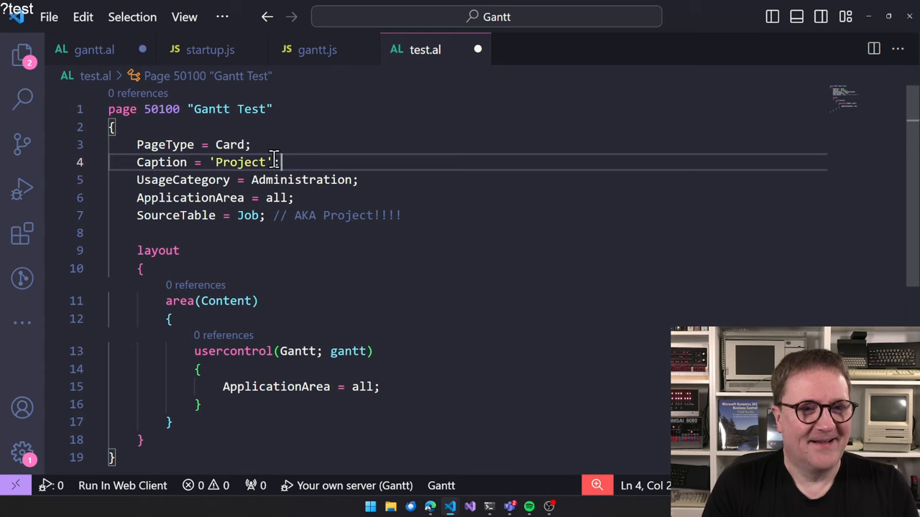
key(Enter)
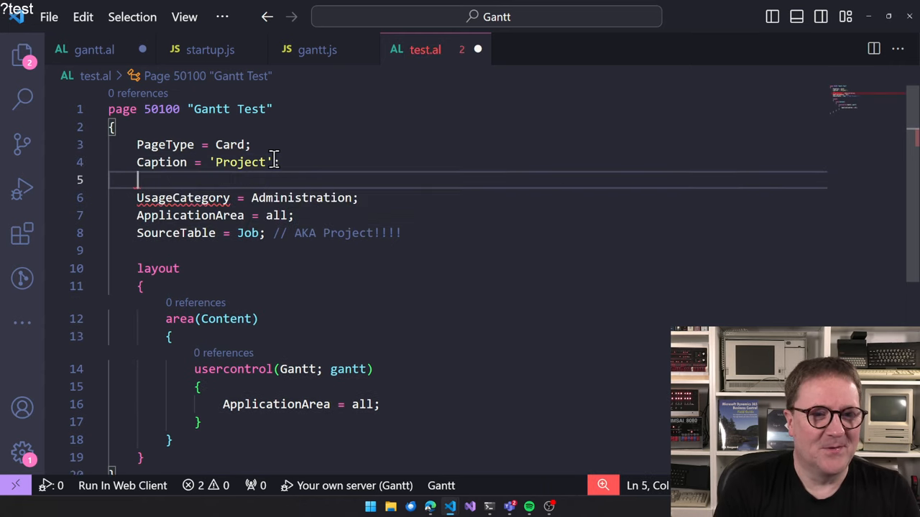
text(Cap)
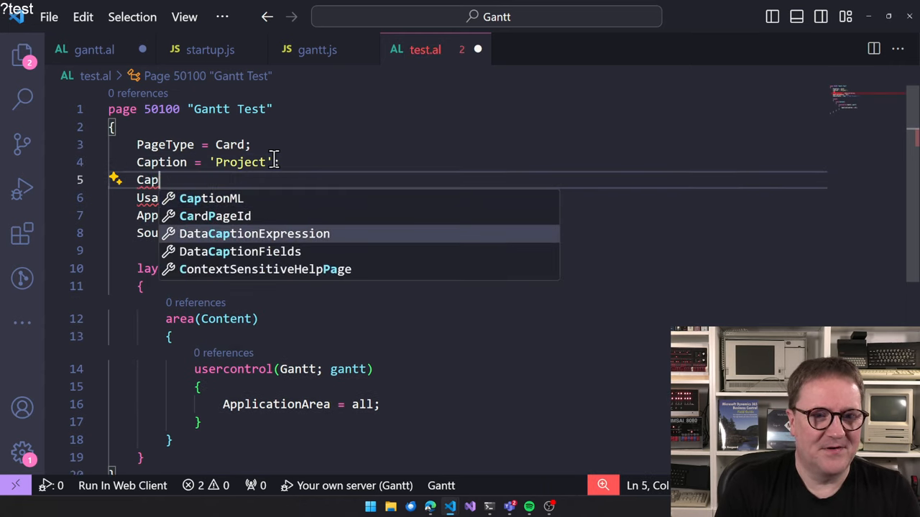
click(255, 232)
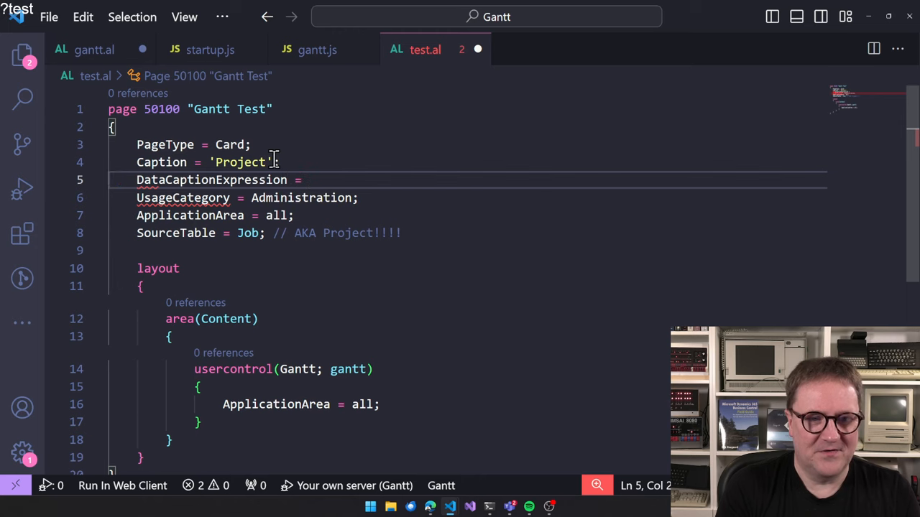
text(Rec.Description;)
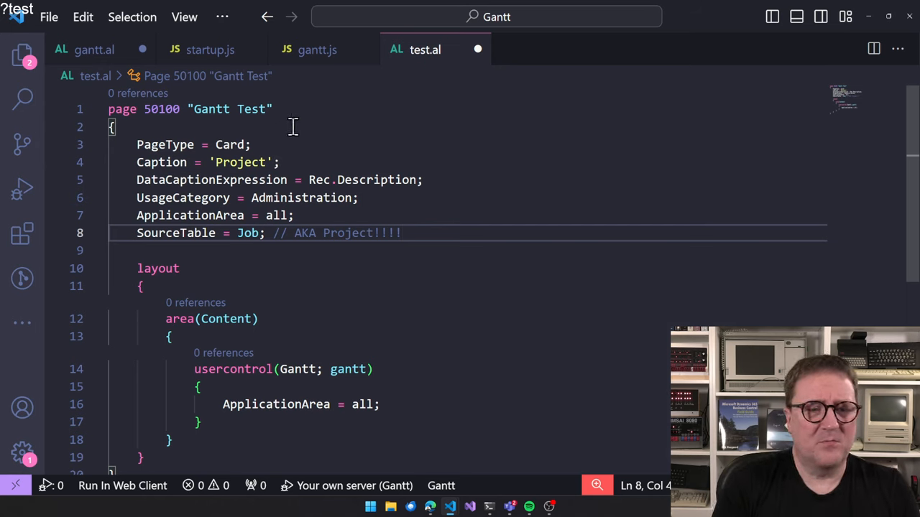
mouse_move(270, 76)
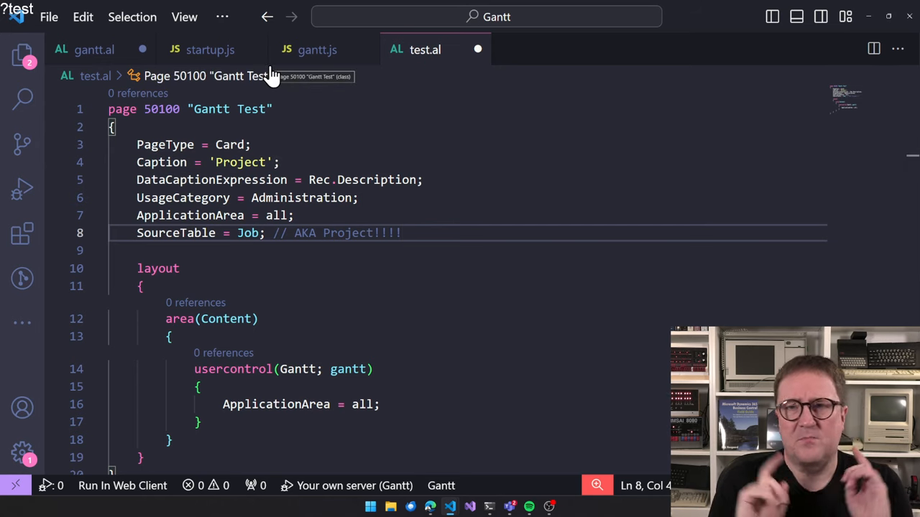
mouse_move(121, 224)
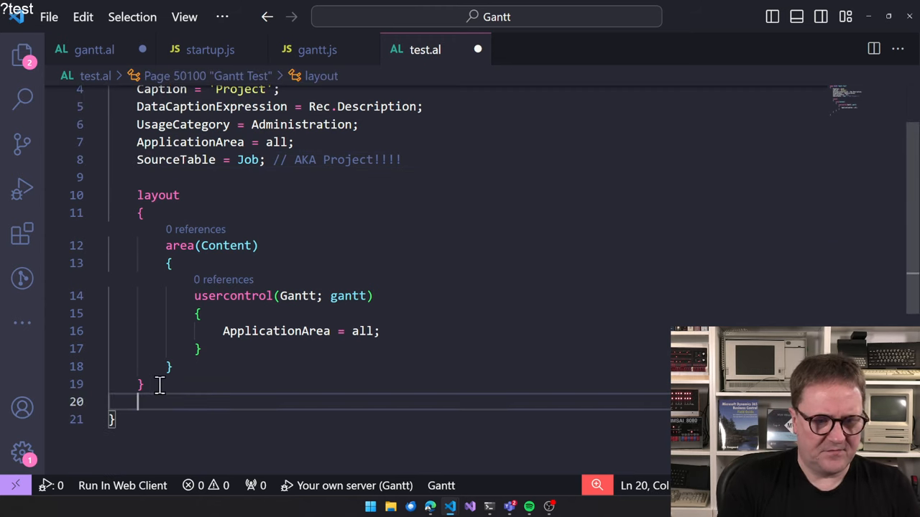
text(trigger on)
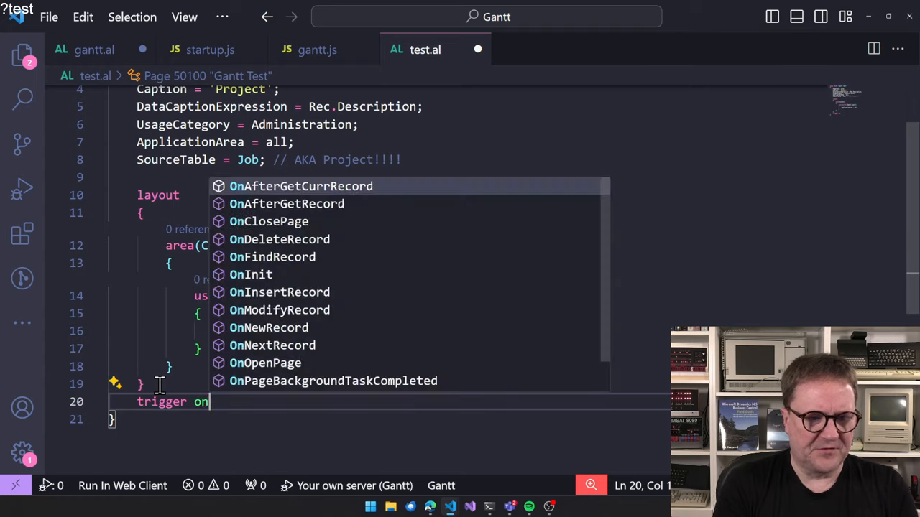
text(afterGetCurrRecord()
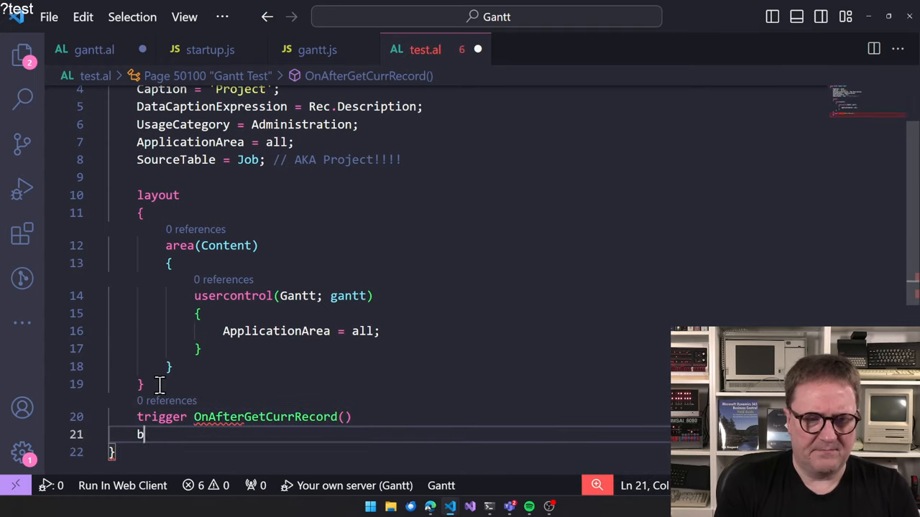
text(begin)
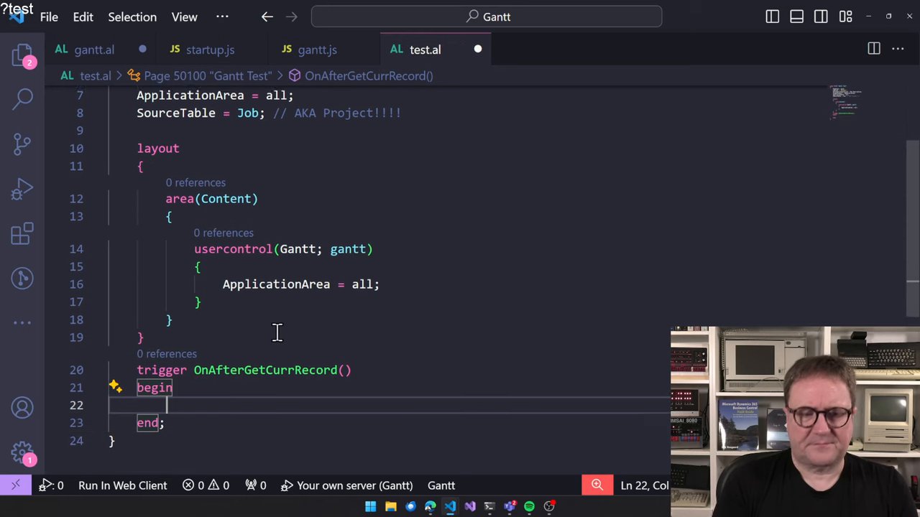
text(ga)
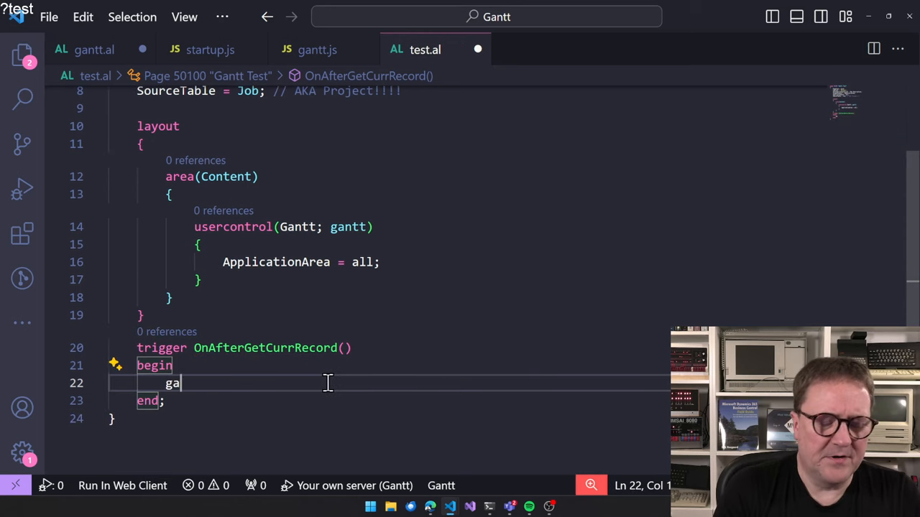
text(ntt.L)
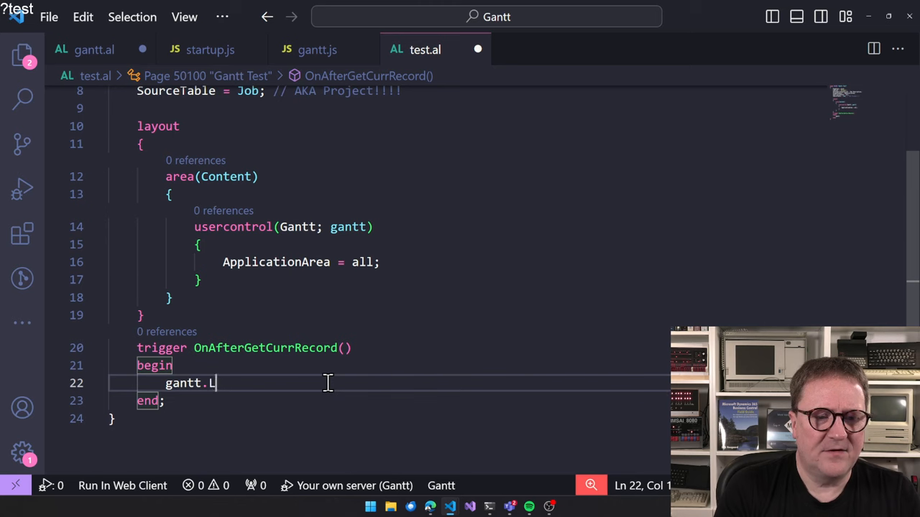
text(oad(R)
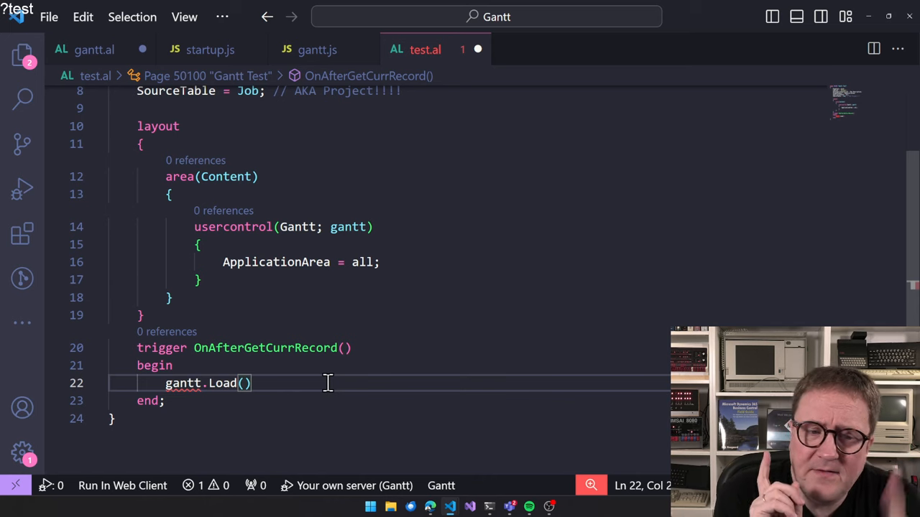
double_click(265, 348)
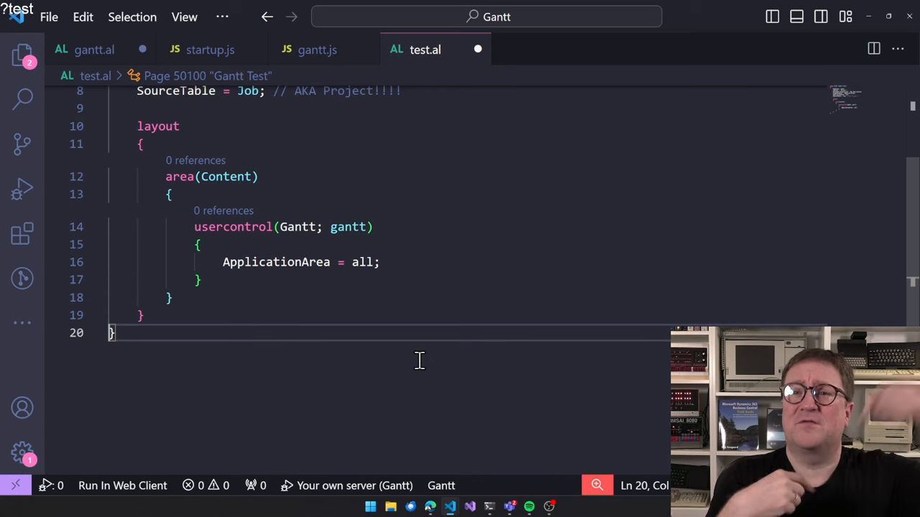
mouse_move(198, 86)
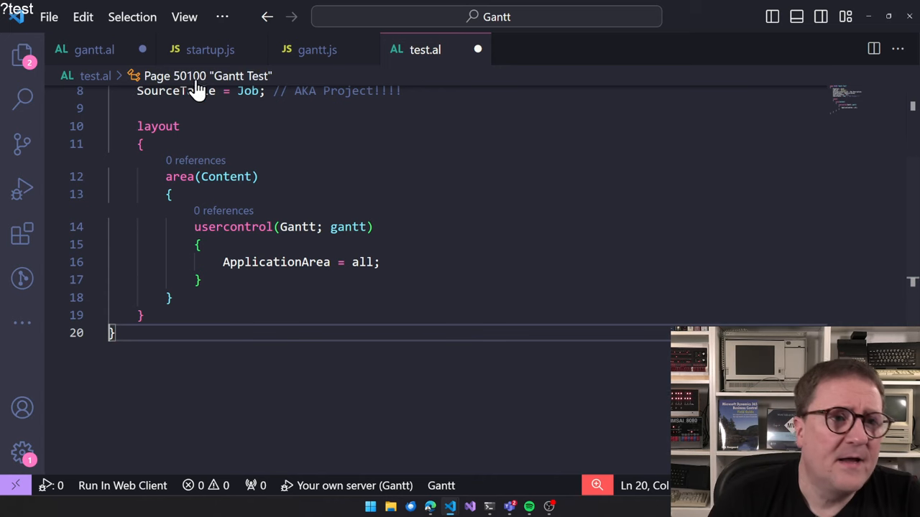
mouse_move(211, 50)
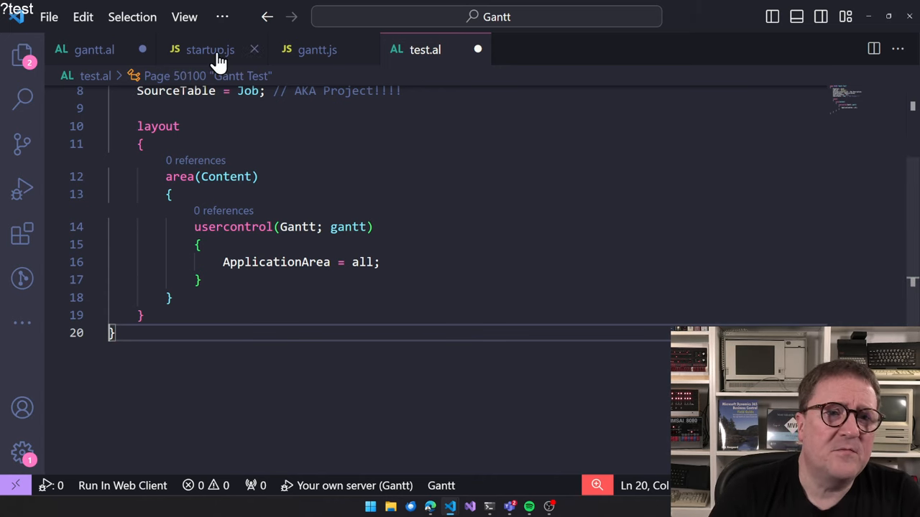
- Comment out the sample gantt.parse data block in startup.js
click(210, 49)
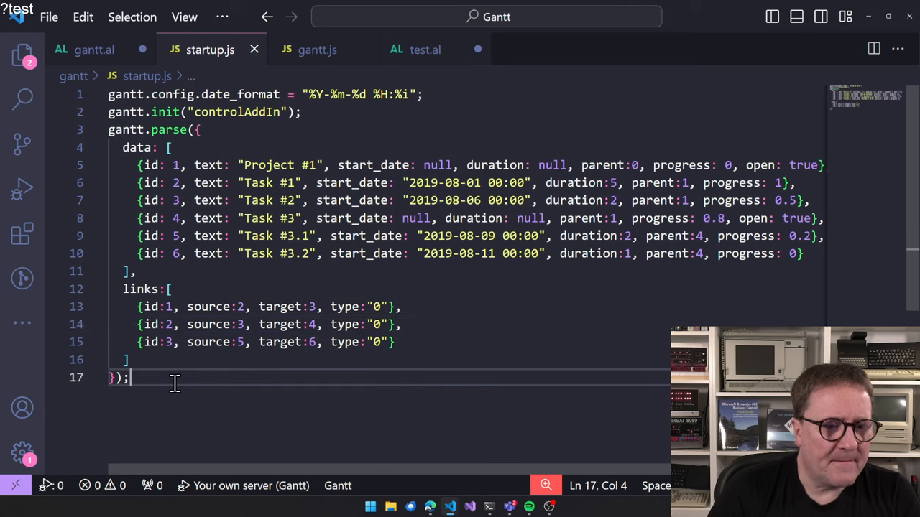
key(Enter)
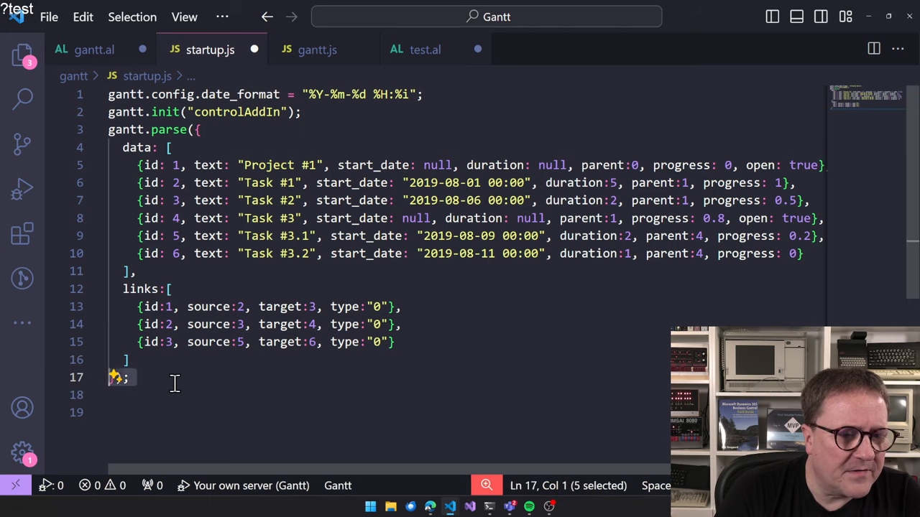
key(ctrl+/)
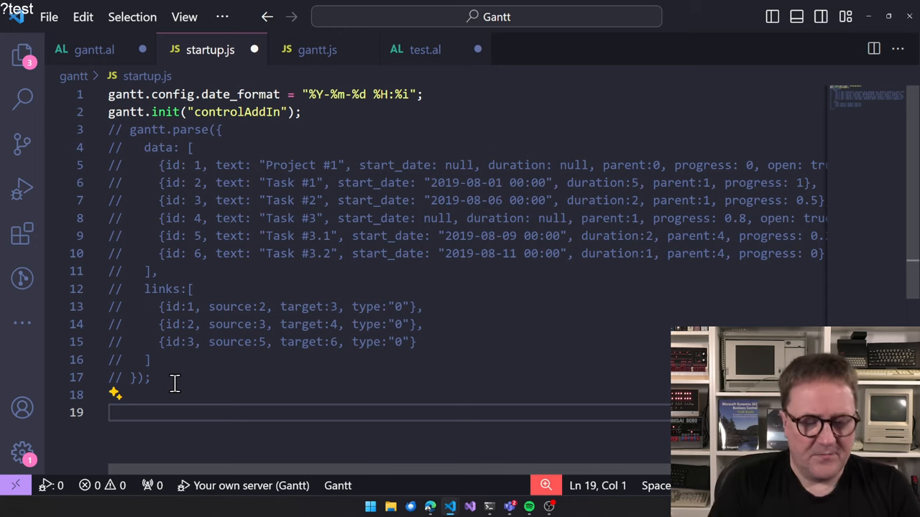
- Add the call Microsoft.Dynamics.NAV.InvokeExtensibilityMethod("ControlReady",[]);
text(Microsoft.Dynamics.NAV)
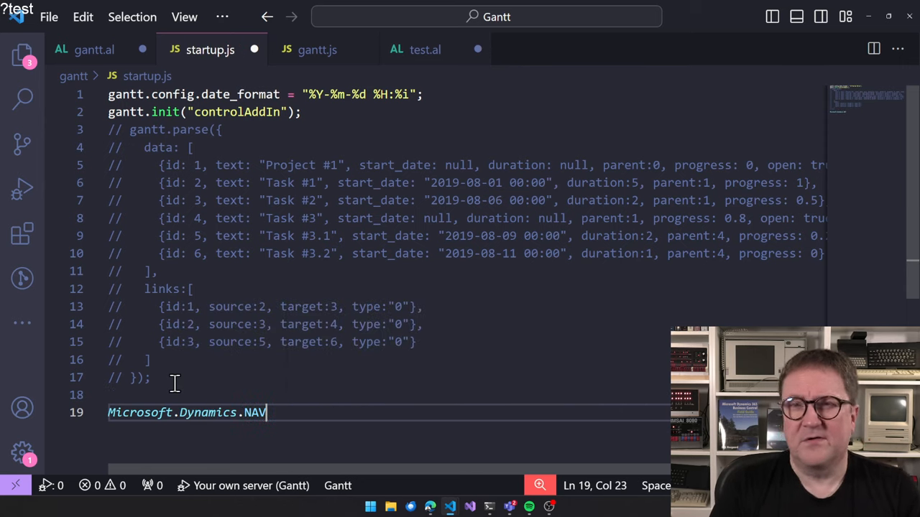
text(.InvokeExtensibilityMethod)
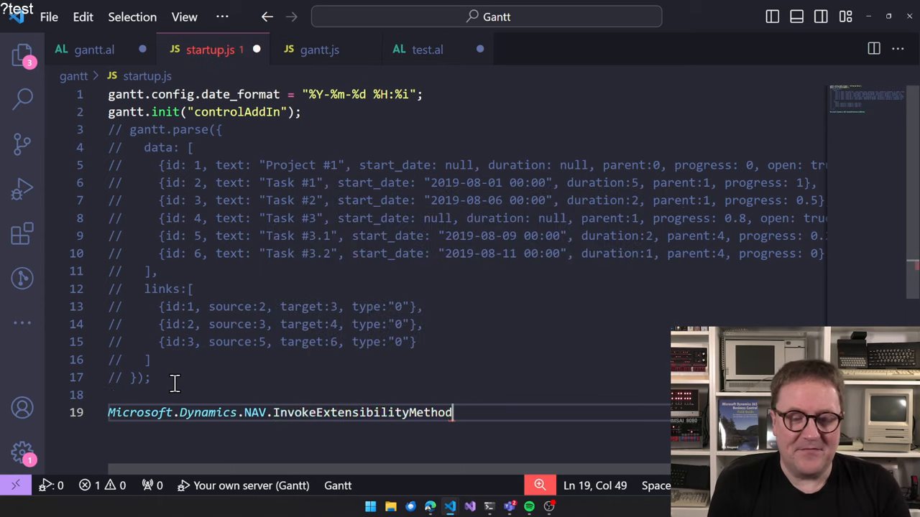
text(()
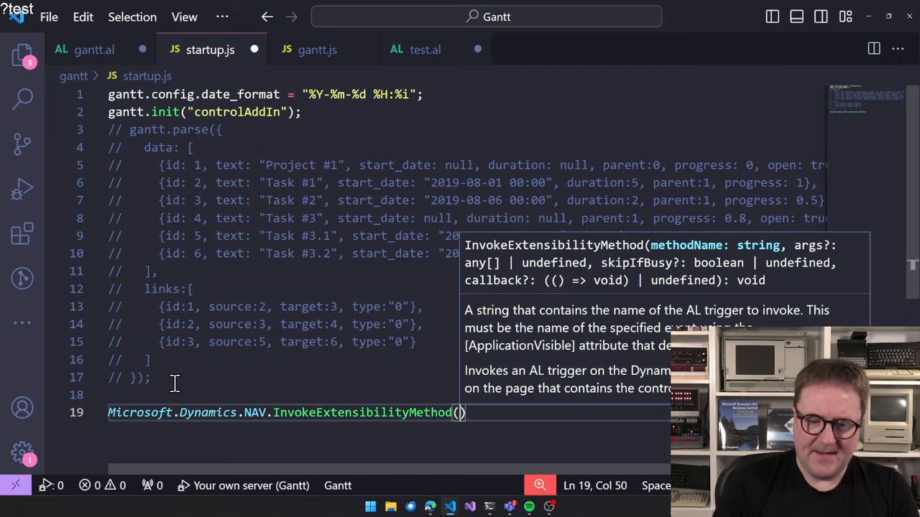
text("Contr)
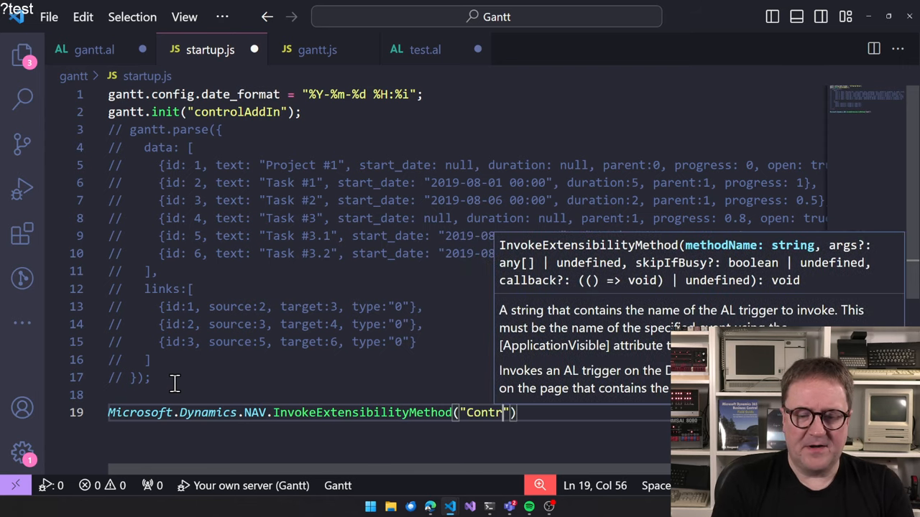
text(olReady",)
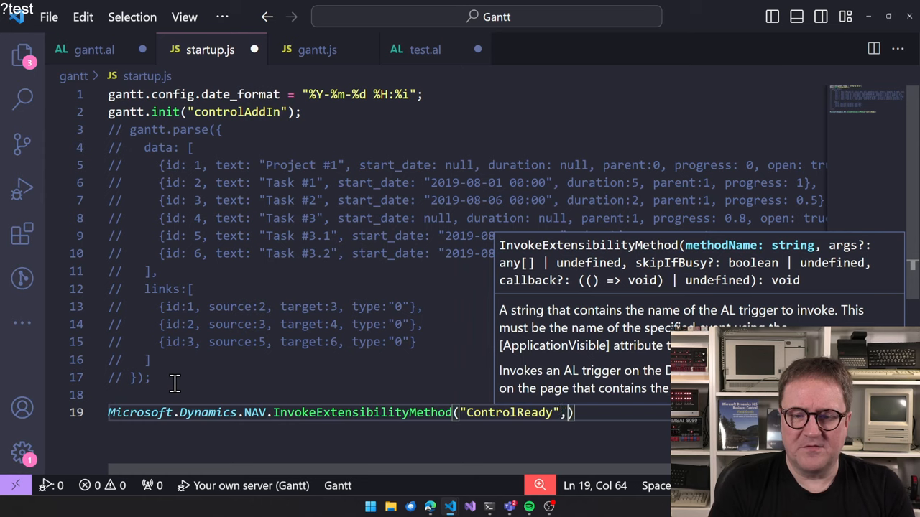
text([]);)
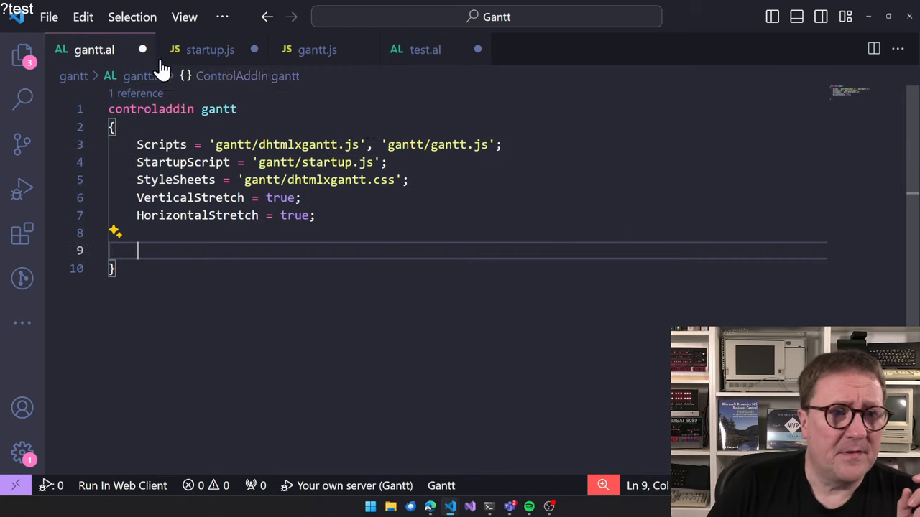
mouse_move(326, 165)
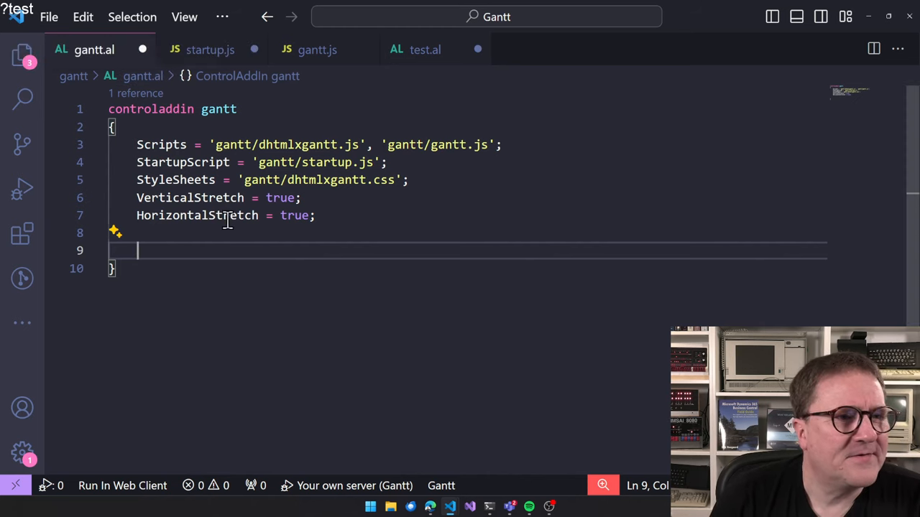
mouse_move(197, 215)
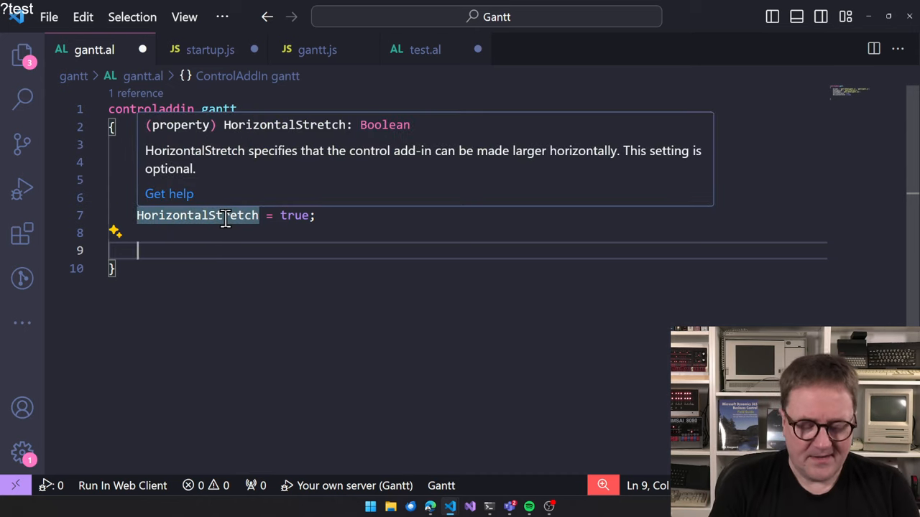
- Declare event ControlReady(); in gantt.al, fixing the stray X typo
text(event)
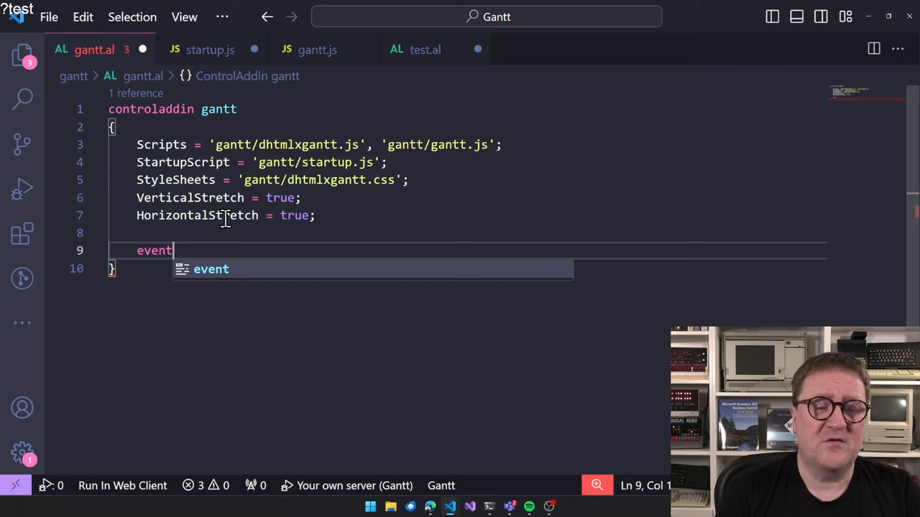
key(Escape)
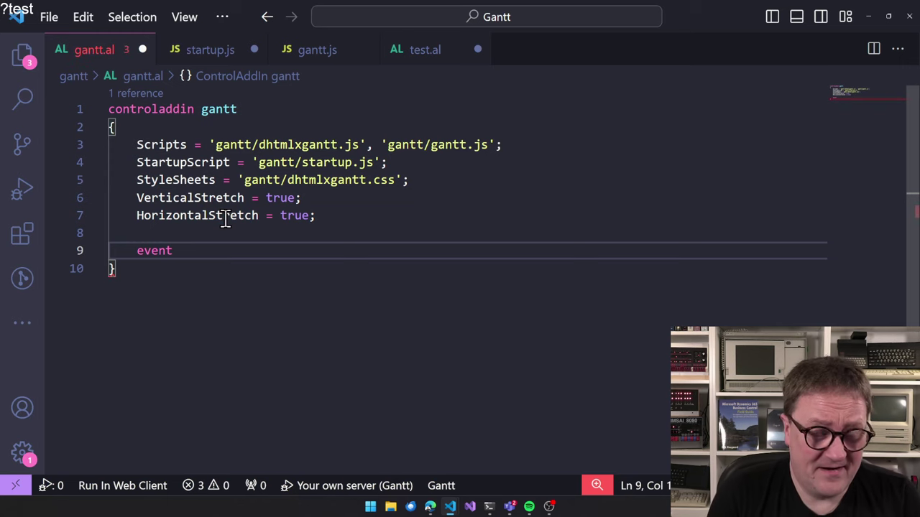
text(Co)
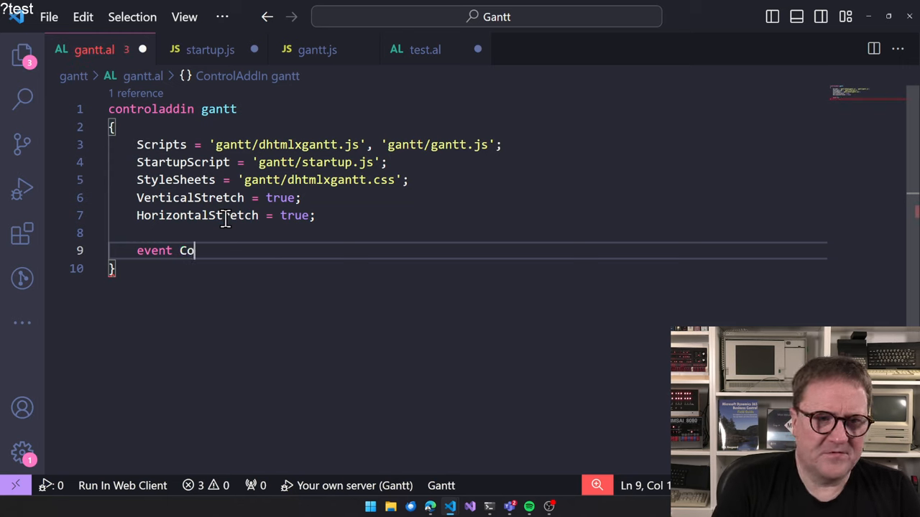
text(ntrolReadu)
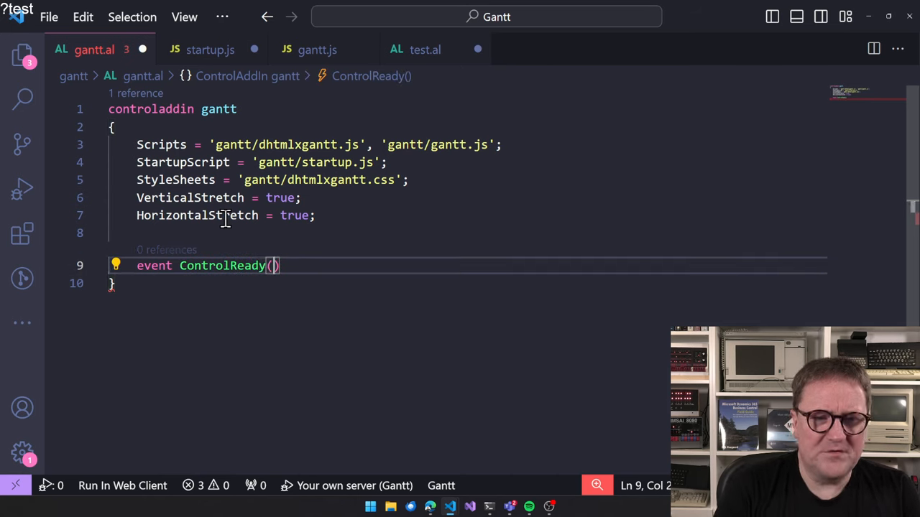
text(X)
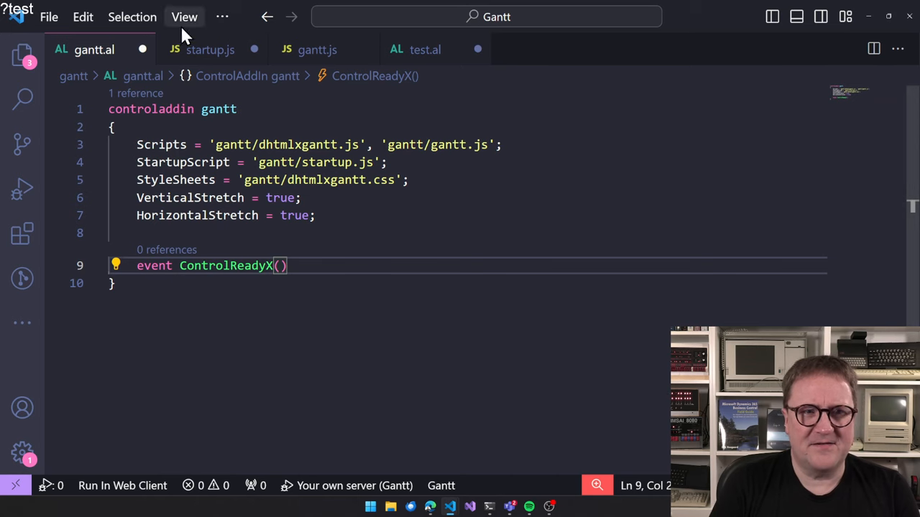
click(210, 50)
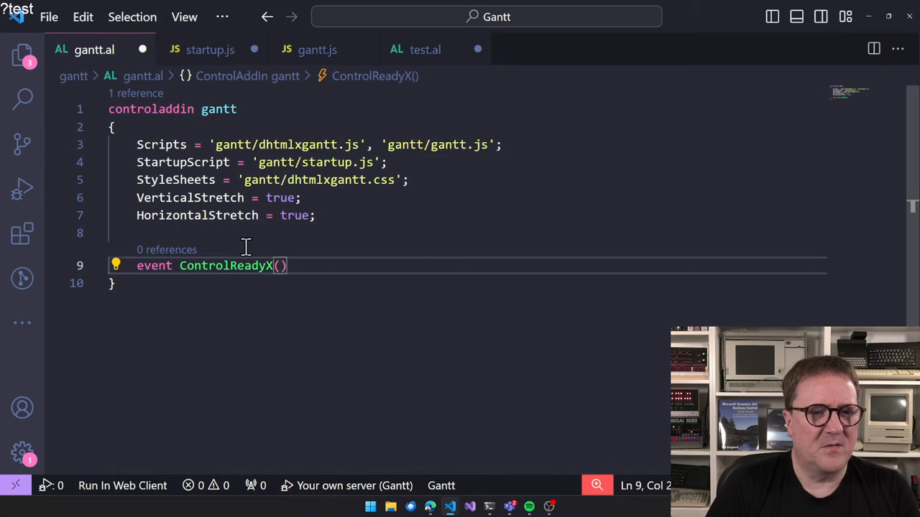
key(Backspace)
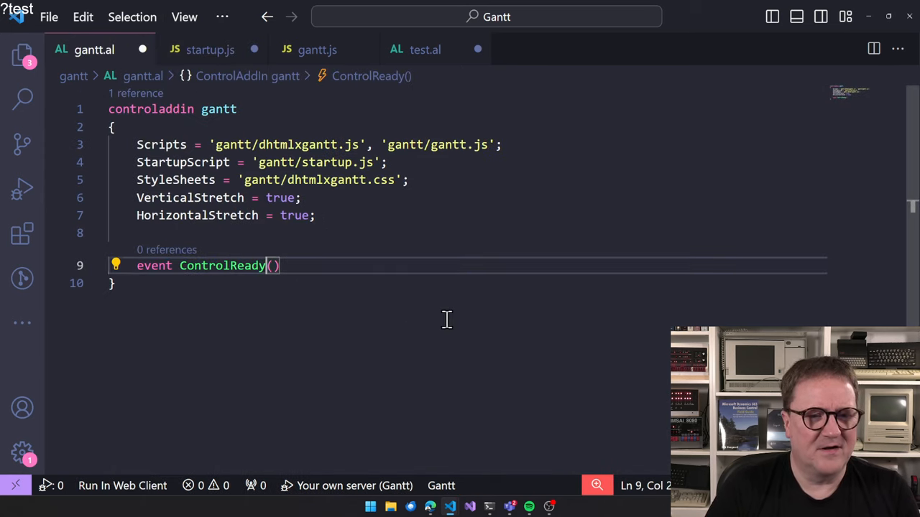
text(;)
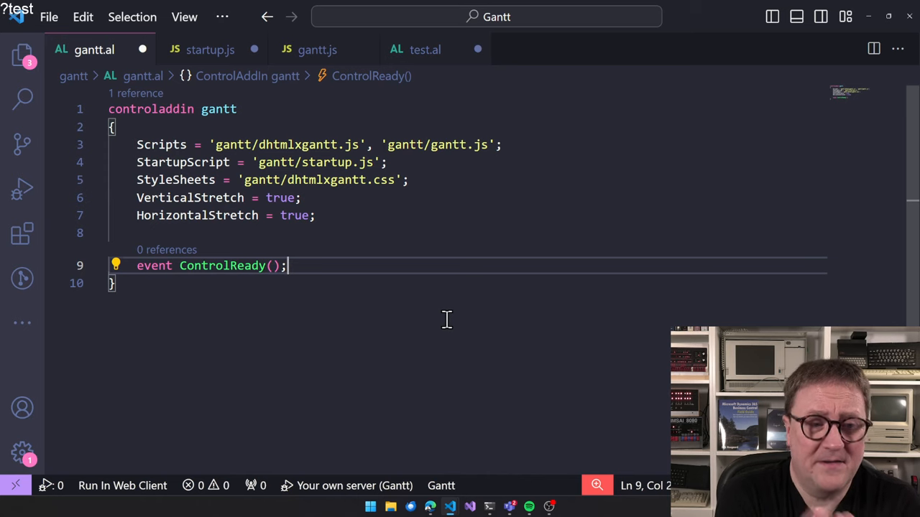
click(425, 50)
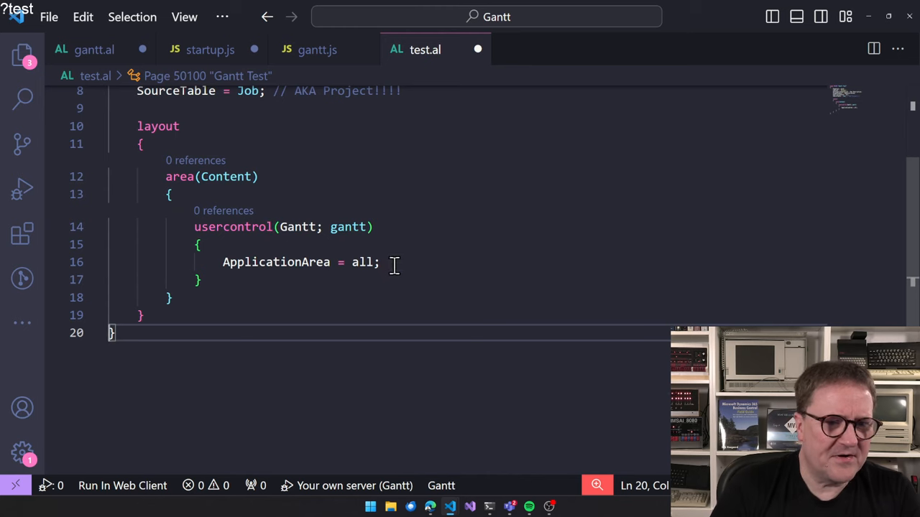
- Add an empty trigger ControlReady() with begin/end inside the Gantt usercontrol and save
text(trigger ControlReady()
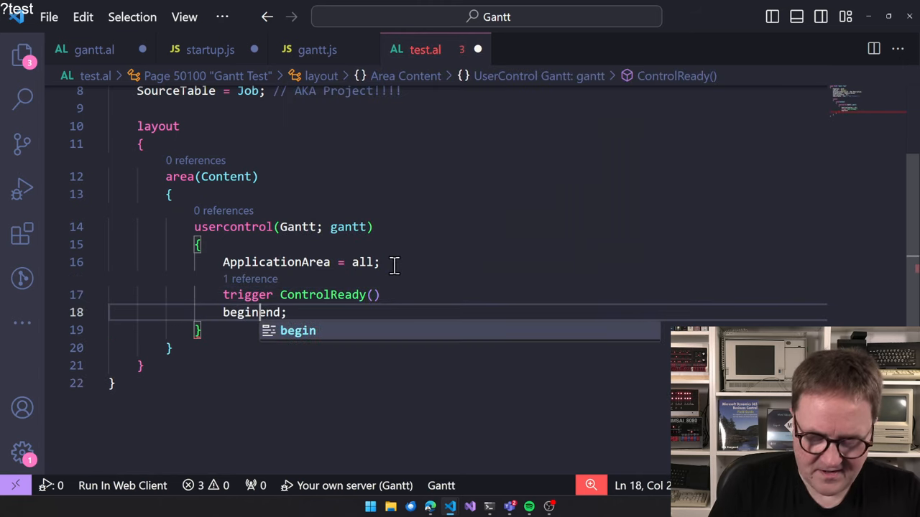
key(enter)
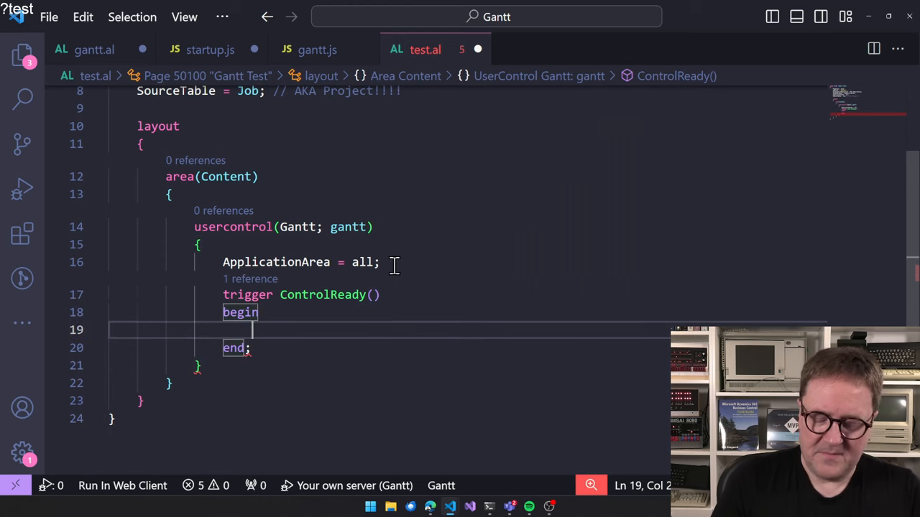
key(ctrl+s)
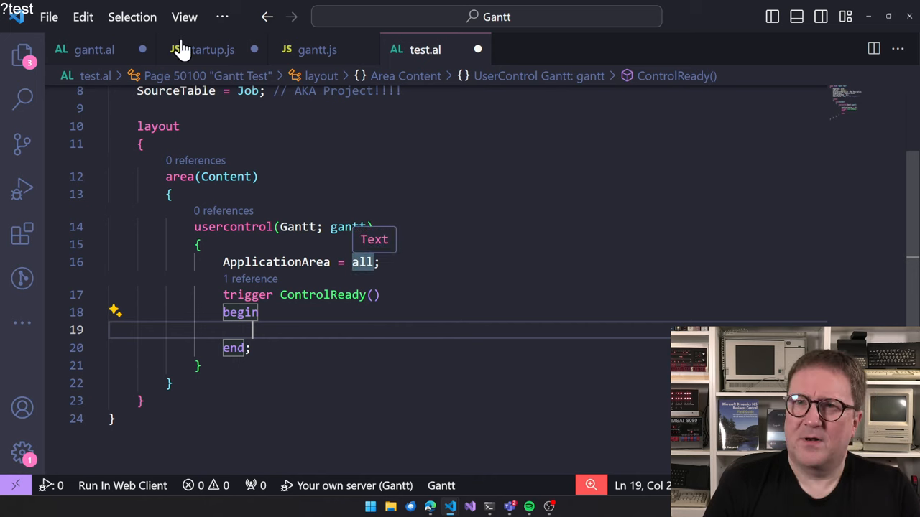
mouse_move(103, 70)
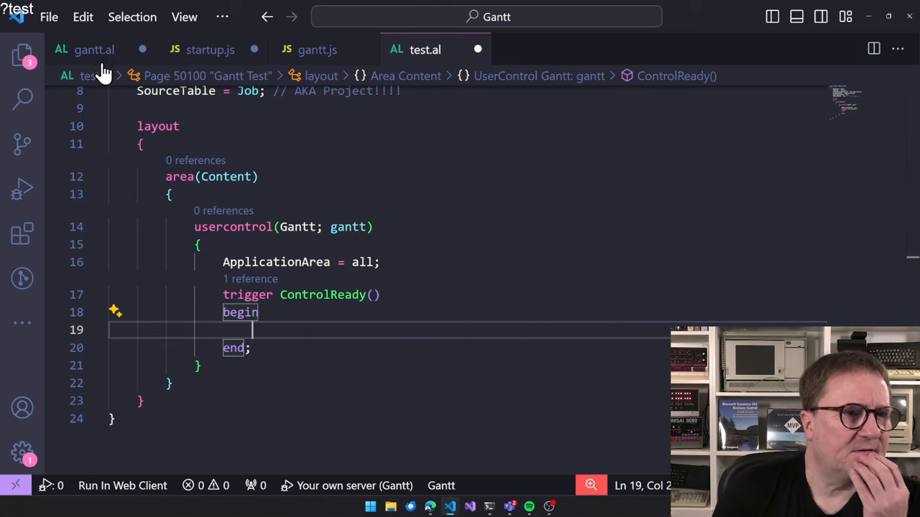
- After checking startup.js, declare procedure Load(Data : JsonObject) in gantt.al
click(93, 50)
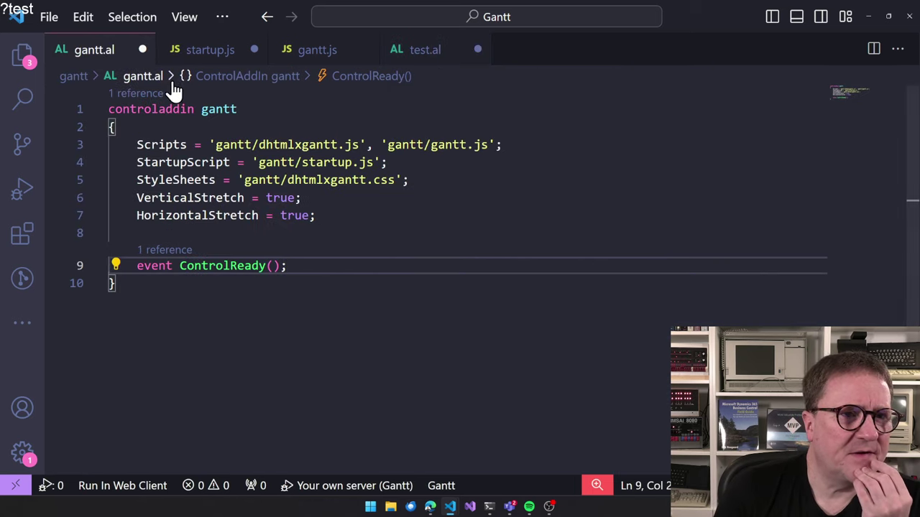
click(210, 50)
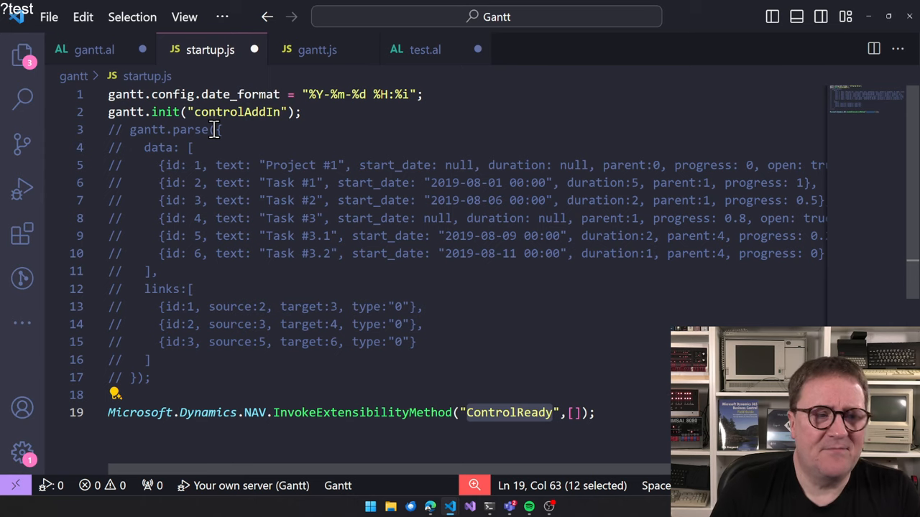
mouse_move(93, 49)
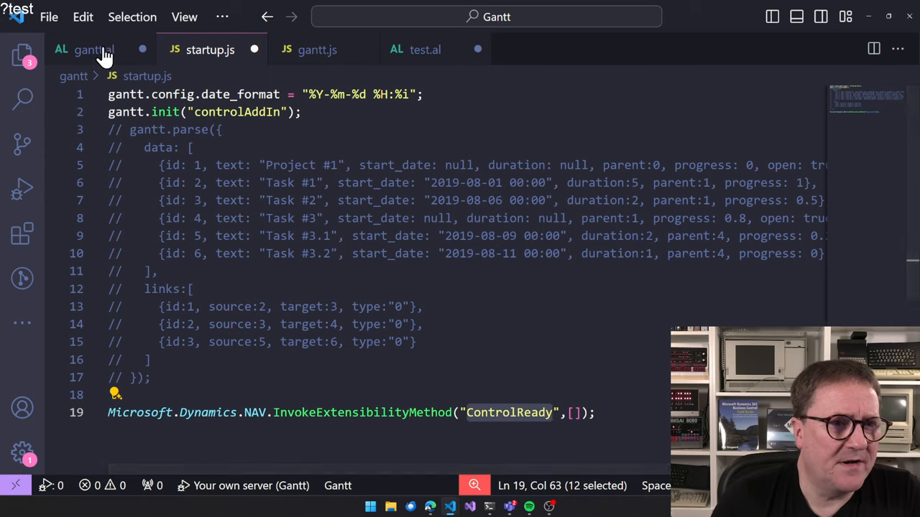
click(93, 50)
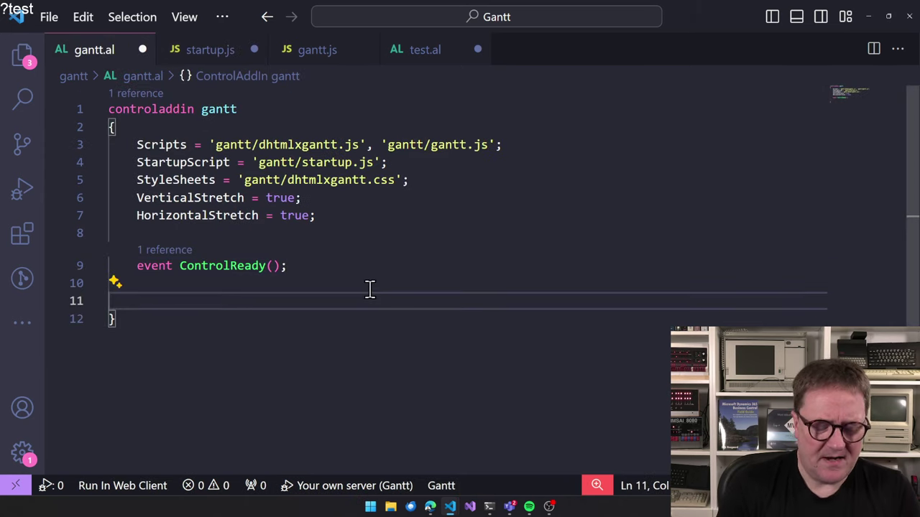
text(procedure Load())
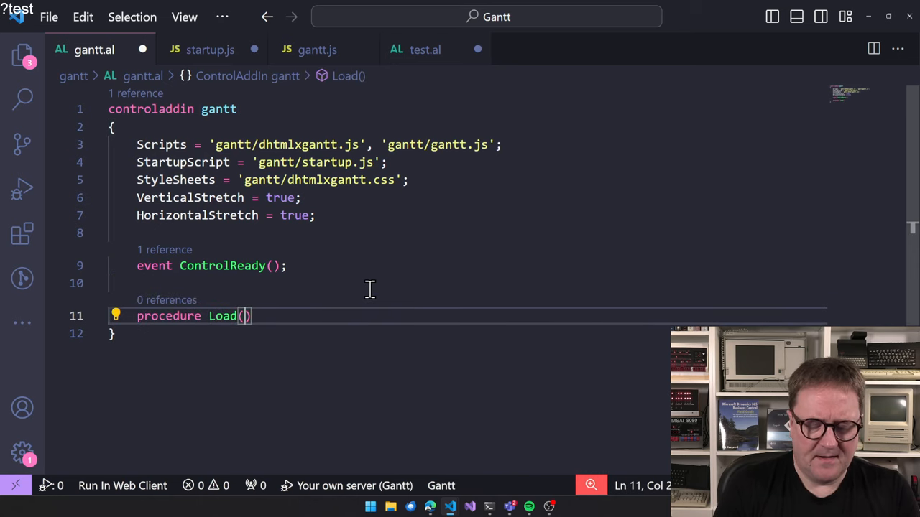
text(Data : Jbo)
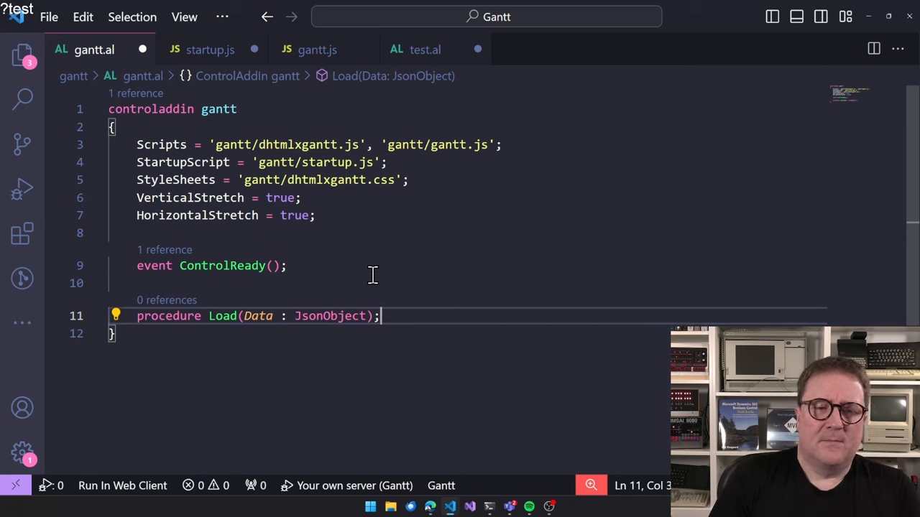
mouse_move(219, 253)
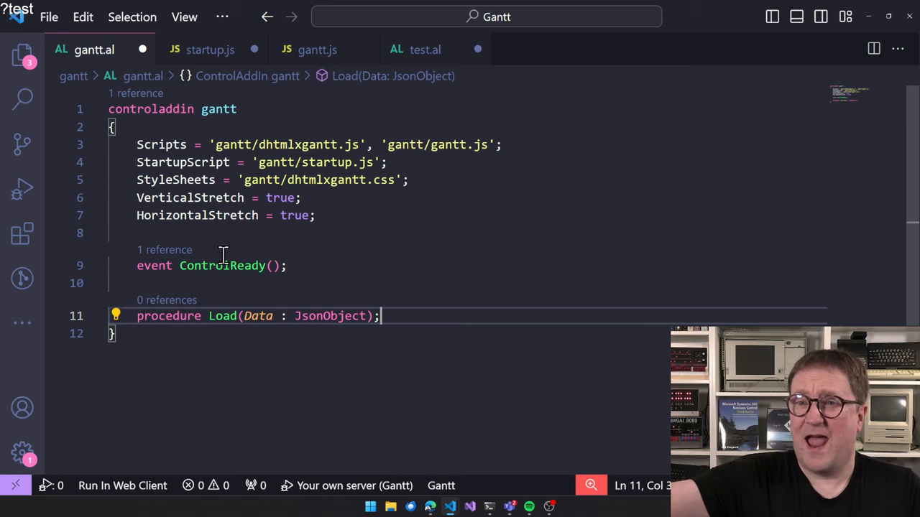
mouse_move(173, 312)
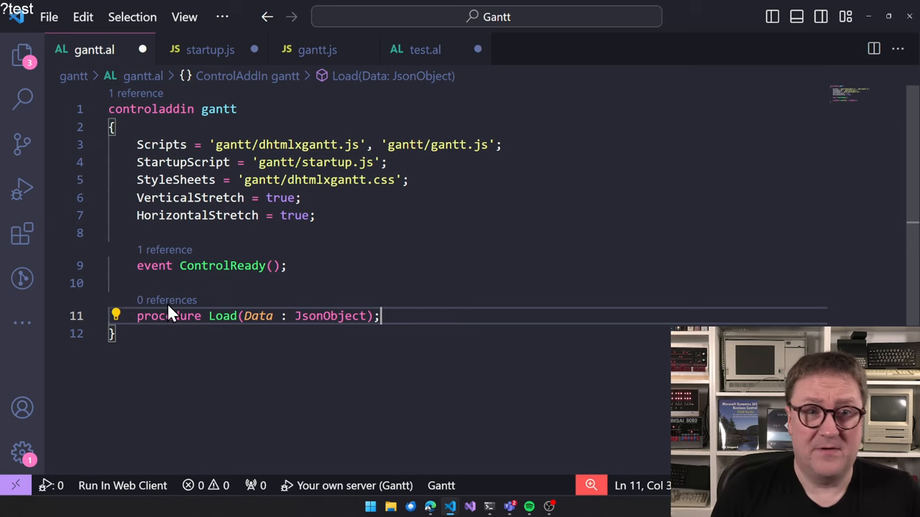
mouse_move(51, 57)
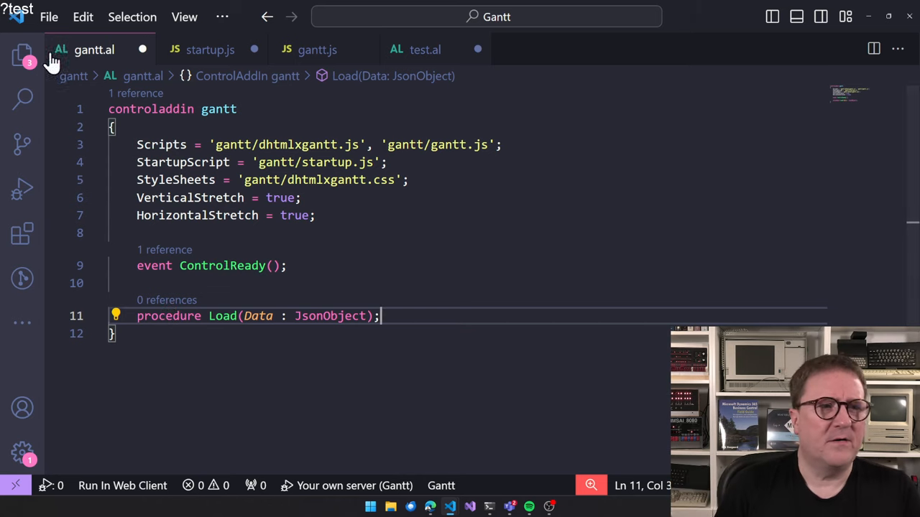
- Add a '// My functions' comment and function Load(data) calling gantt.parse(data) in gantt.js
click(22, 55)
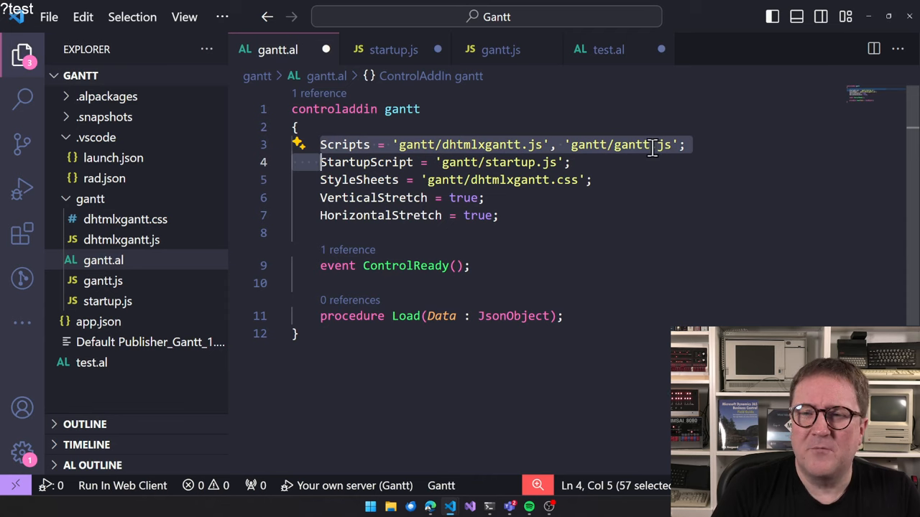
mouse_move(501, 49)
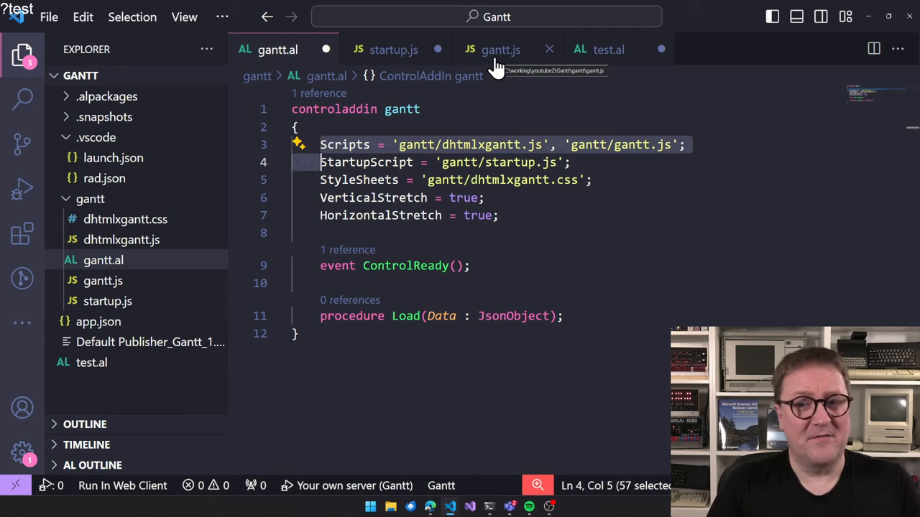
click(501, 49)
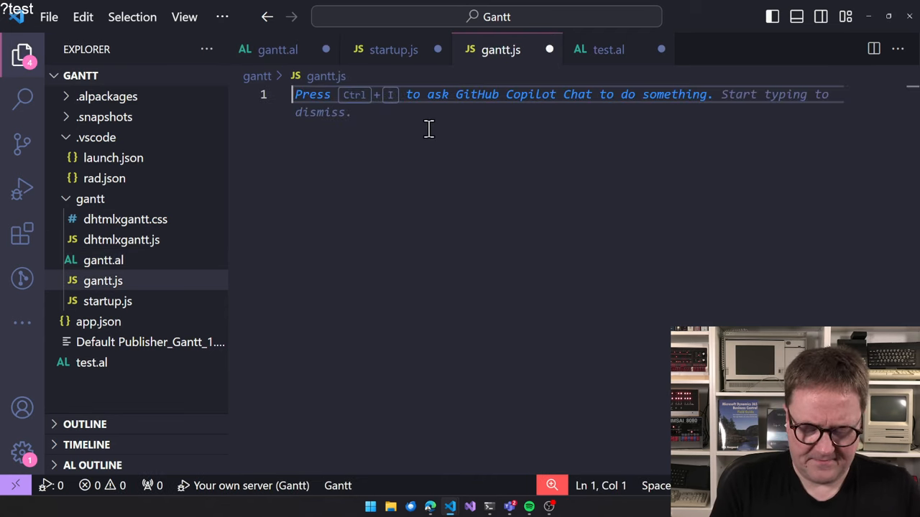
text(//)
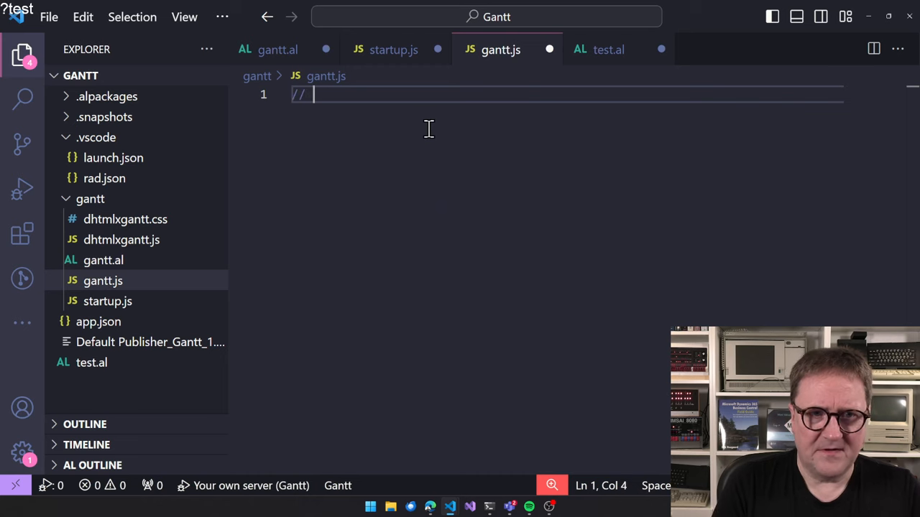
text(My functions)
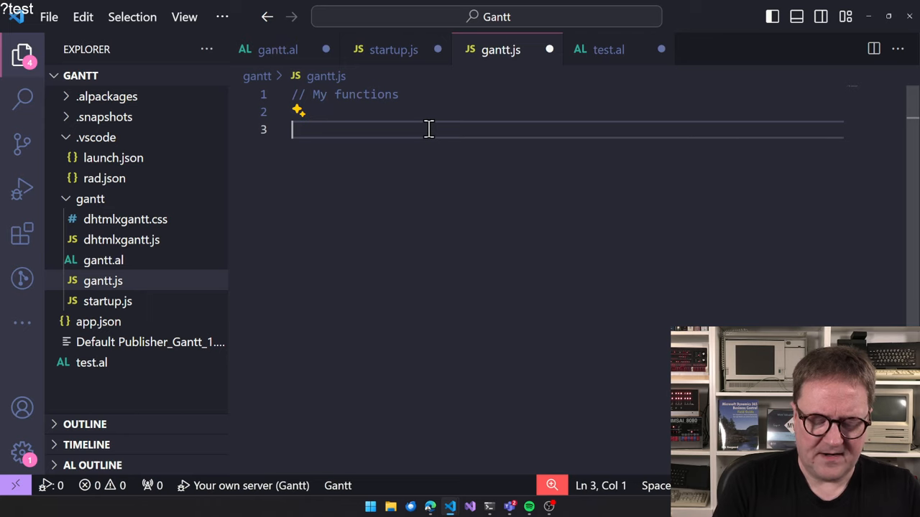
text(function Load())
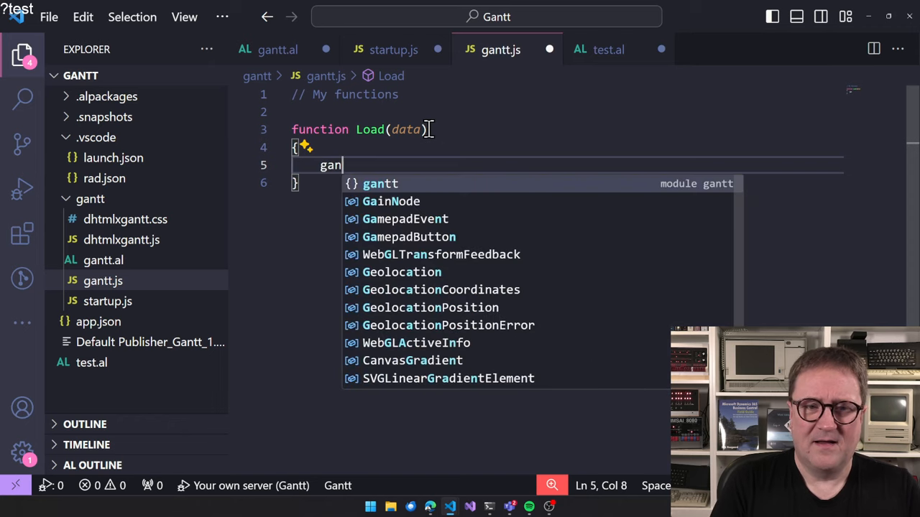
text(tt.pa)
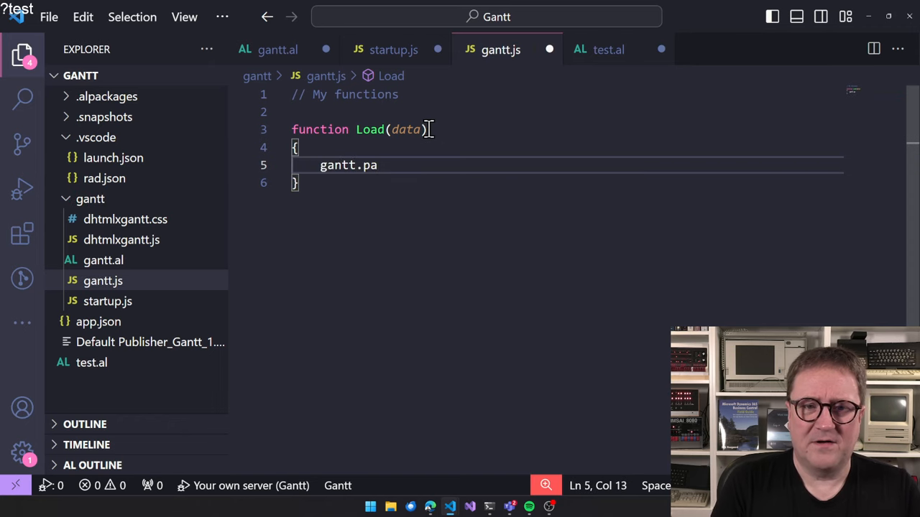
click(393, 50)
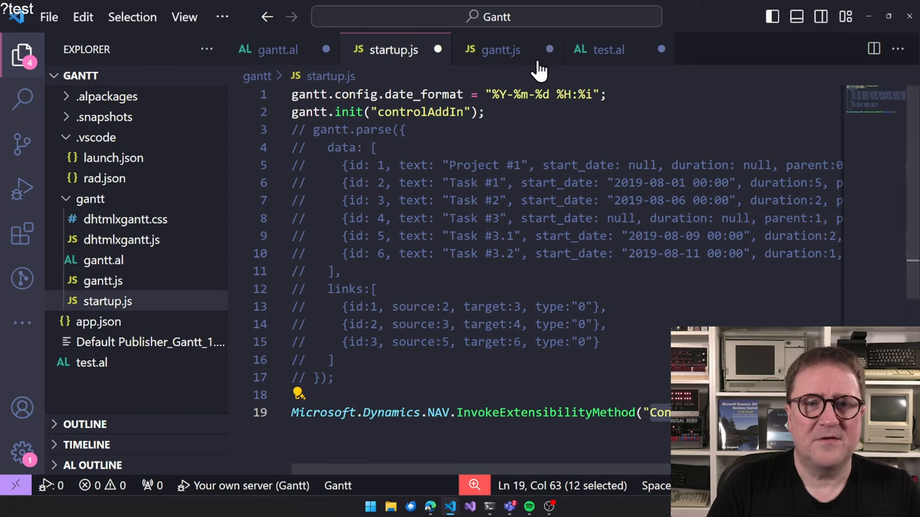
click(608, 49)
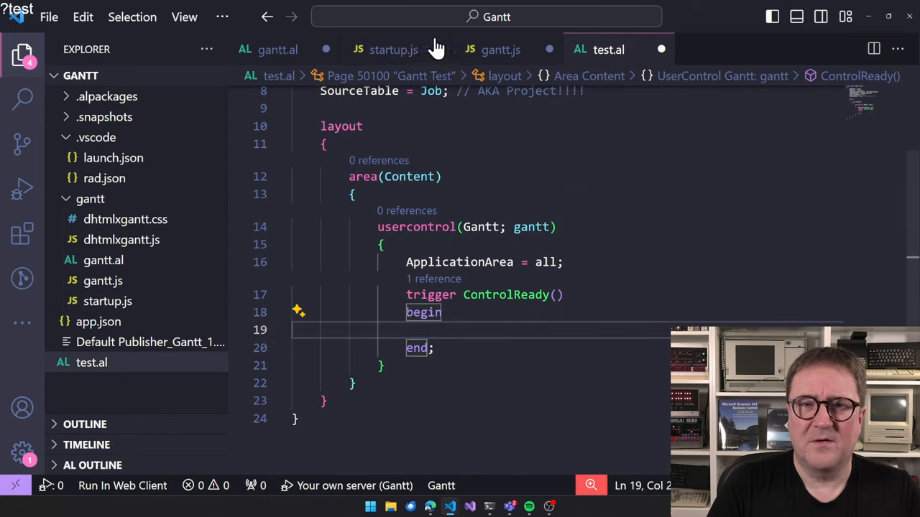
click(500, 49)
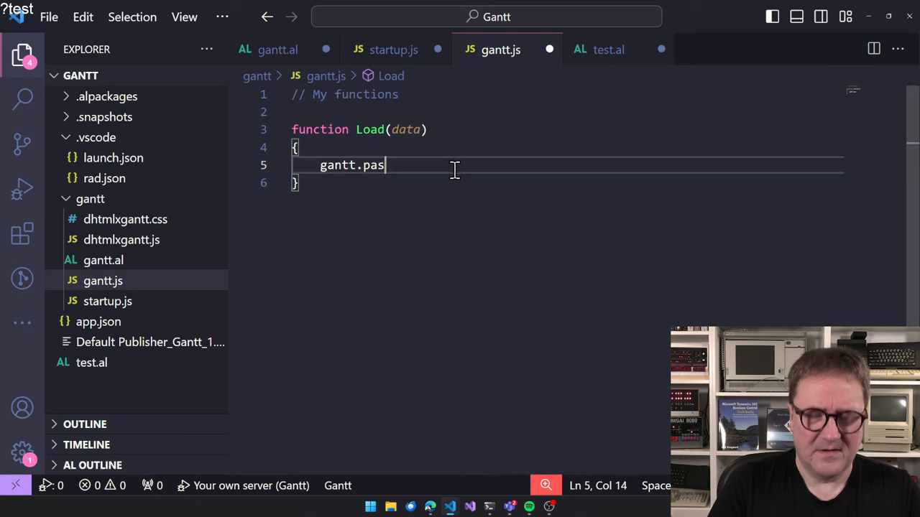
text(se(data);)
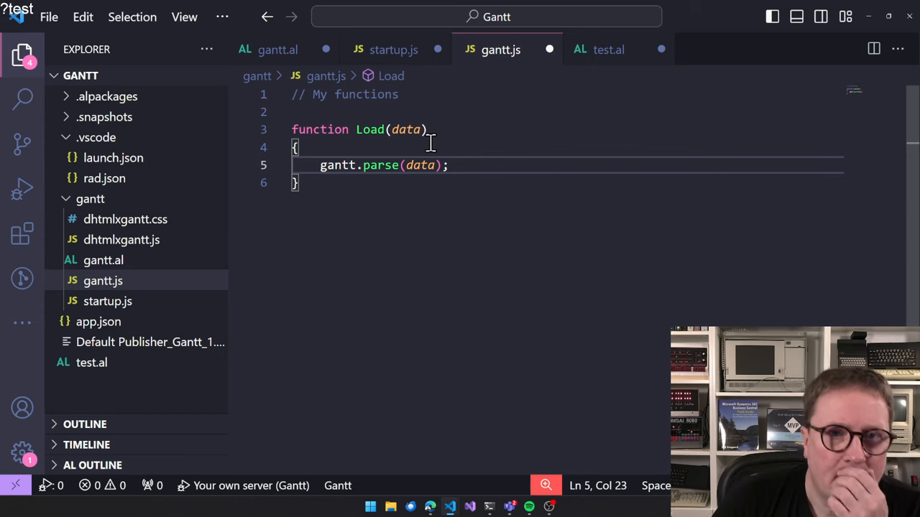
mouse_move(406, 129)
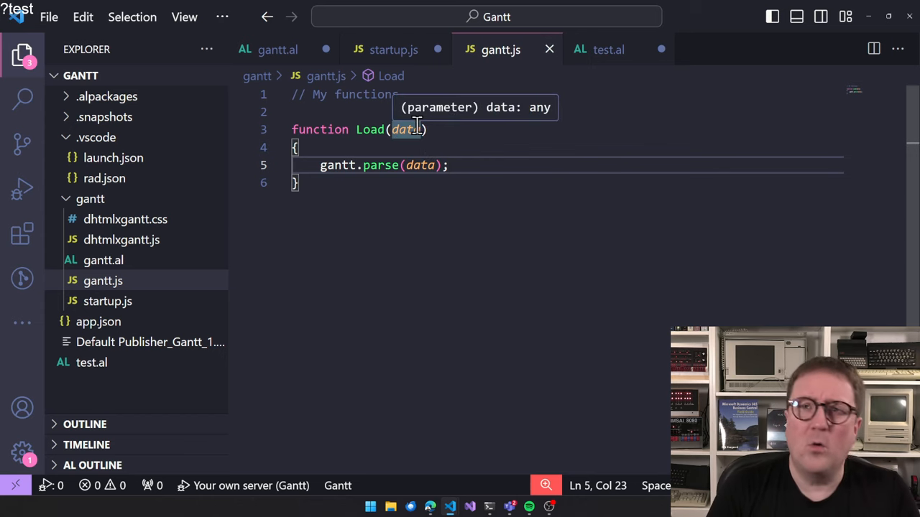
mouse_move(277, 49)
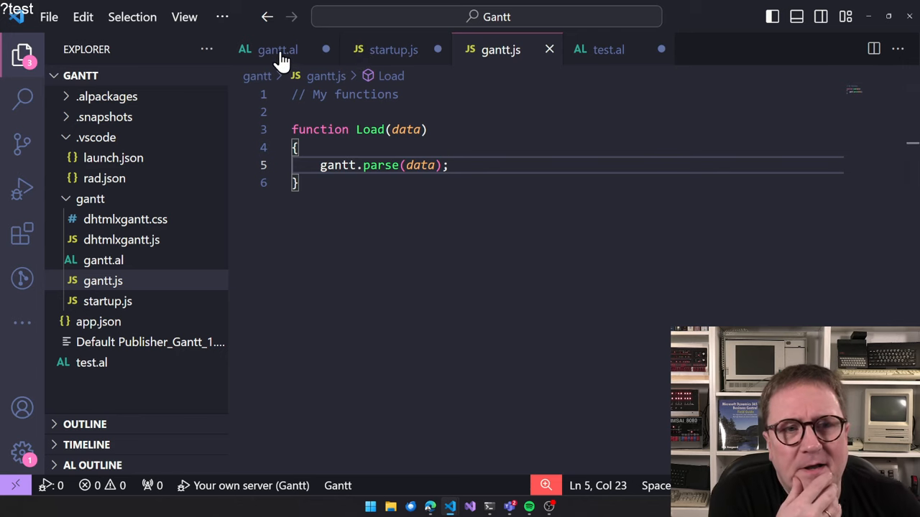
- Call CurrPage.Gantt.Load(JobAsJson(Rec)) in ControlReady and start a procedure below the layout
click(609, 49)
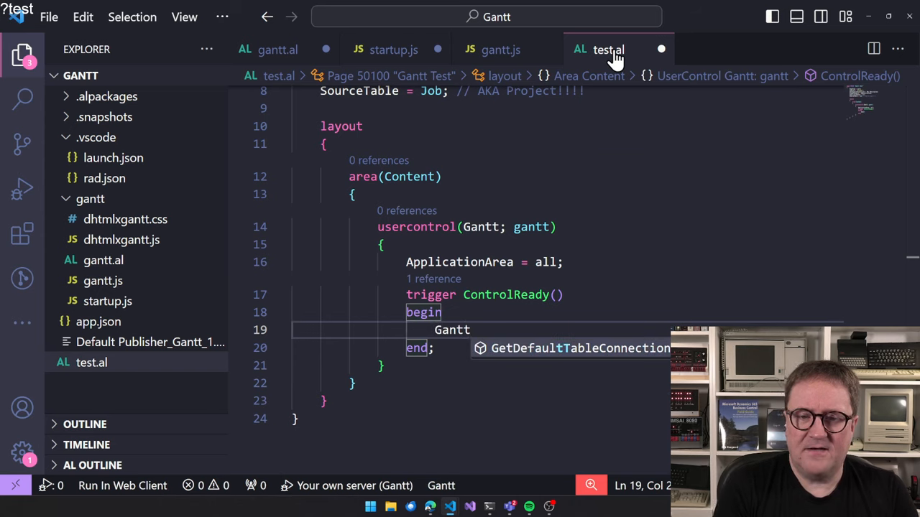
text(.)
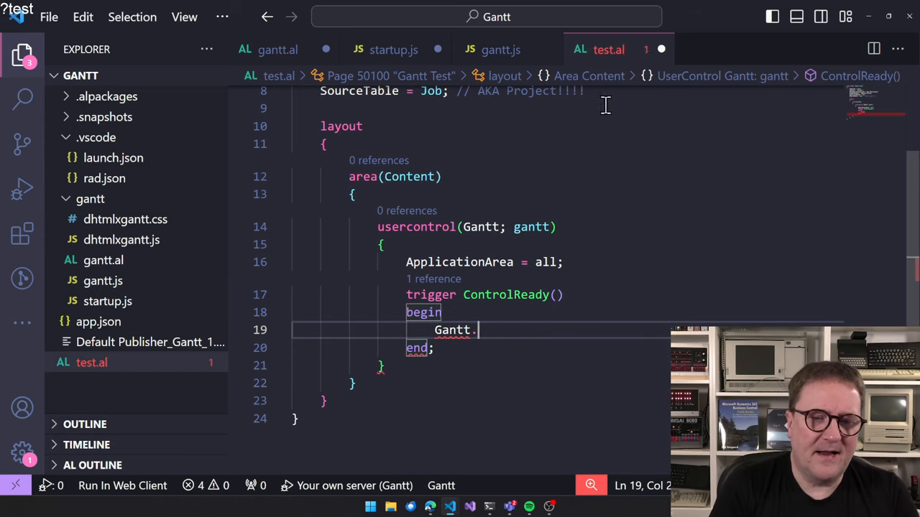
key(Backspace)
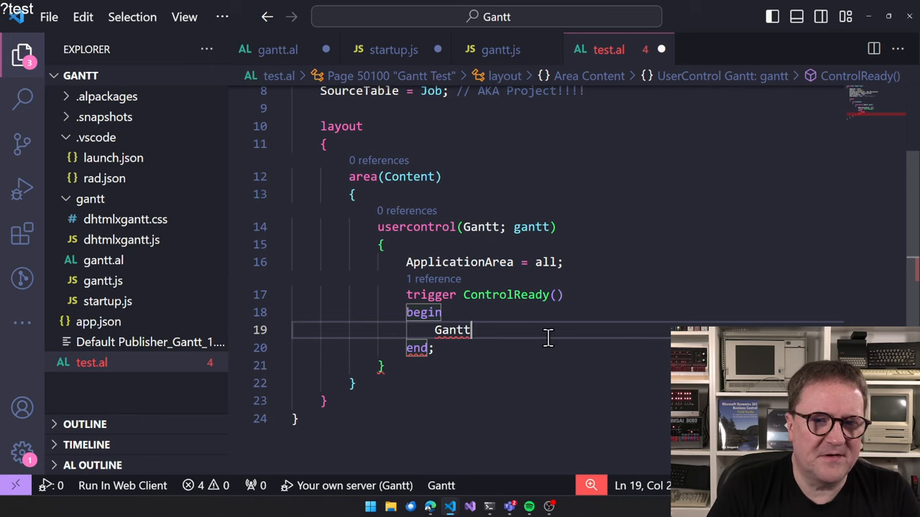
text(CurrPage)
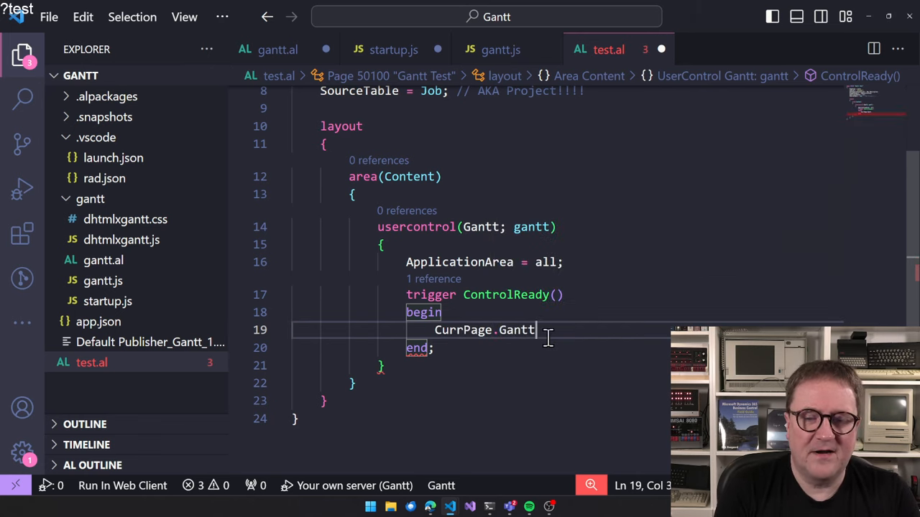
text(.Load();)
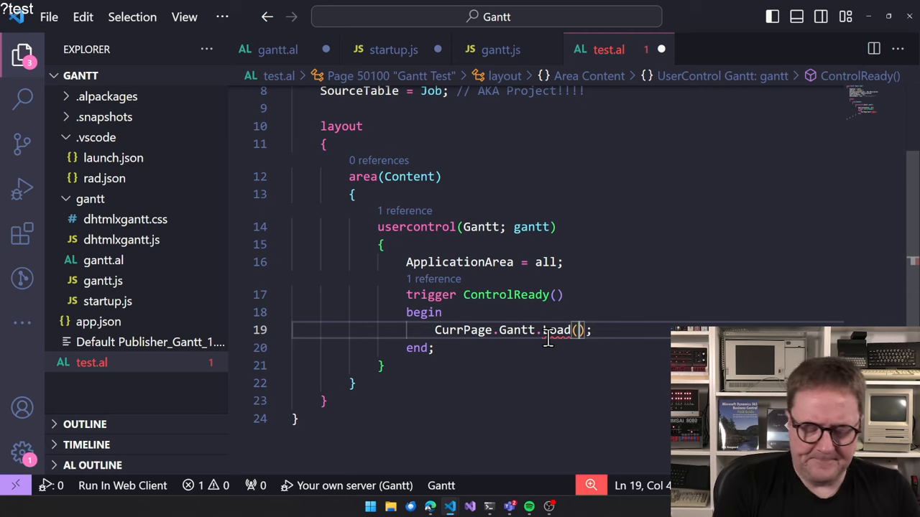
text(JObA)
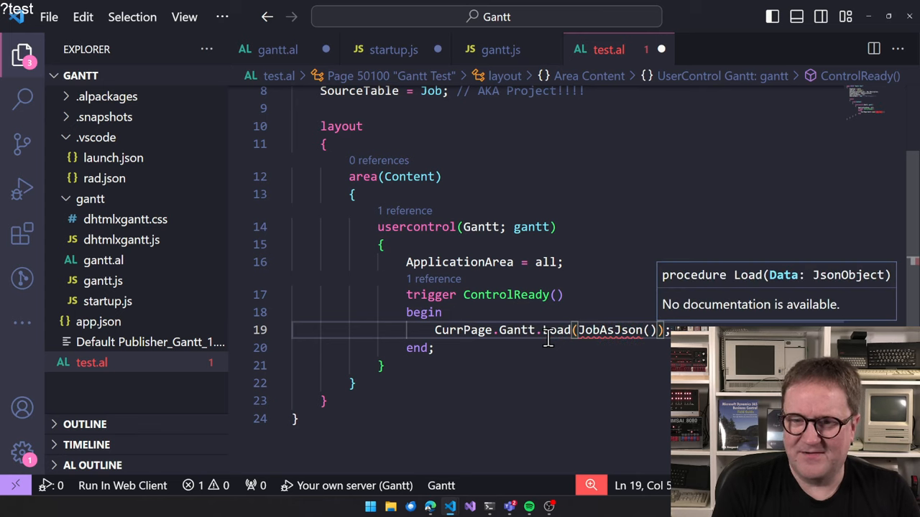
text(Rec)
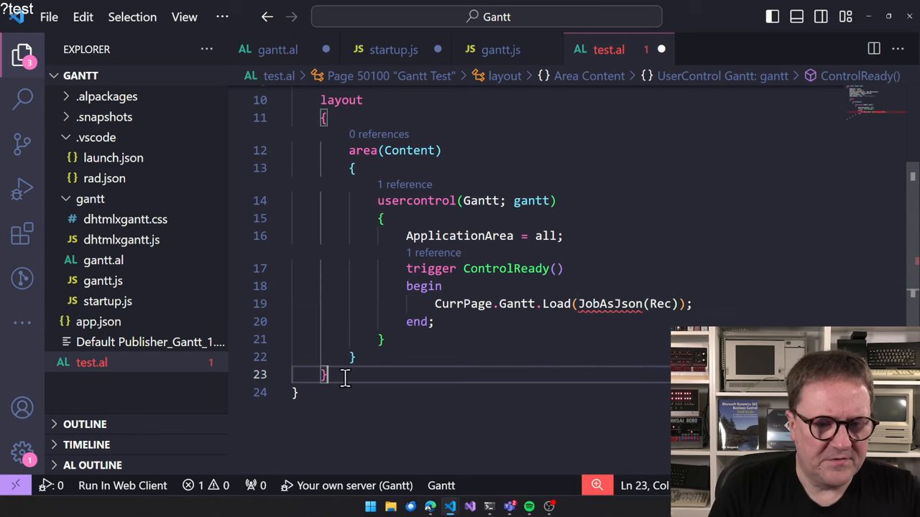
text(procedure)
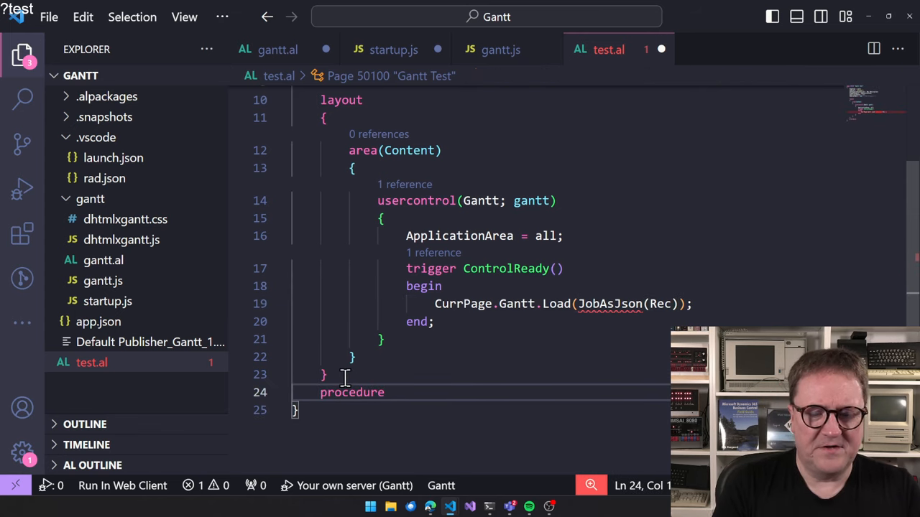
- Declare procedure JobAsJson(Job: Record Job): JsonObject with an out : JsonObject variable
text(JobAS)
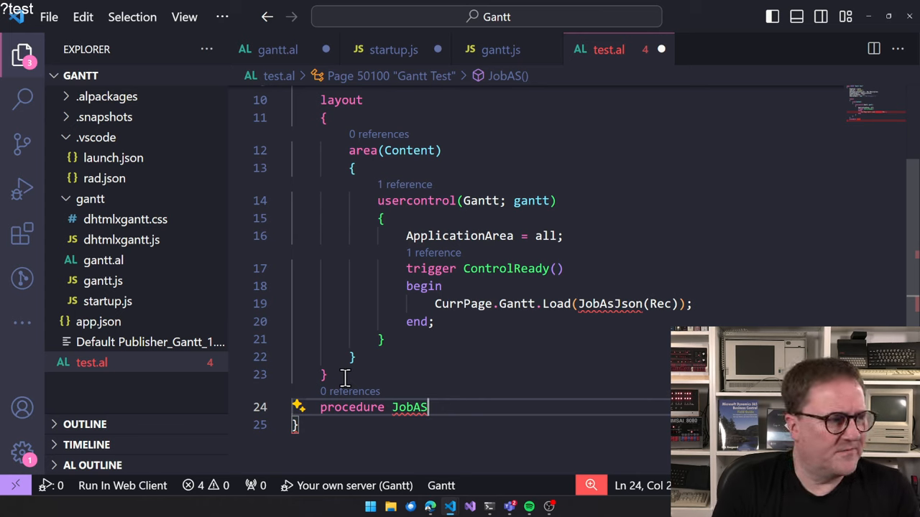
key(Backspace)
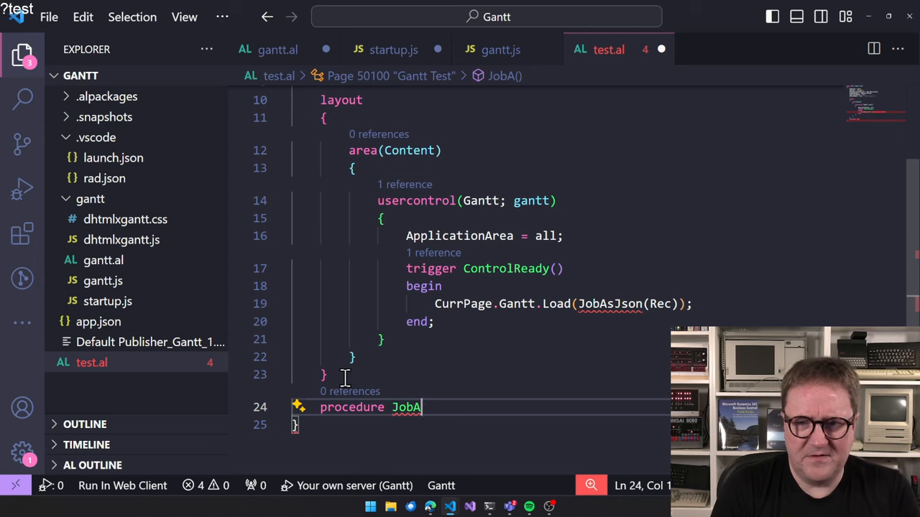
text(sJson)
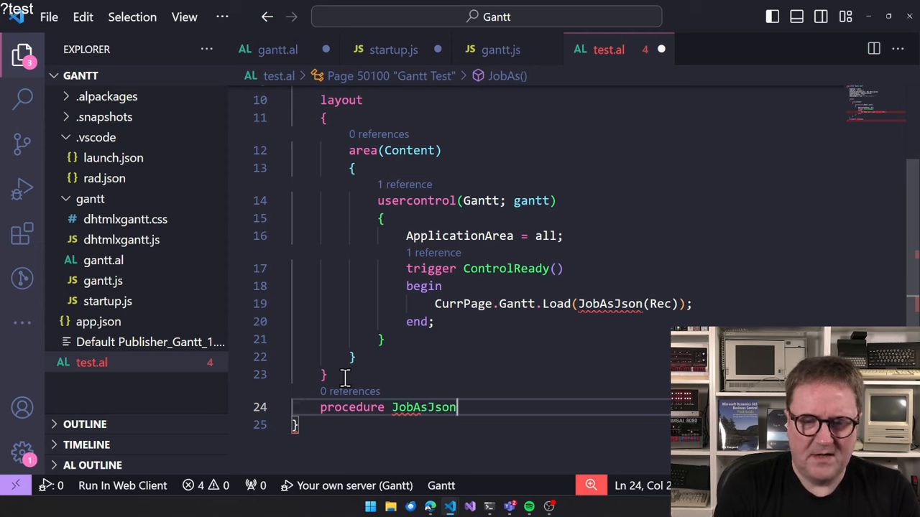
text((Job: ))
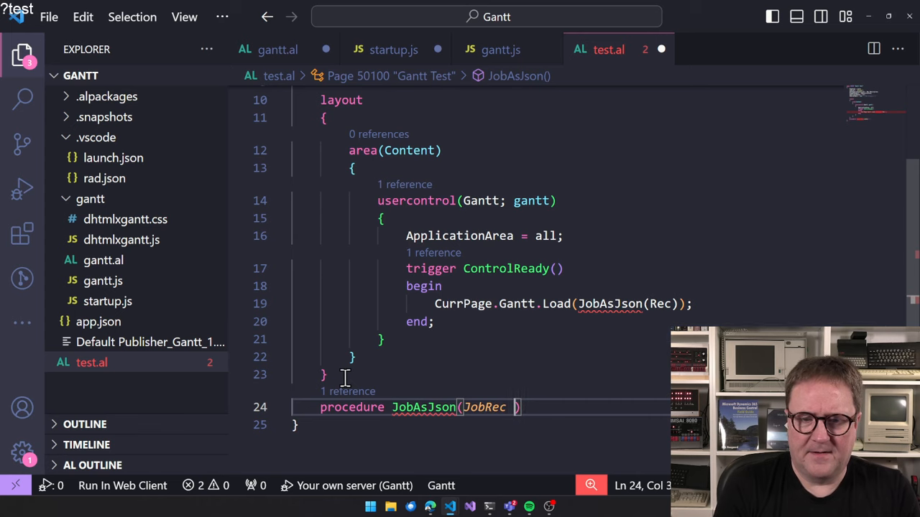
text(: Record Job)
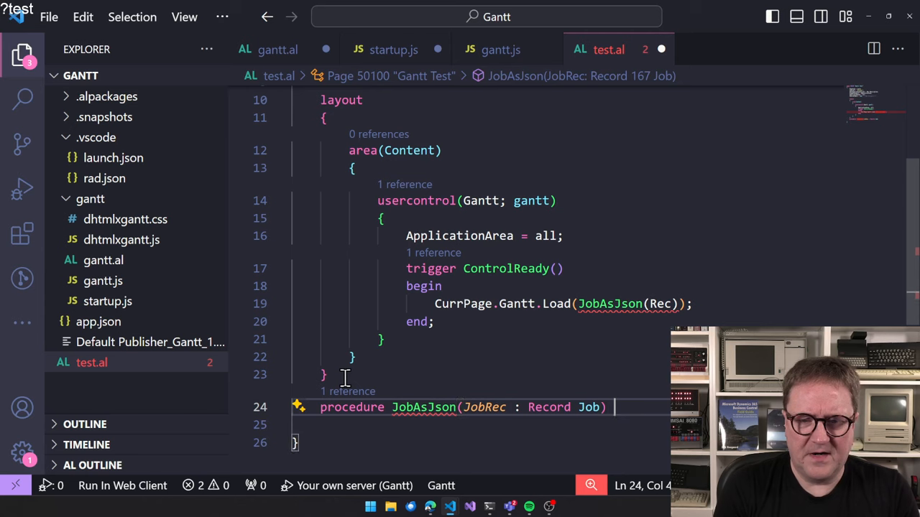
text(: JsonOb)
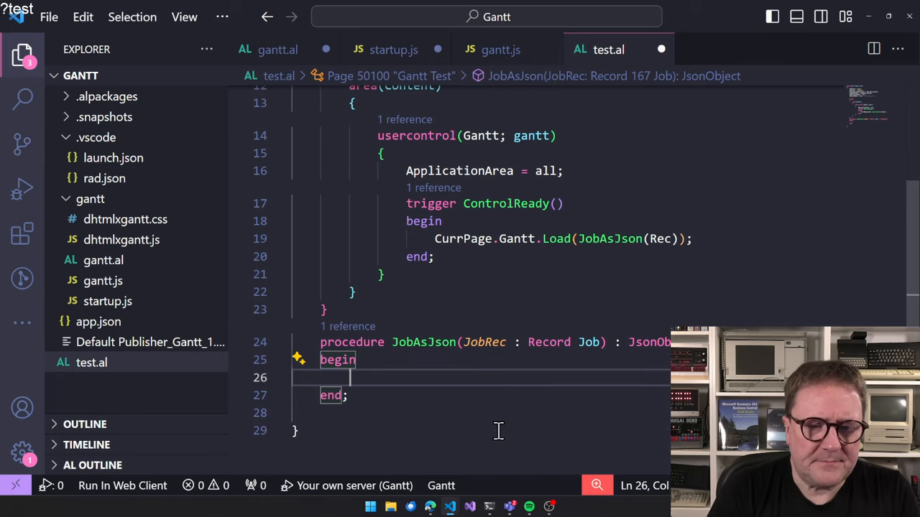
text(va)
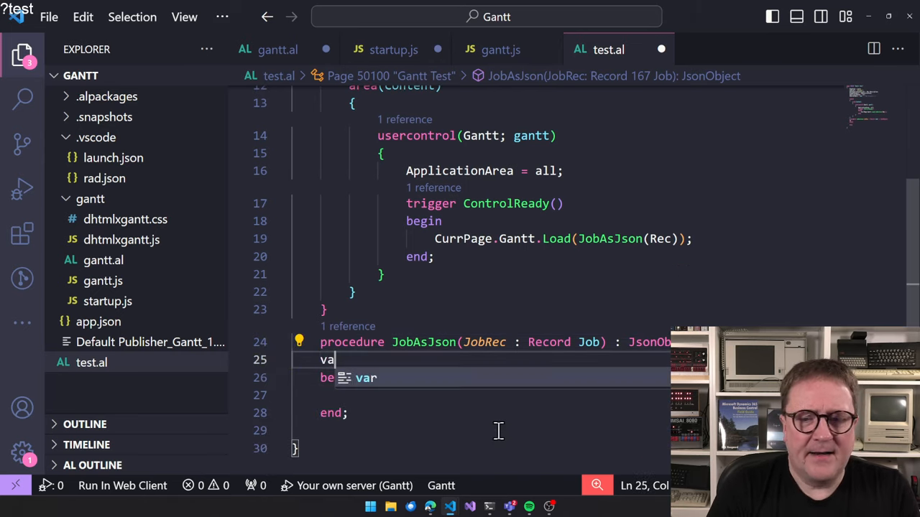
text(out : Jso)
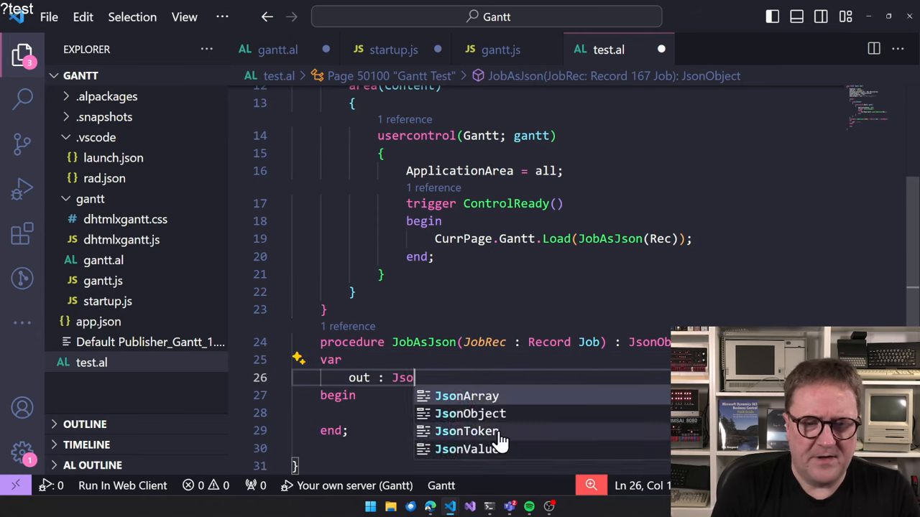
- Return out with exit(out); and declare tasks and links as JsonArray variables
click(470, 413)
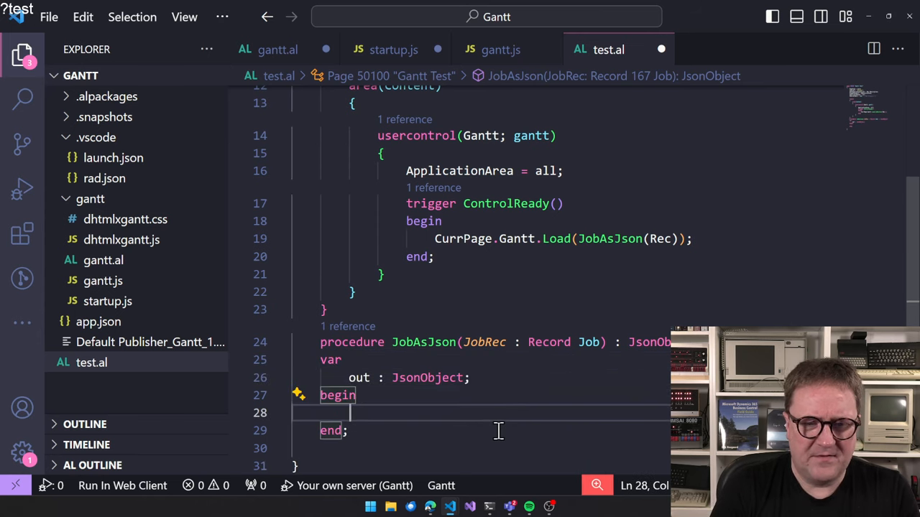
text(exit(out);)
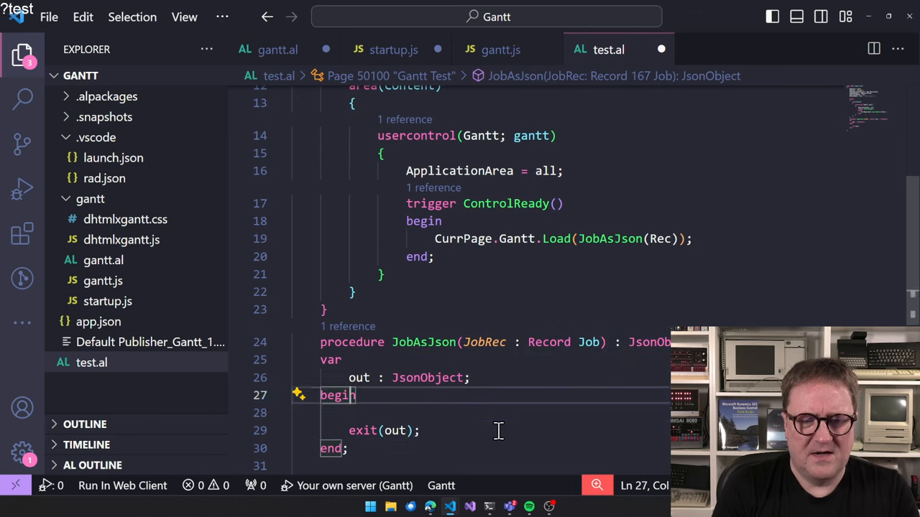
key(Enter)
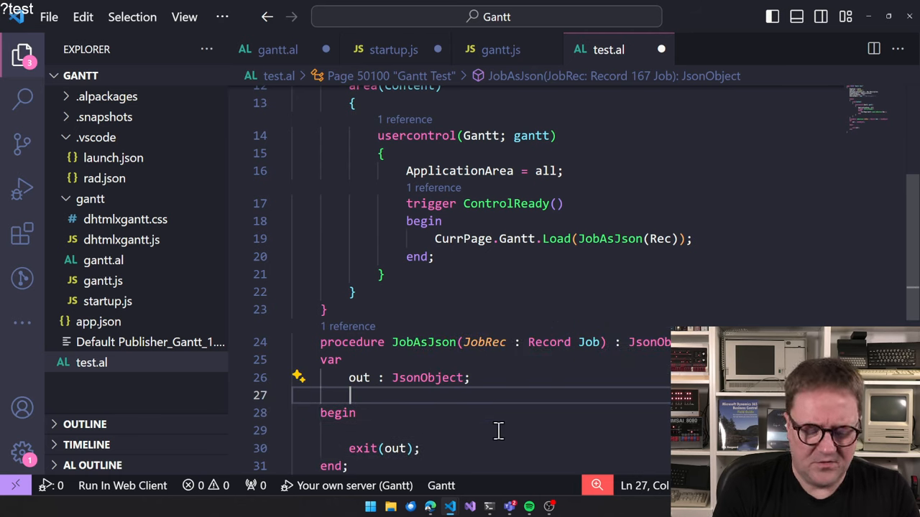
text(tasks : JsonArray;)
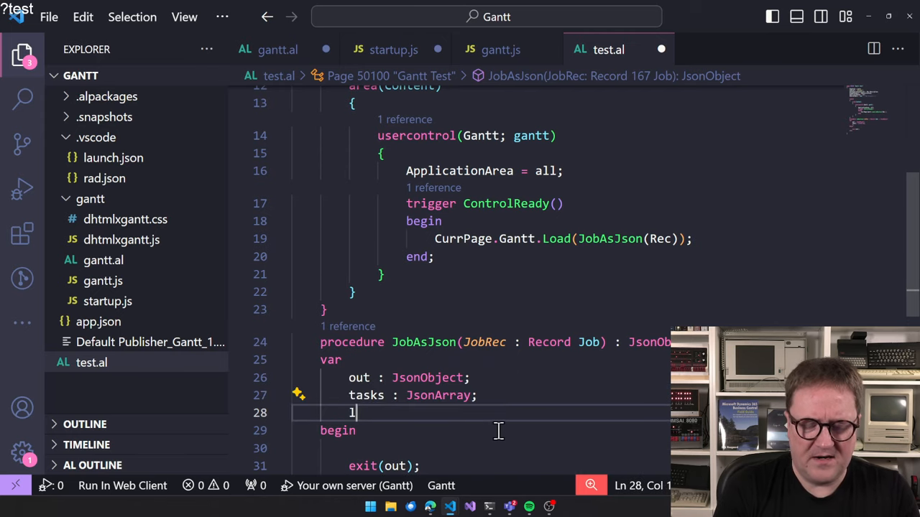
text(links: JsonArray;)
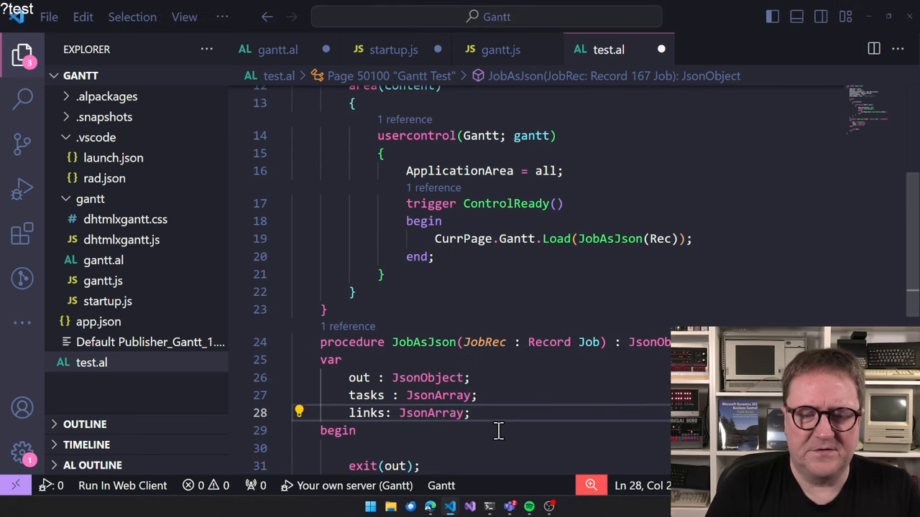
mouse_move(402, 97)
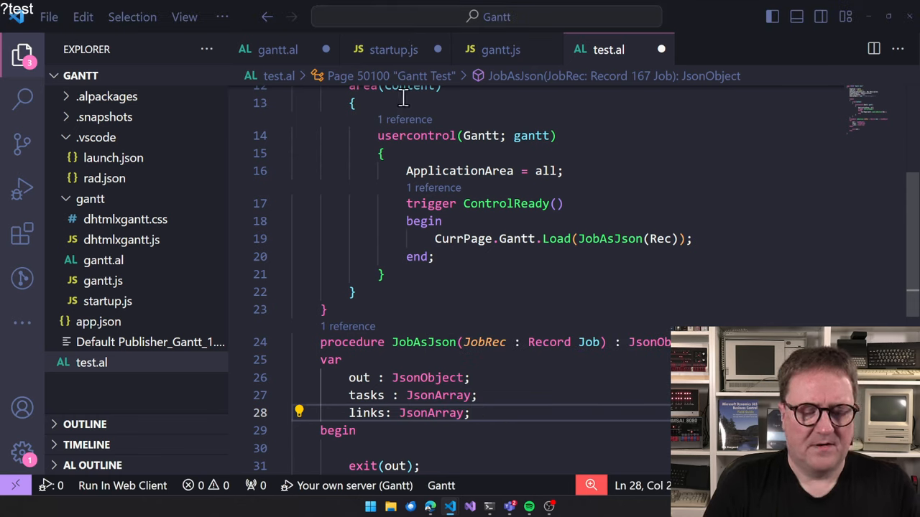
- Paste the commented gantt.parse sample data from startup.js into JobAsJson's body
click(393, 50)
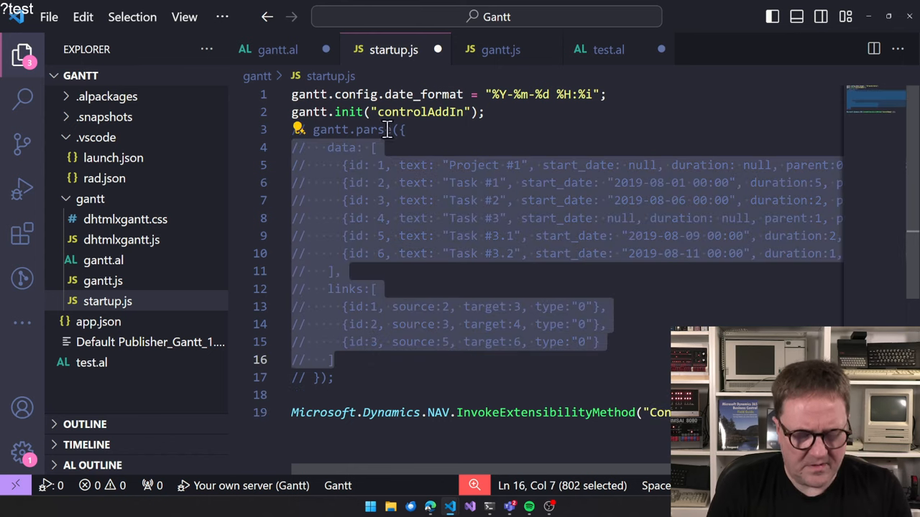
click(608, 49)
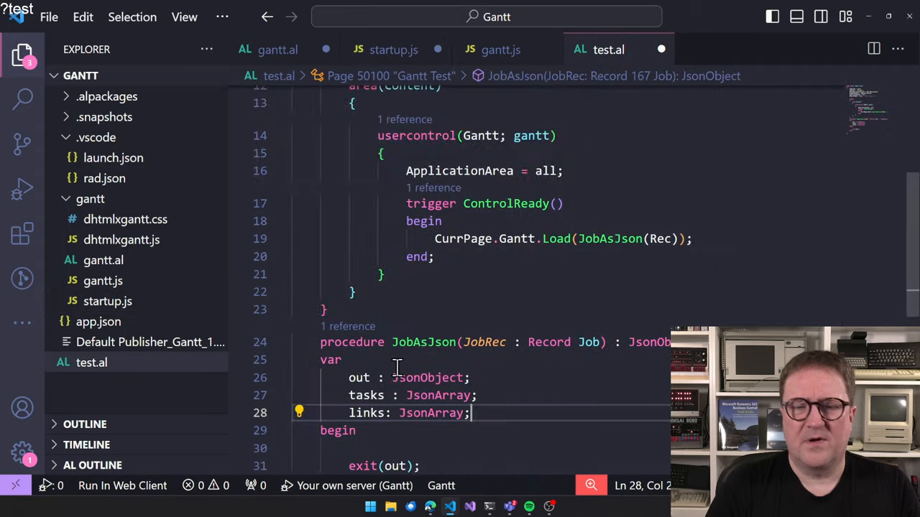
scroll(down, 3)
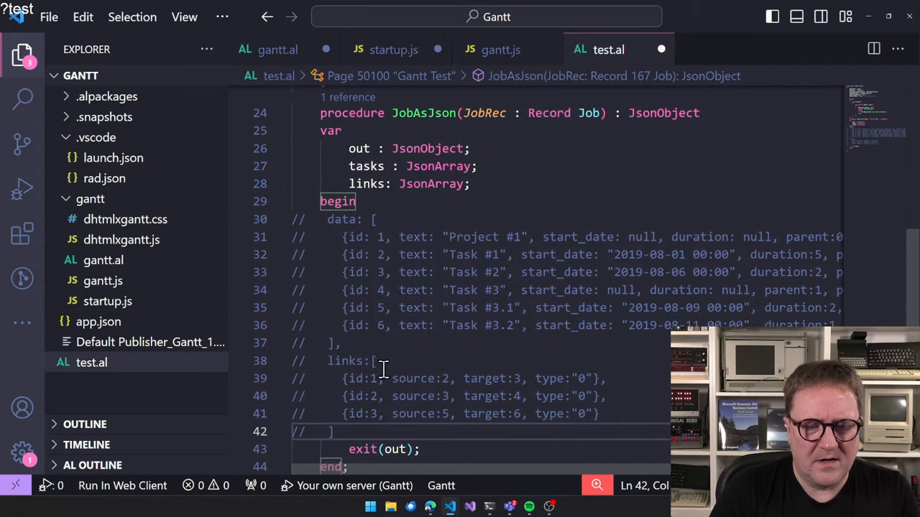
scroll(down, 3)
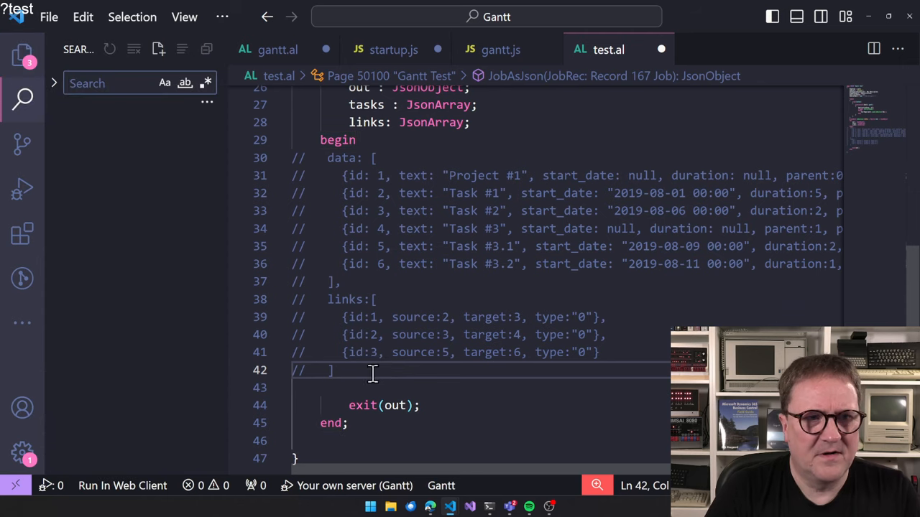
click(417, 334)
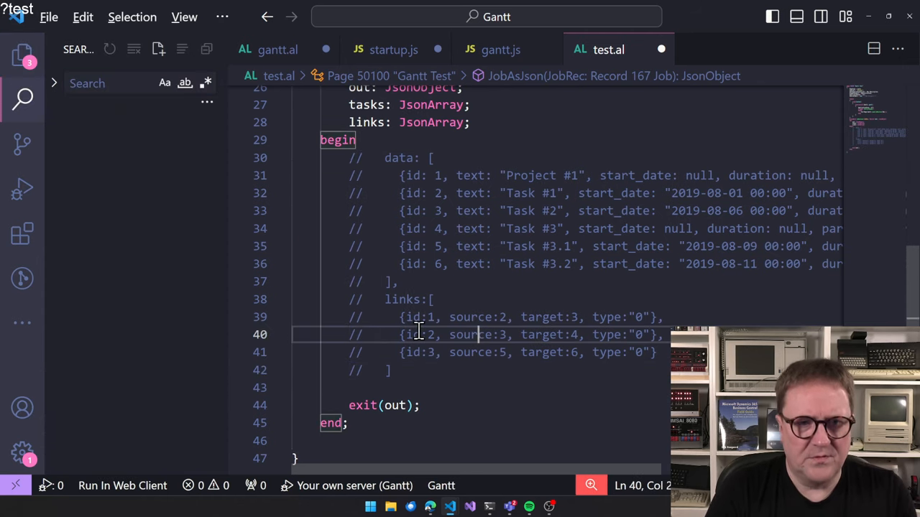
scroll(up, 3)
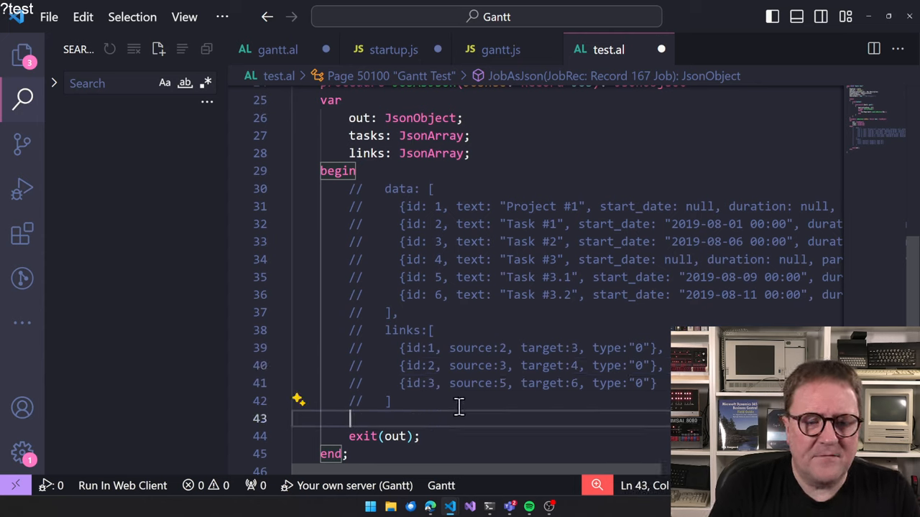
- Add tasks to out as 'data' and links as 'links', leaving a blank line above
text(out.Add()
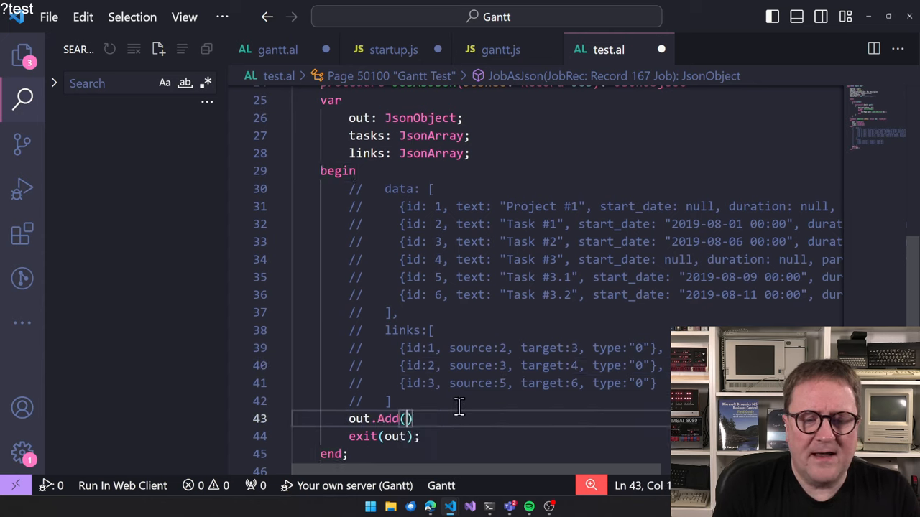
text('')
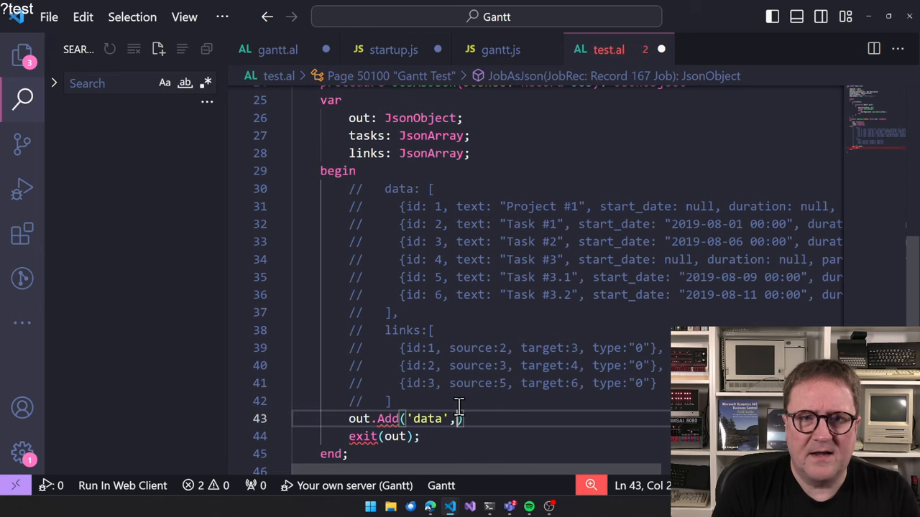
text(tasks);)
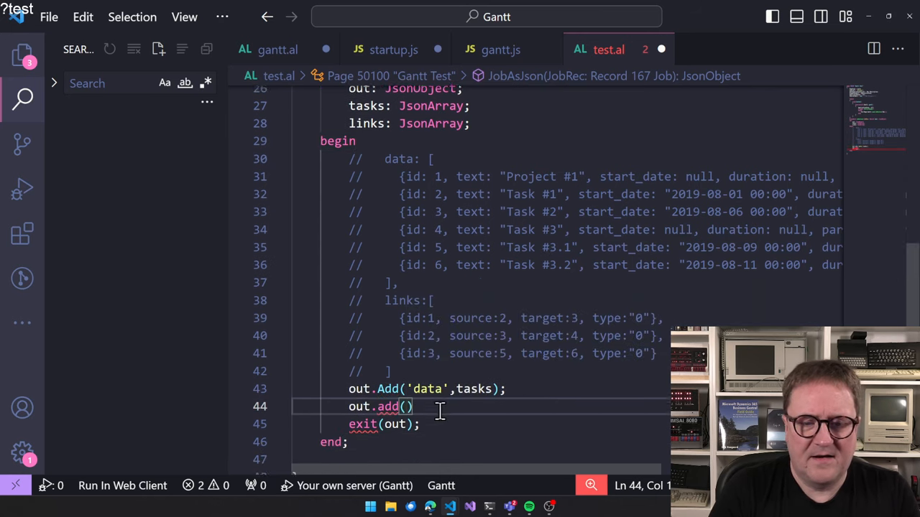
text('links',links)
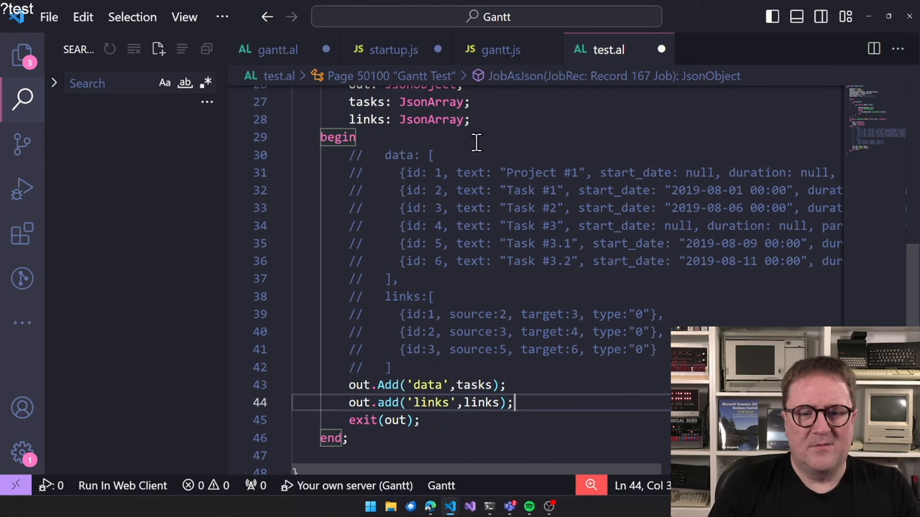
mouse_move(429, 301)
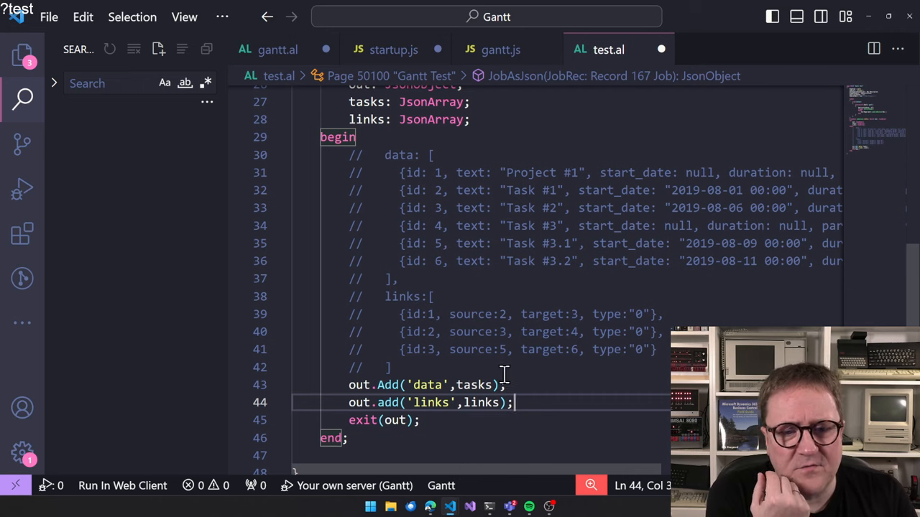
key(enter)
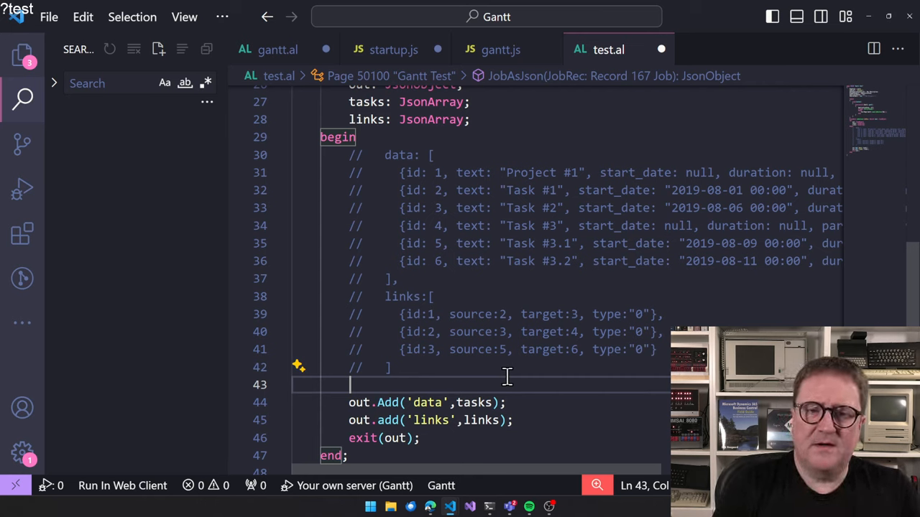
scroll(up, 3)
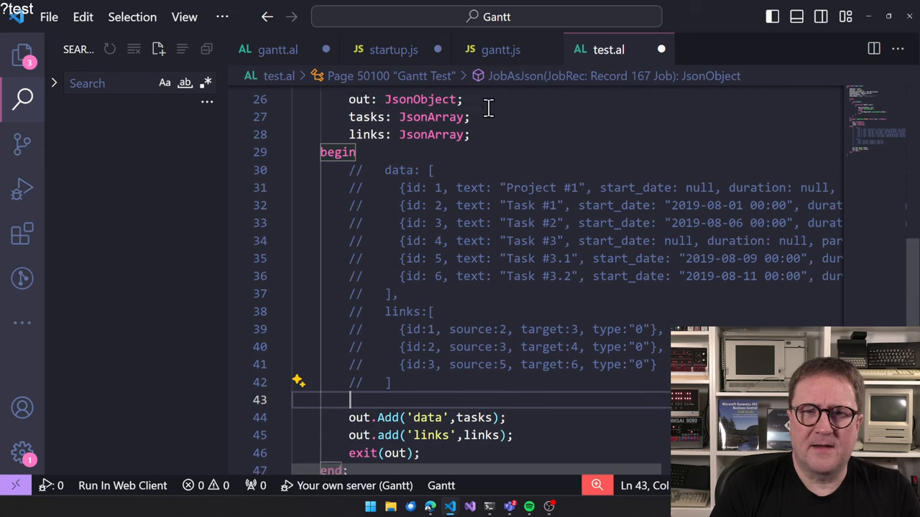
- Declare project : JsonObject and add 'id' 1 to it
text(pro)
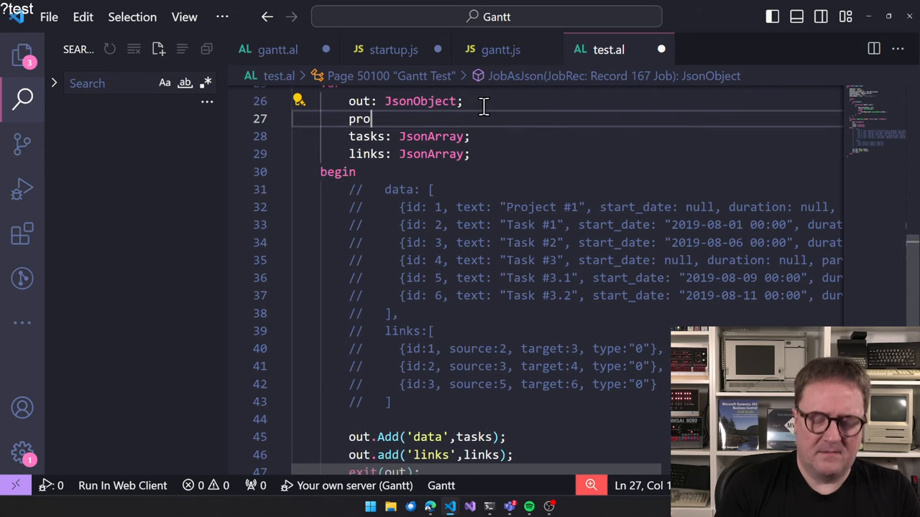
text(ject : JsonObject;)
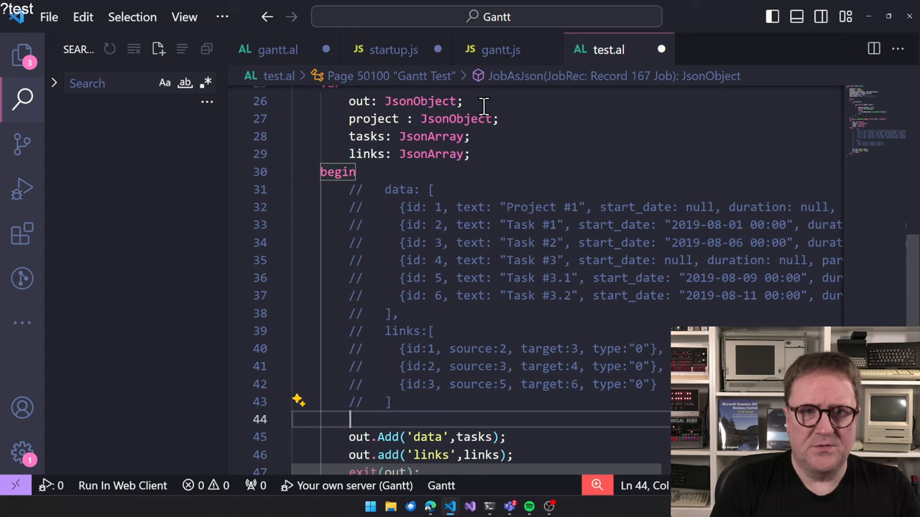
text(po)
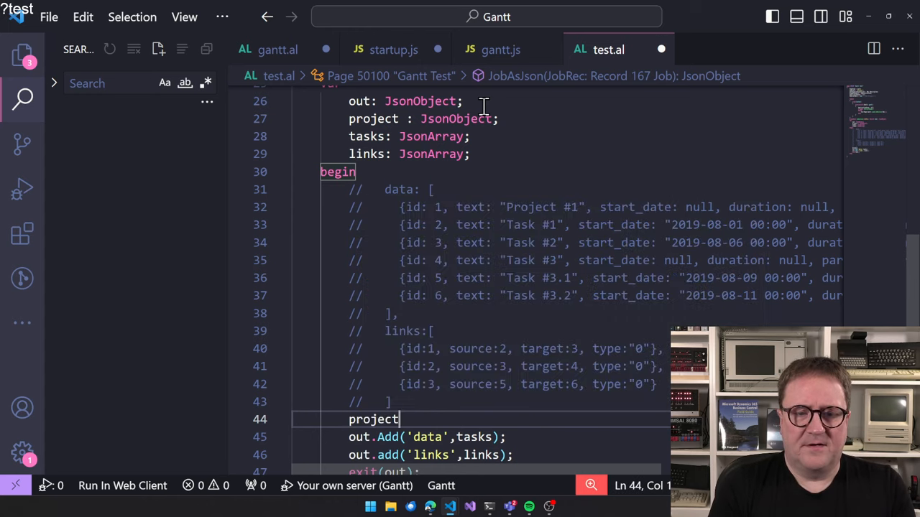
text(.Add())
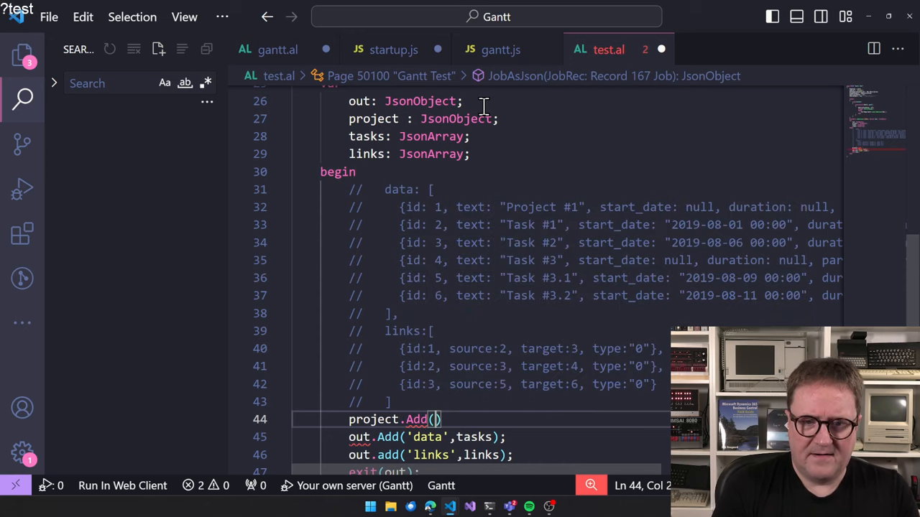
text('id',1)
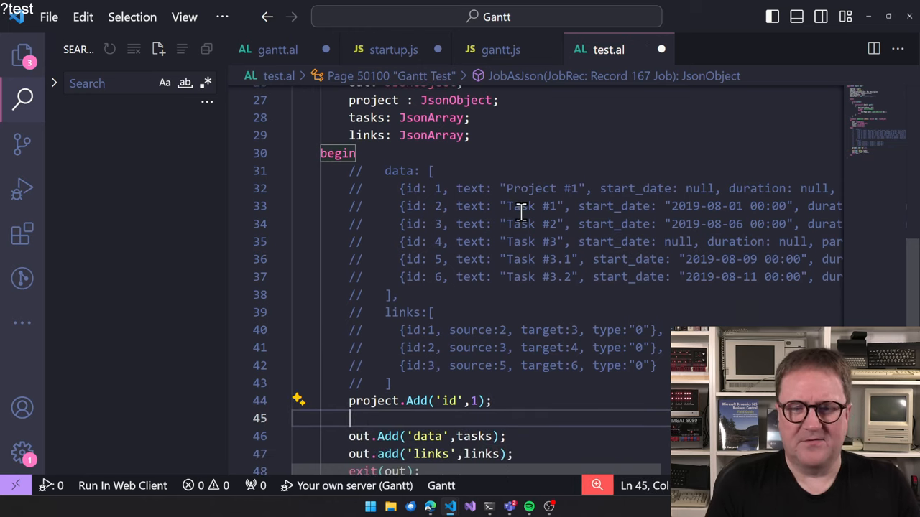
mouse_move(599, 325)
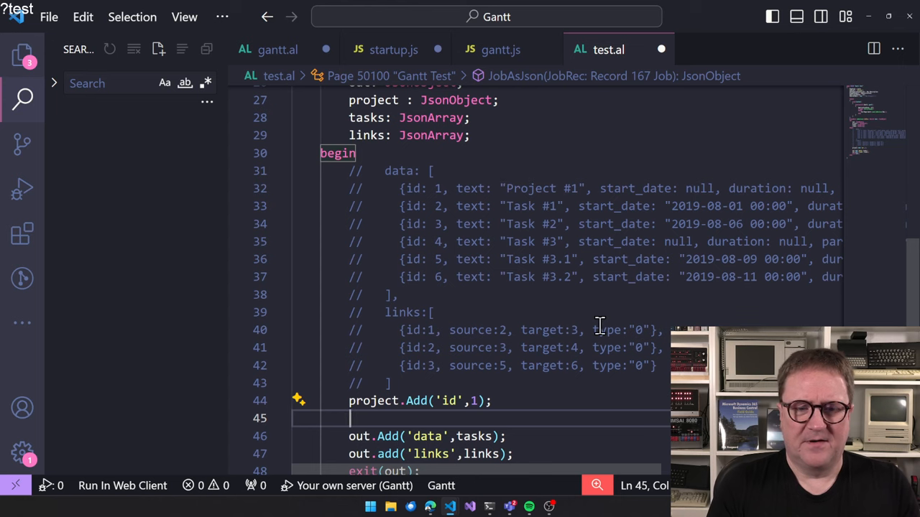
- Add JobRec.Description as the project's 'text' and begin its 'start_date' entry
text(project.Add(')
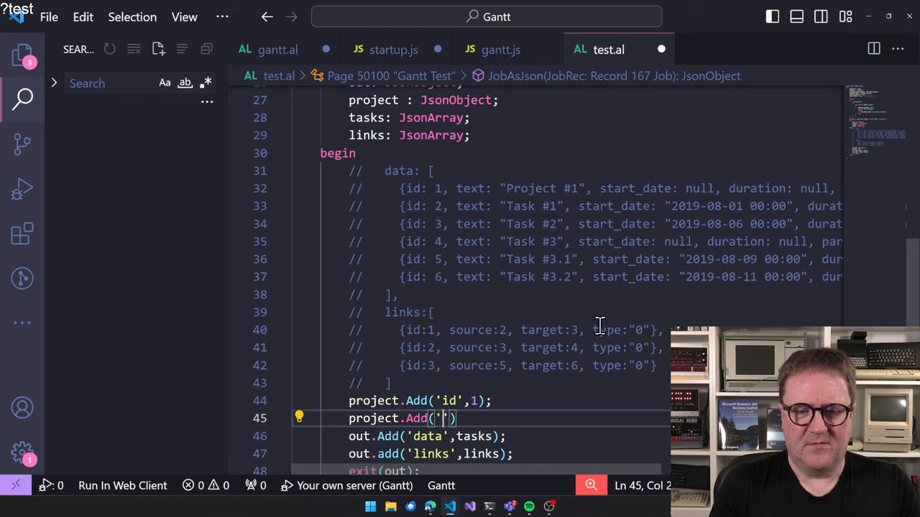
text(text)
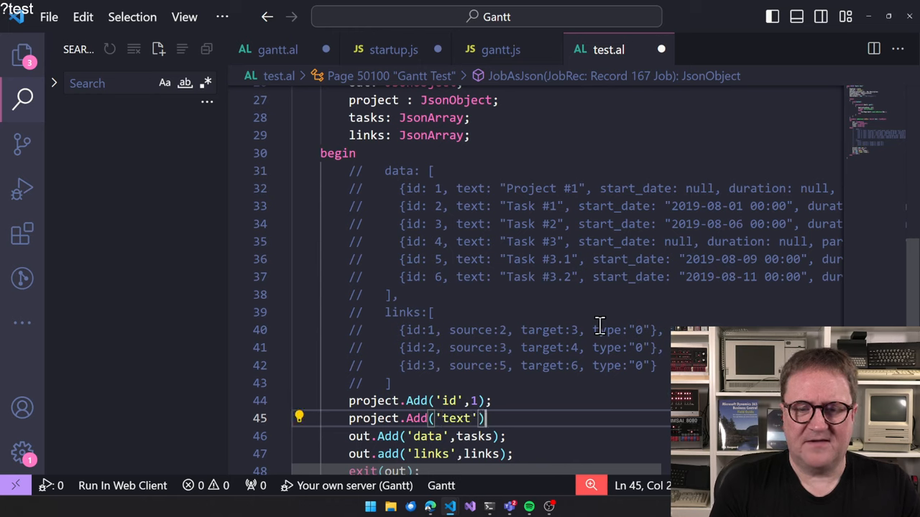
text(,)
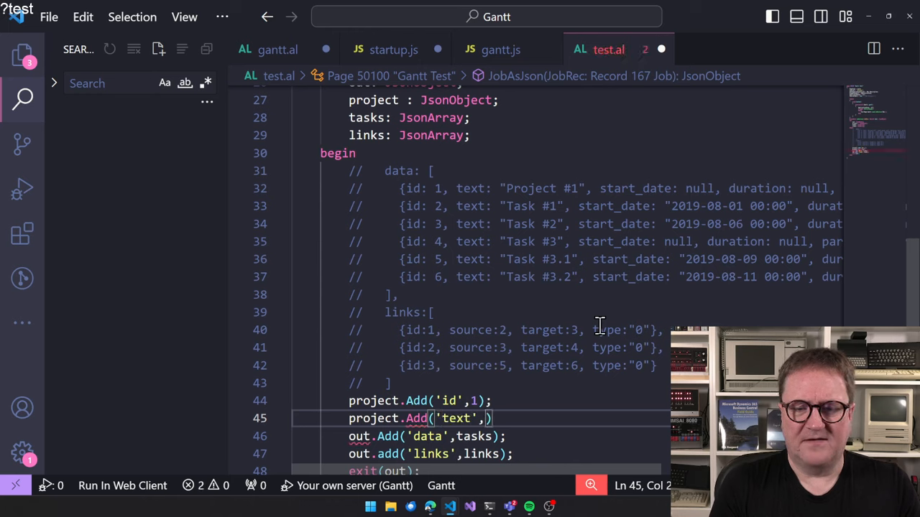
text(JobRec.Description)
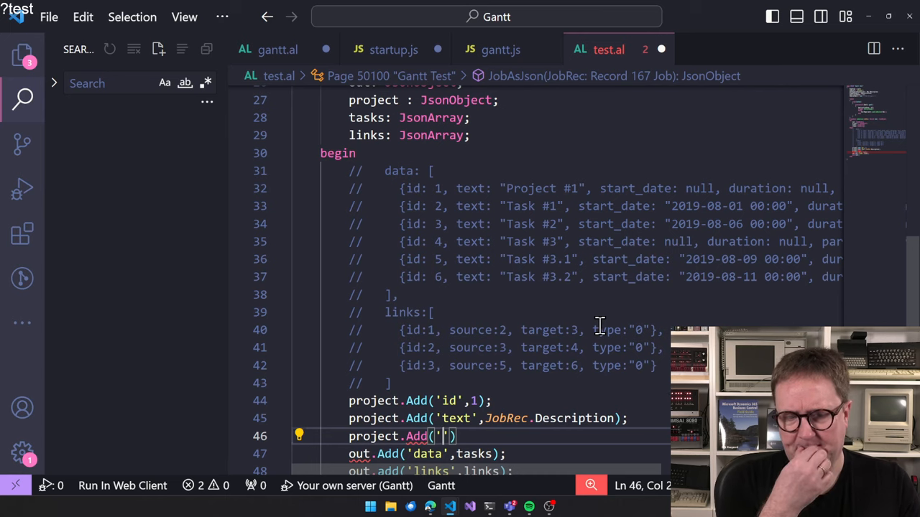
text(start_date)
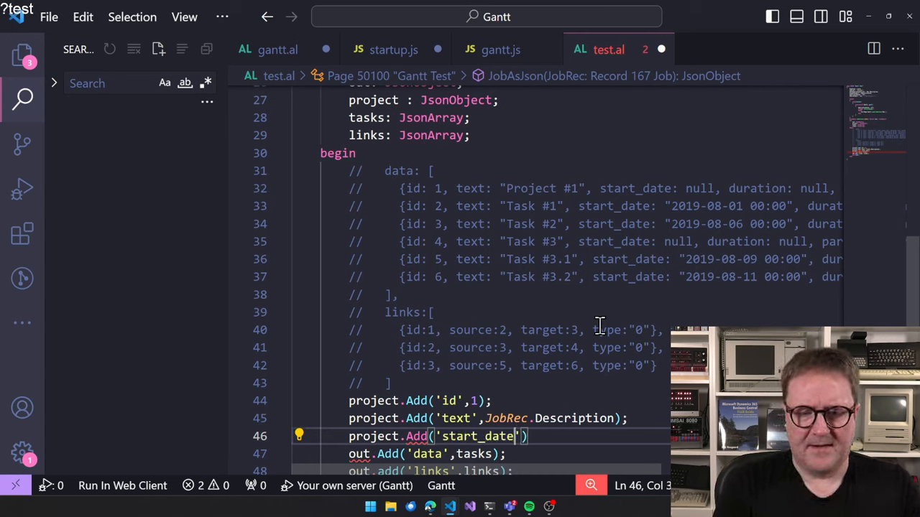
text(,)
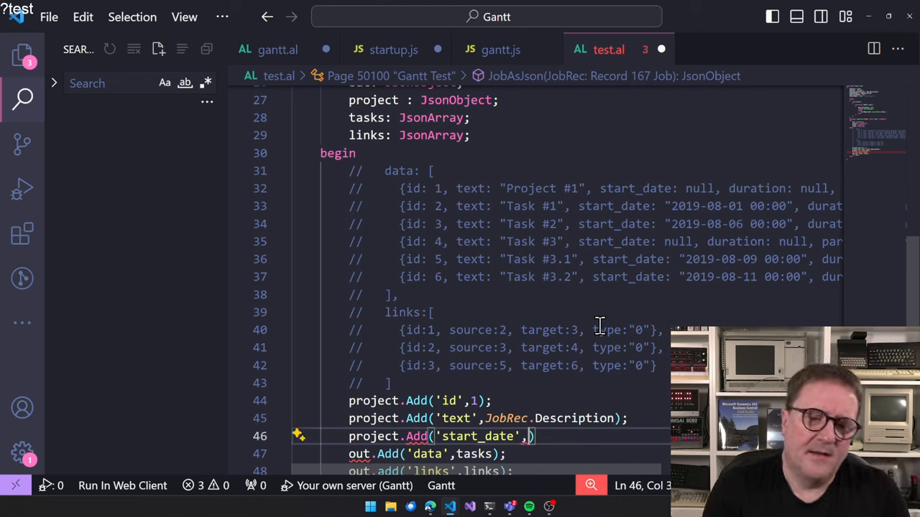
mouse_move(549, 100)
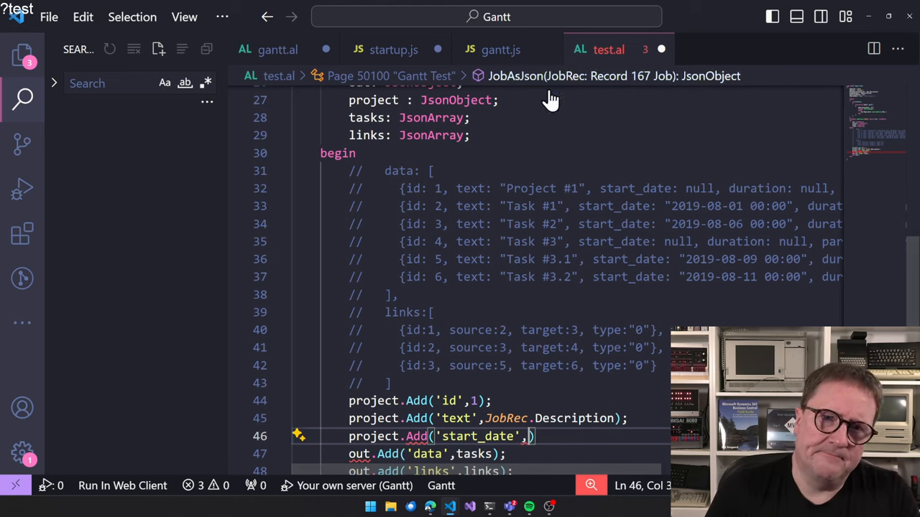
mouse_move(519, 147)
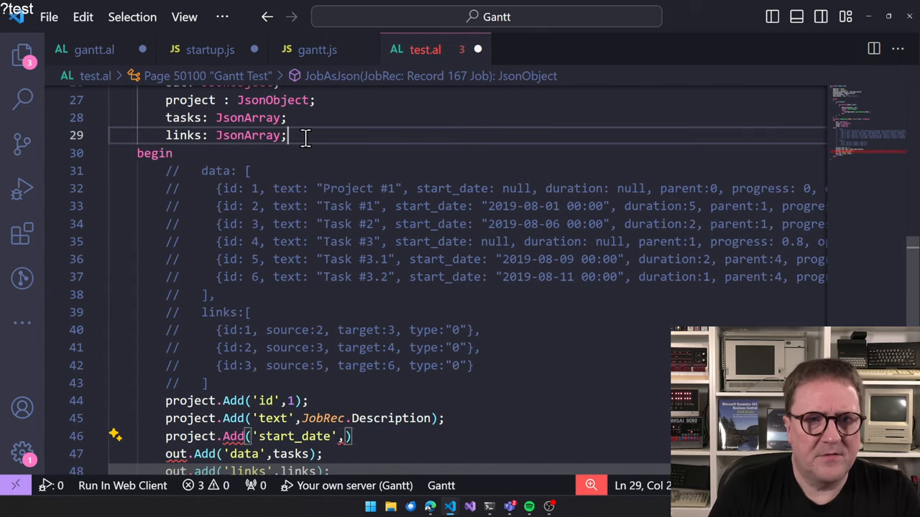
- Declare null : JsonValue and set it with null.SetValueToNull()
text(nn)
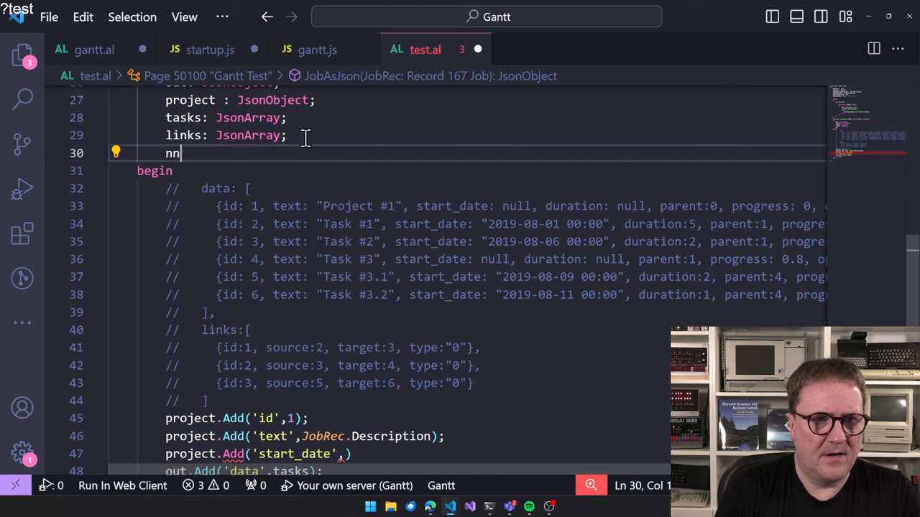
text(ull: JsonValue;)
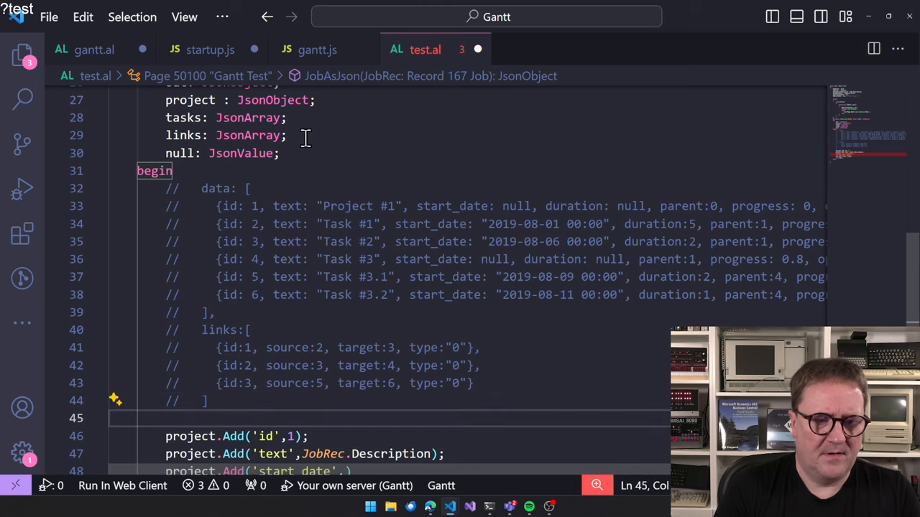
text(null.)
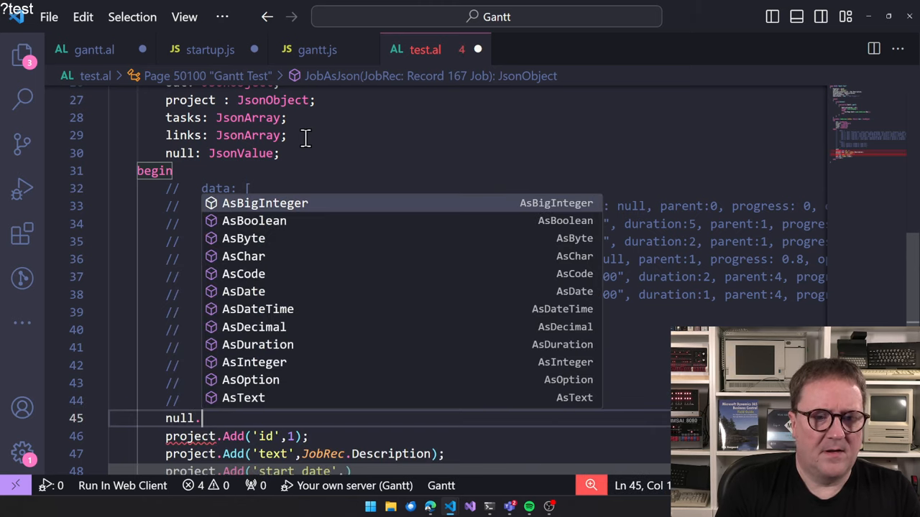
scroll(down, 3)
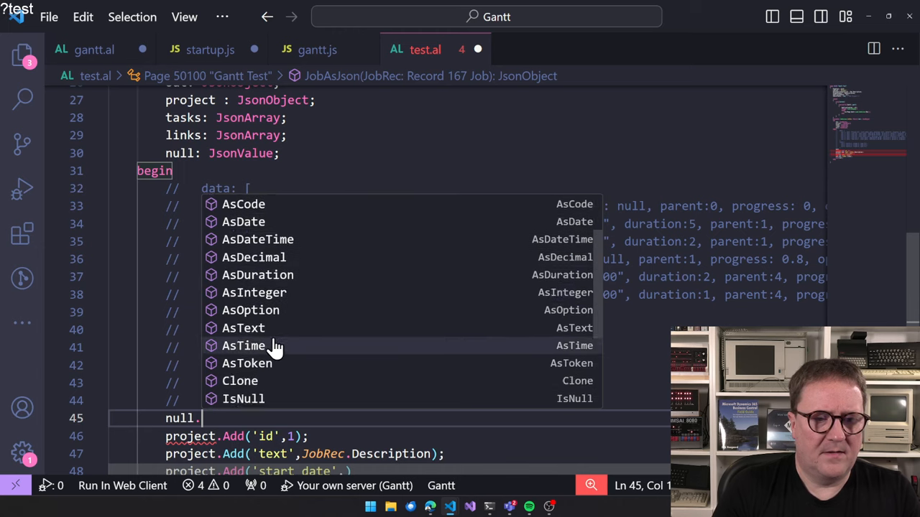
scroll(down, 3)
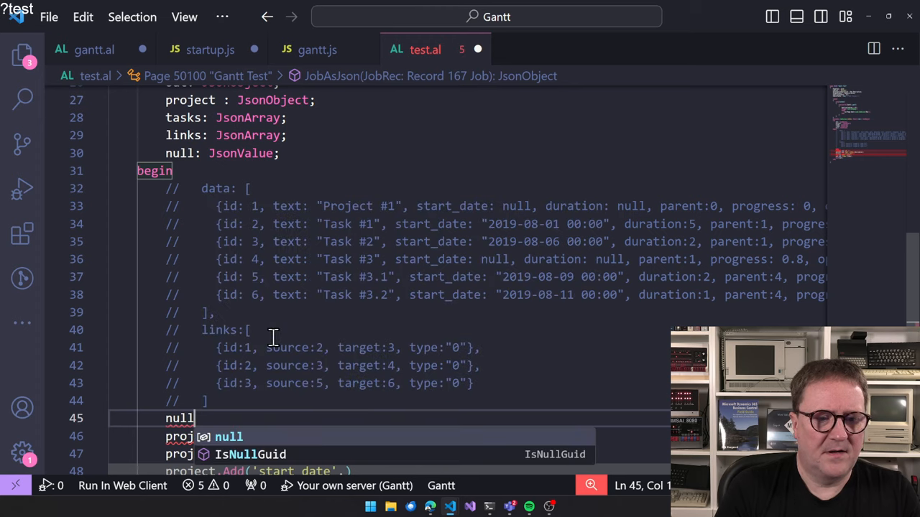
text(.SetValueToNull();)
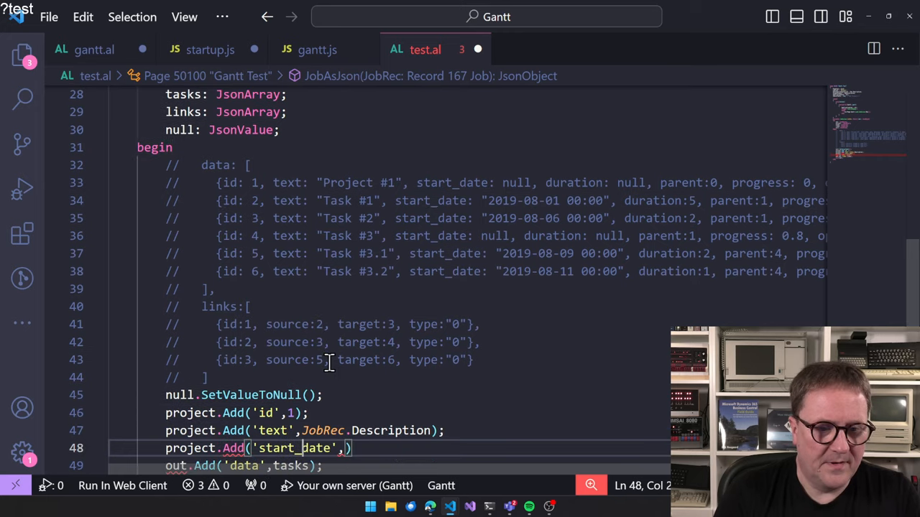
- Add null start_date and duration, parent 0, progress 0 and open true to project
scroll(down, 3)
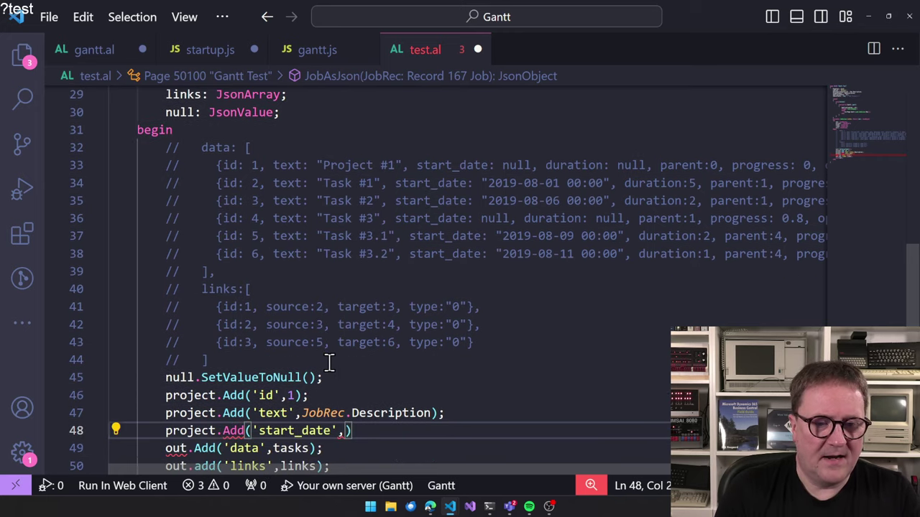
text(null)
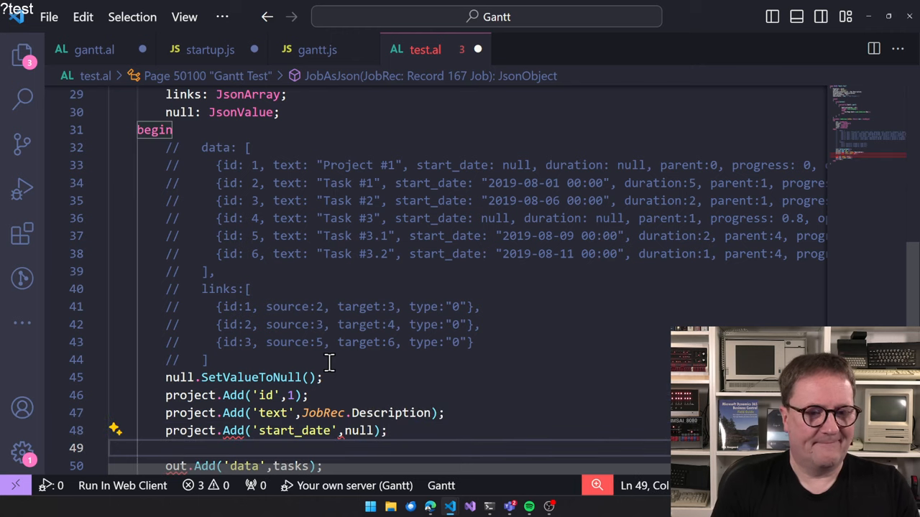
text(project.Add('duration)
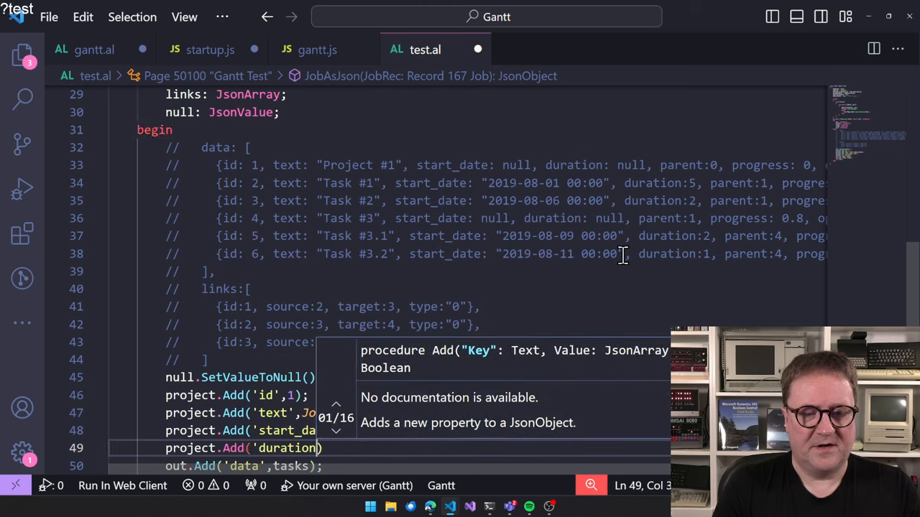
text(,null)
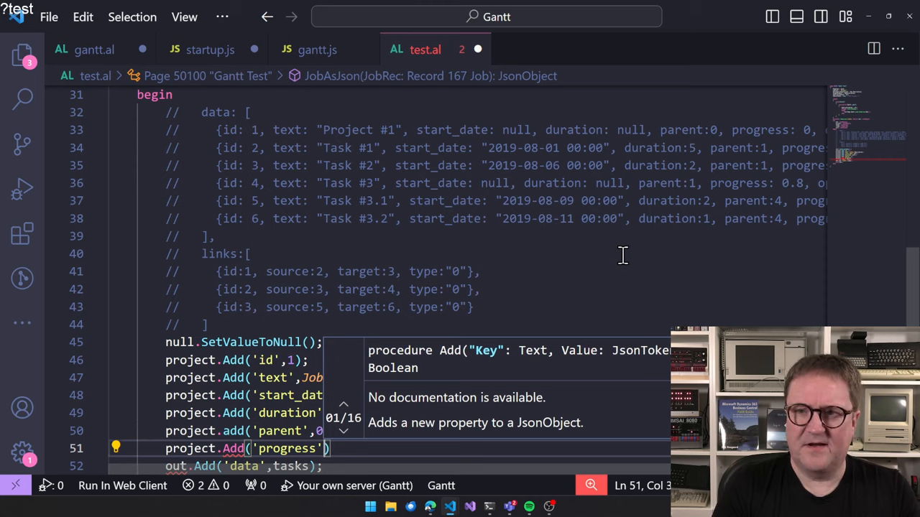
text(,0)
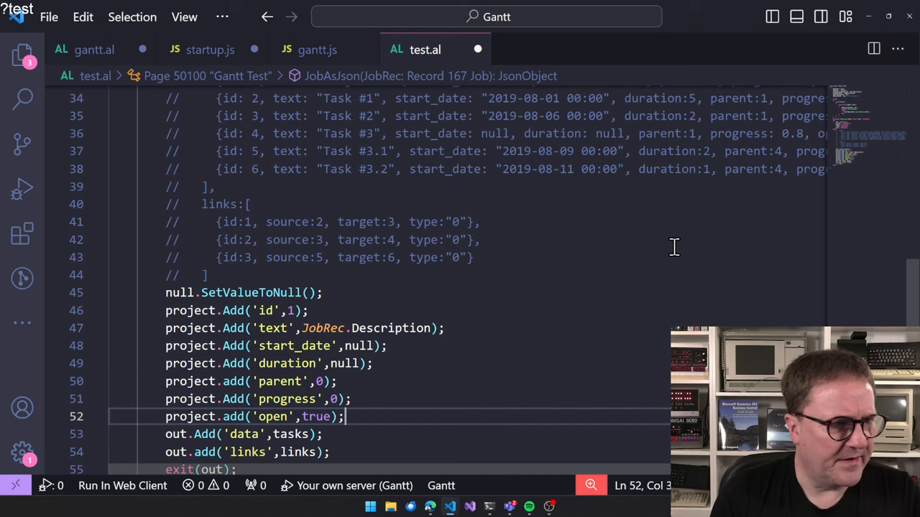
text(tasks)
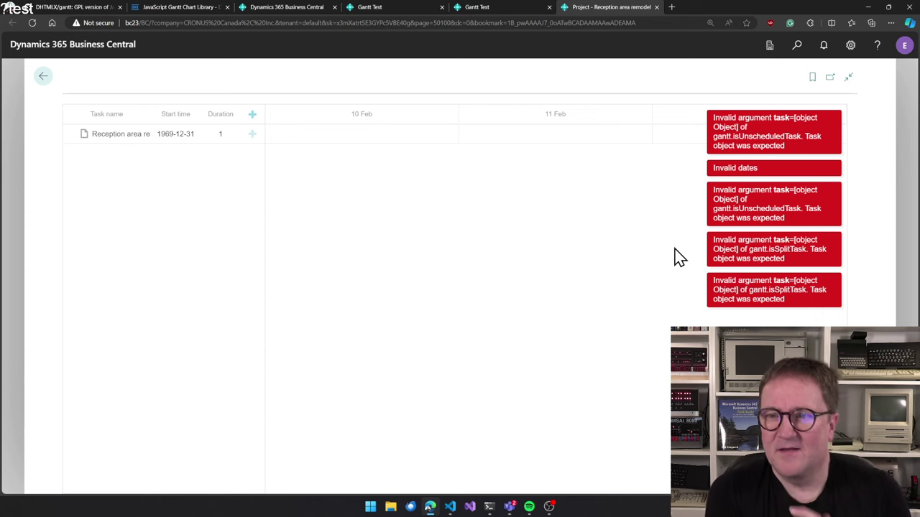
- Select the 1969-12-31 project row in the Business Central Gantt chart
click(121, 134)
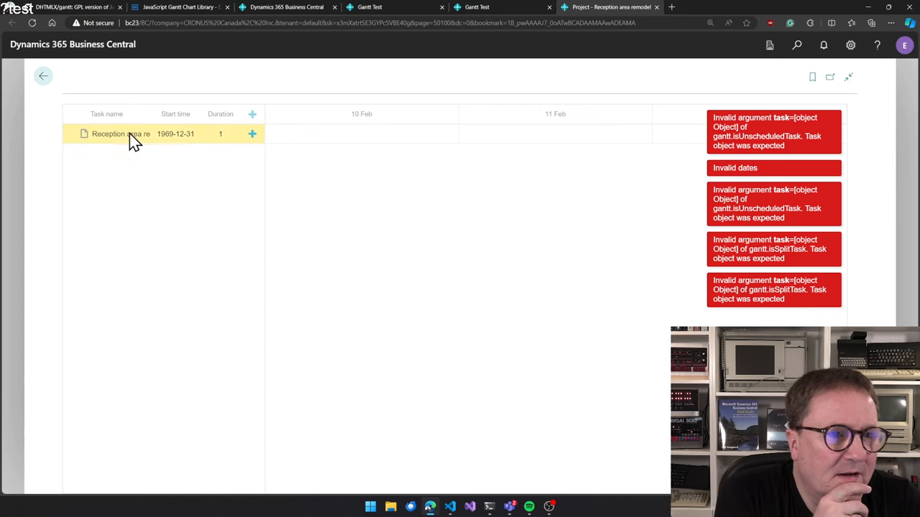
mouse_move(131, 145)
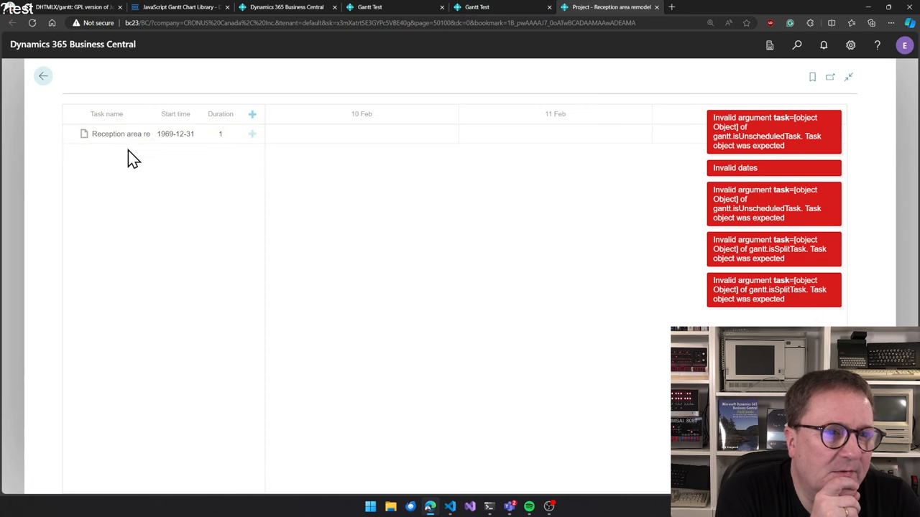
click(121, 133)
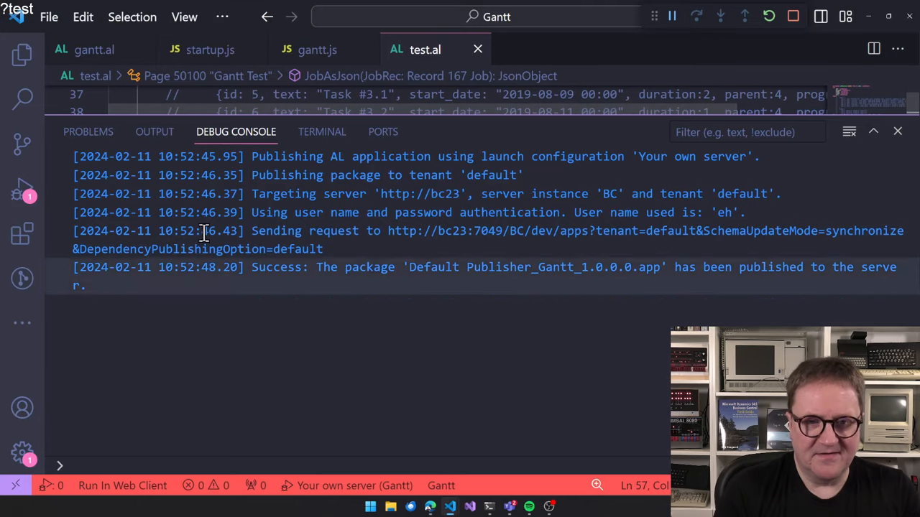
- Close the Debug Console and scroll through JobAsJson in test.al
click(897, 131)
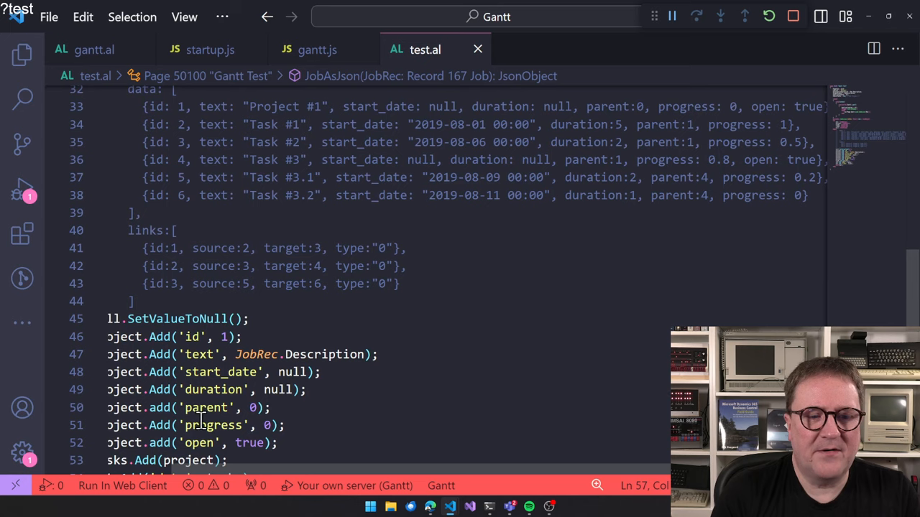
scroll(down, 3)
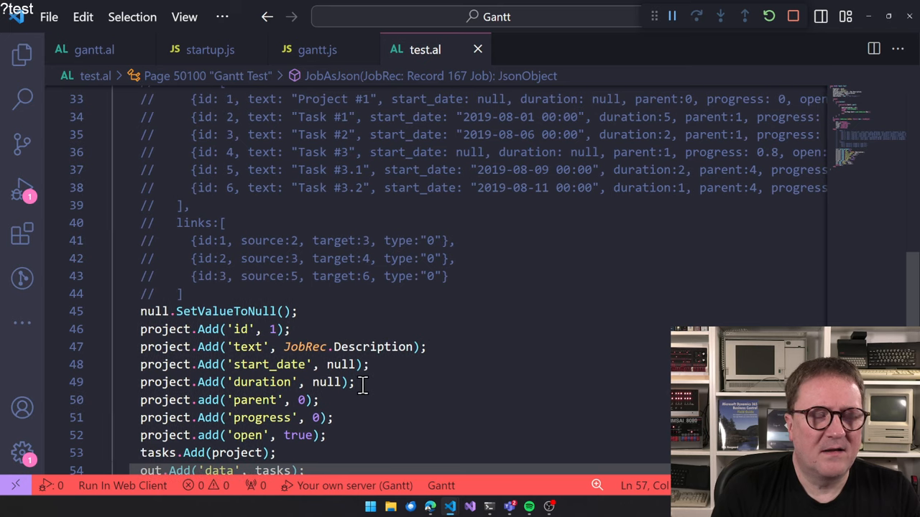
scroll(up, 3)
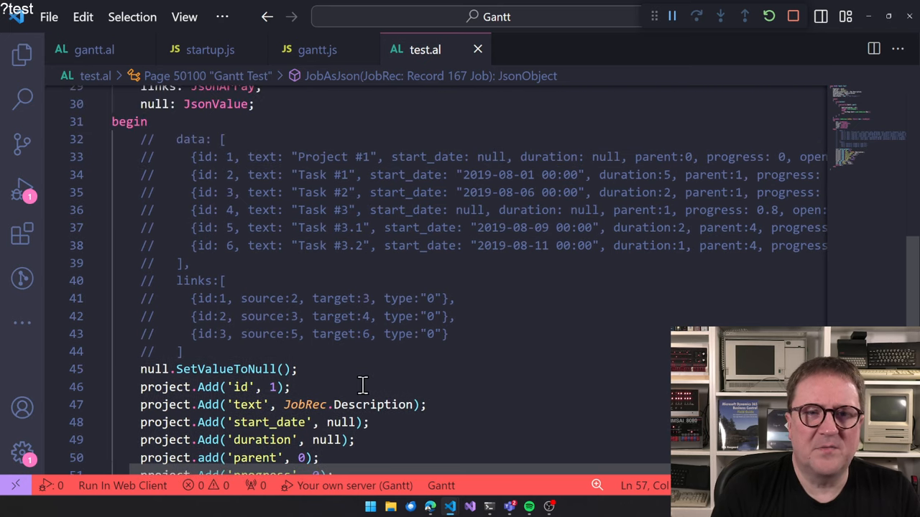
scroll(down, 3)
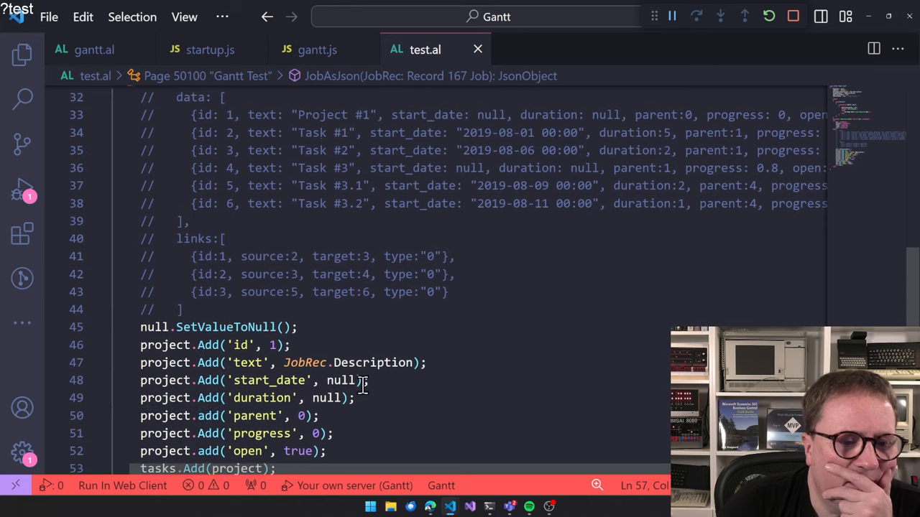
scroll(up, 3)
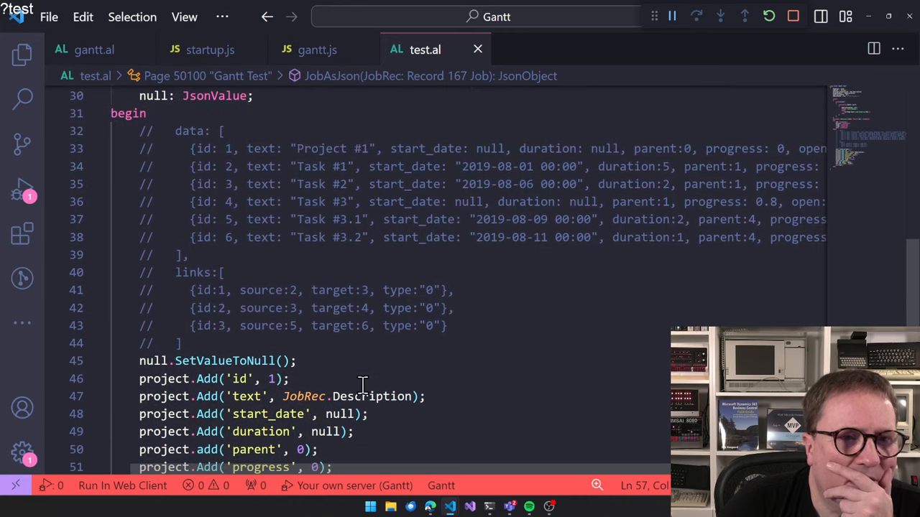
scroll(down, 3)
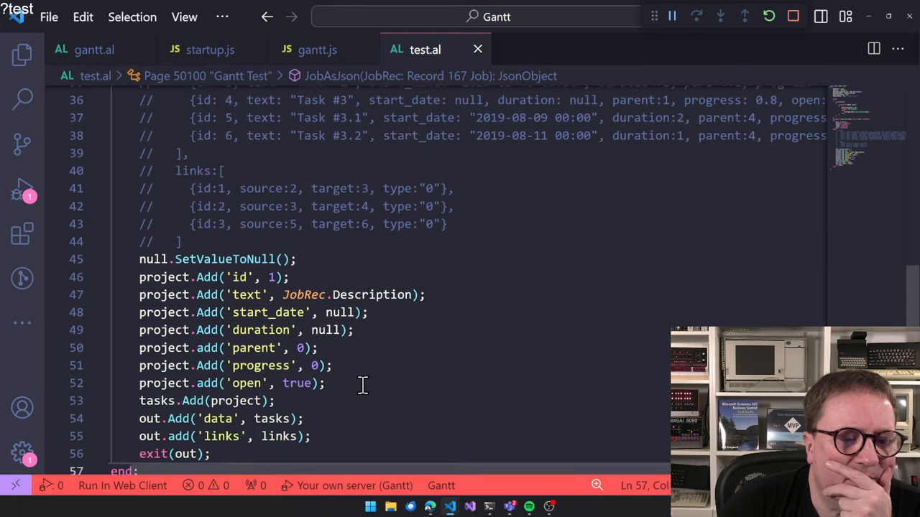
scroll(up, 3)
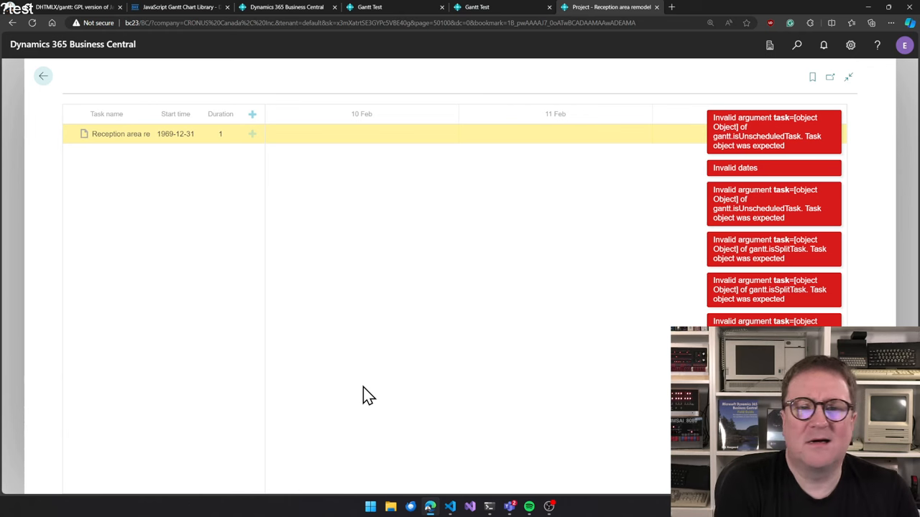
mouse_move(181, 156)
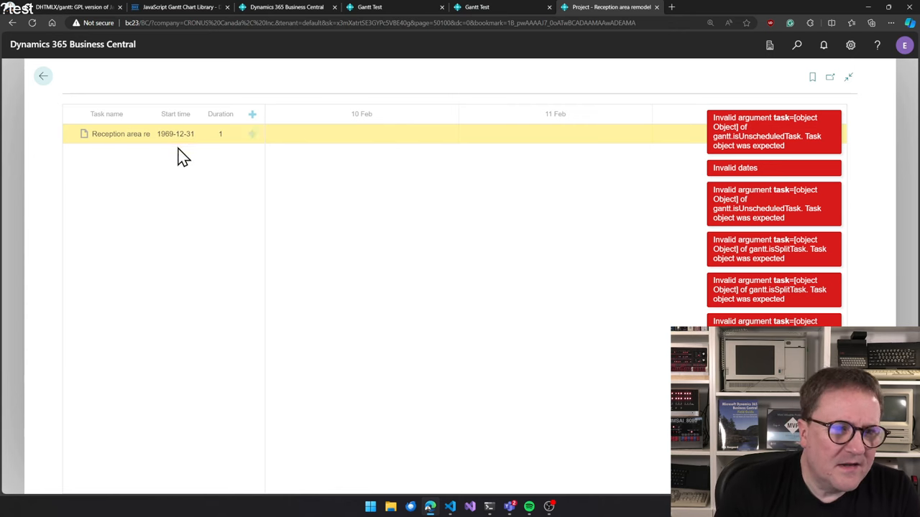
mouse_move(236, 200)
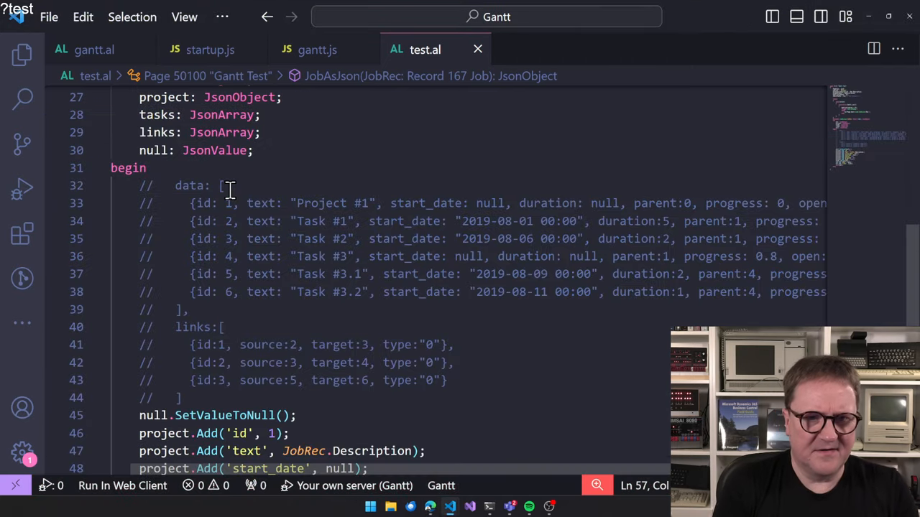
- Declare JobTask : Record "Job Task" and id : Integer in JobAsJson's var section
scroll(up, 3)
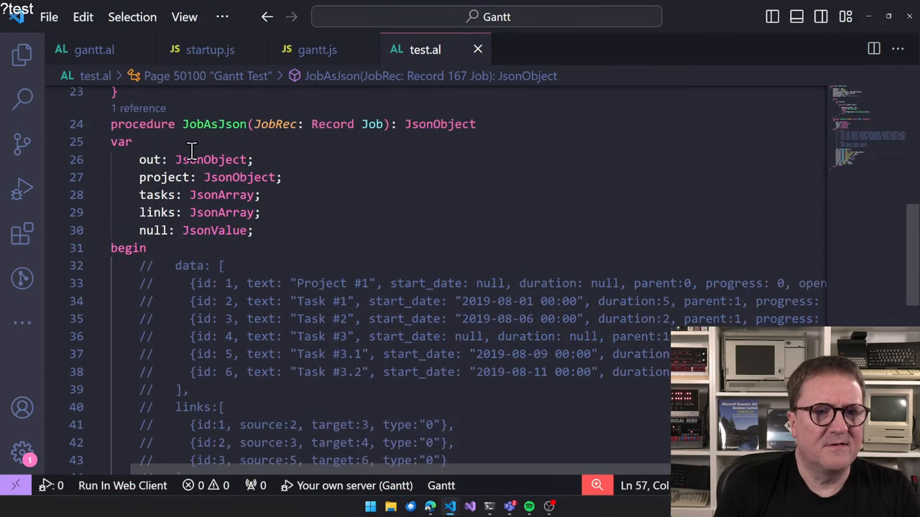
text(Job)
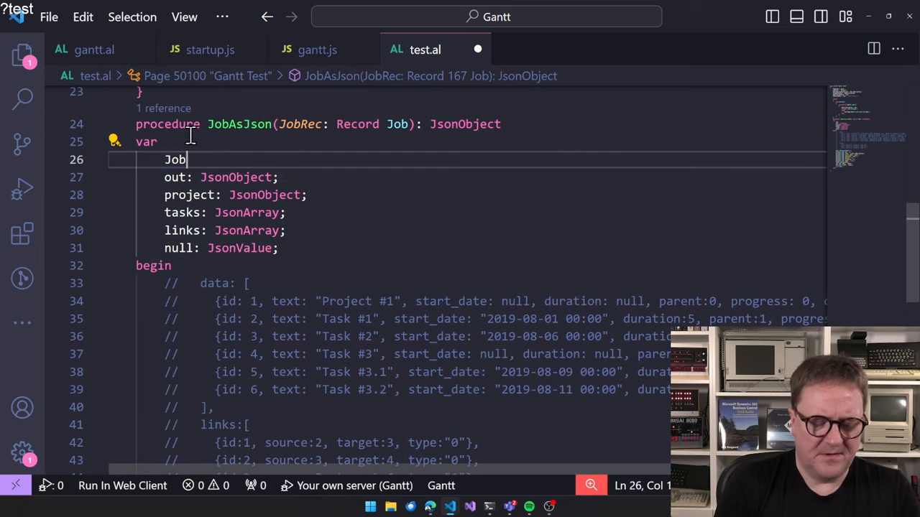
text(Task : Record Job)
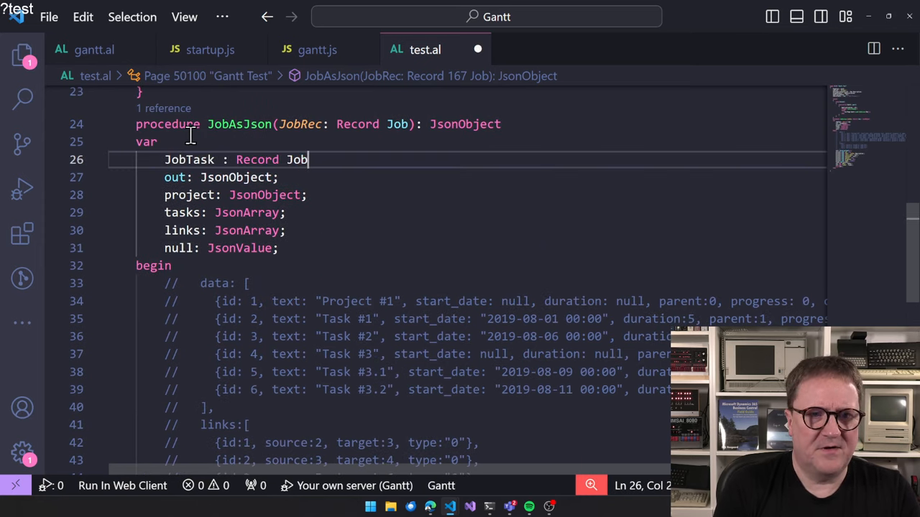
scroll(down, 3)
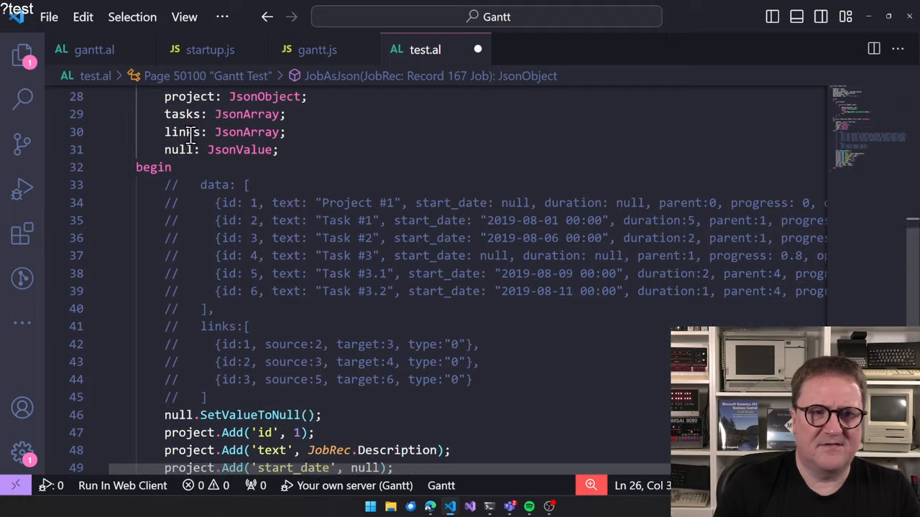
scroll(down, 3)
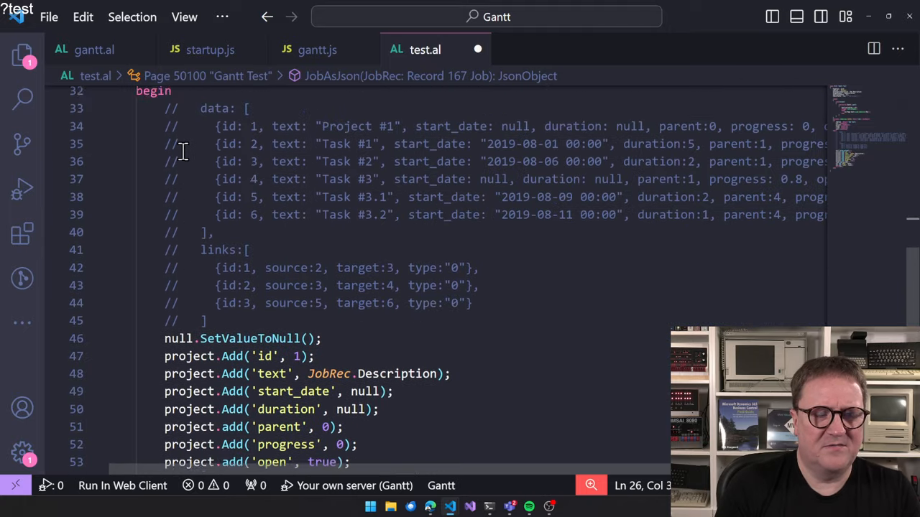
scroll(up, 3)
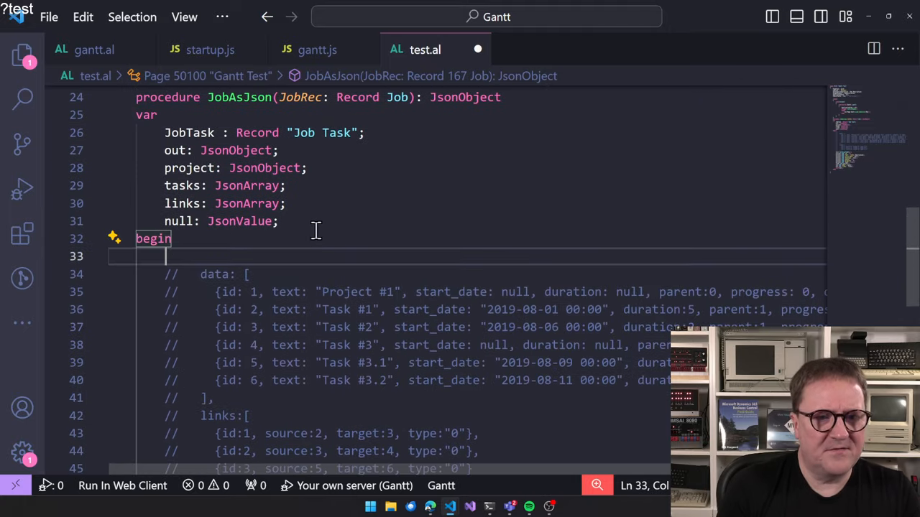
text(id)
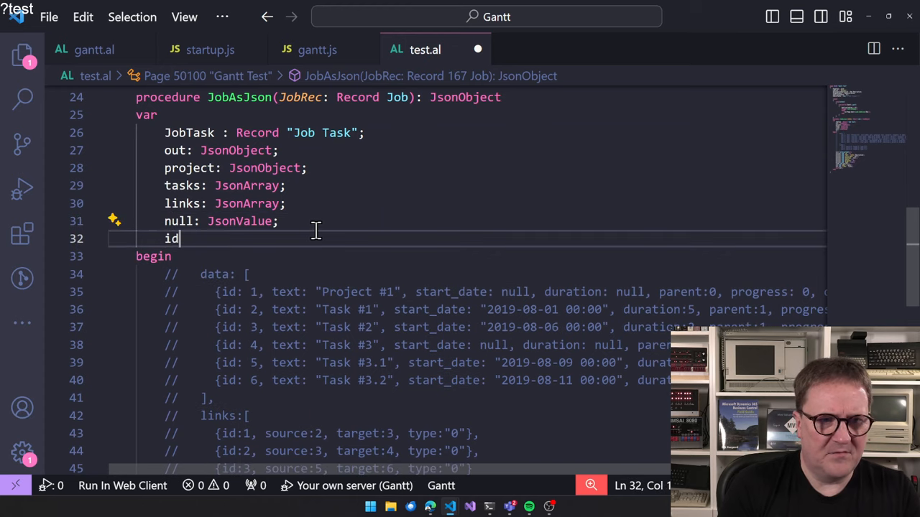
text(: Integer;)
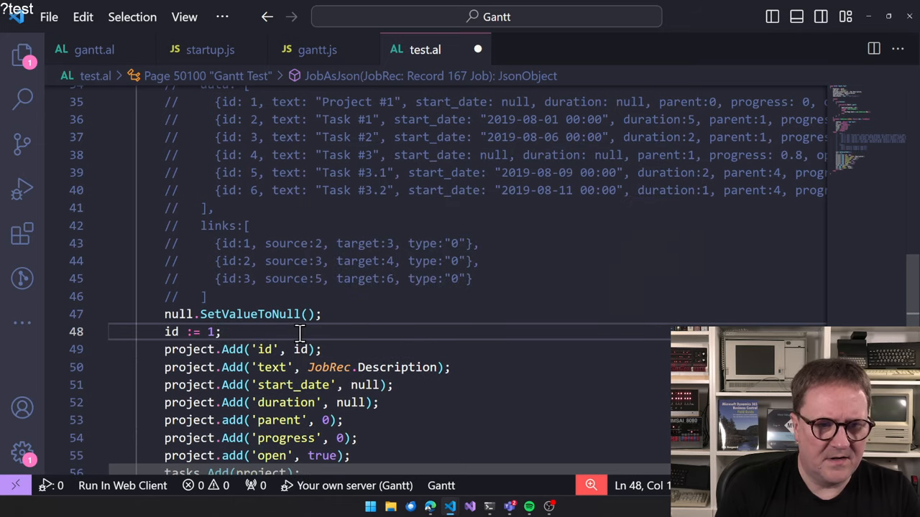
scroll(down, 3)
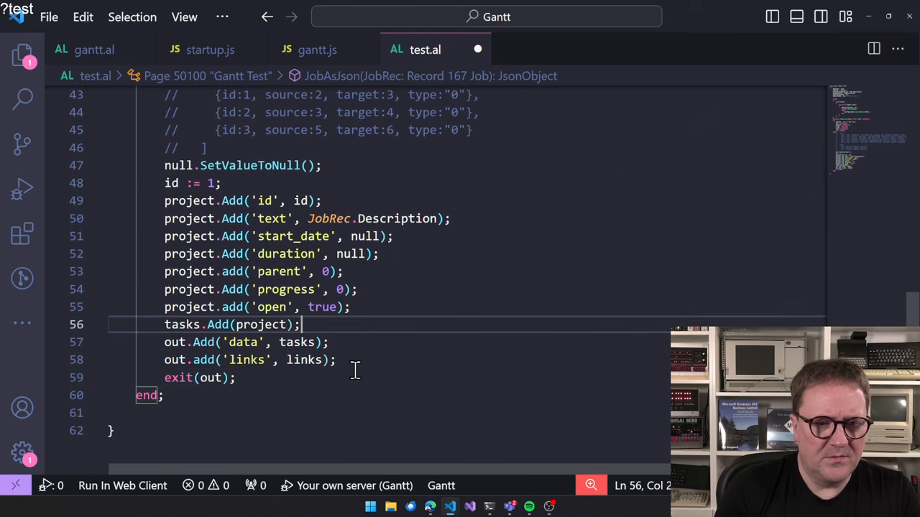
- Filter JobTask on "Job No." = JobRec."No." and add a FindSet repeat…until Next() = 0 loop
key(Enter)
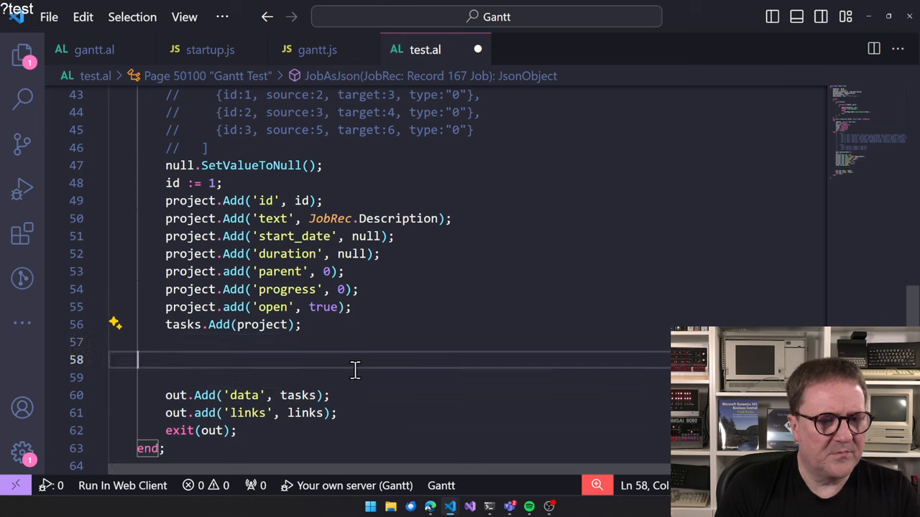
text(JobTask.)
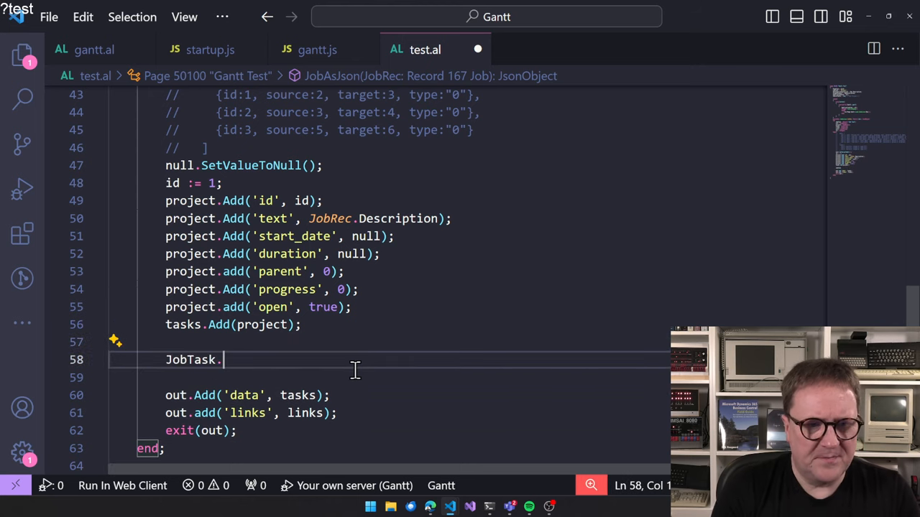
text(Setrange(KJ)
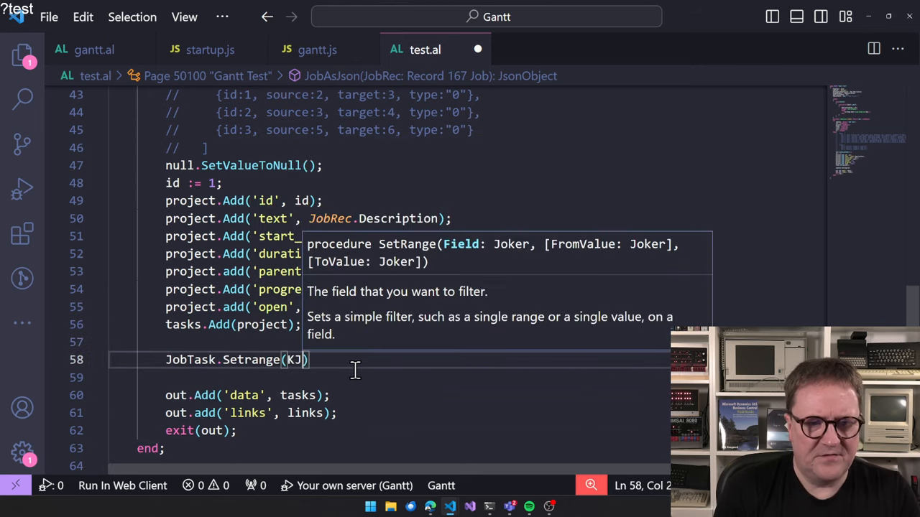
text("Job No.",)
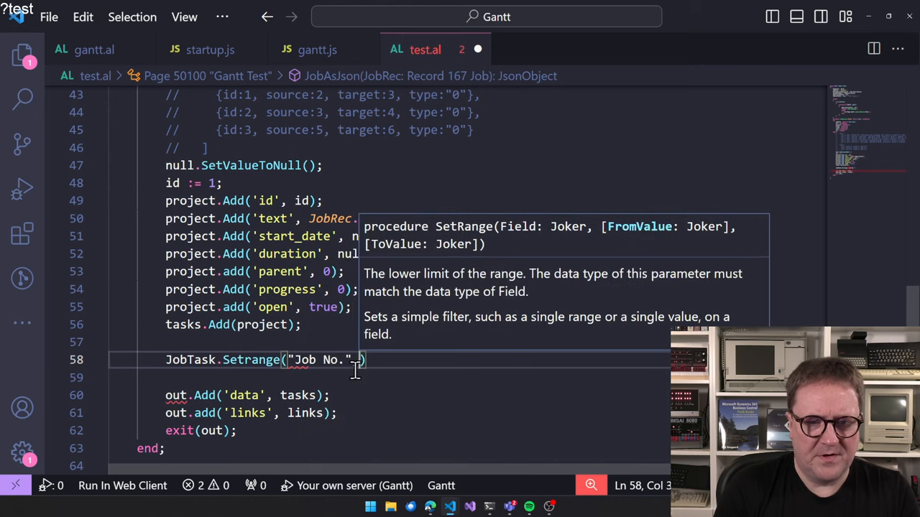
text(JobR)
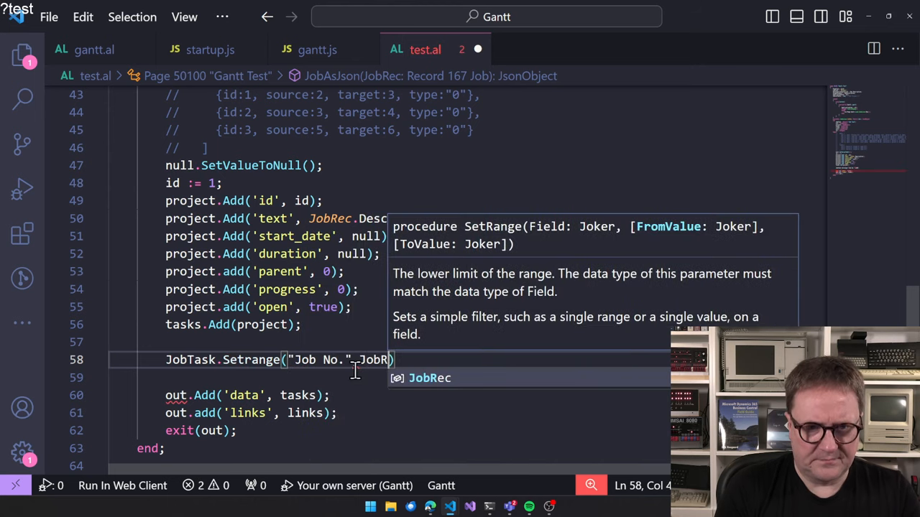
text(No.")
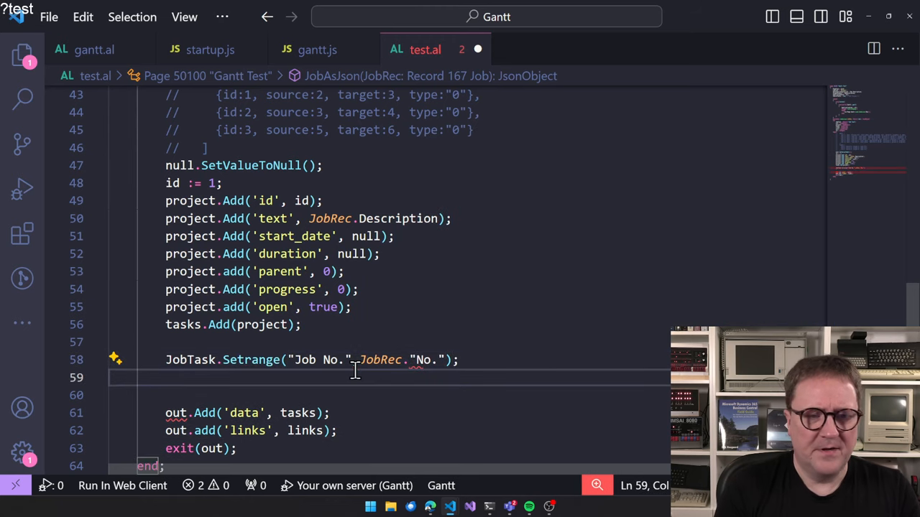
text(if JobTask.FindSet() then)
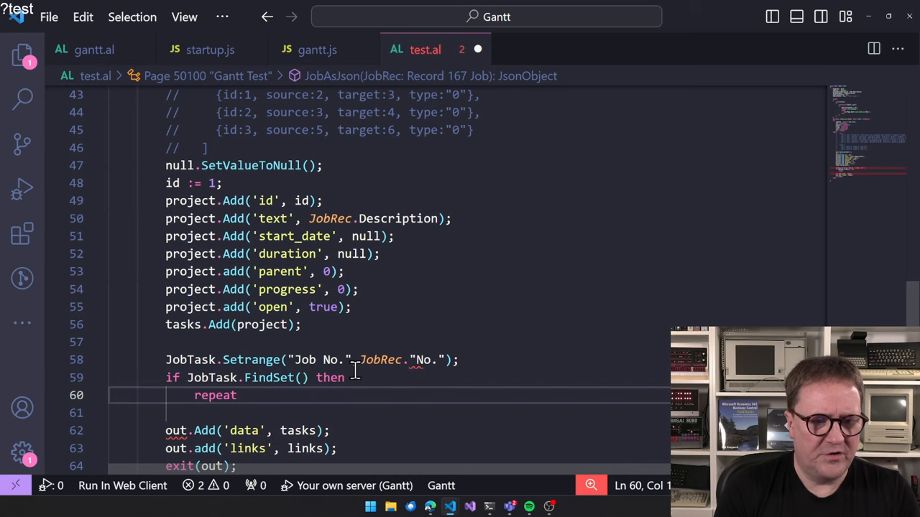
text(until JobTas)
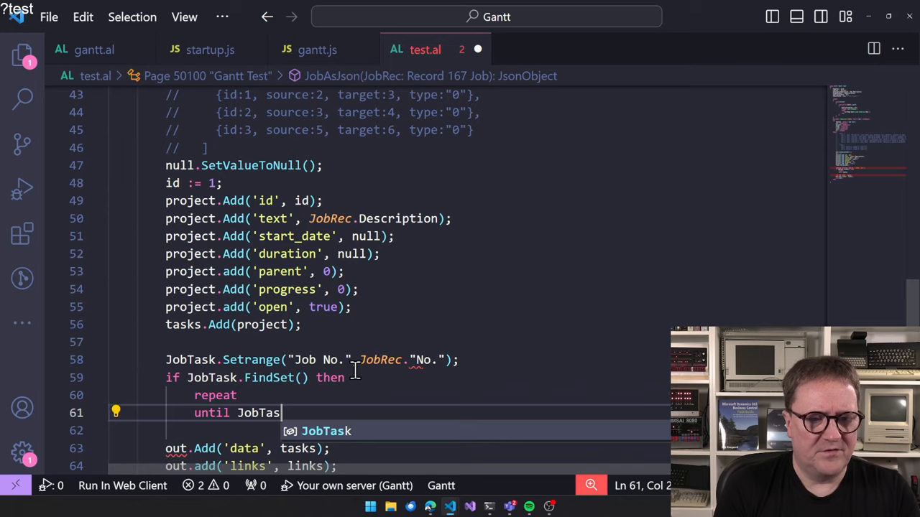
text(.Next9)
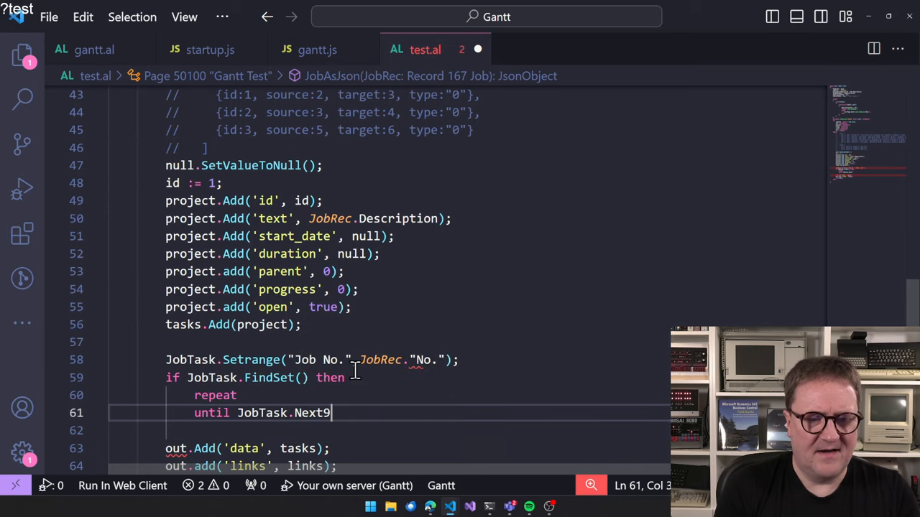
text(() = 0;)
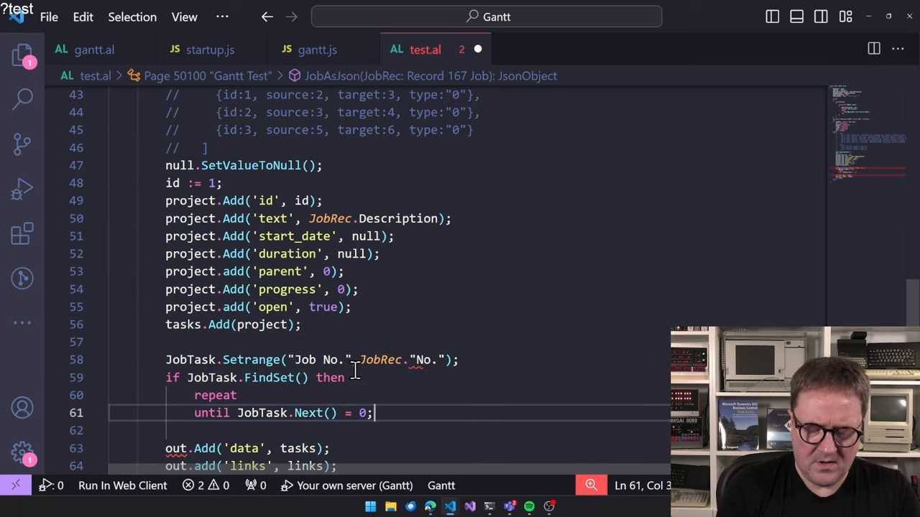
key(Enter)
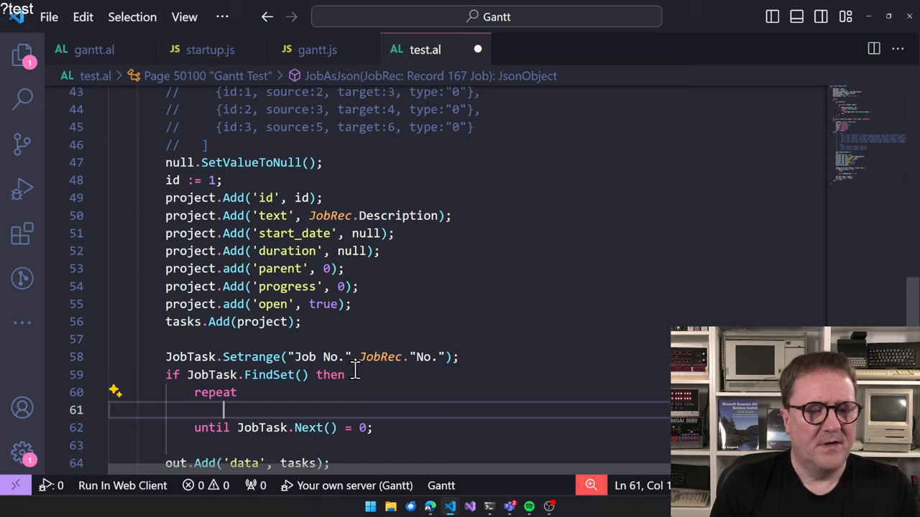
- Inside the loop, clear task, increment id by 1 and start task.Add
scroll(down, 3)
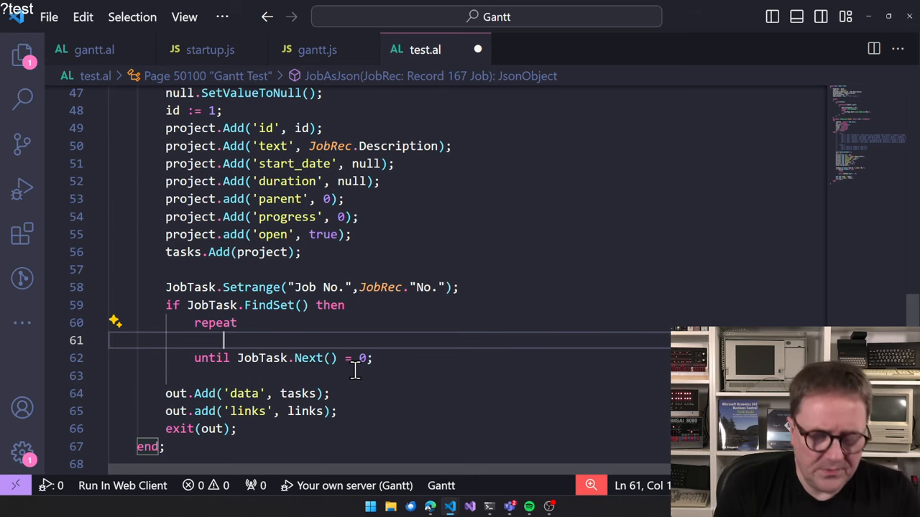
scroll(up, 3)
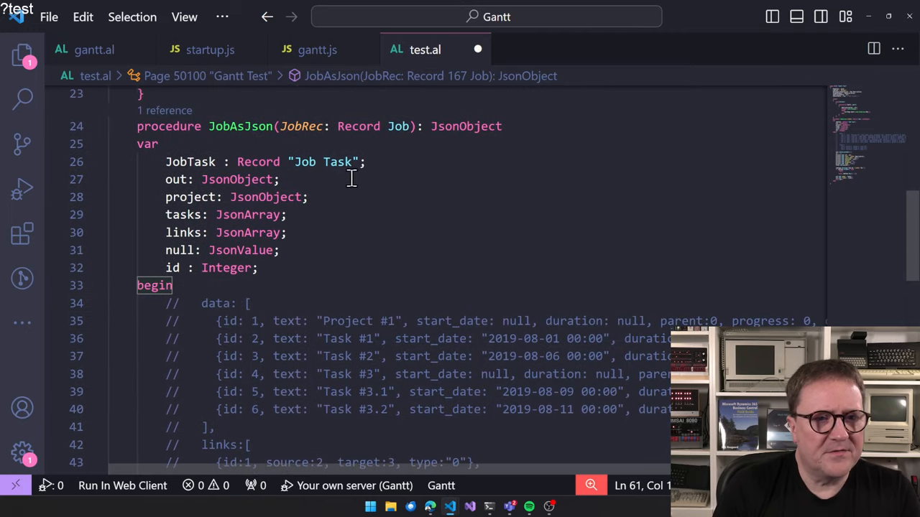
text(ta)
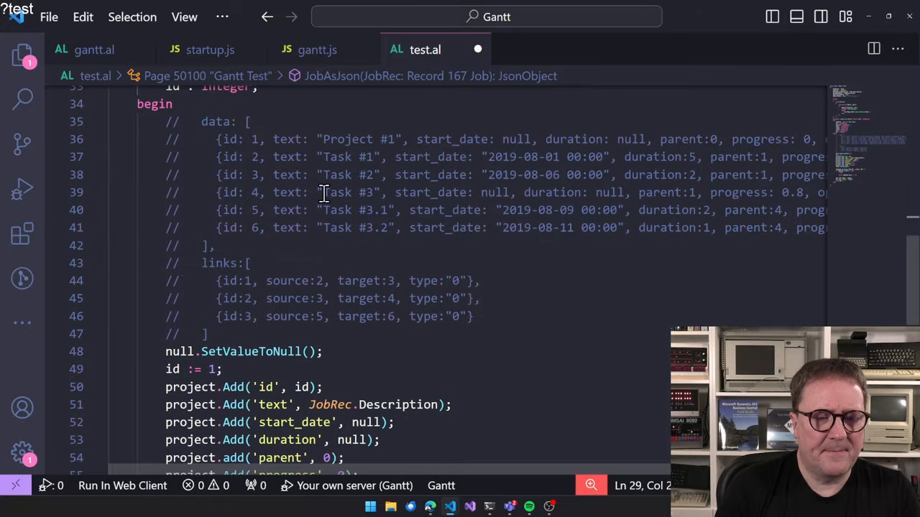
scroll(down, 3)
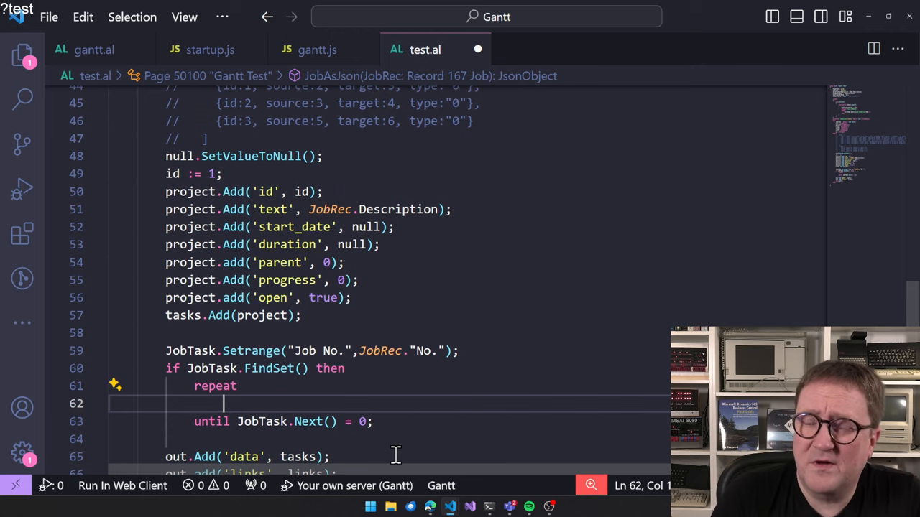
text(clear*)
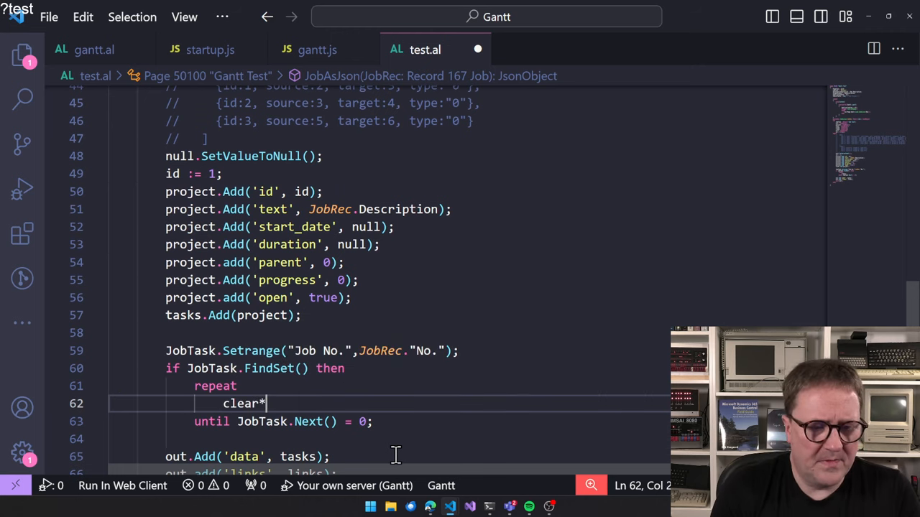
text((J)
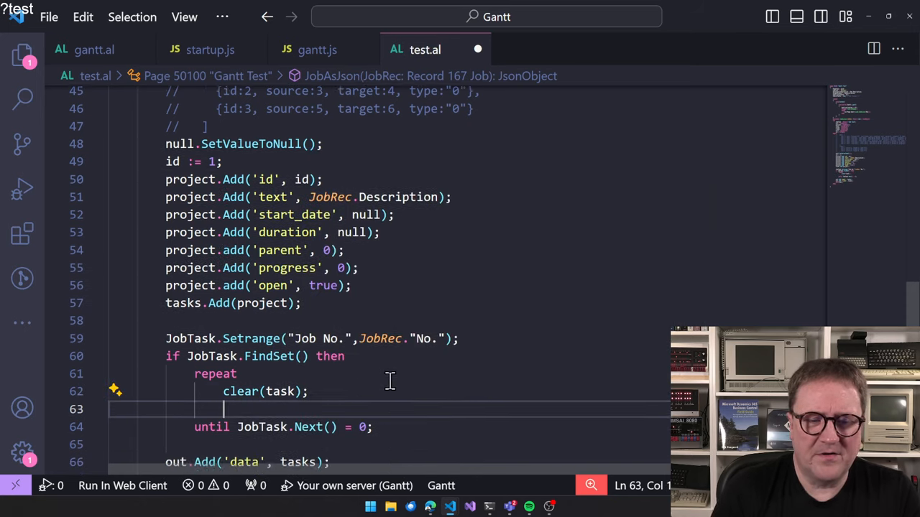
scroll(down, 3)
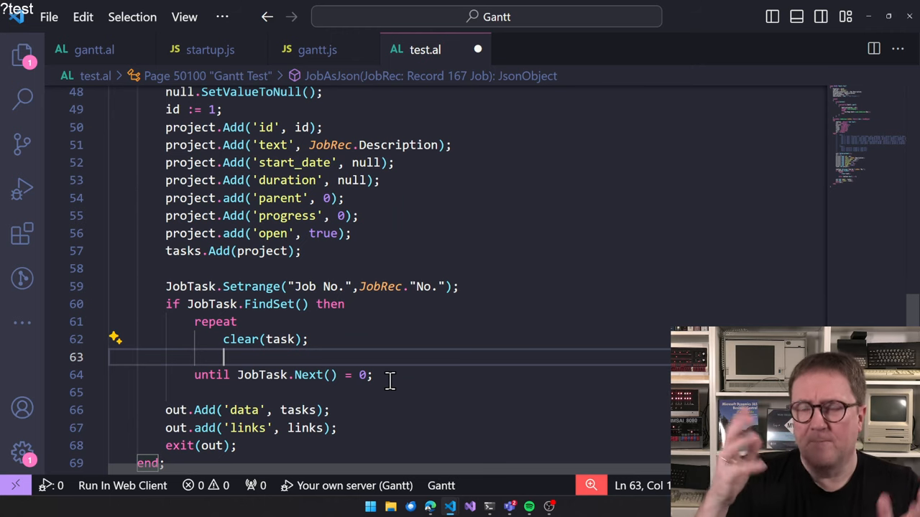
mouse_move(240, 339)
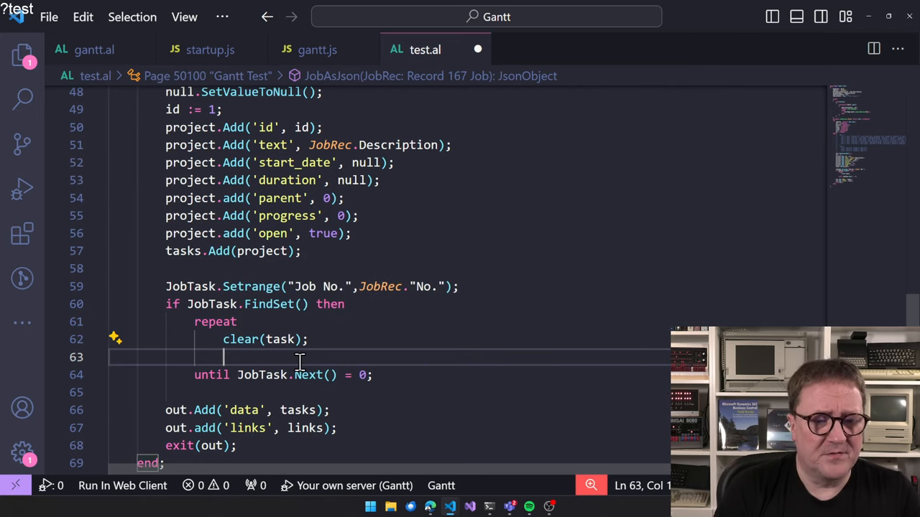
scroll(down, 3)
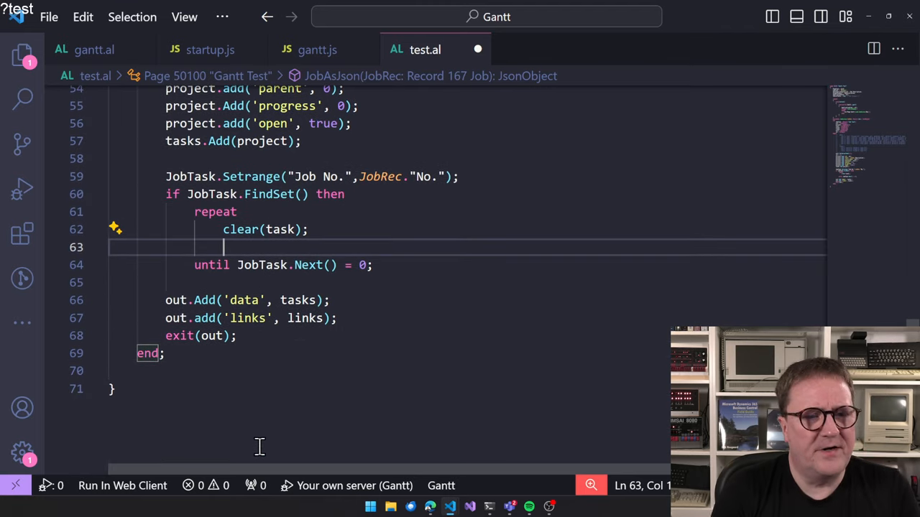
mouse_move(294, 433)
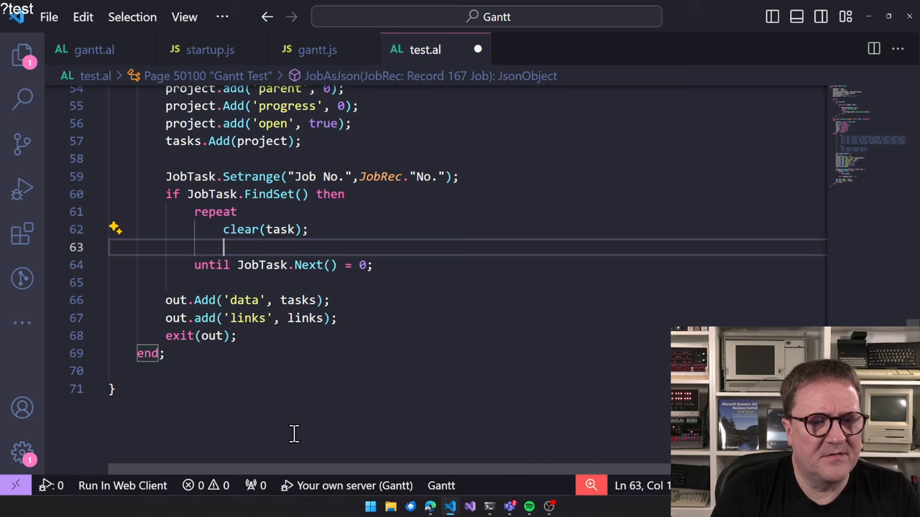
text(id :)
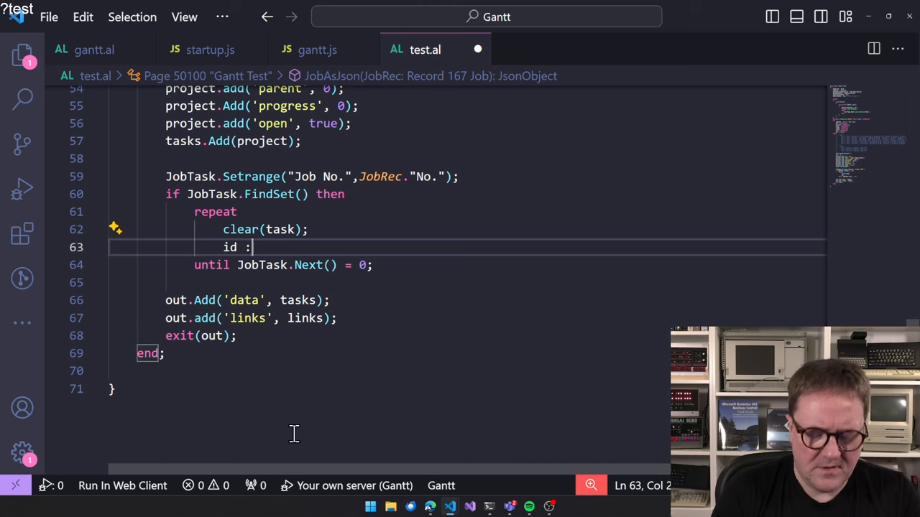
text(+= 1;)
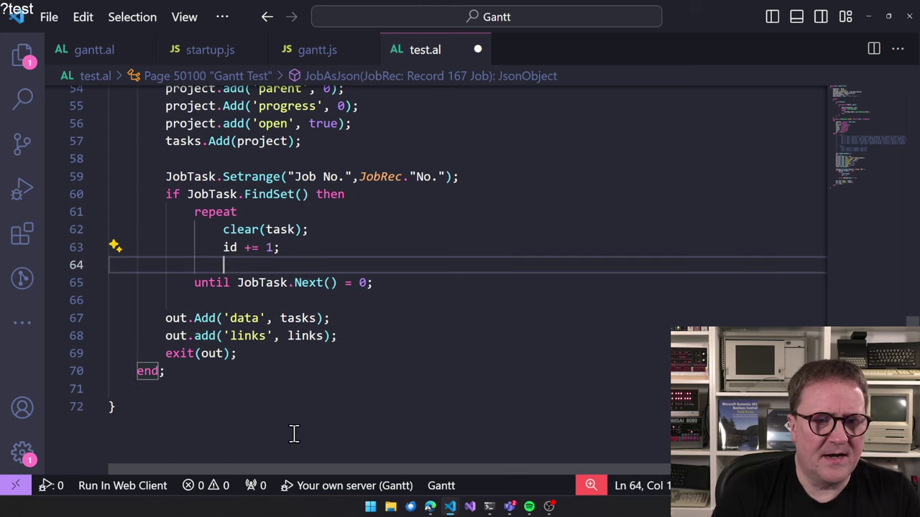
text(tast)
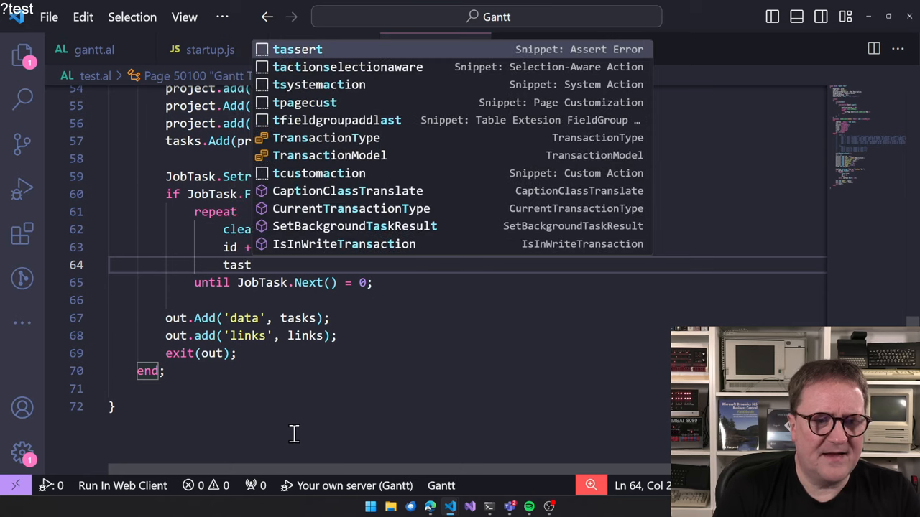
text(task.add()
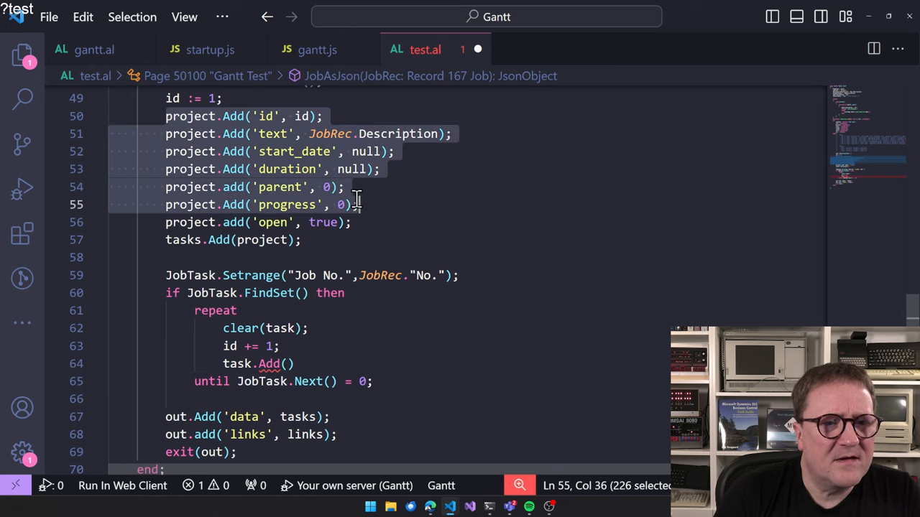
- Add JobTask.Description as the task's 'text' and begin its 'start_date' entry
click(358, 205)
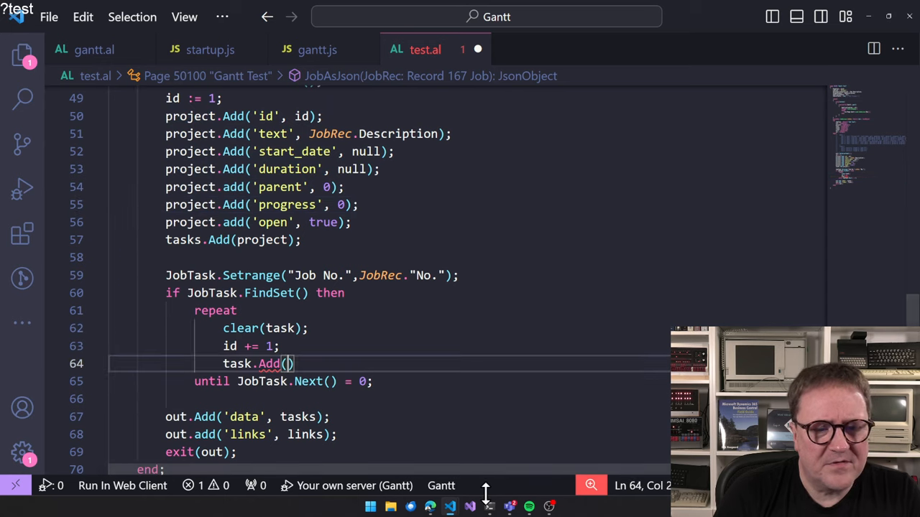
text(')
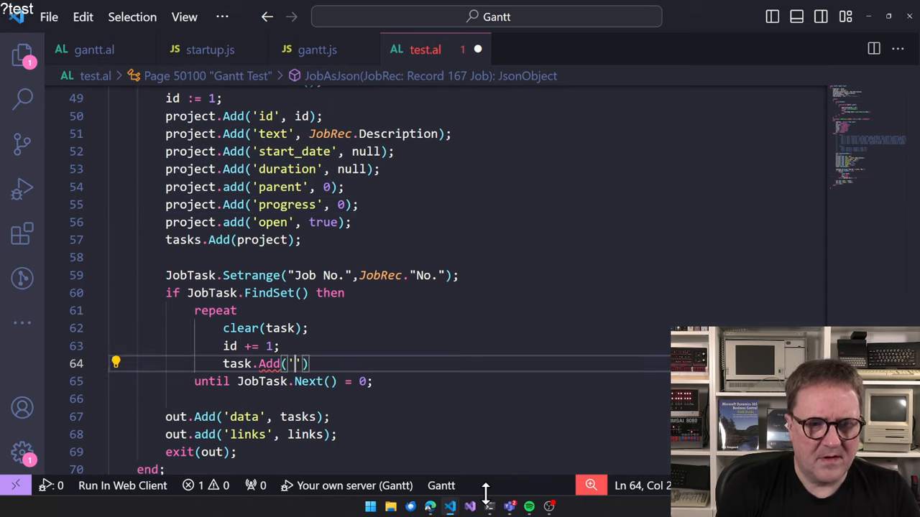
text(task.add('t')
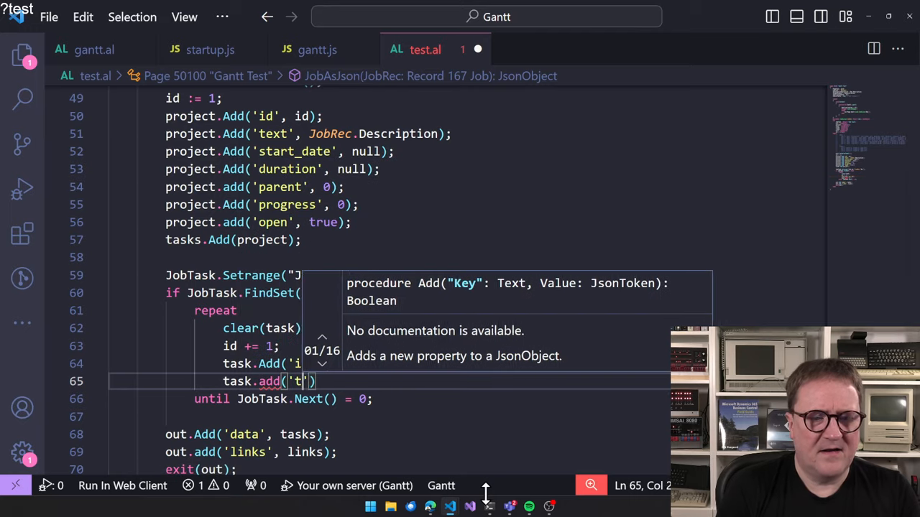
text(ext',)
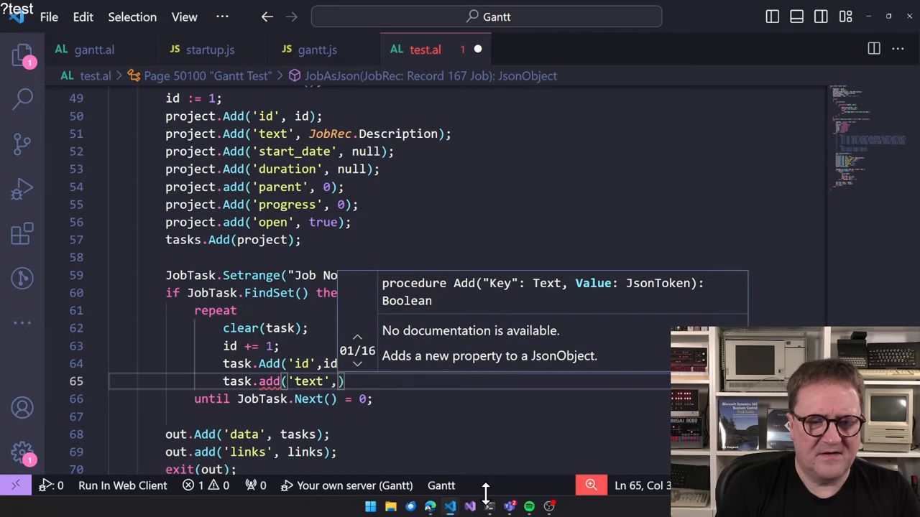
text(Job)
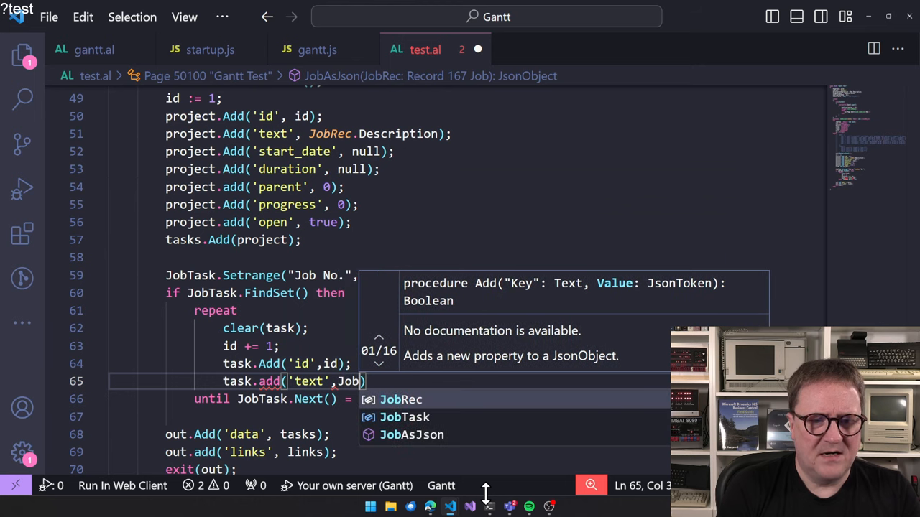
text(JobTask.De)
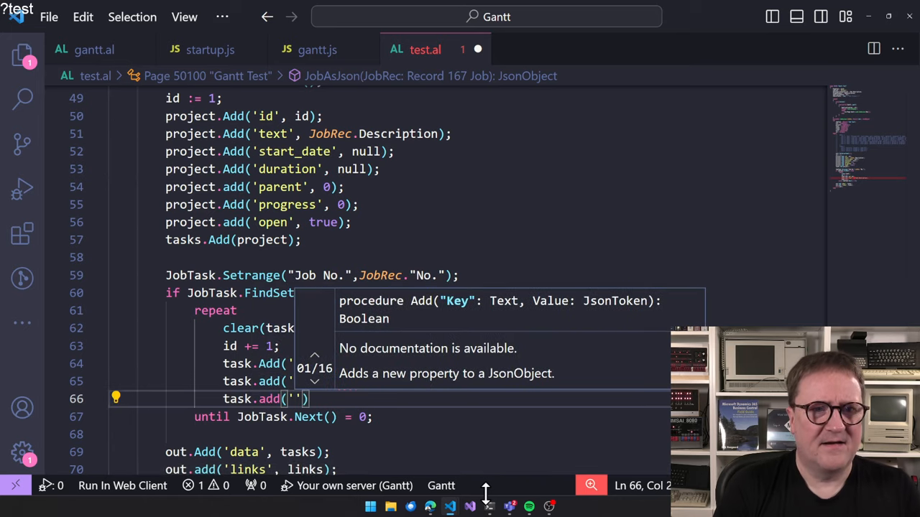
text(start_date)
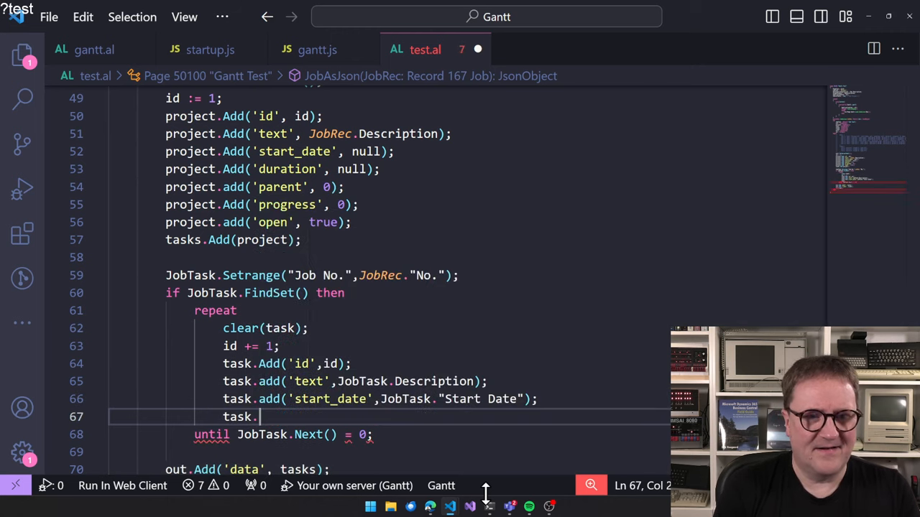
- Begin the task's 'duration' entry from JobTask, then switch to gantt.al
text(Add()
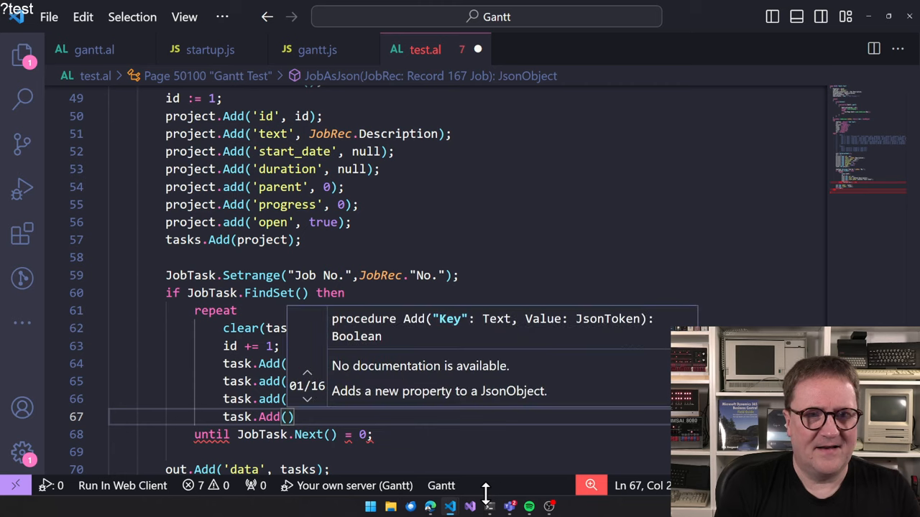
key(Enter)
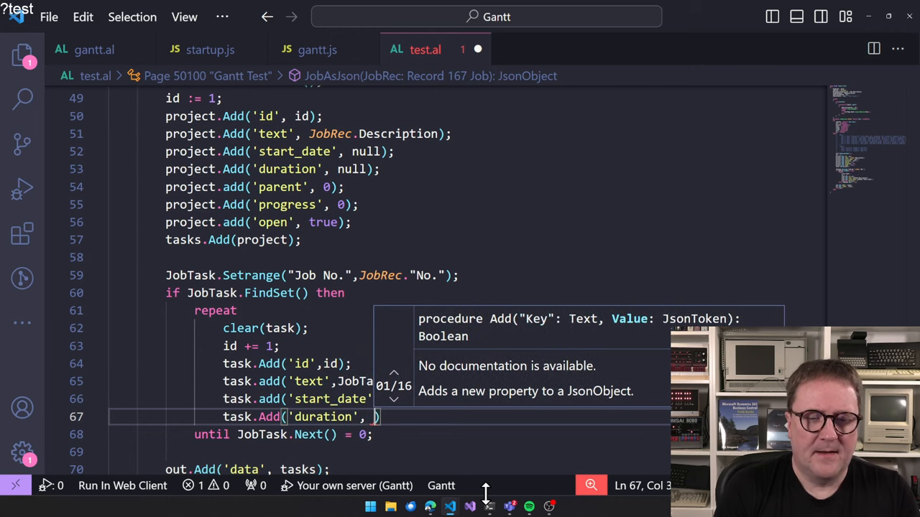
text(J)
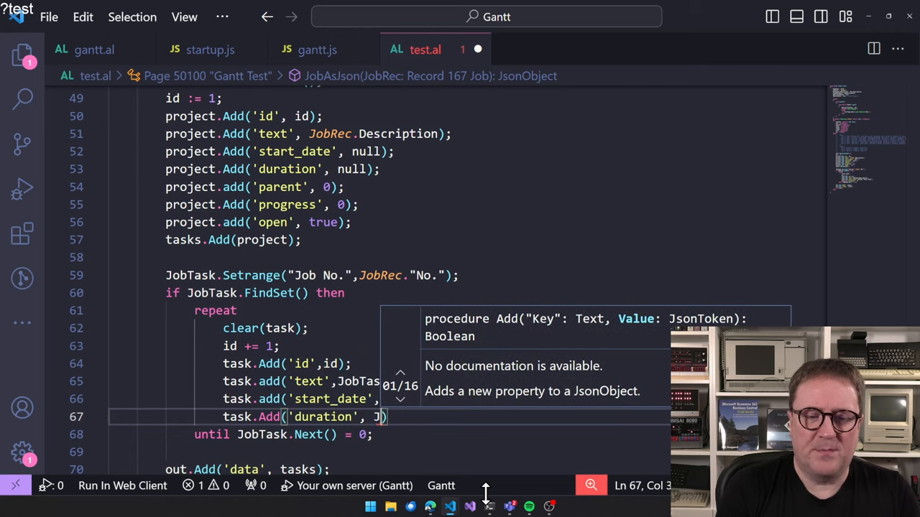
text(JobTask.Du)
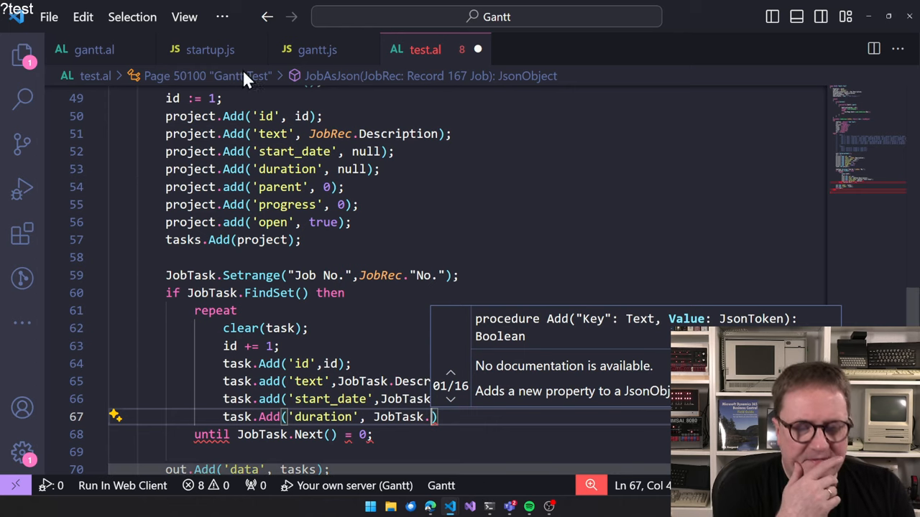
click(94, 49)
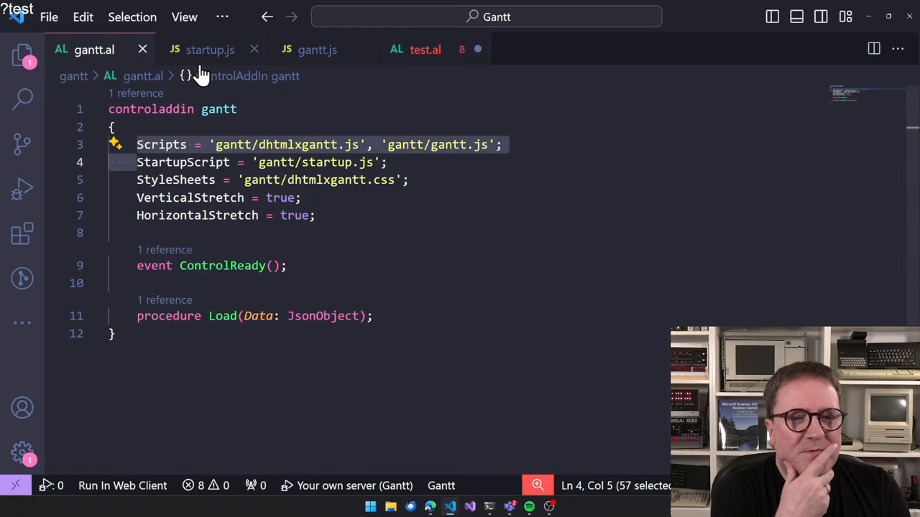
- Switch to startup.js to view the commented gantt.parse sample task data
click(316, 50)
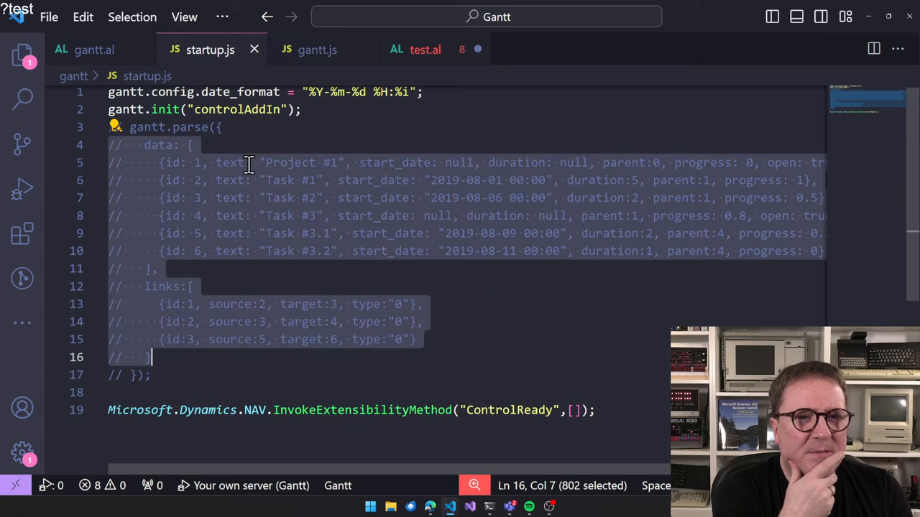
mouse_move(568, 280)
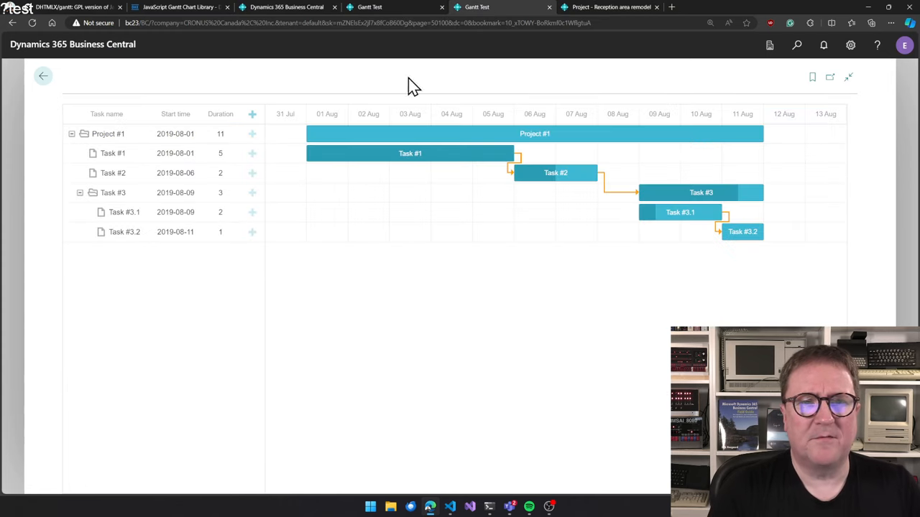
mouse_move(338, 168)
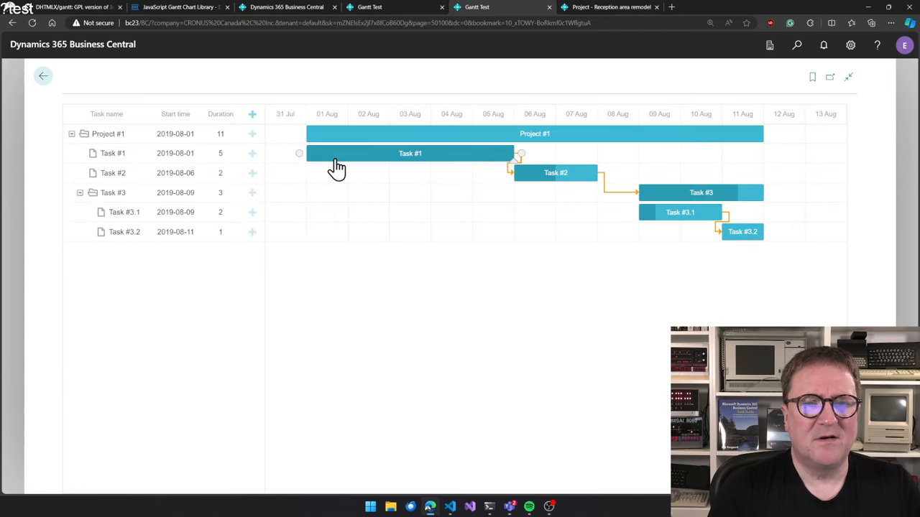
mouse_move(506, 165)
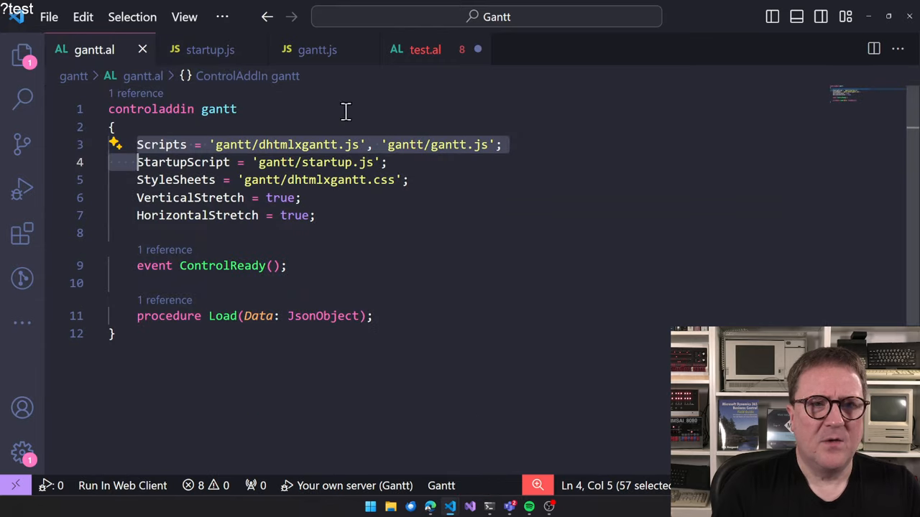
- In test.al, complete the duration entry as JobTask 'End Date' minus 'Start Date'
click(424, 50)
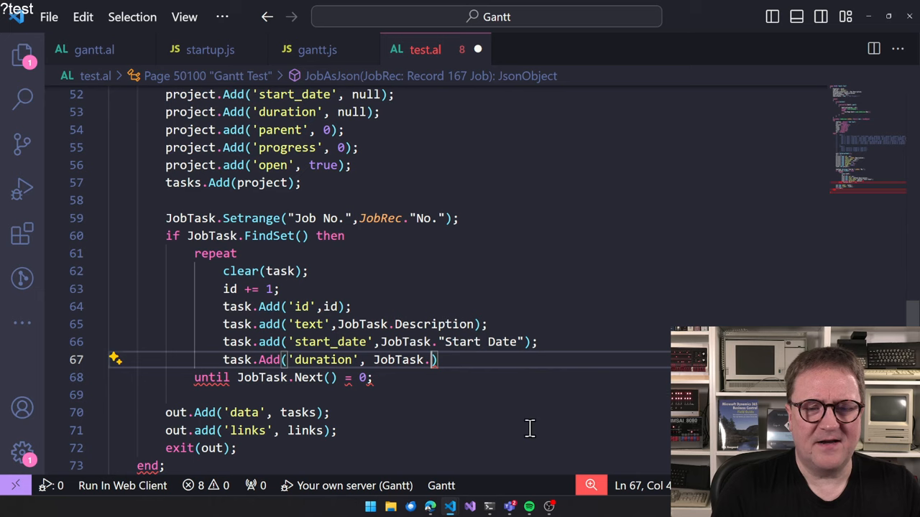
text("End Date")
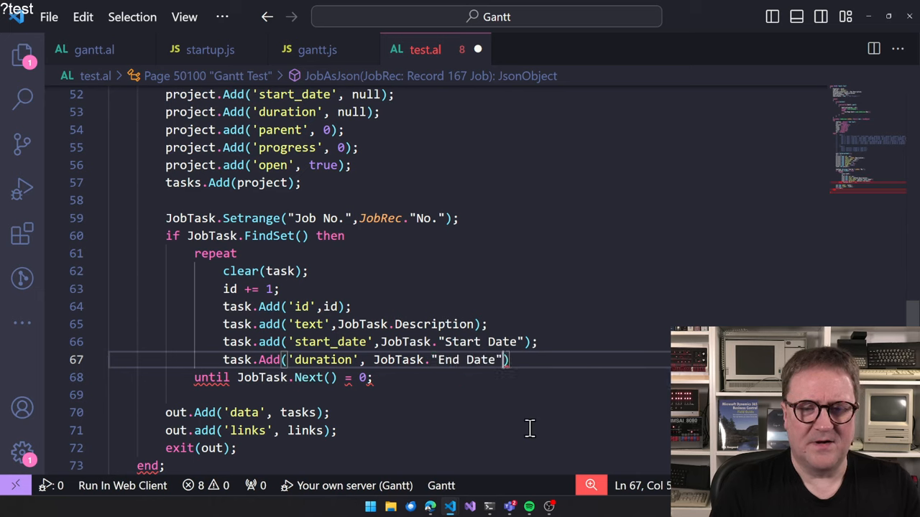
text(- JobTask."Start Date)
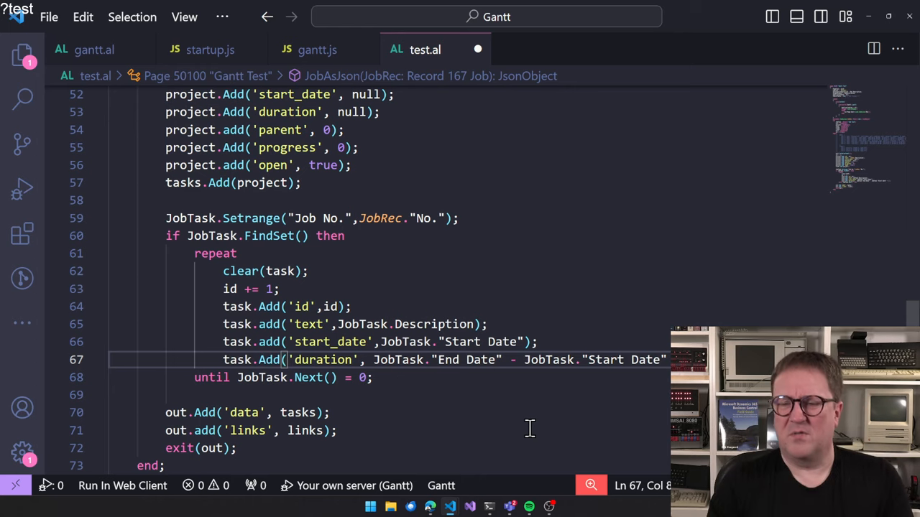
- Start a new task.Add('parent', JobTask.In…) line below the duration entry
key(Enter)
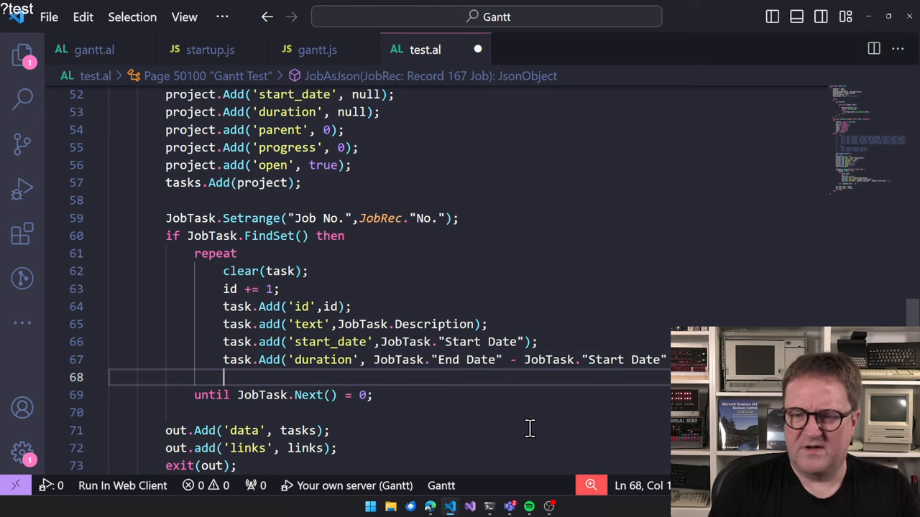
text(task.Add('parent',)
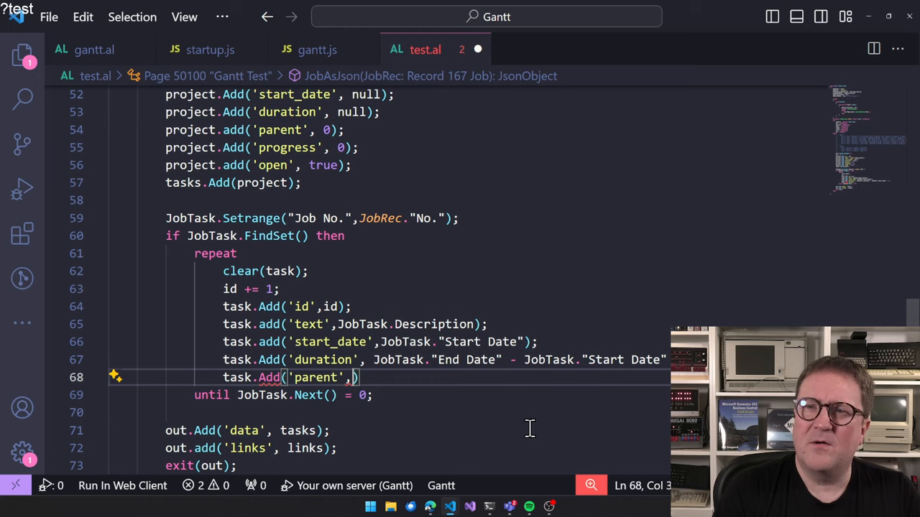
text(JobTask)
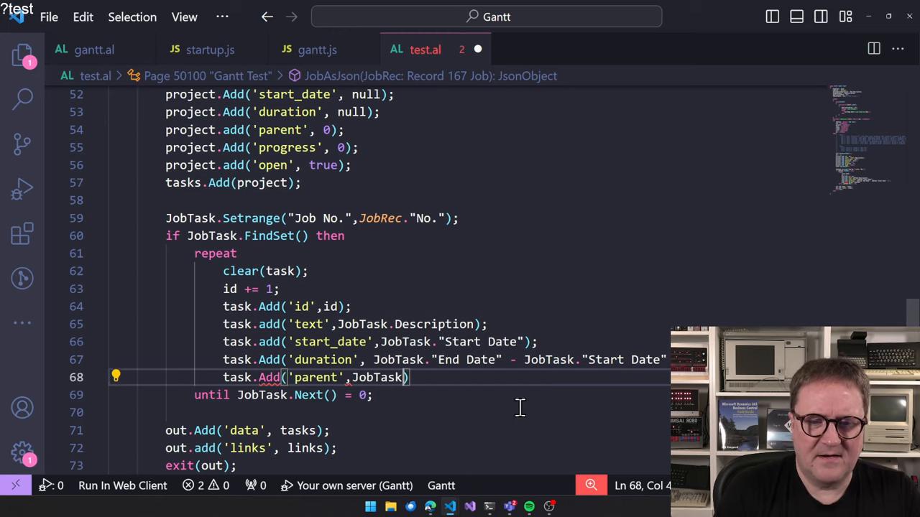
text(.In)
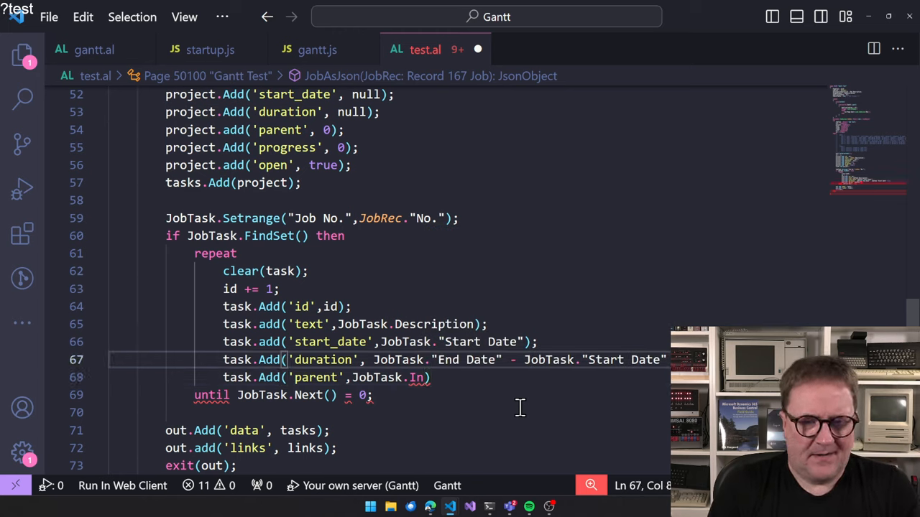
- Set parent to 1 when Indentation is 0, otherwise id - 1, and save
key(Enter)
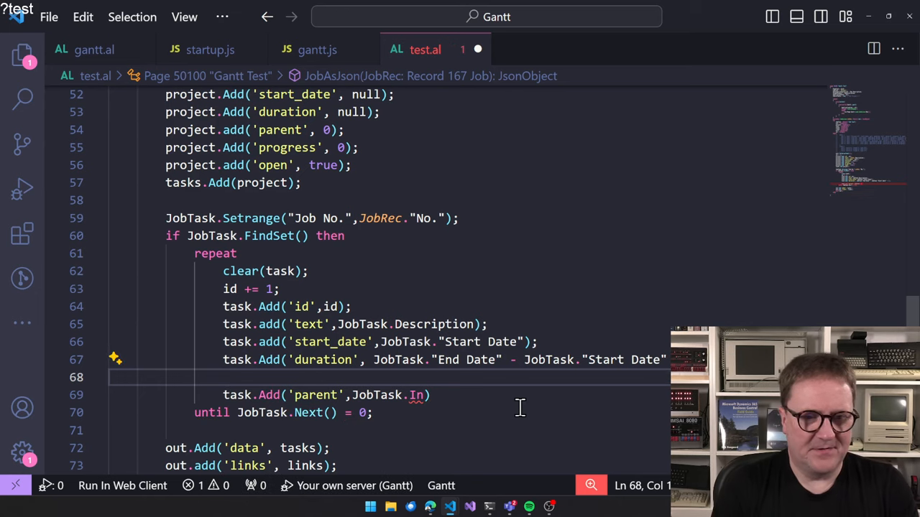
scroll(up, 3)
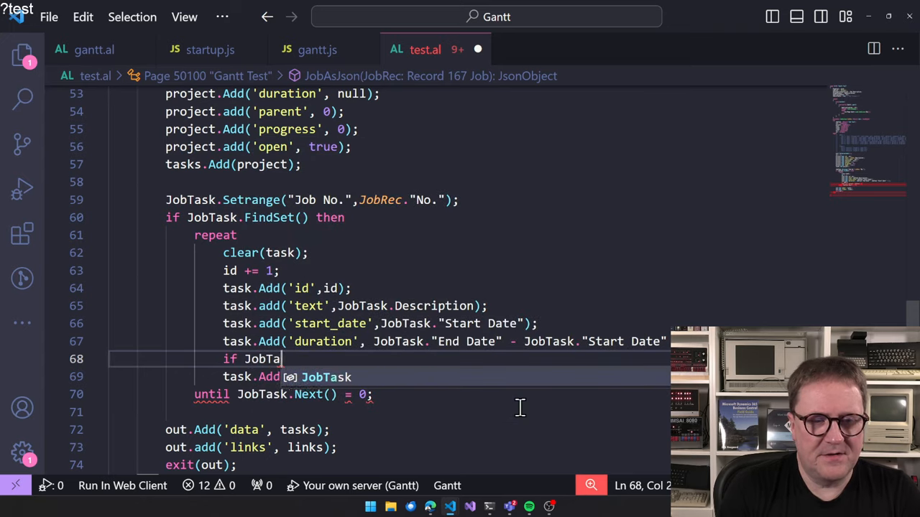
text(Indentation = 0)
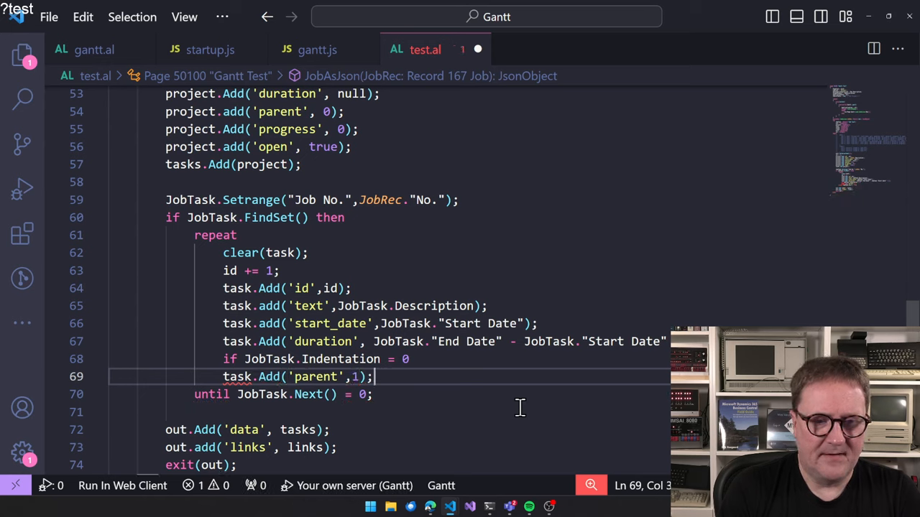
text(then)
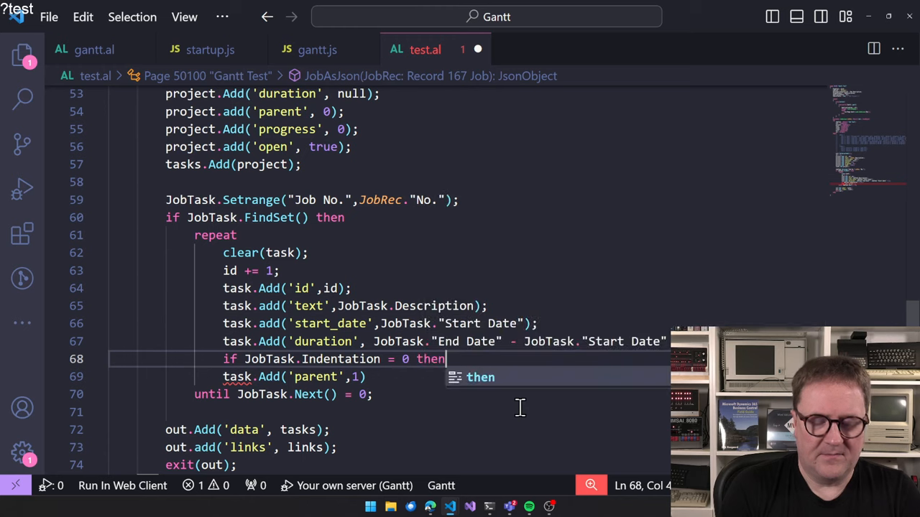
text(else)
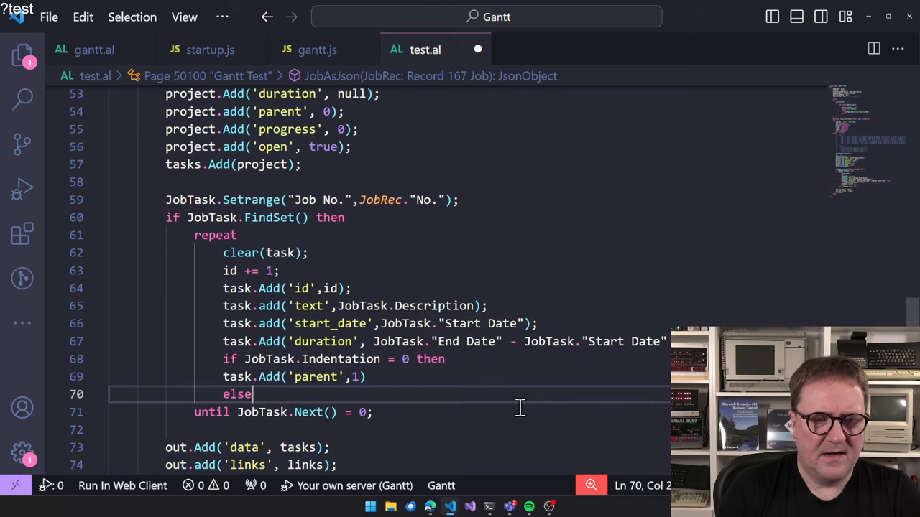
text(begin)
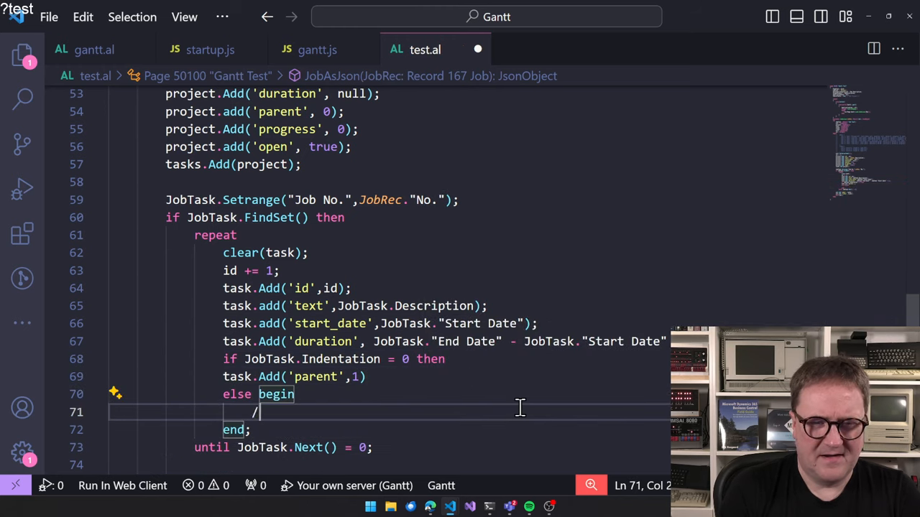
key(Backspace)
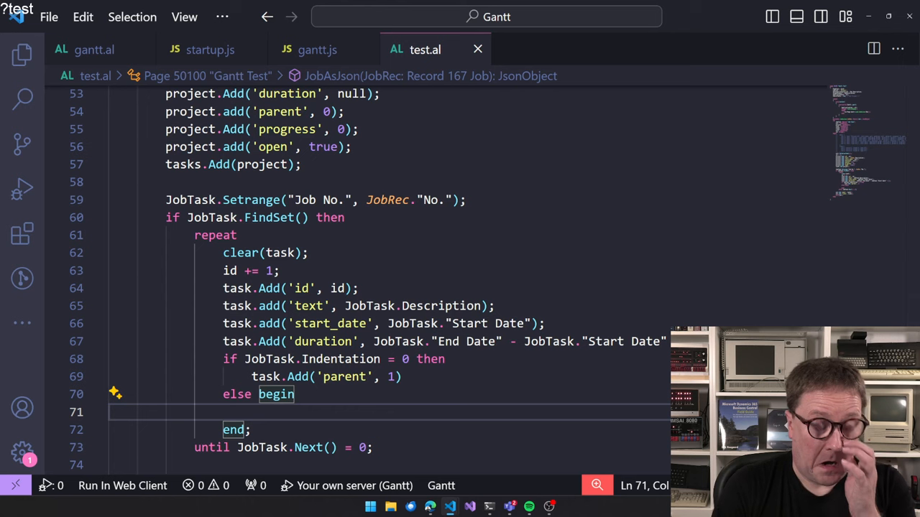
text(task)
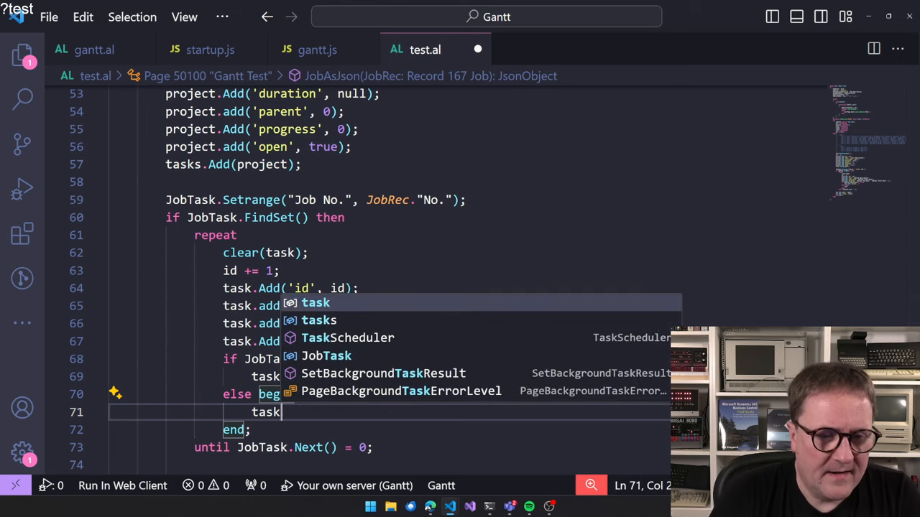
text(.Add('parent',)
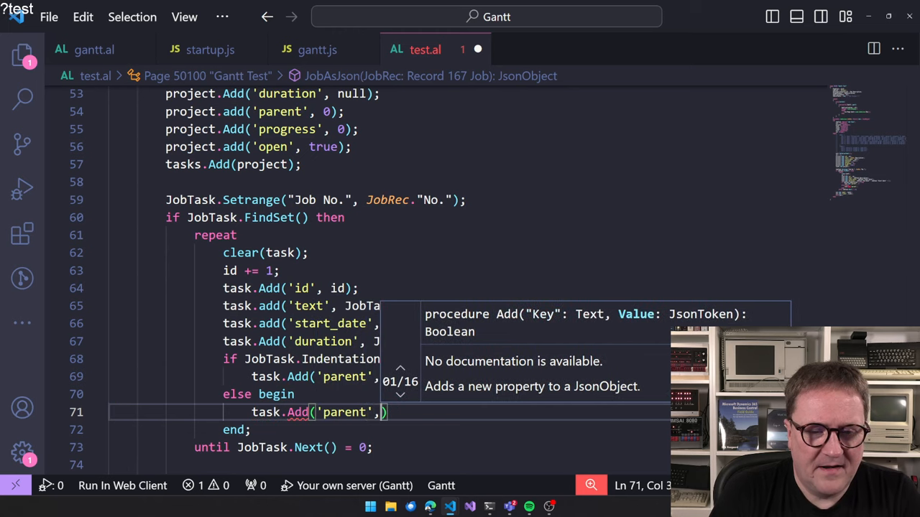
text(id =)
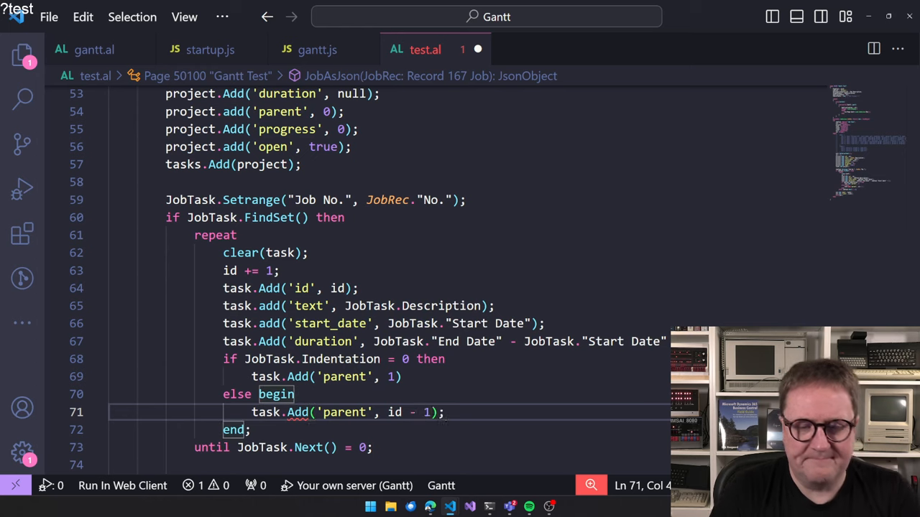
key(ctrl+s)
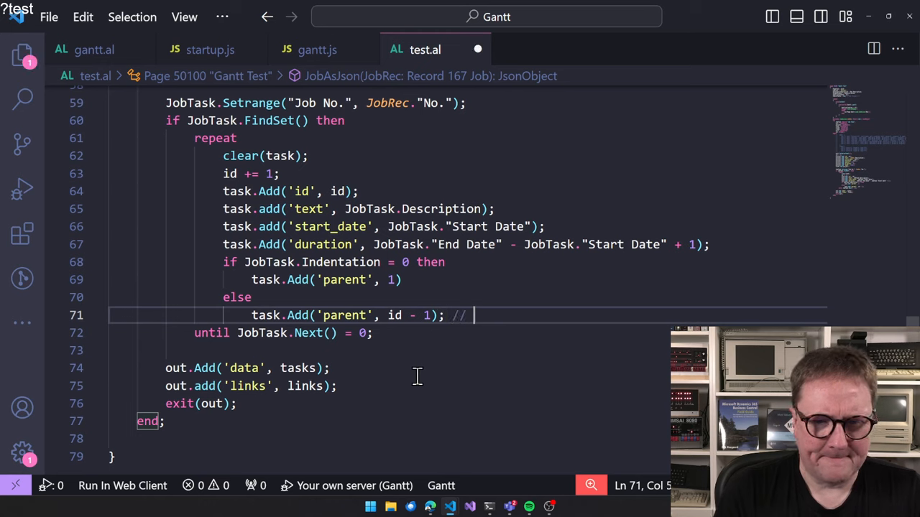
- Add the comment 'This won't work, do better Erik!!!' and start a new line
text(This)
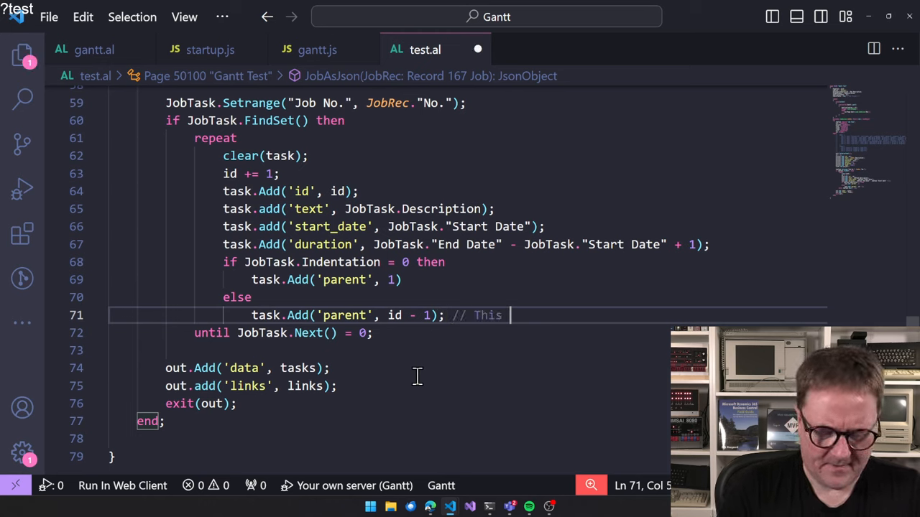
text(won't)
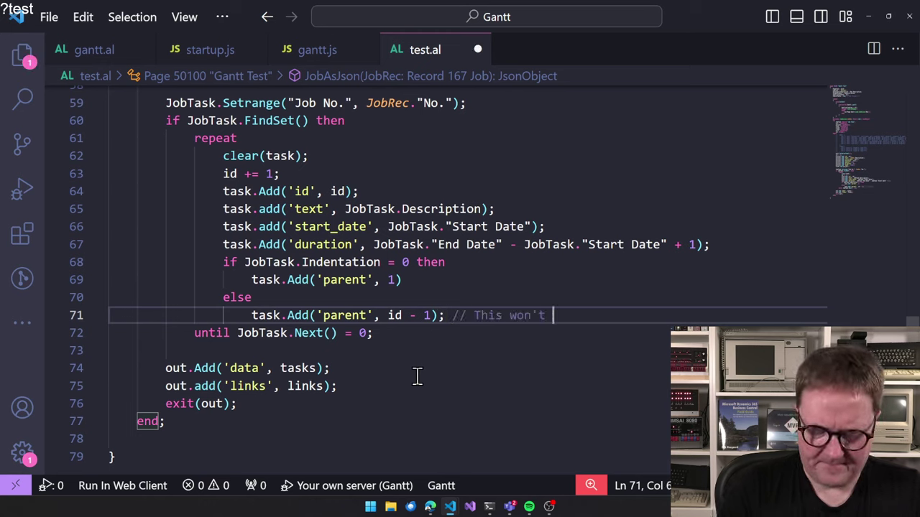
text(workj)
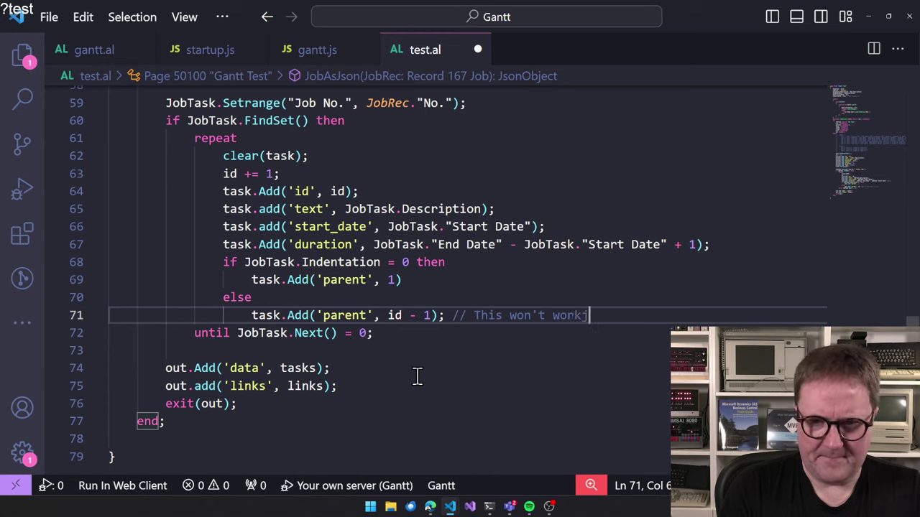
text(, do)
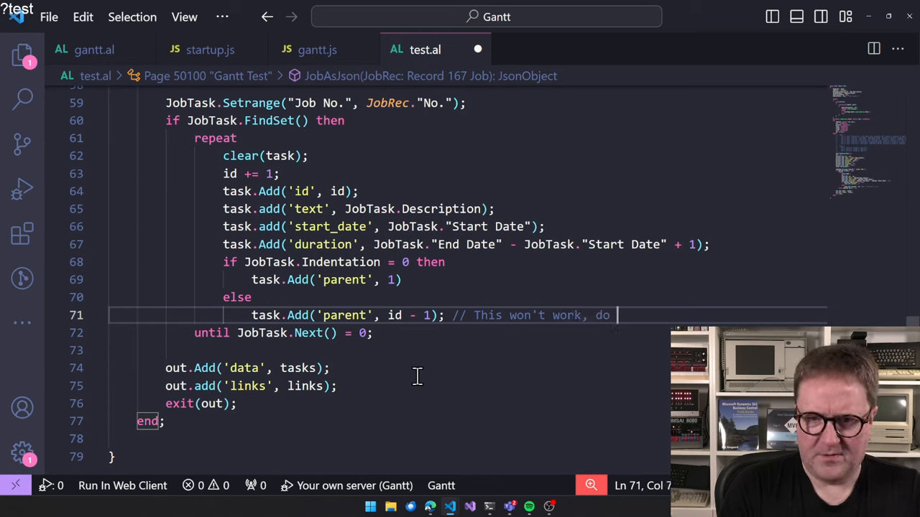
text(better Erik!!!)
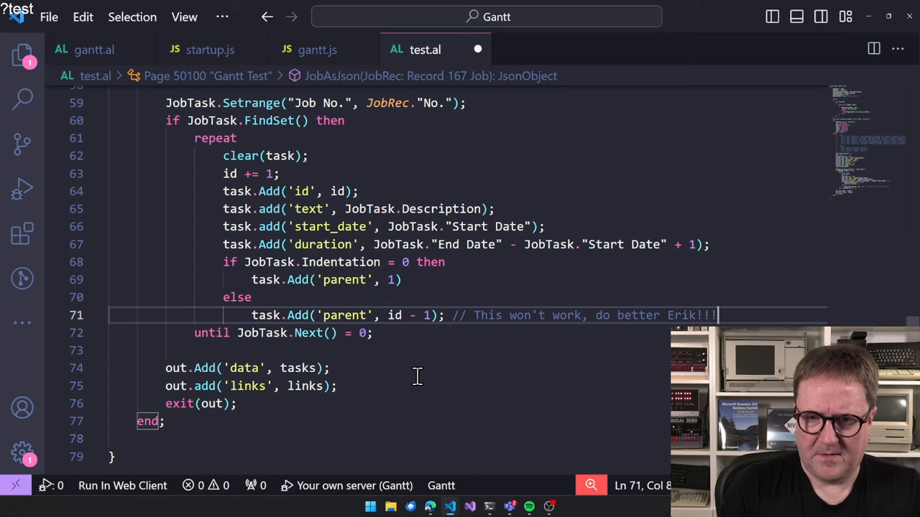
key(Enter)
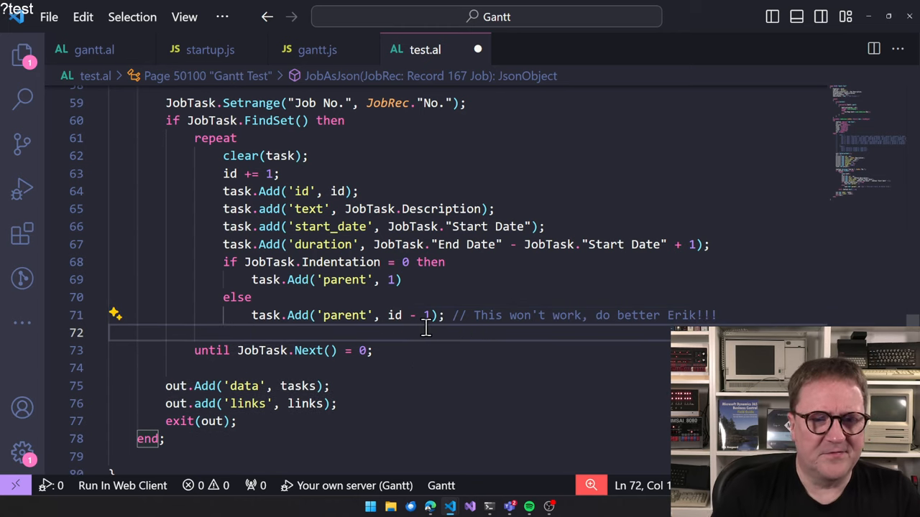
- Add task.add('progress', 0) for each job task and open a blank line below
scroll(up, 3)
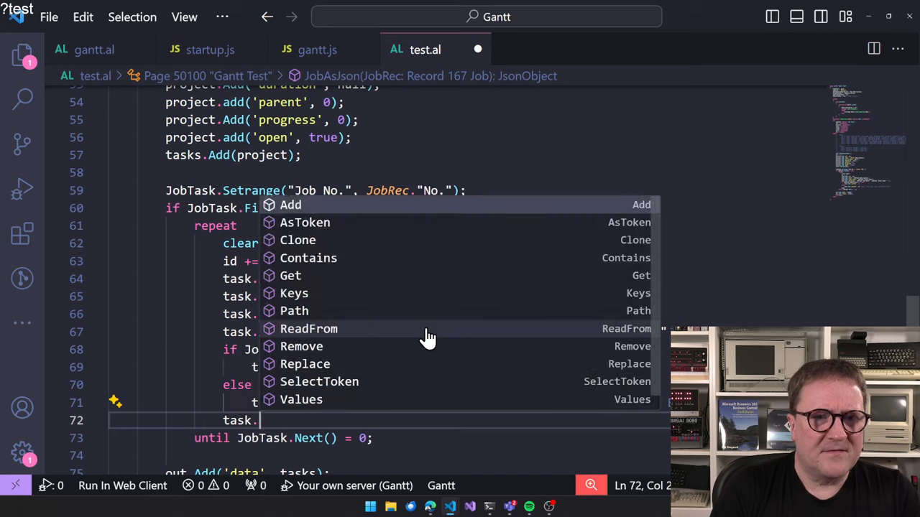
text(add()
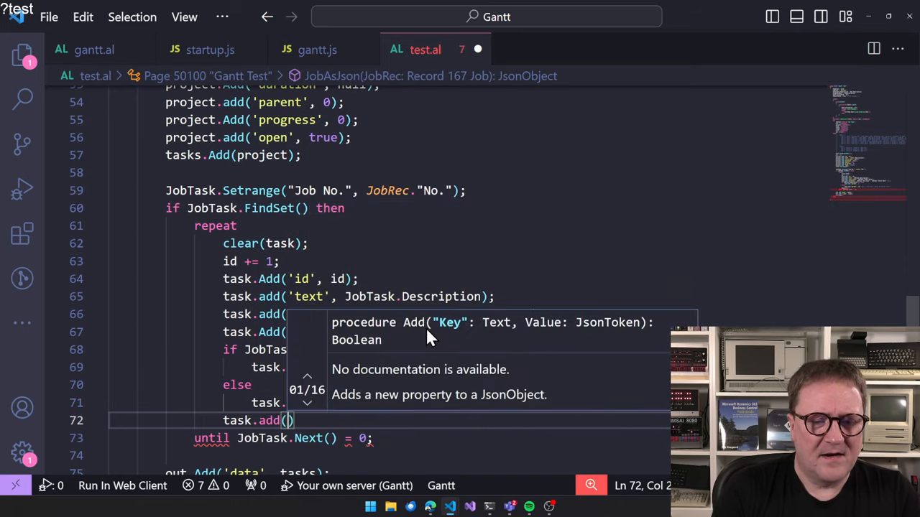
text('progress)
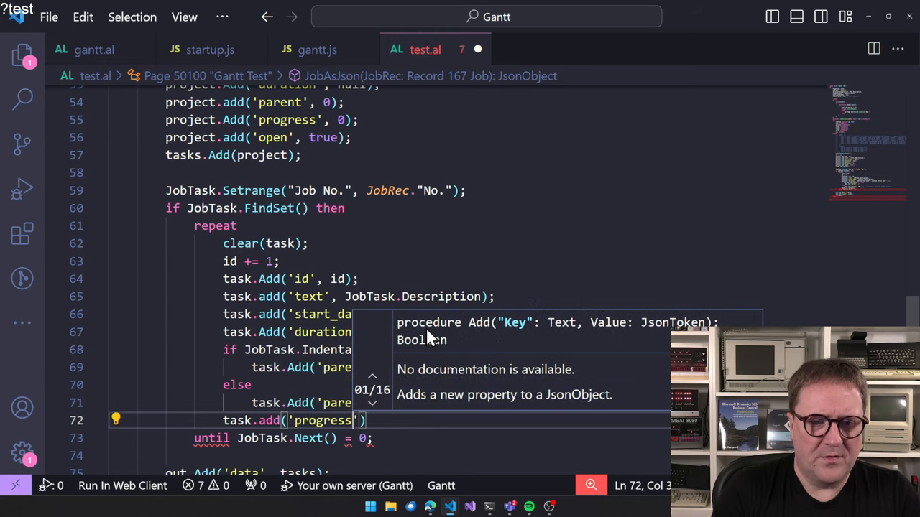
text(jobt)
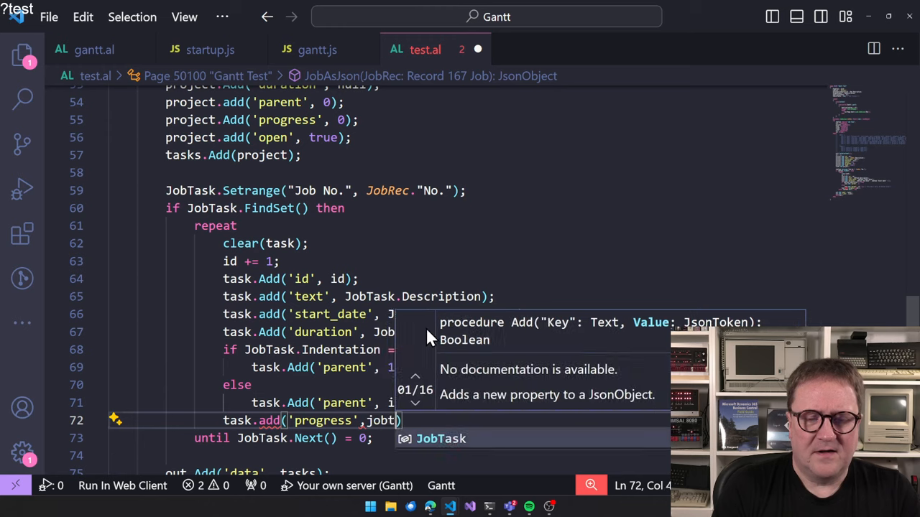
text(JobTask.co,m)
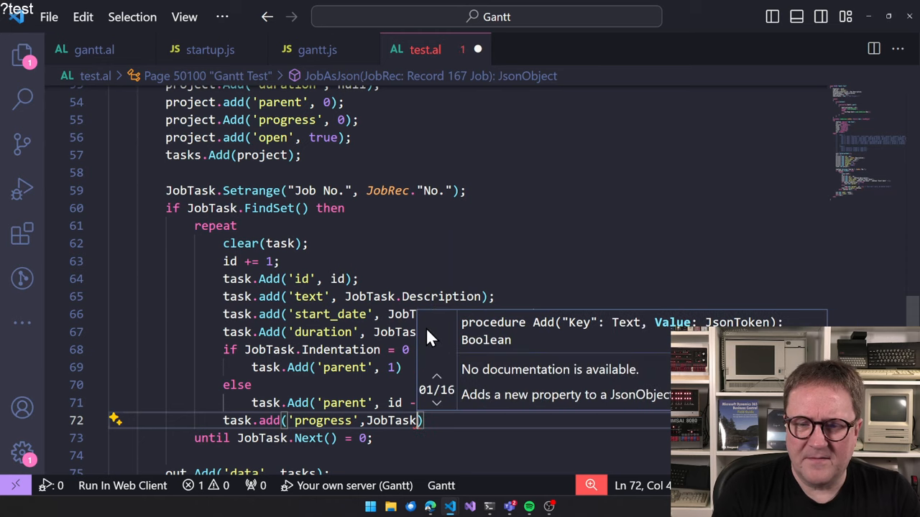
text(.com)
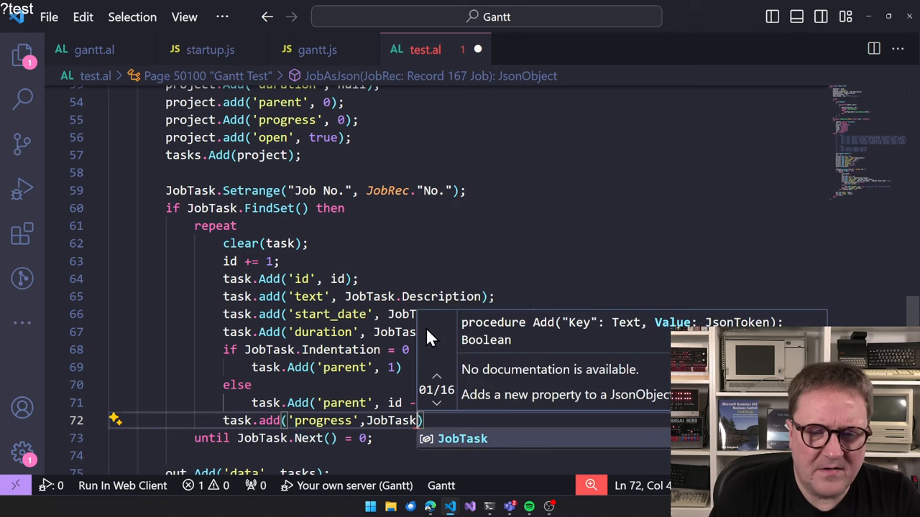
text(.)
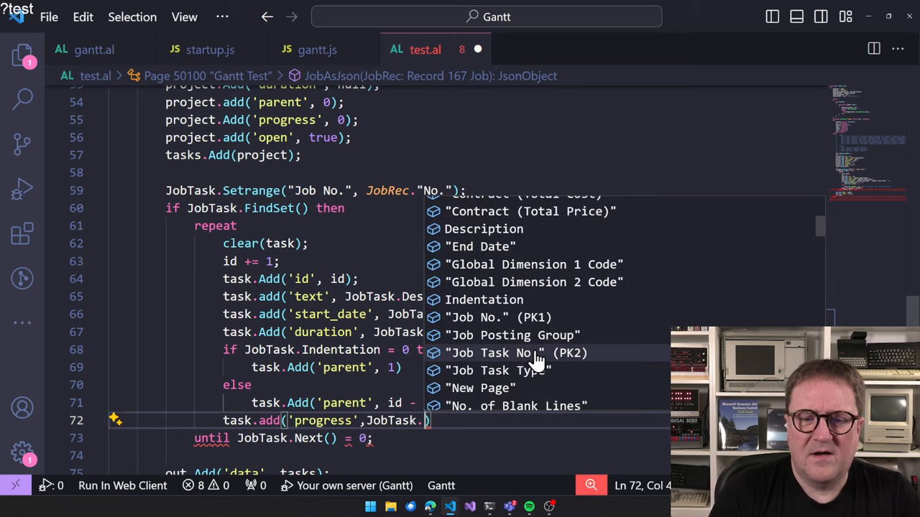
scroll(down, 3)
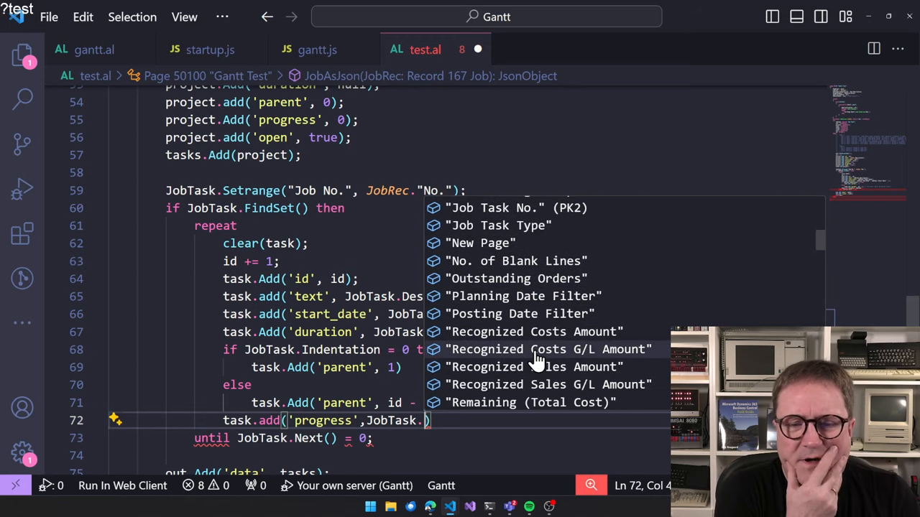
scroll(down, 3)
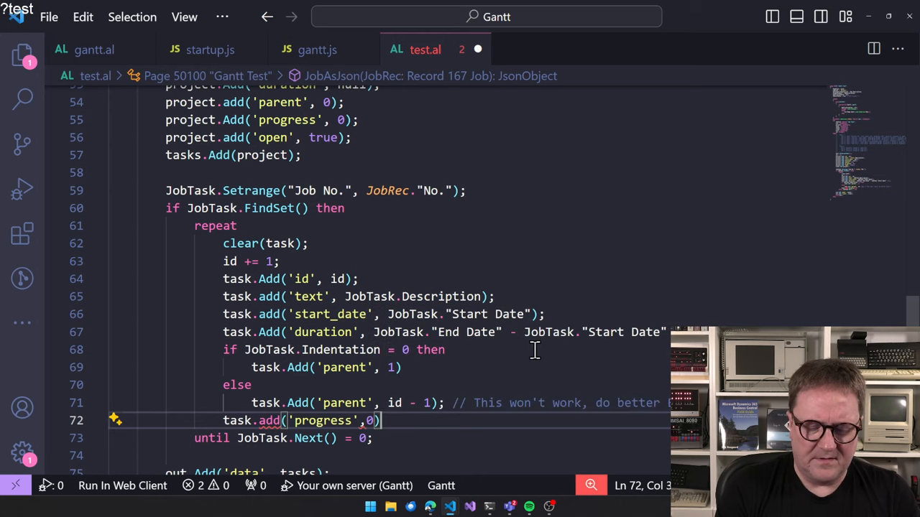
key(enter)
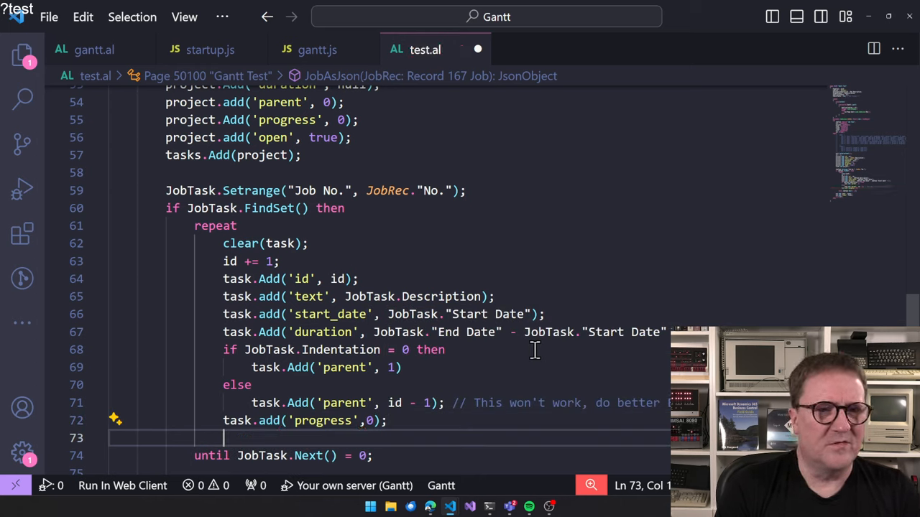
- Check the sample JSON, then add tasks.add(Task) inside the loop, dismissing autocomplete
scroll(up, 3)
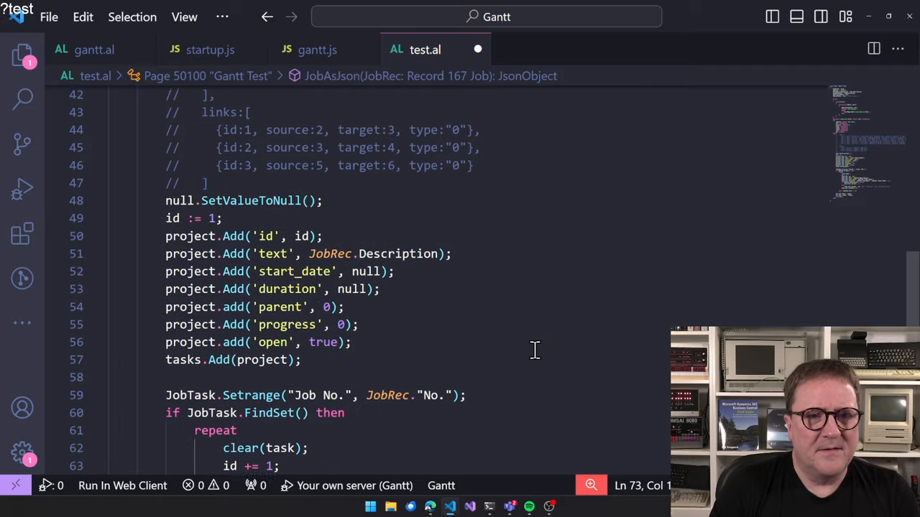
scroll(up, 3)
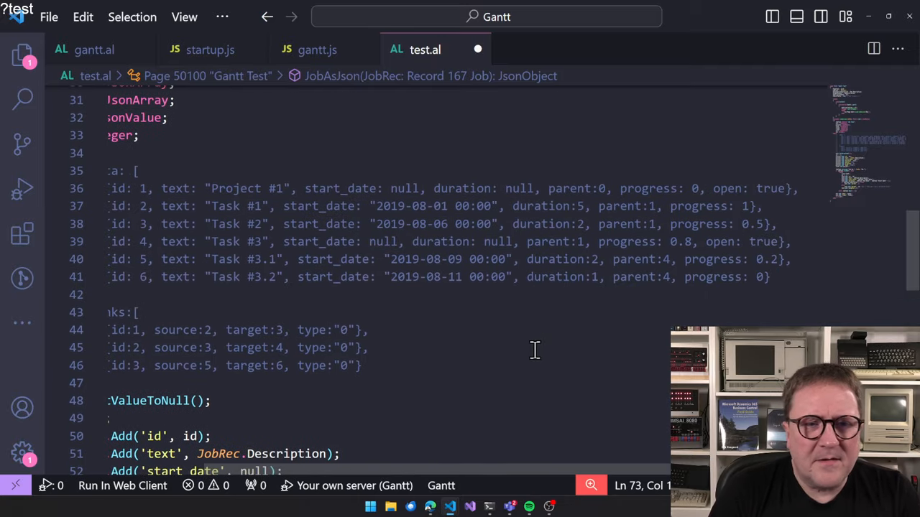
mouse_move(336, 216)
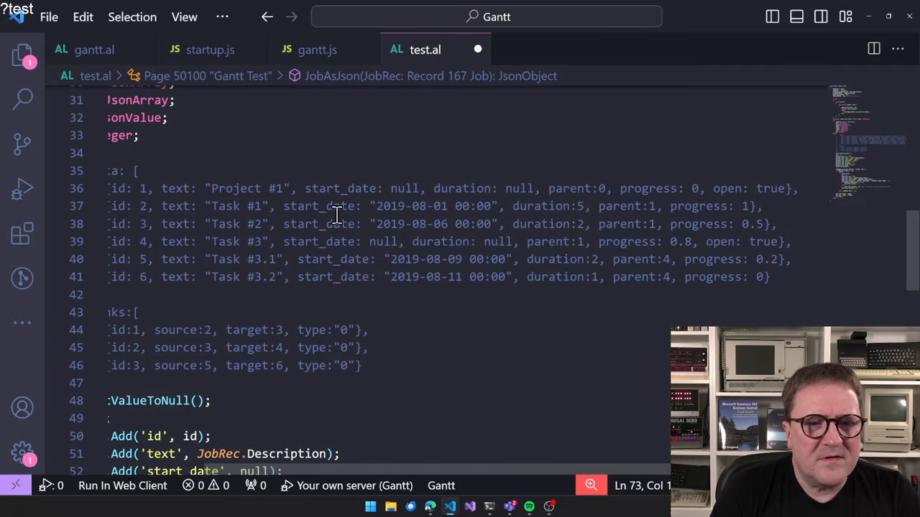
mouse_move(660, 200)
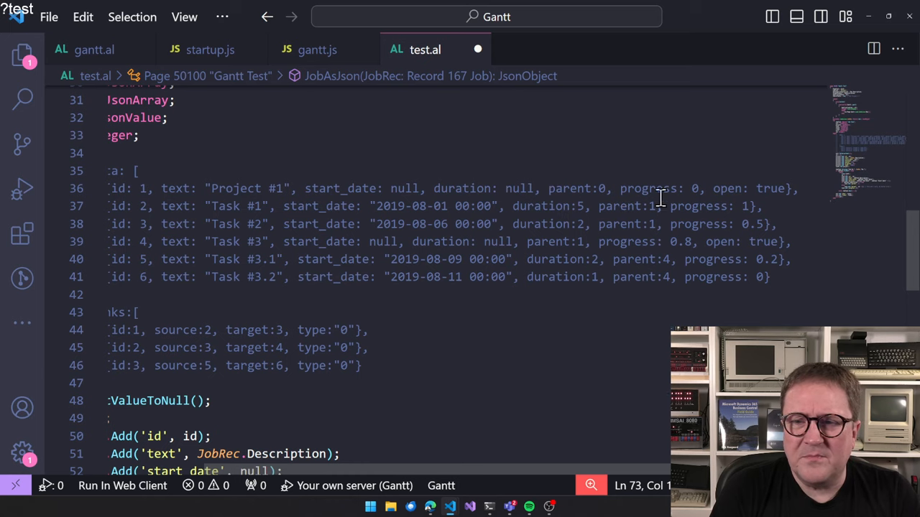
mouse_move(429, 330)
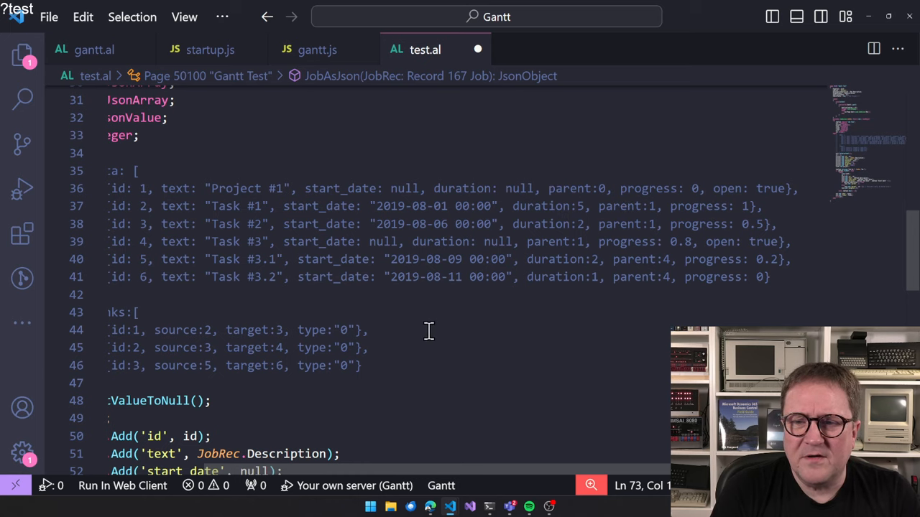
scroll(down, 3)
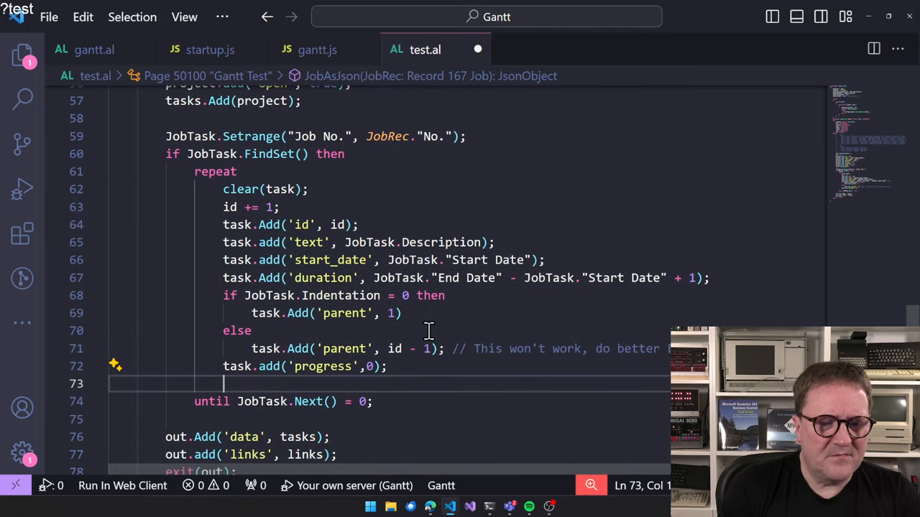
text(data.add(Tasl)
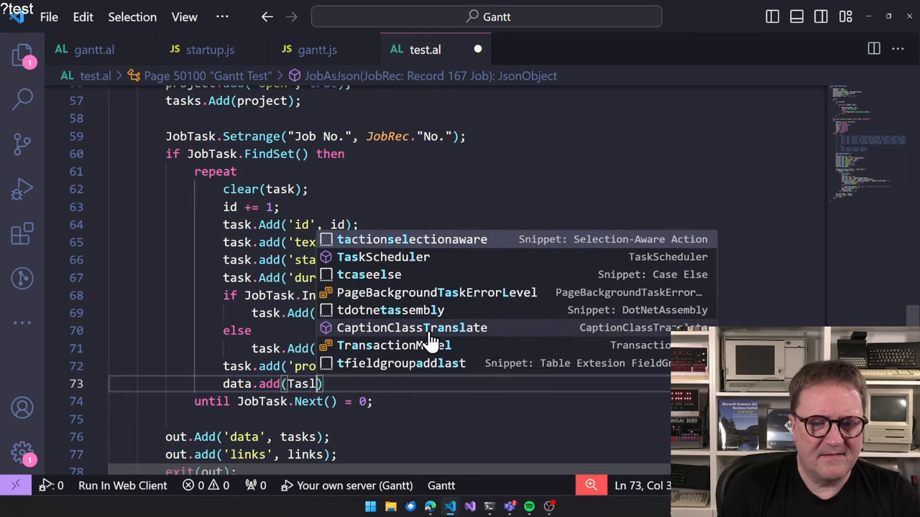
key(Escape)
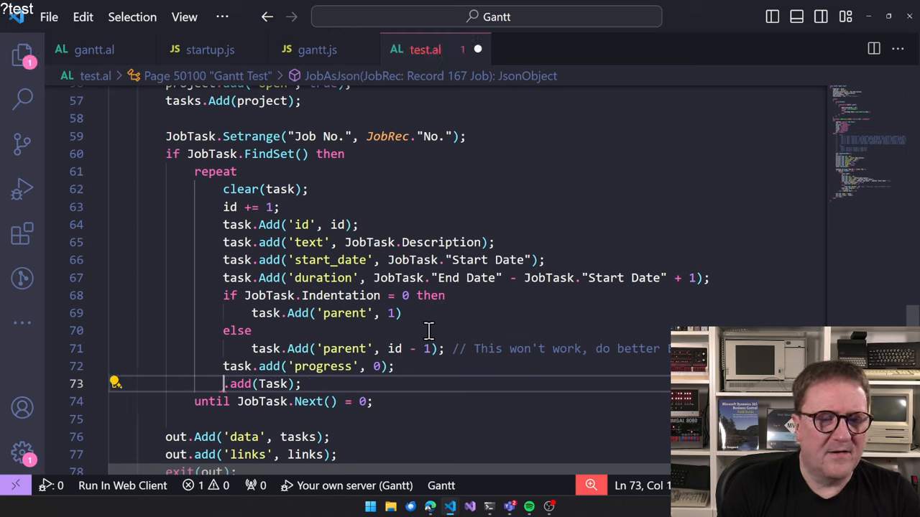
text(tasks)
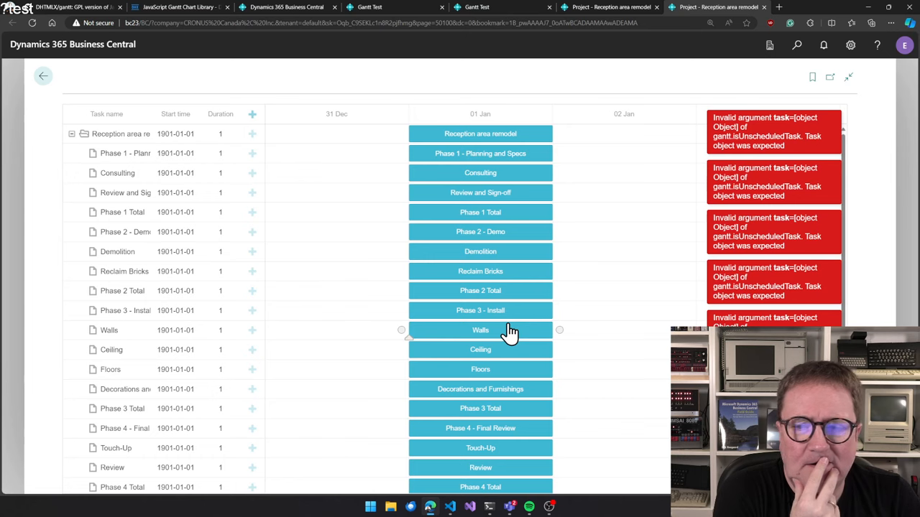
mouse_move(767, 207)
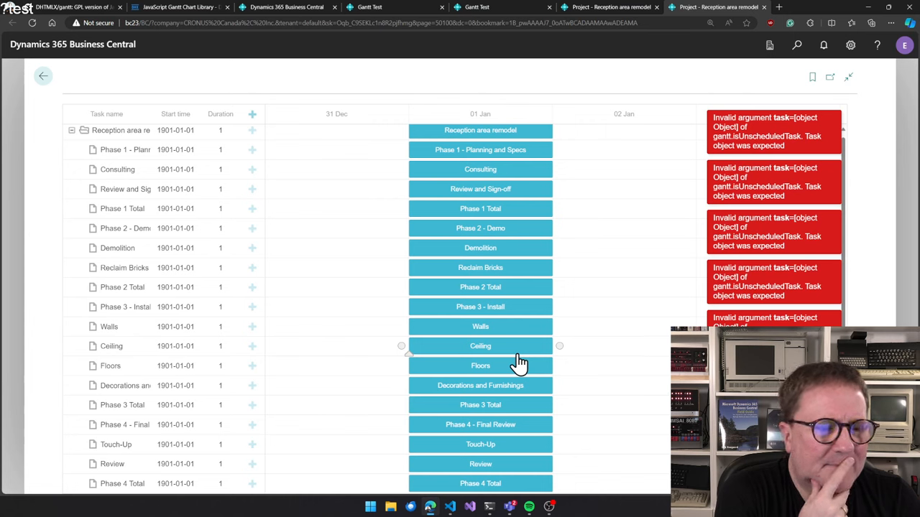
- Open the Tell Me search from the Gantt page showing the error toasts
click(125, 149)
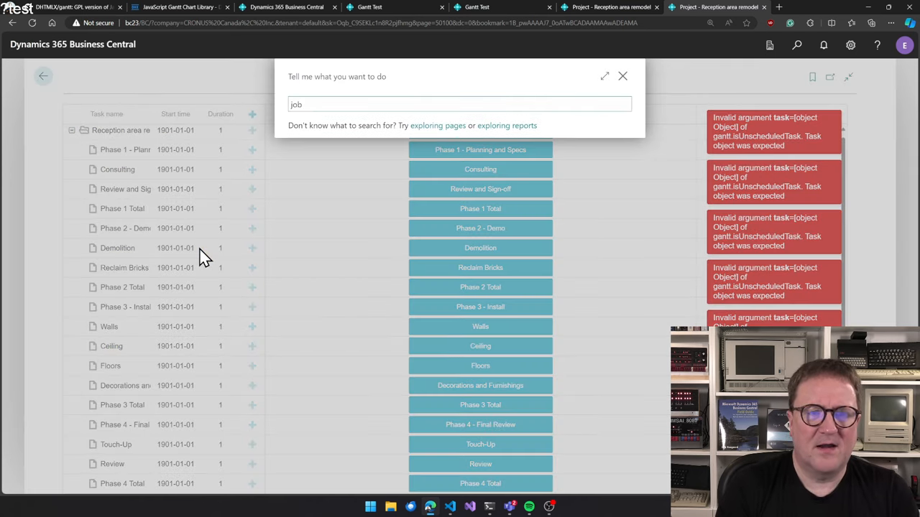
- Search for jobs and open the JOB00010 Reception area remodel job card
text(s)
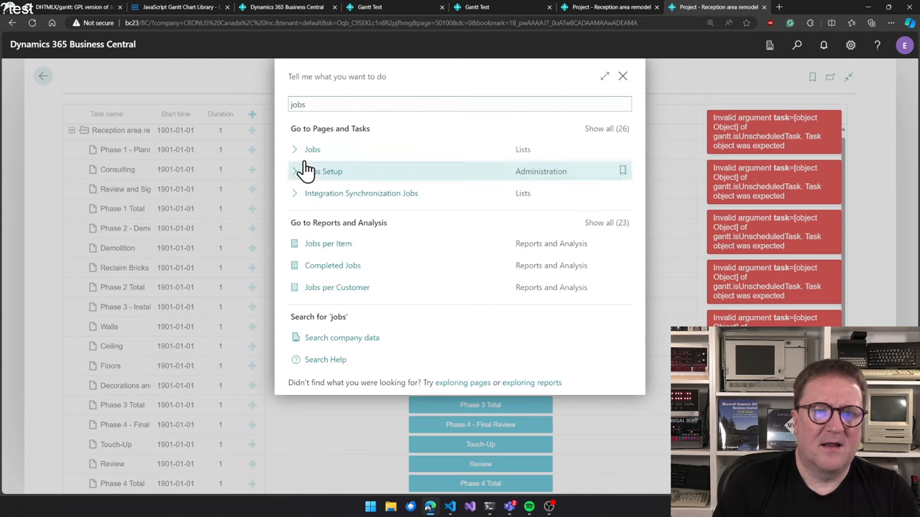
click(313, 149)
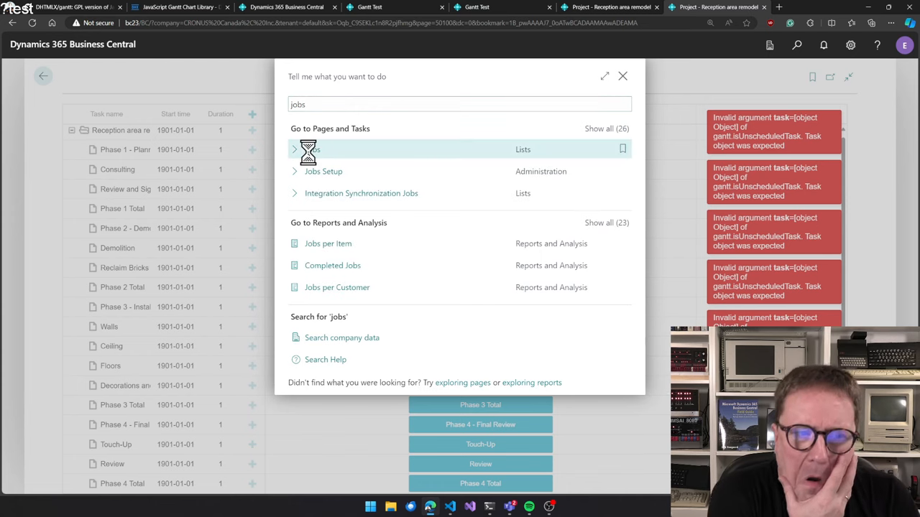
click(309, 149)
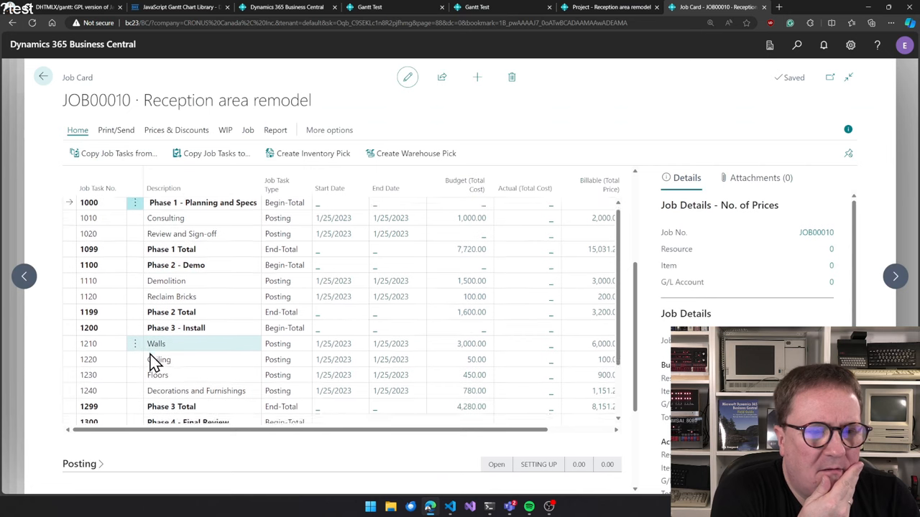
- Scroll the Tasks lines, show the Line actions, and select a task line for inspection
scroll(down, 3)
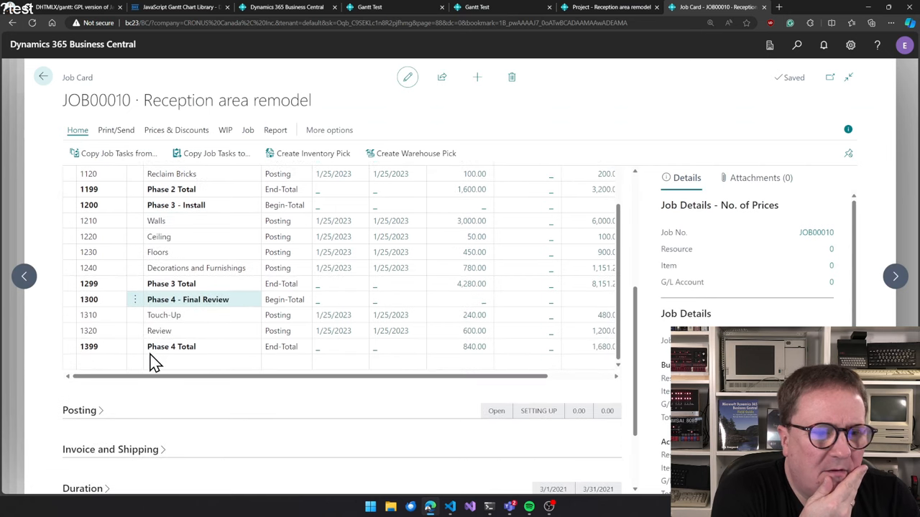
scroll(up, 3)
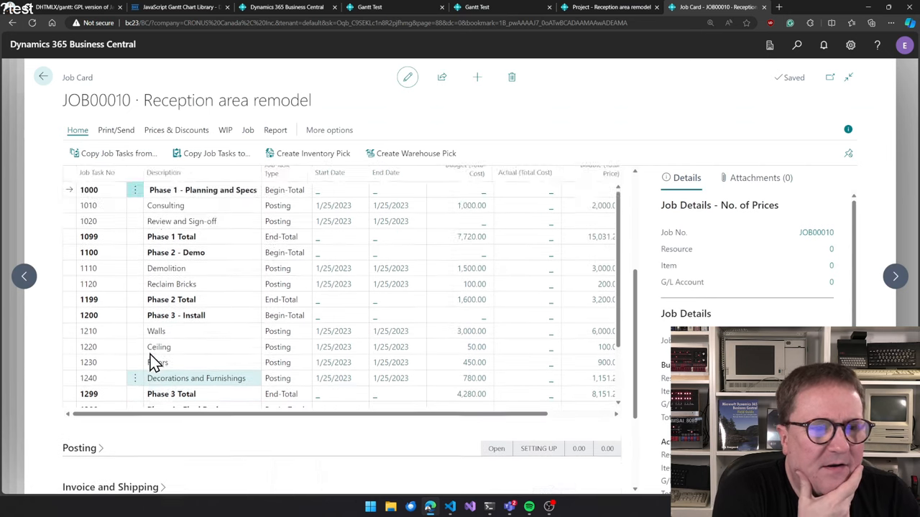
scroll(up, 3)
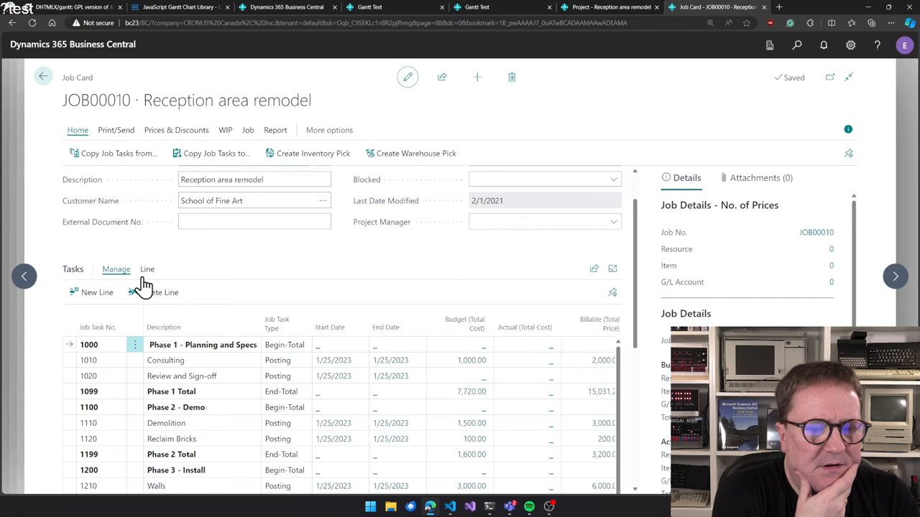
mouse_move(147, 277)
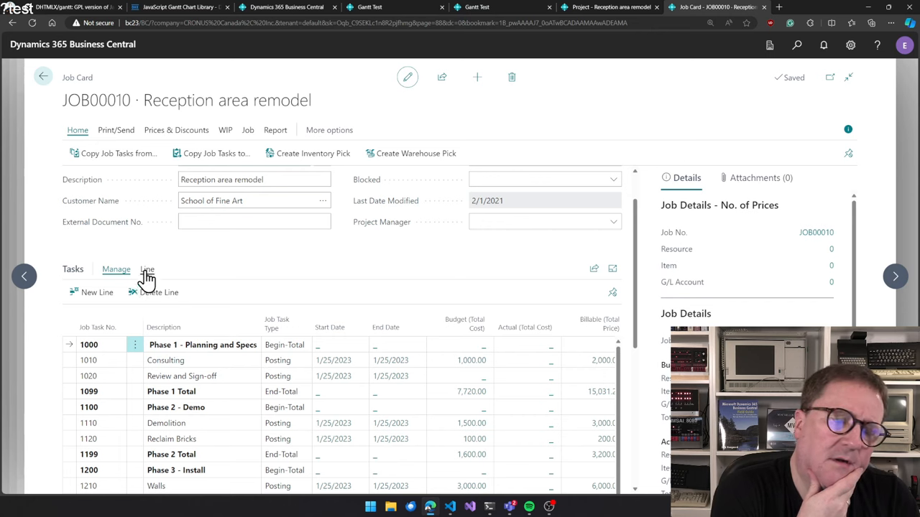
click(147, 269)
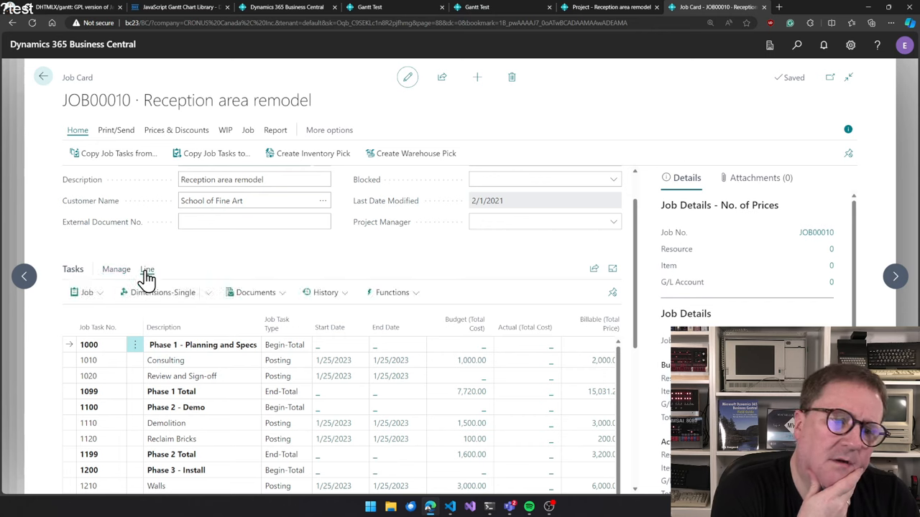
click(392, 292)
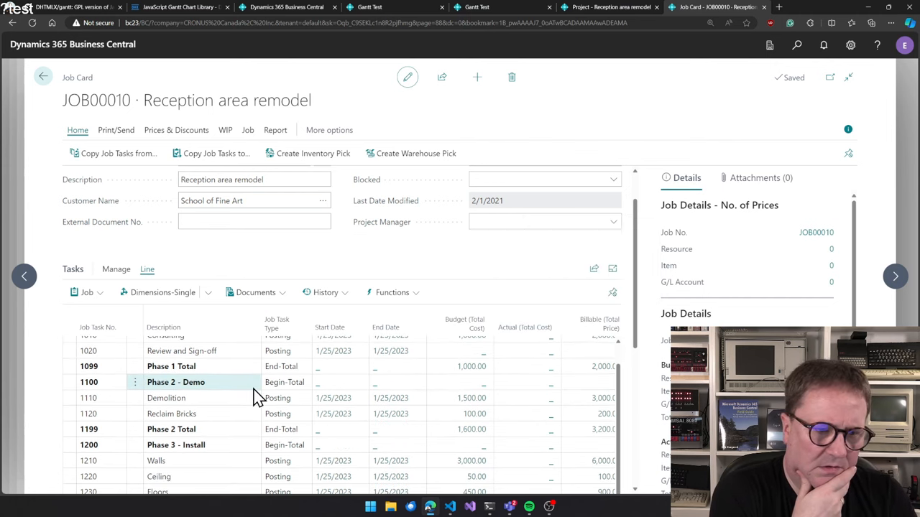
click(166, 398)
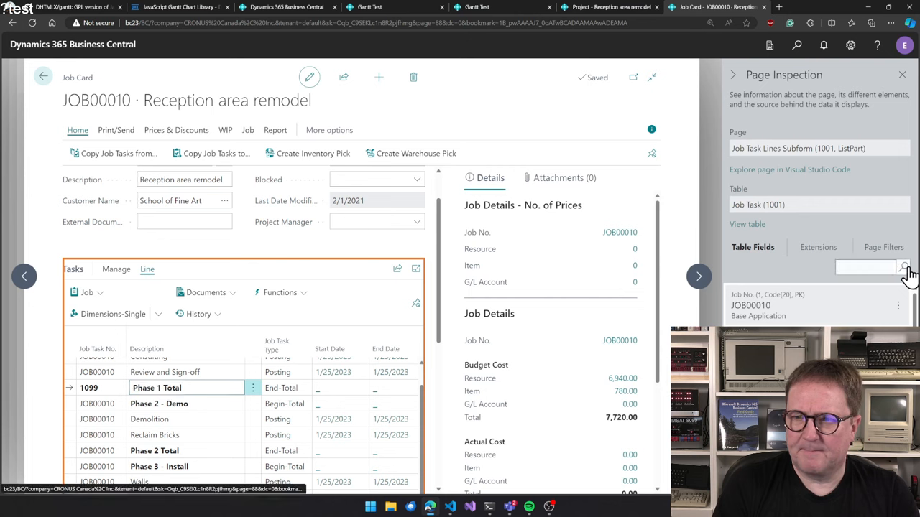
- Filter inspection fields by 'indent', close the pane, and select the Phase 2 Total line
text(indent)
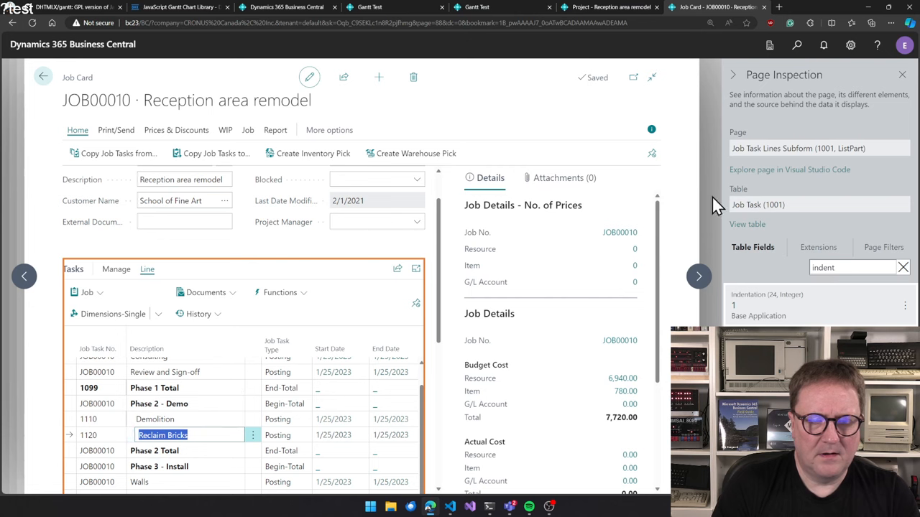
click(901, 74)
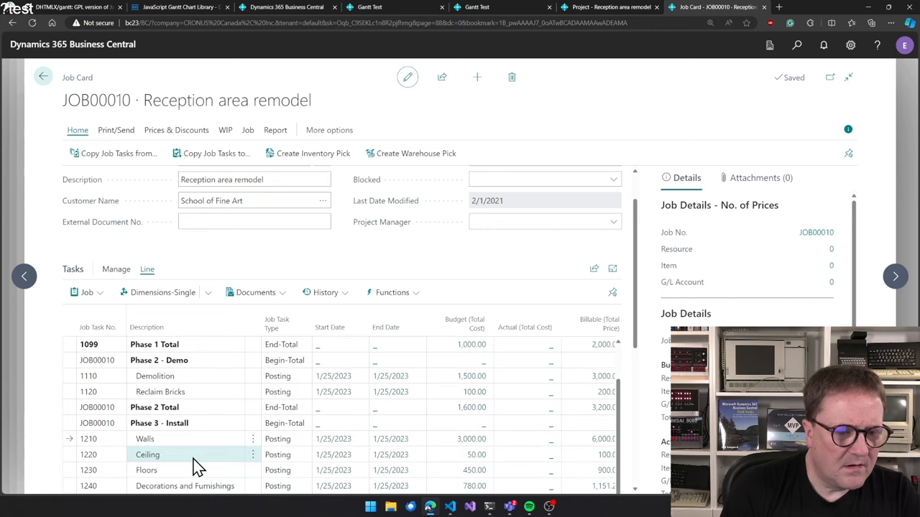
scroll(up, 3)
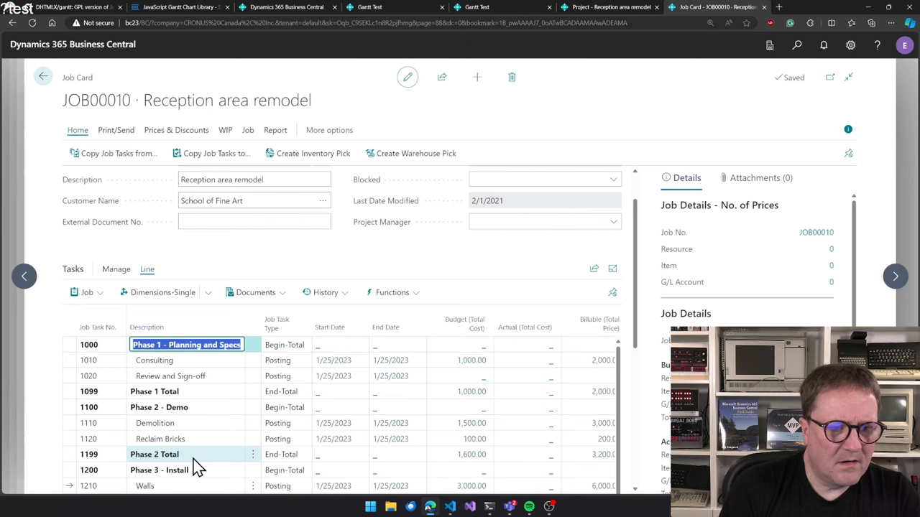
click(43, 77)
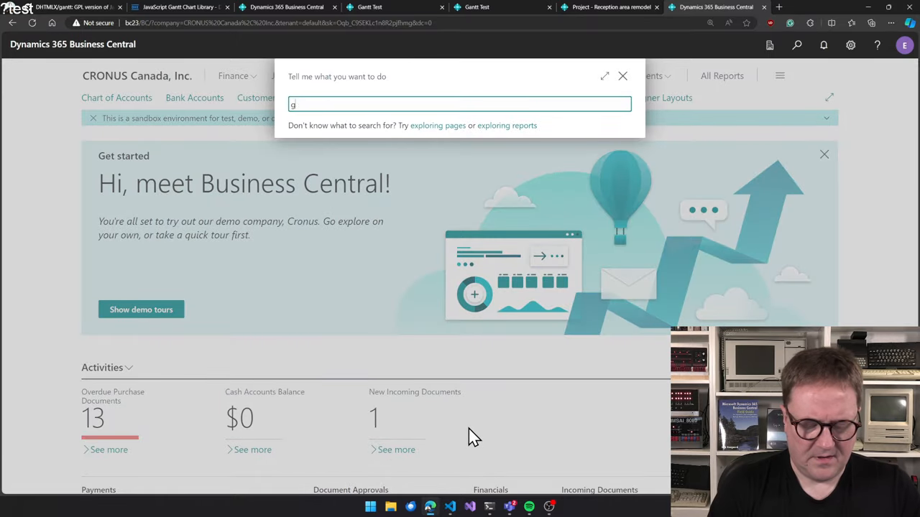
- Reopen the Gantt project page through a 'gantt' search, then search for 'job'
text(antt)
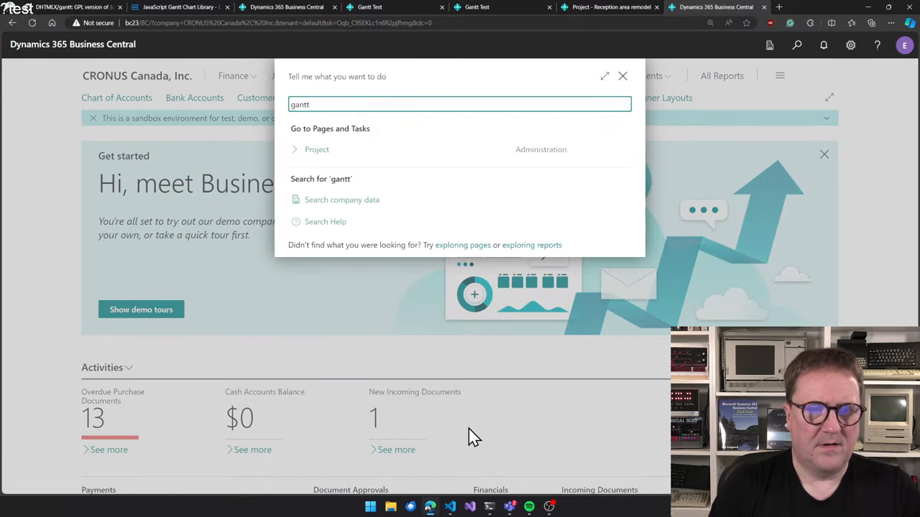
click(317, 149)
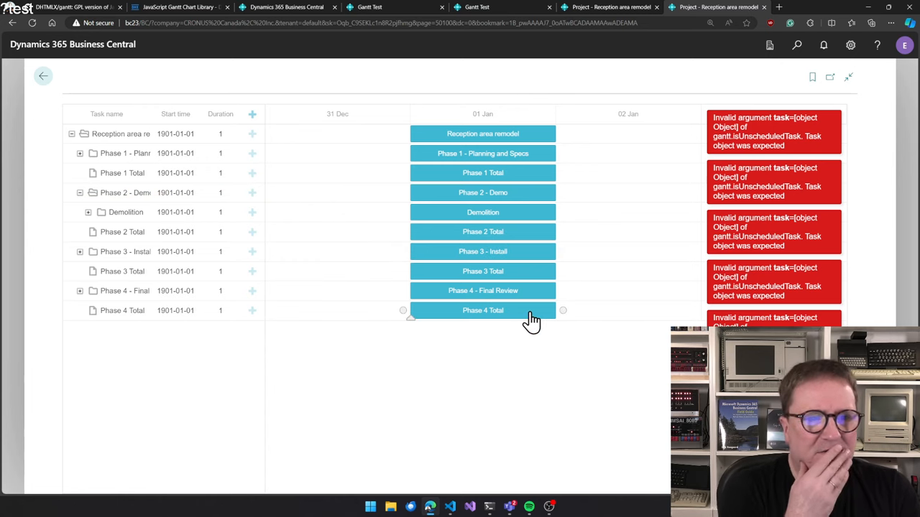
mouse_move(761, 312)
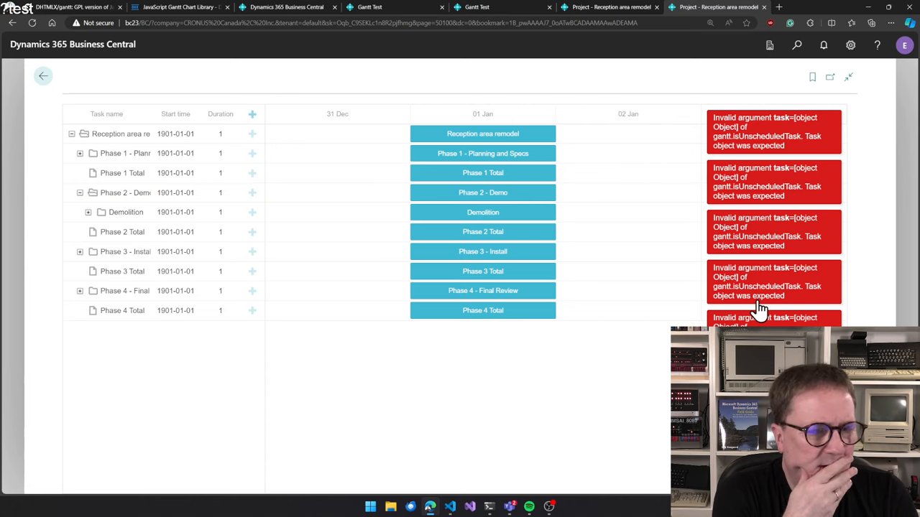
mouse_move(734, 295)
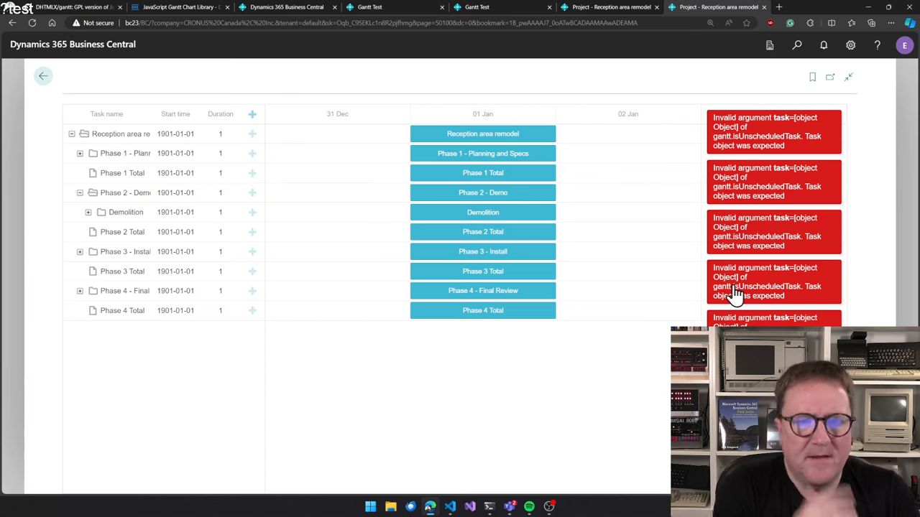
mouse_move(467, 201)
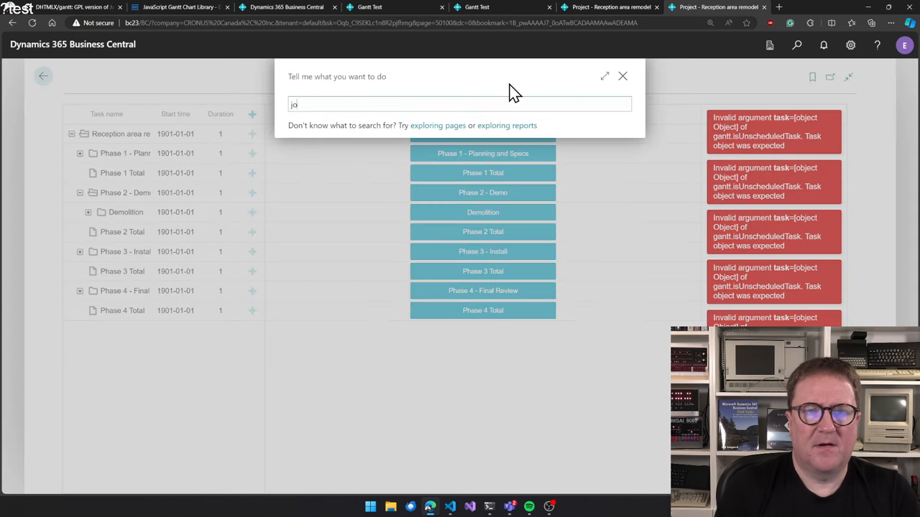
text(ob)
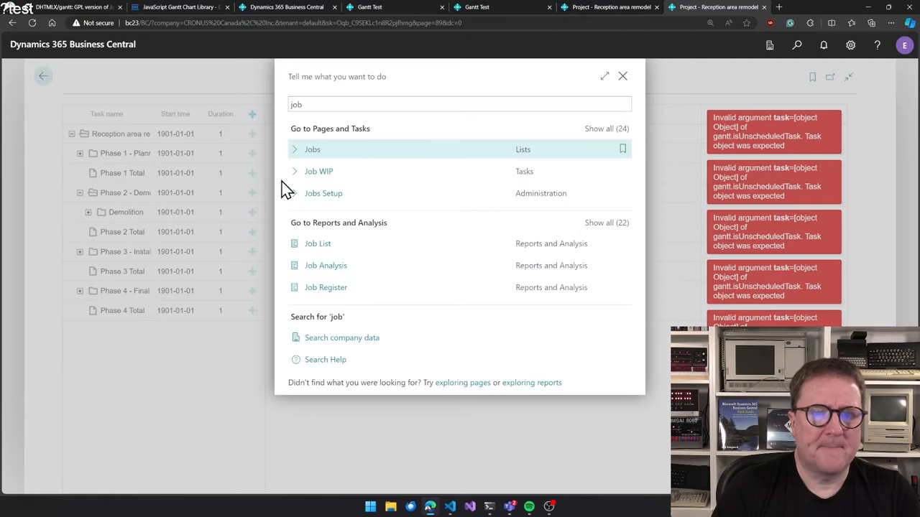
- Open JOB00010 from the Jobs list and scroll through its Begin-Total, Posting and End-Total lines
click(312, 148)
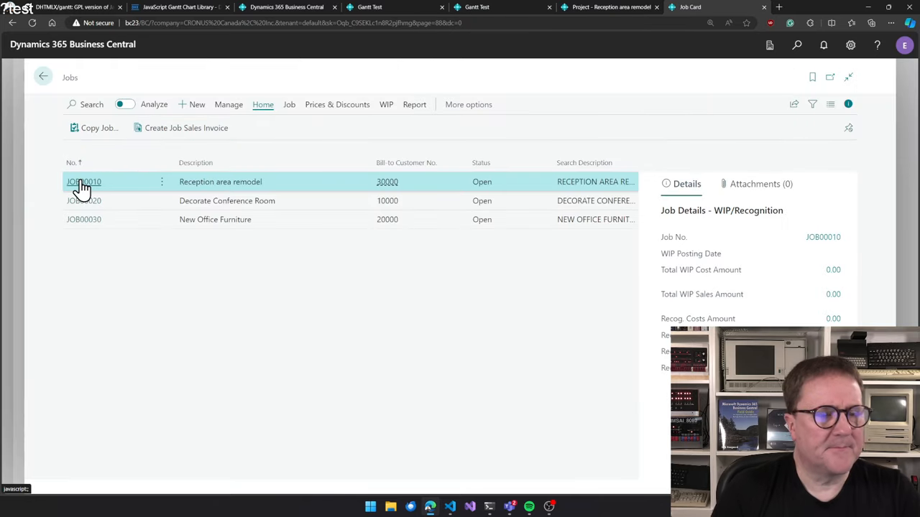
click(83, 181)
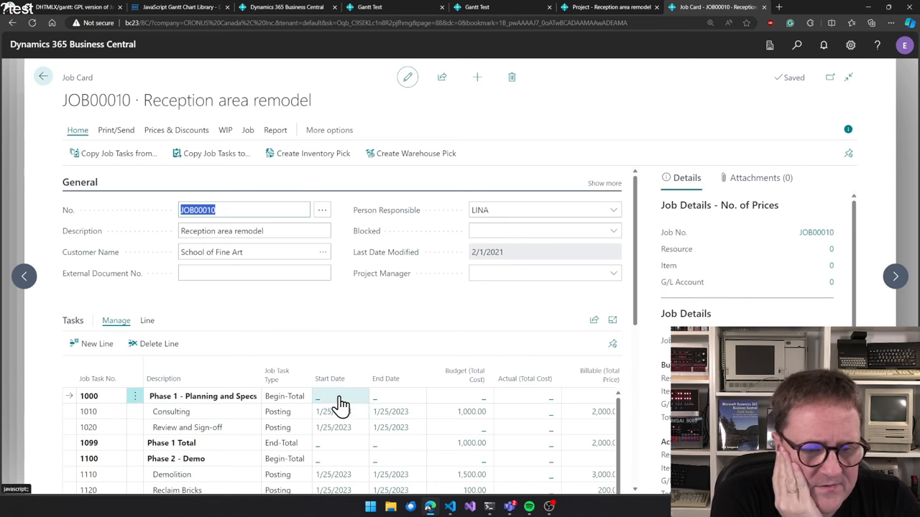
scroll(down, 3)
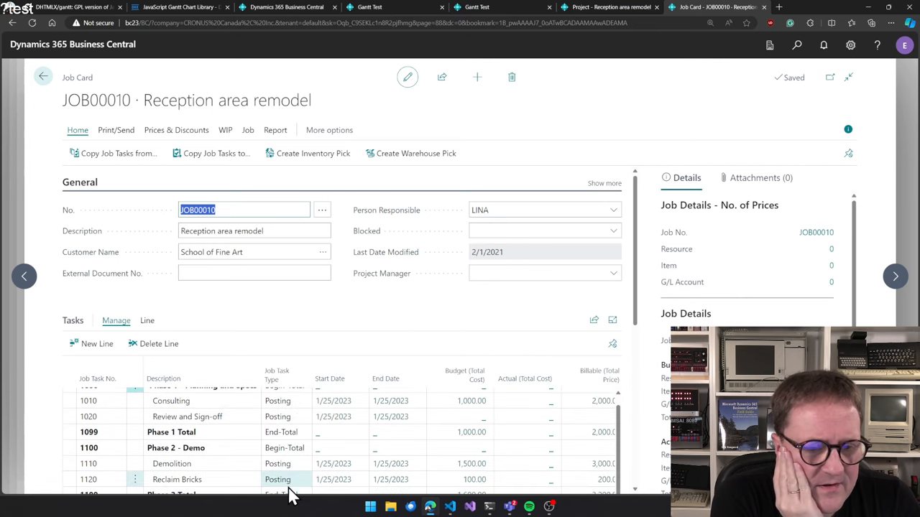
scroll(down, 3)
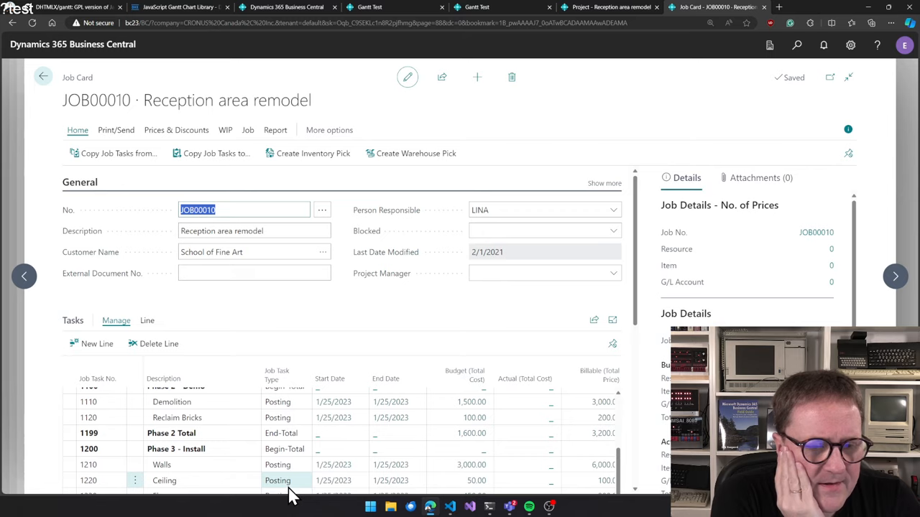
scroll(down, 3)
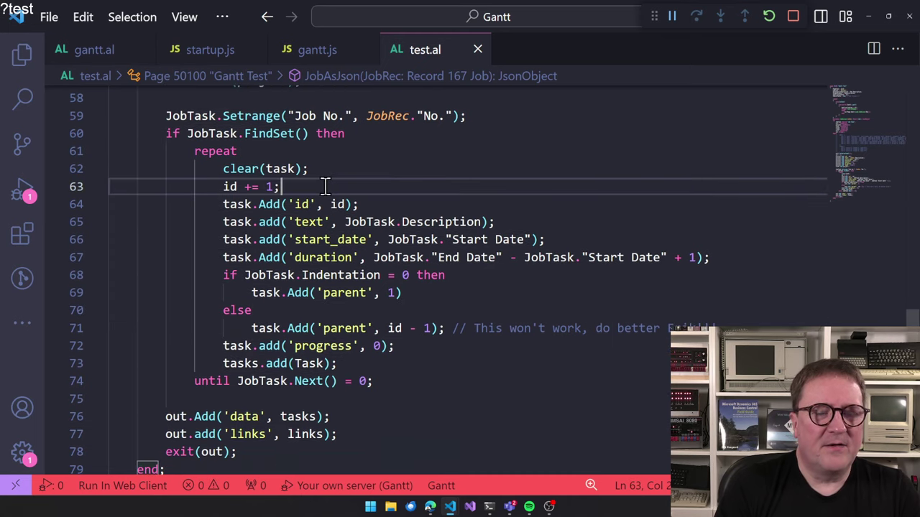
- Start a case on Jobtask."Job Task Type" with a Posting: begin branch before the task lines
text(case Jend;)
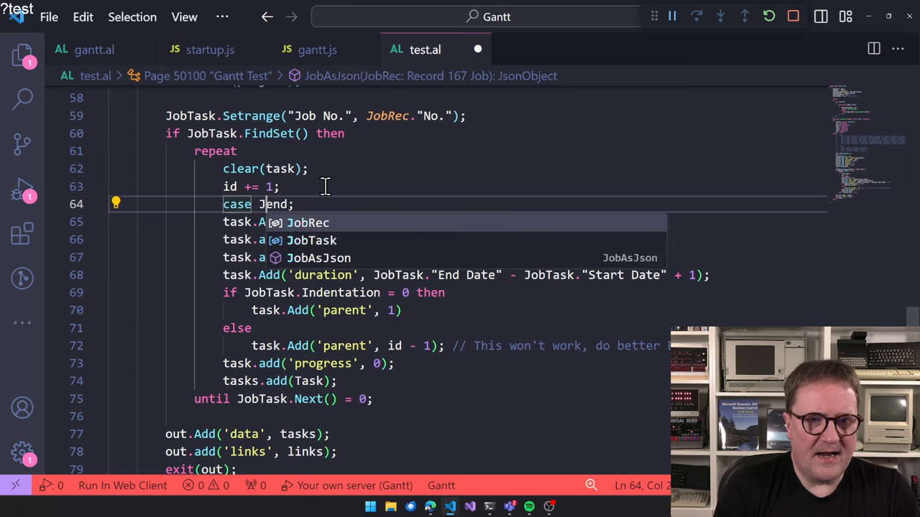
text(Jobtask.Type)
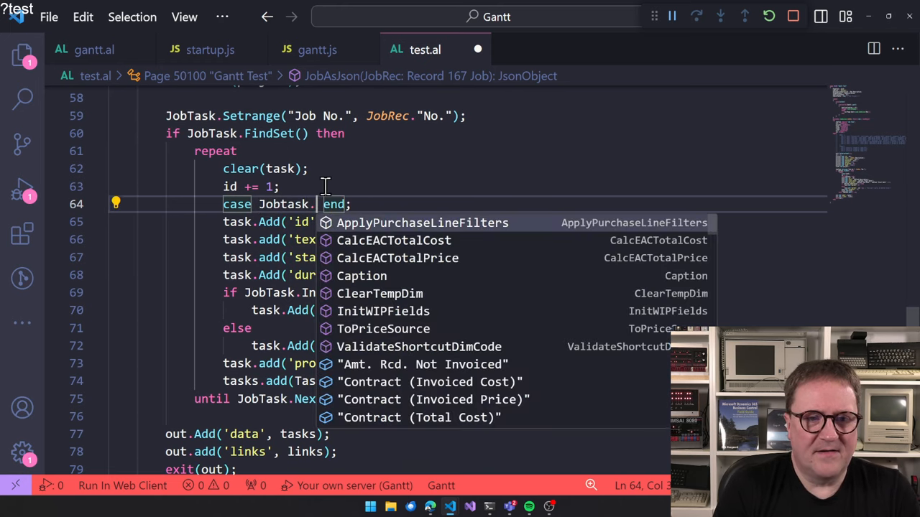
text(Post)
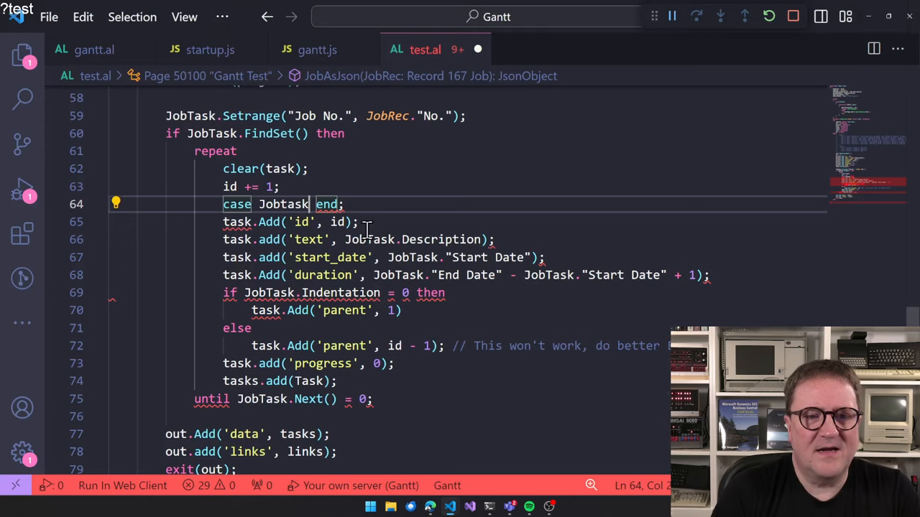
text(."Job Task Type")
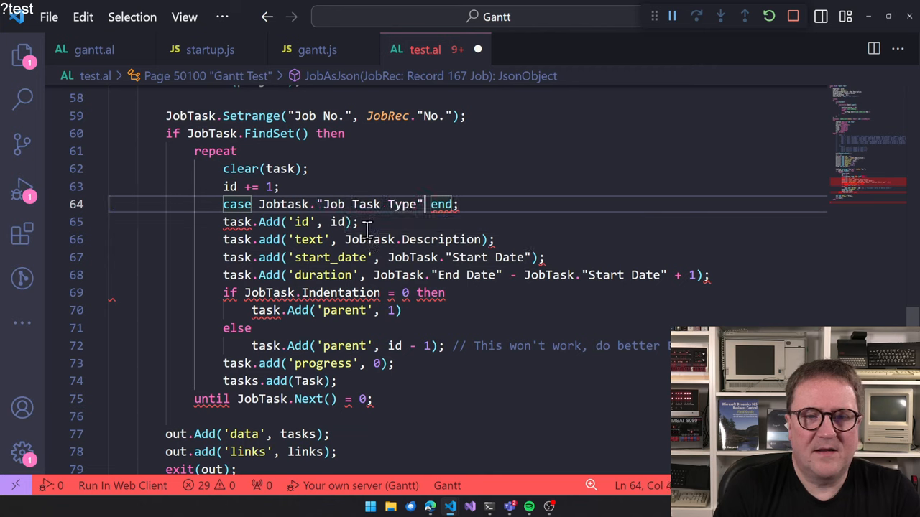
text(of)
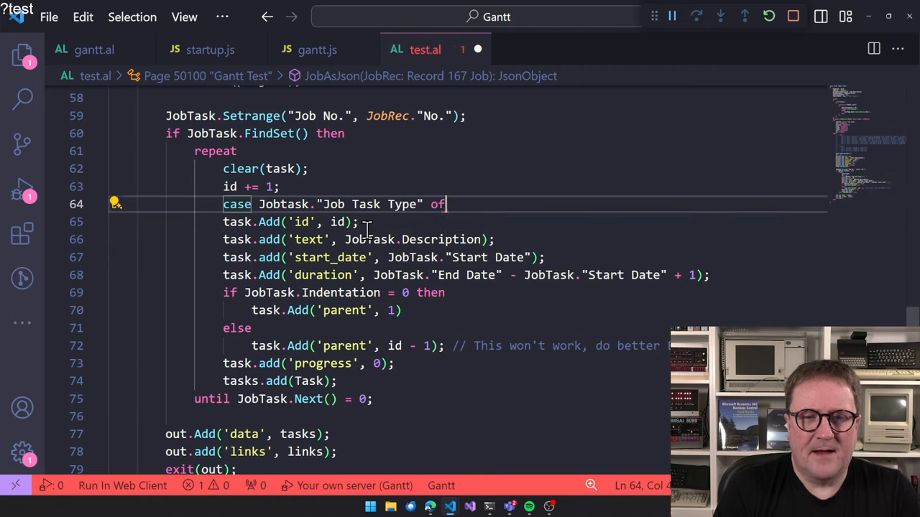
text(JobTask."Job Task Type"::Posting:)
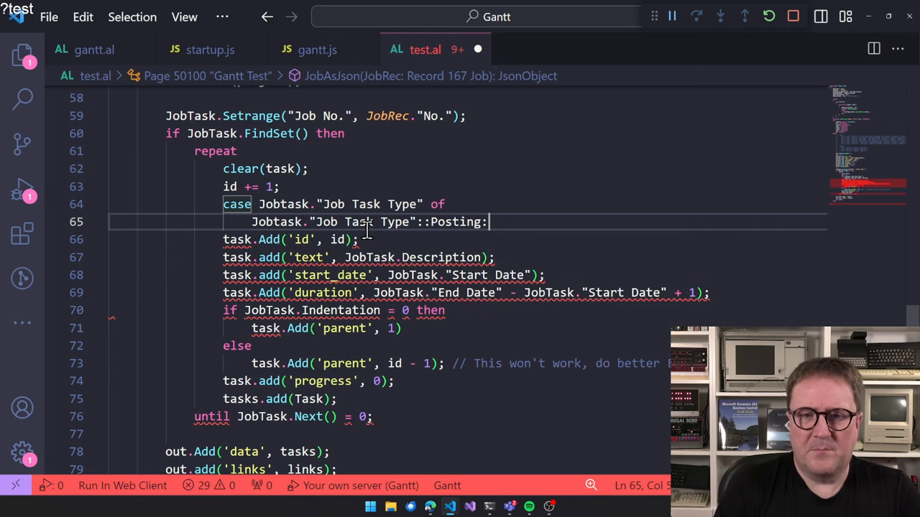
text(begin)
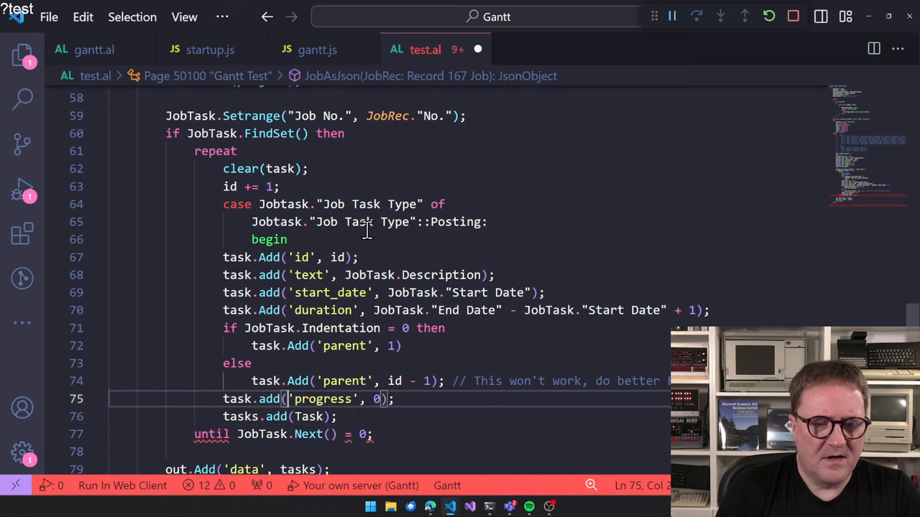
text(endl)
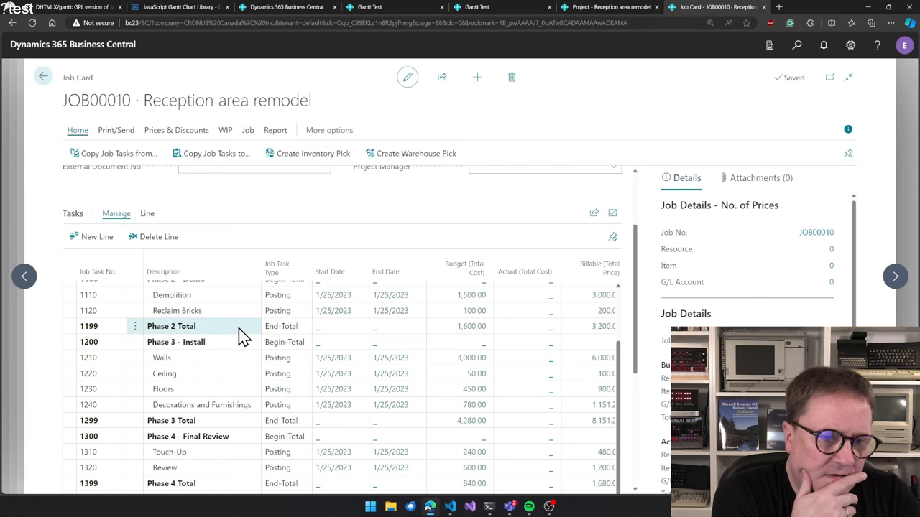
mouse_move(241, 334)
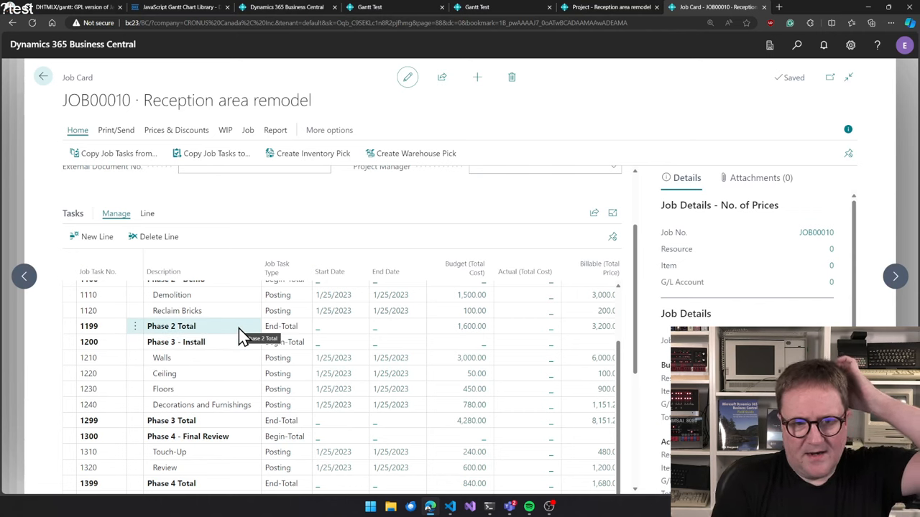
mouse_move(219, 329)
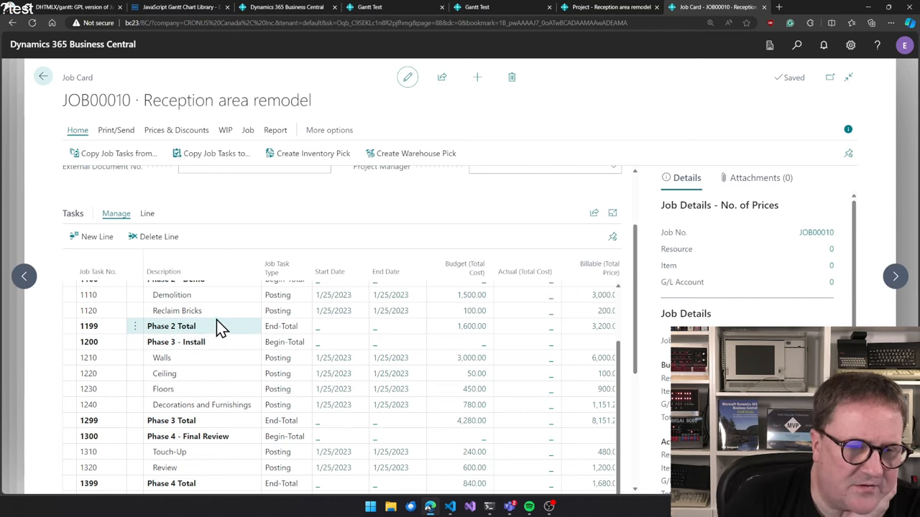
mouse_move(215, 330)
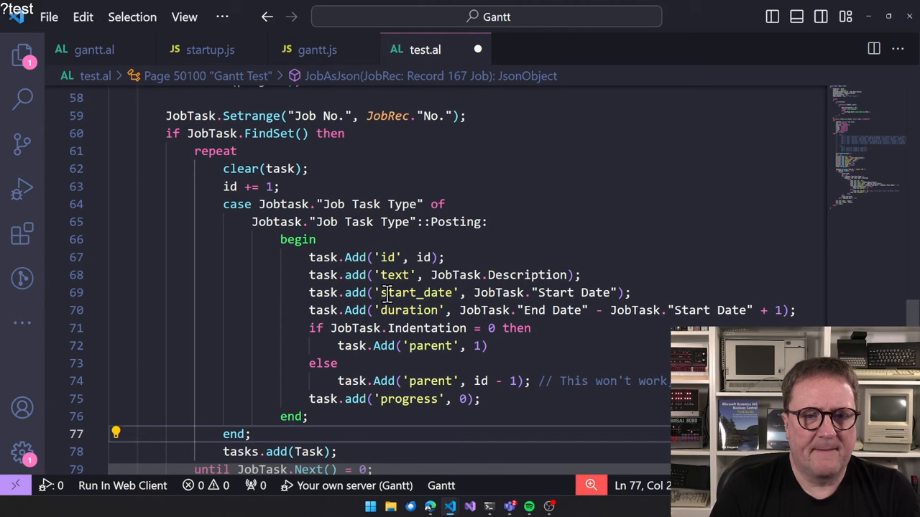
- Duplicate the Posting branch and rename the first copy's case to Begin-Total
click(446, 204)
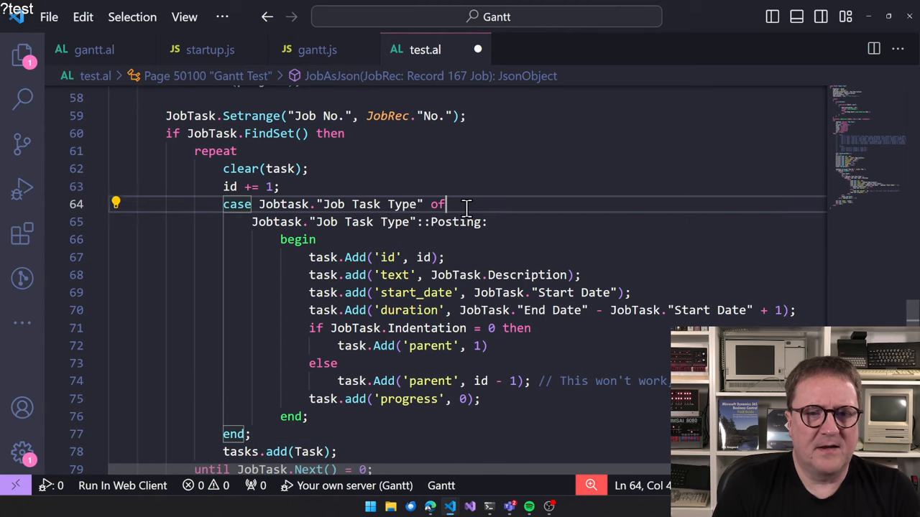
drag(446, 204, 108, 257)
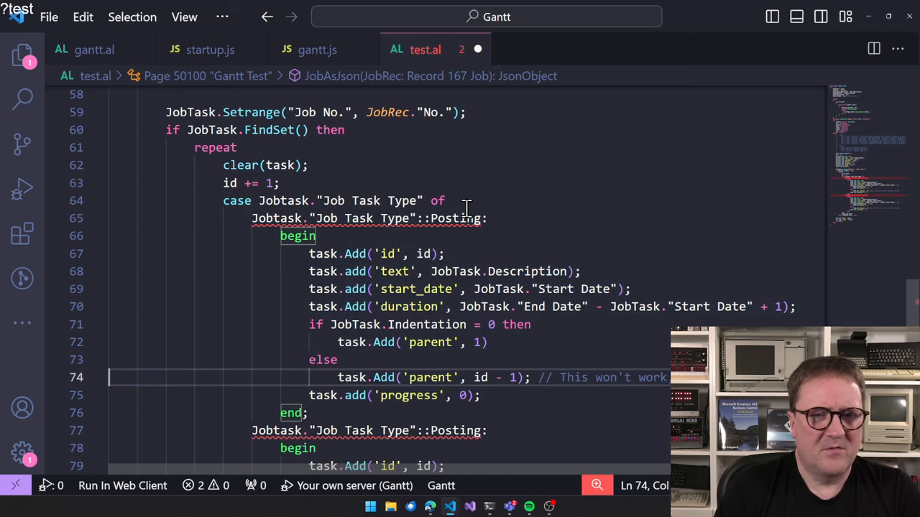
click(458, 218)
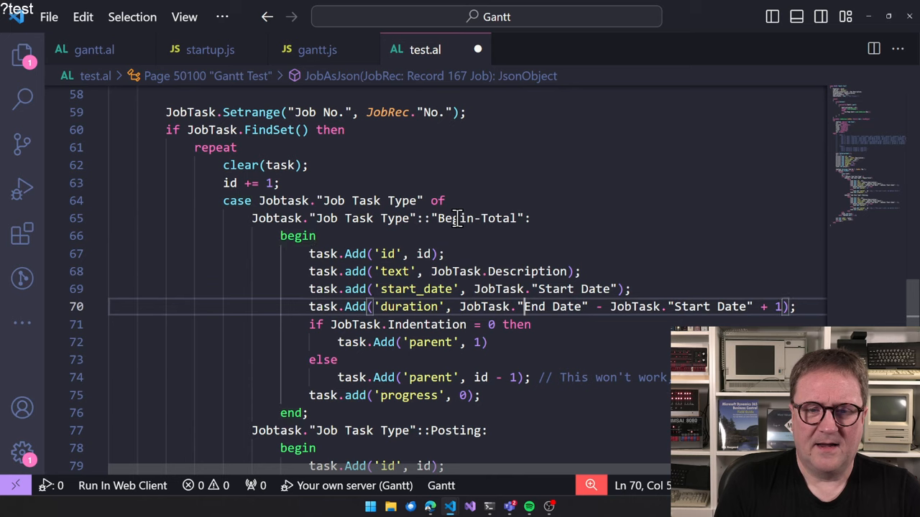
- Set the Begin-Total branch's start_date and duration values to null
click(632, 289)
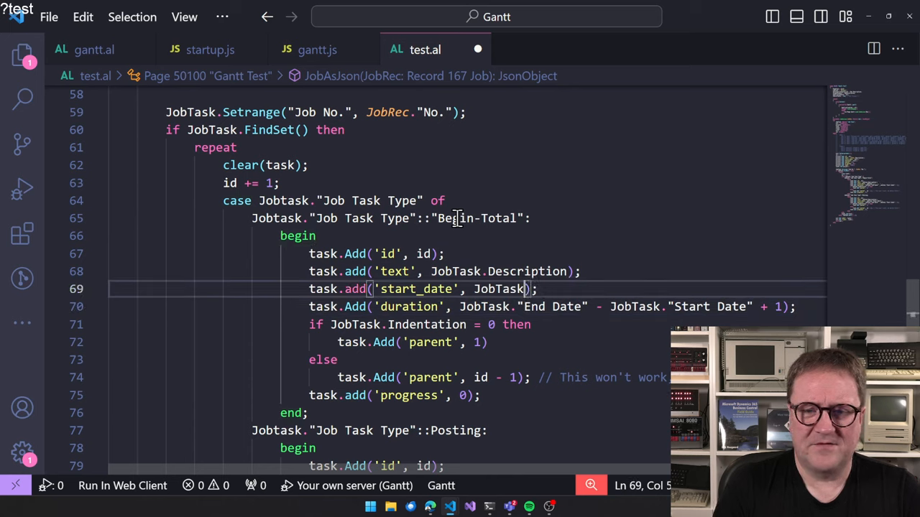
text(null)
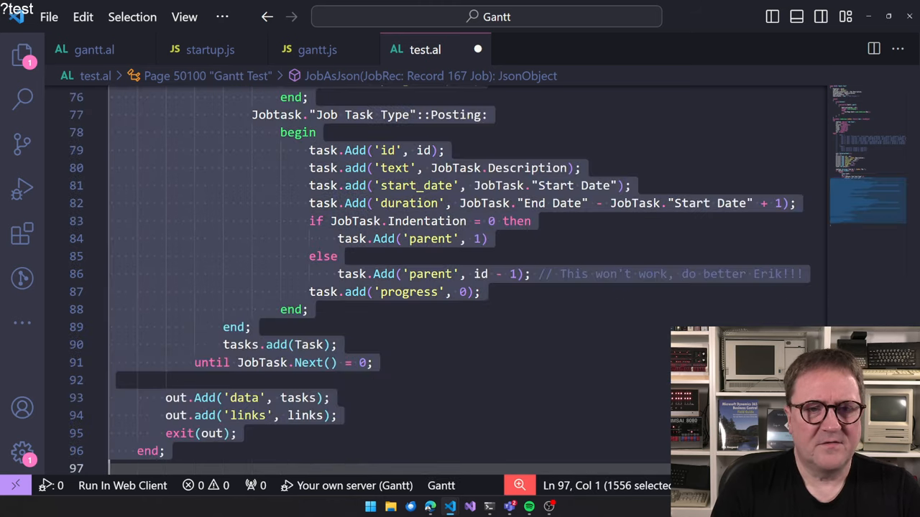
scroll(up, 3)
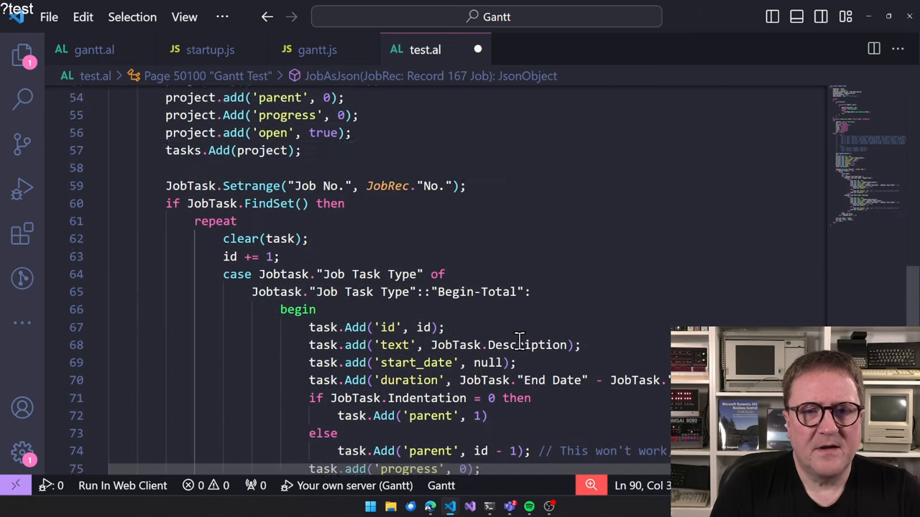
scroll(up, 3)
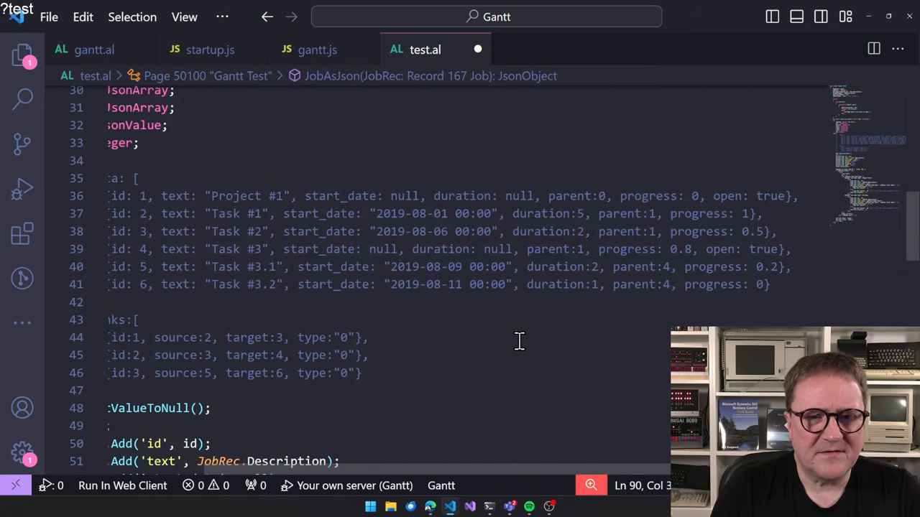
mouse_move(498, 315)
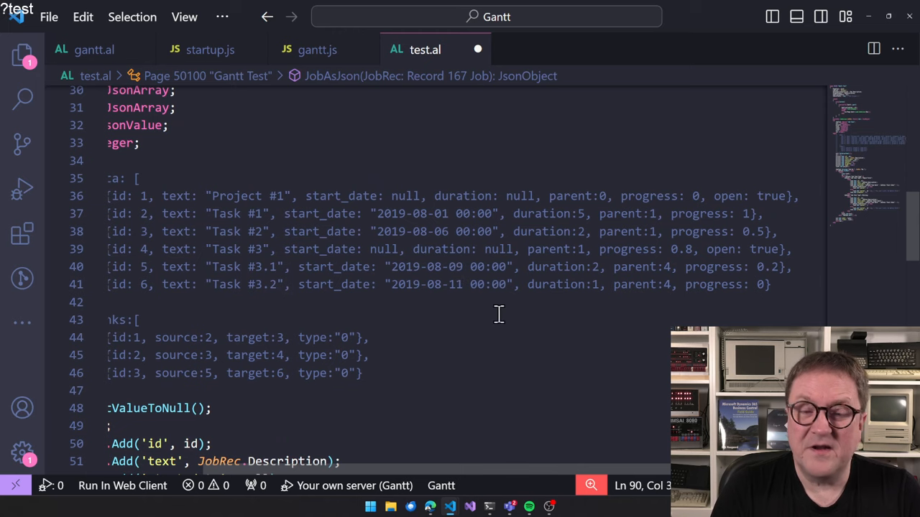
scroll(down, 3)
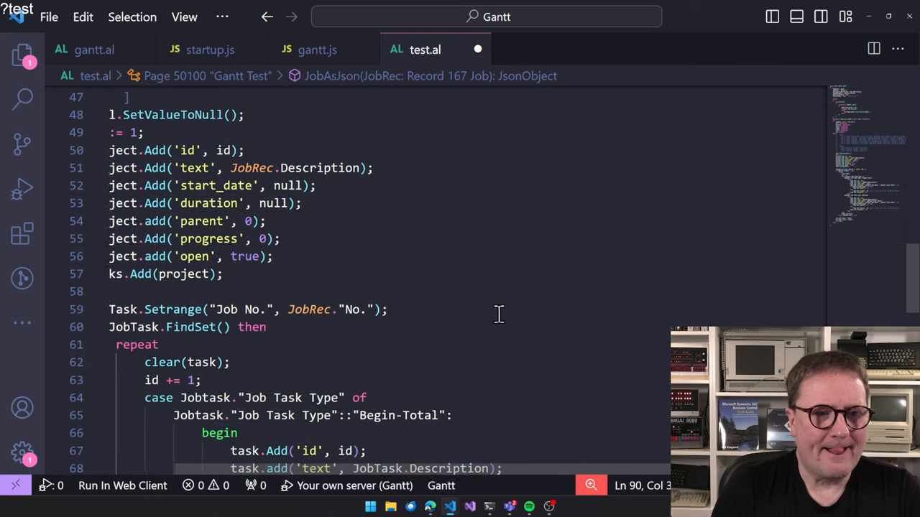
scroll(down, 3)
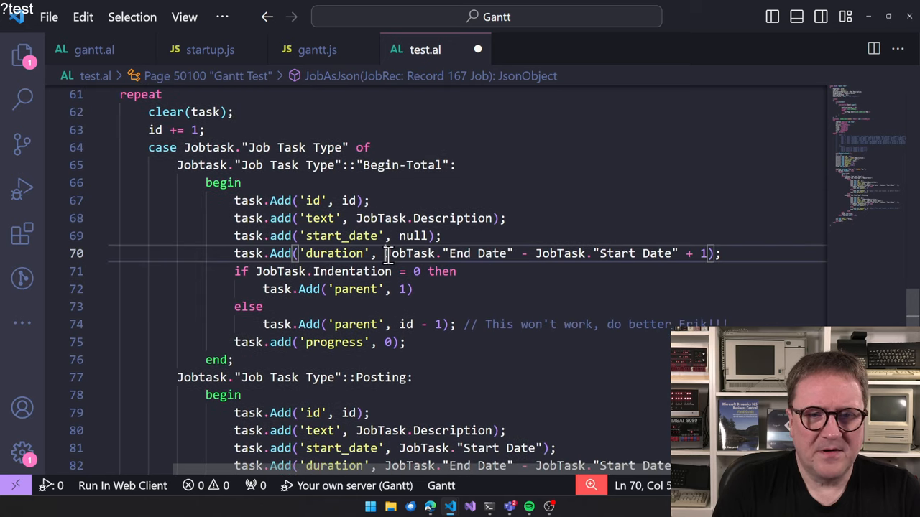
text(n)
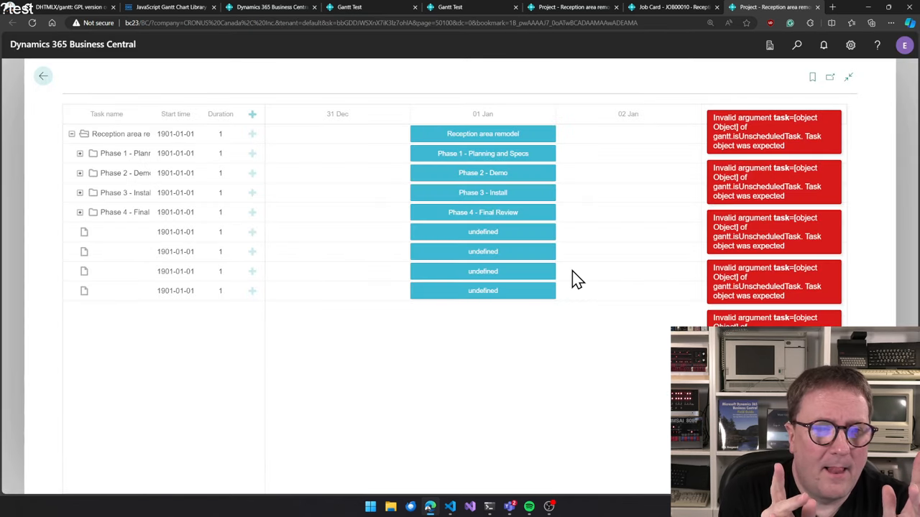
mouse_move(221, 162)
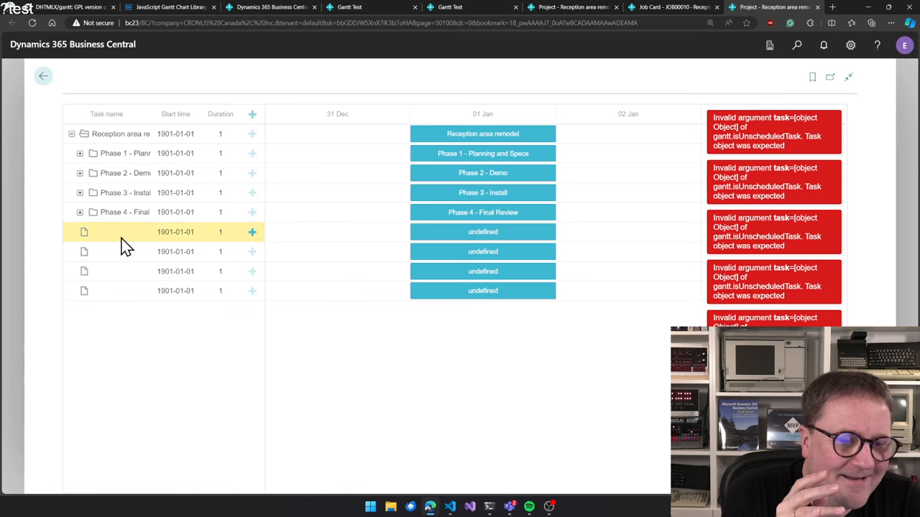
- Inspect an unnamed Gantt task showing empty description and 1901 dates, then cancel
click(482, 232)
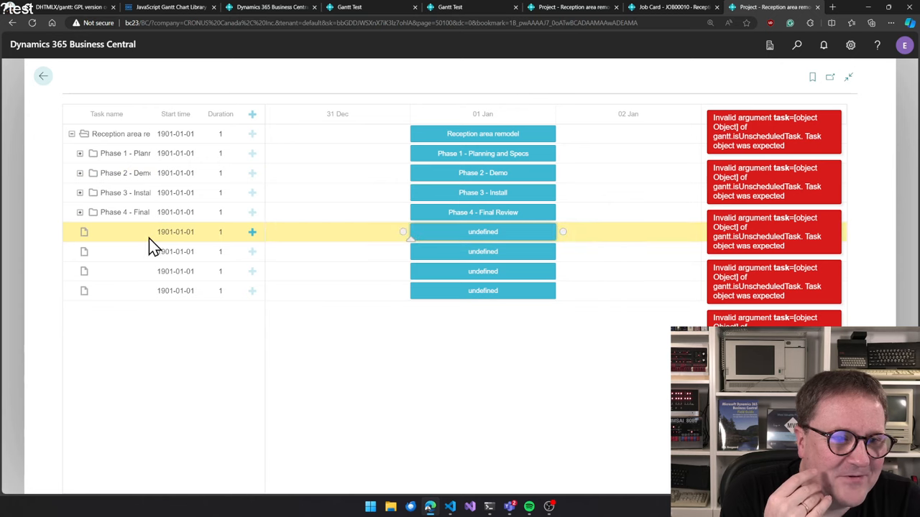
mouse_move(467, 237)
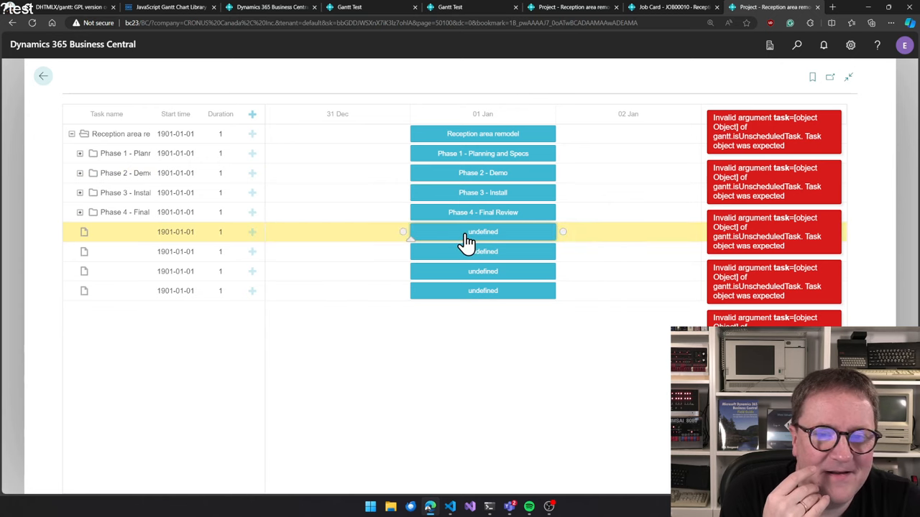
click(482, 231)
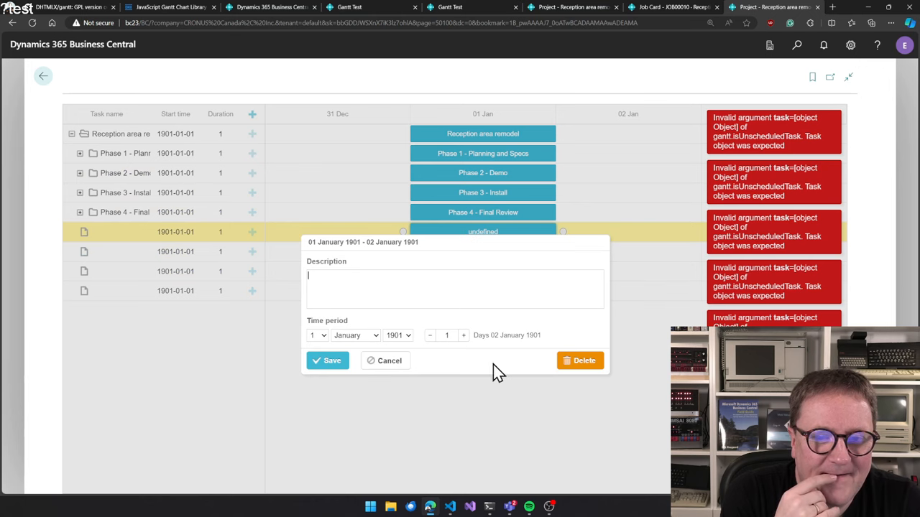
click(384, 360)
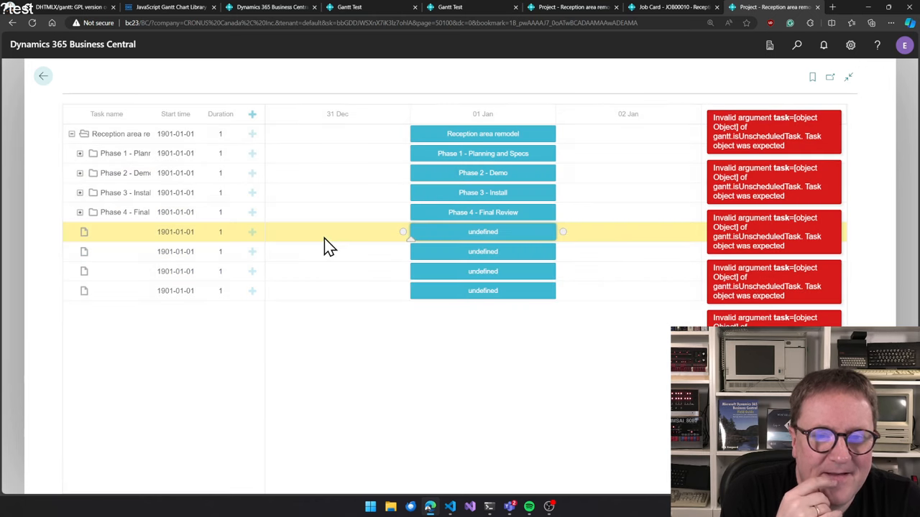
mouse_move(319, 321)
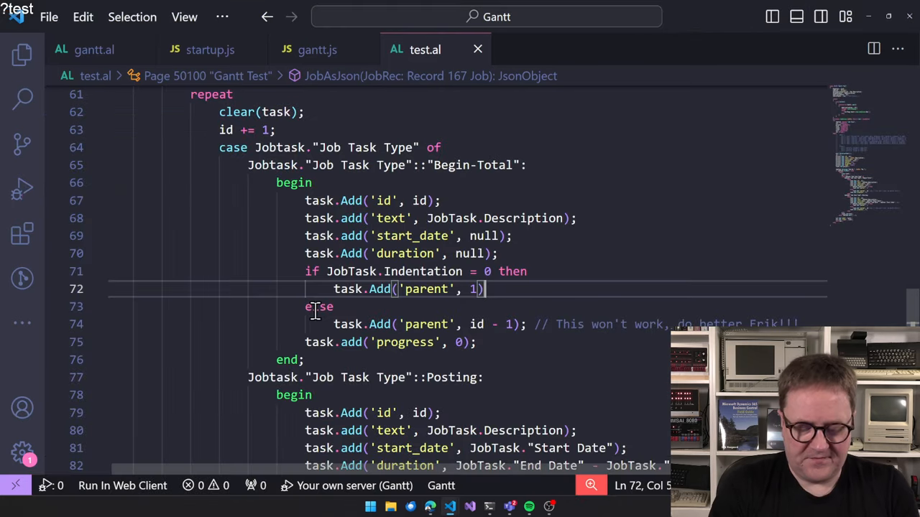
- Save test.al and publish the Gantt extension with the job task changes
scroll(down, 3)
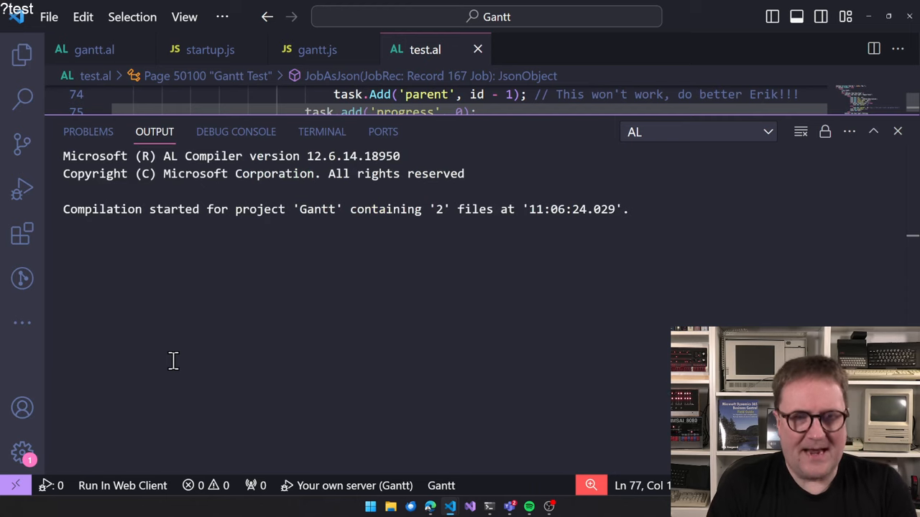
click(236, 132)
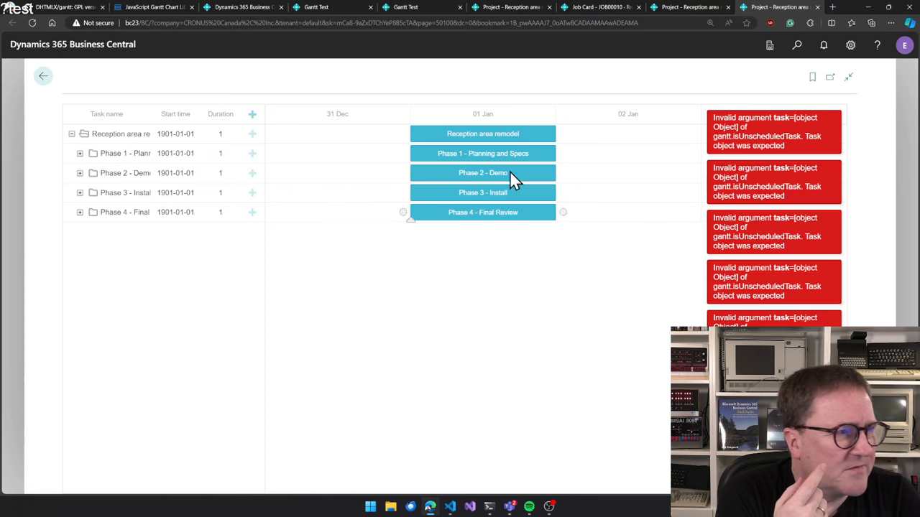
- Expand Phase 1, Consulting, Phase 3 - Install and Touch-Up to reveal nested tasks
click(126, 153)
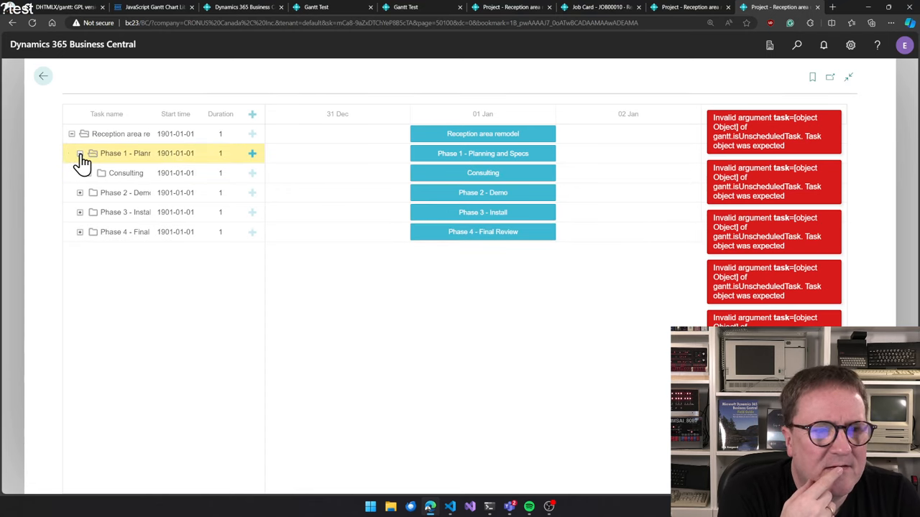
click(87, 172)
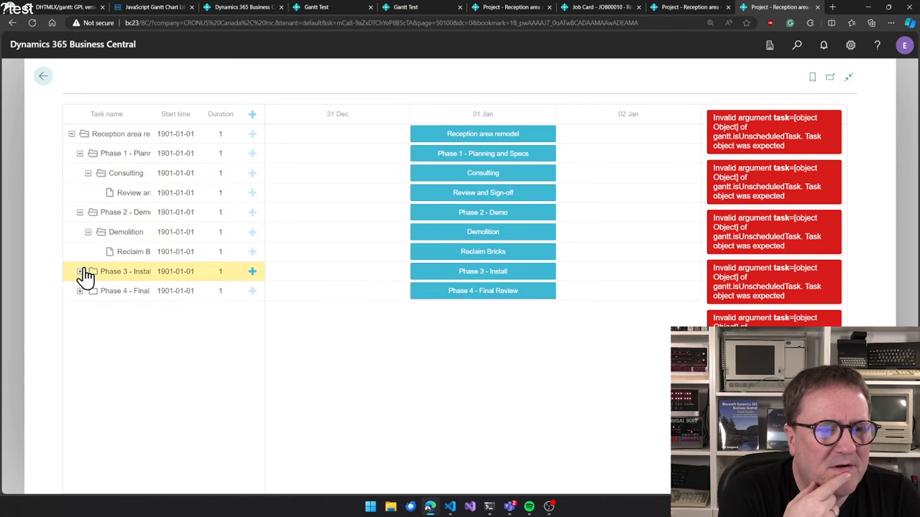
click(80, 271)
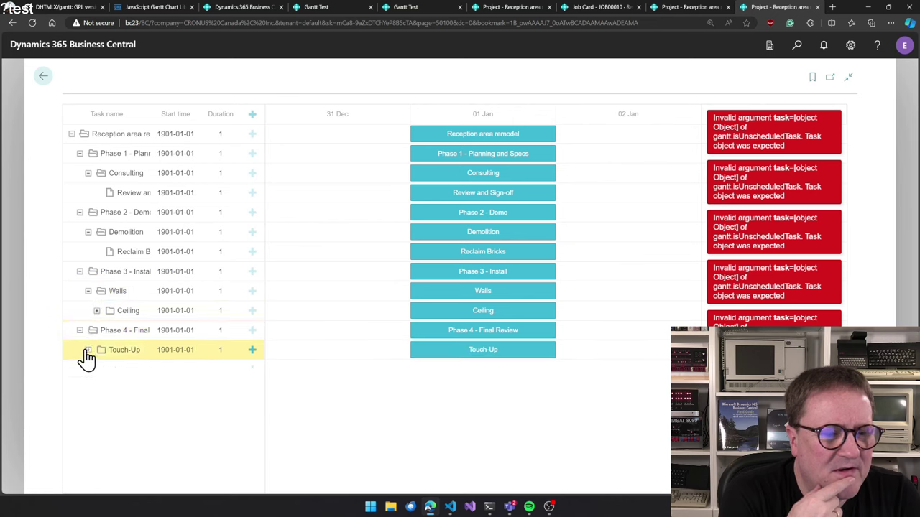
click(87, 350)
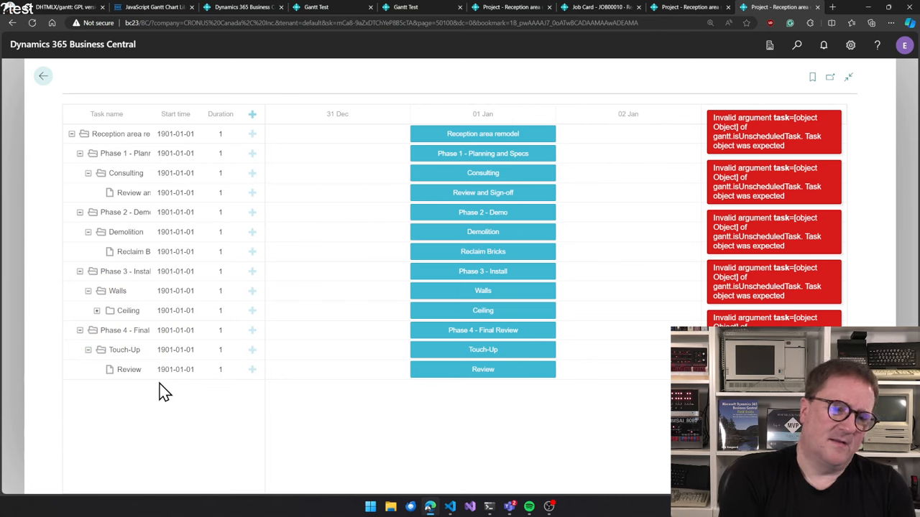
mouse_move(129, 352)
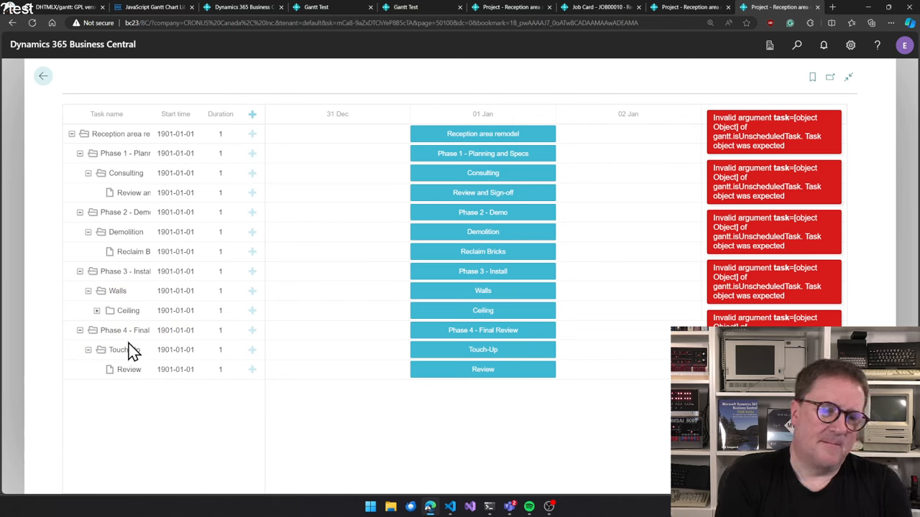
click(129, 370)
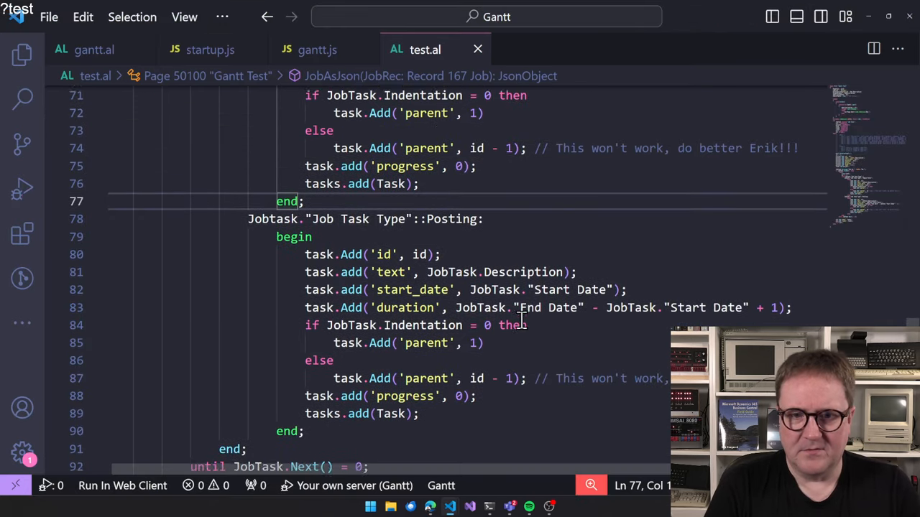
scroll(down, 3)
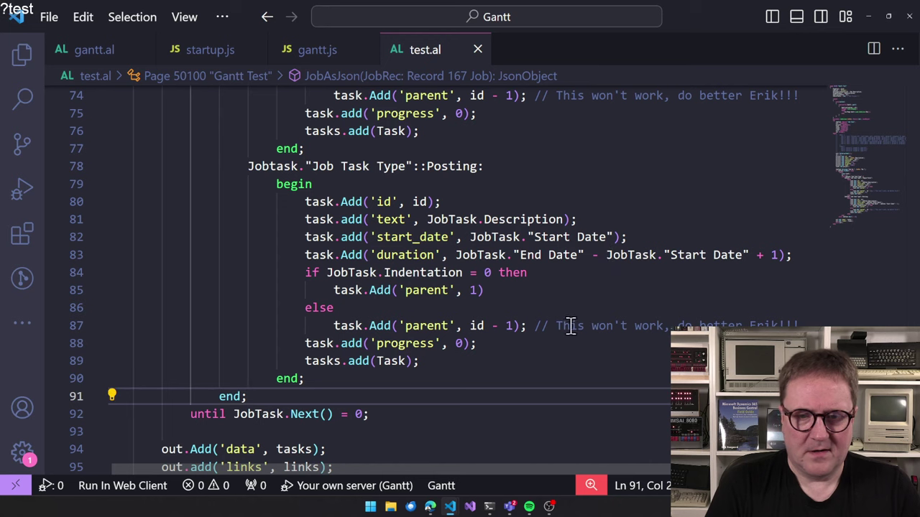